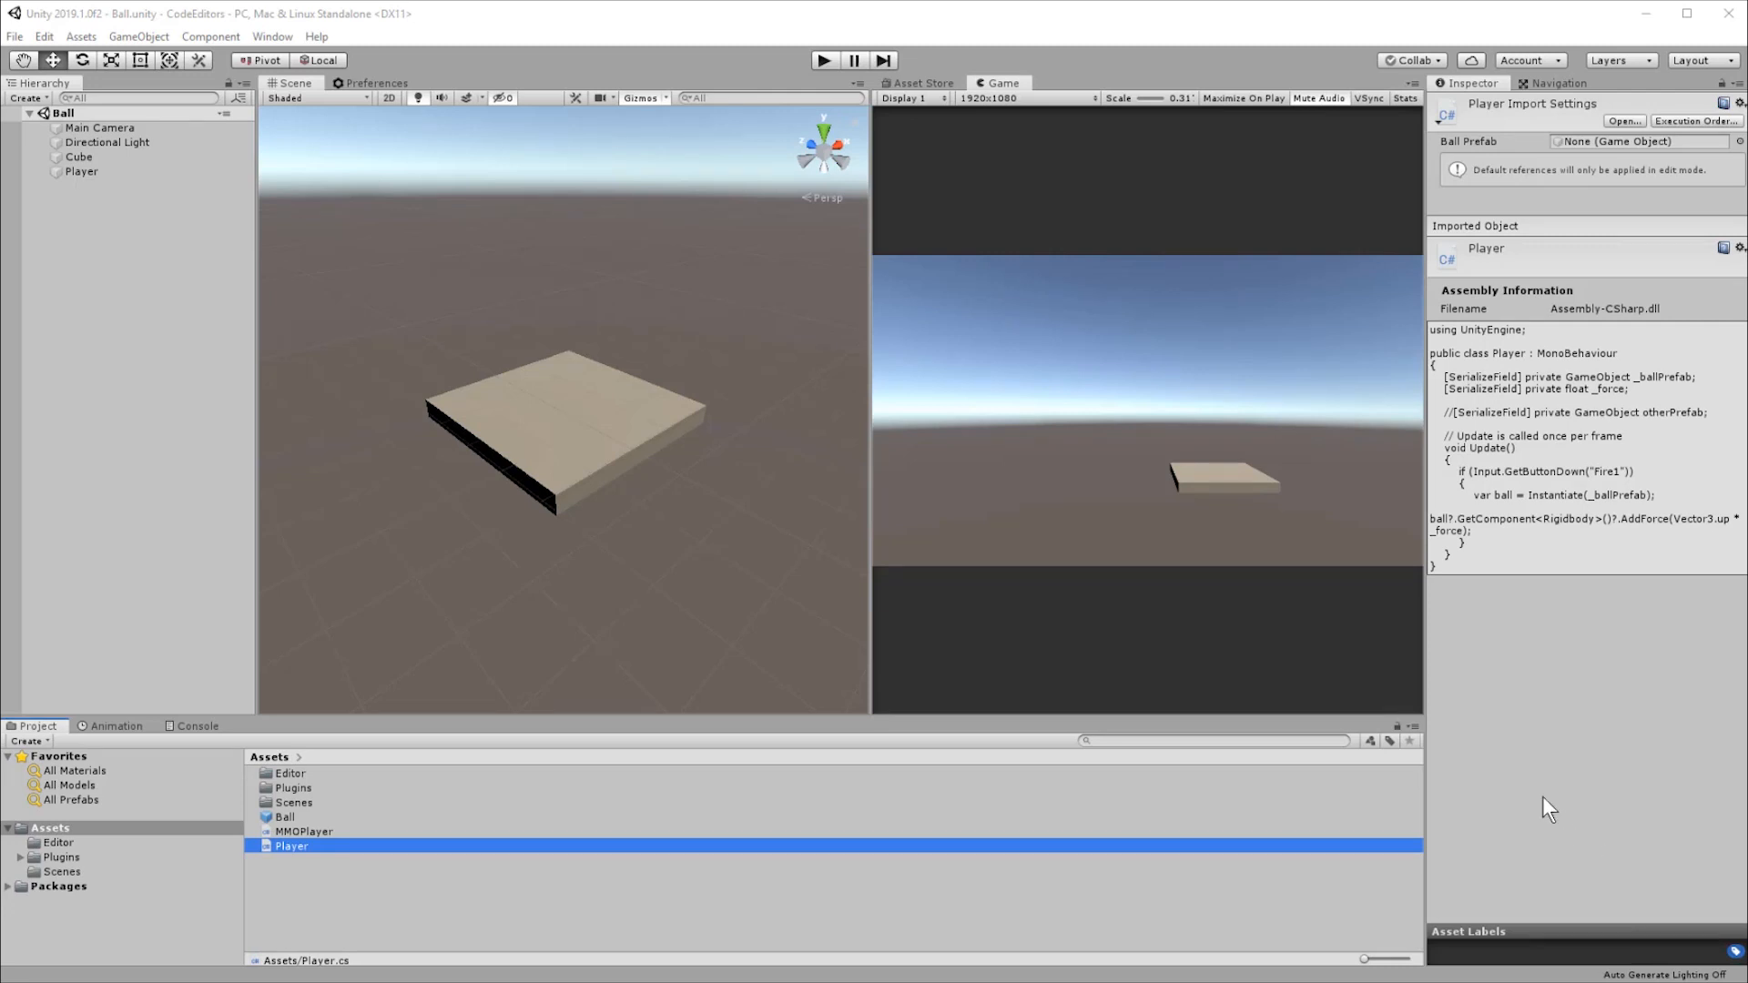
pyautogui.moveTo(343, 263)
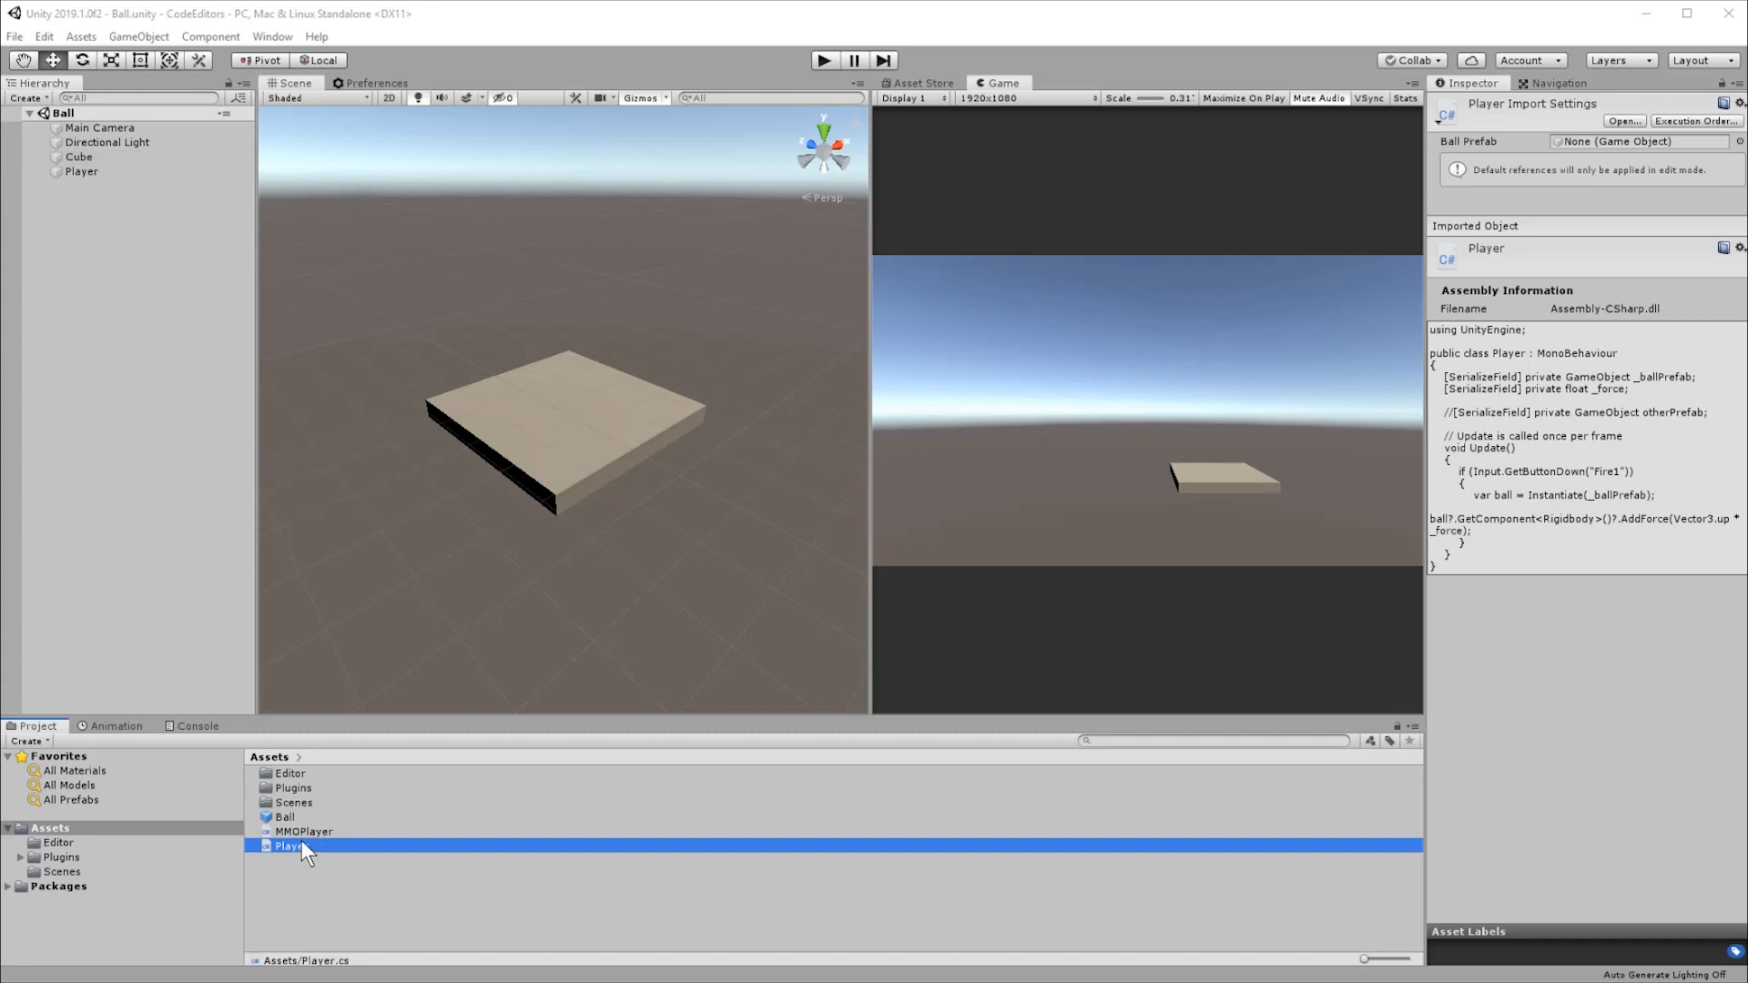
pyautogui.moveTo(299, 786)
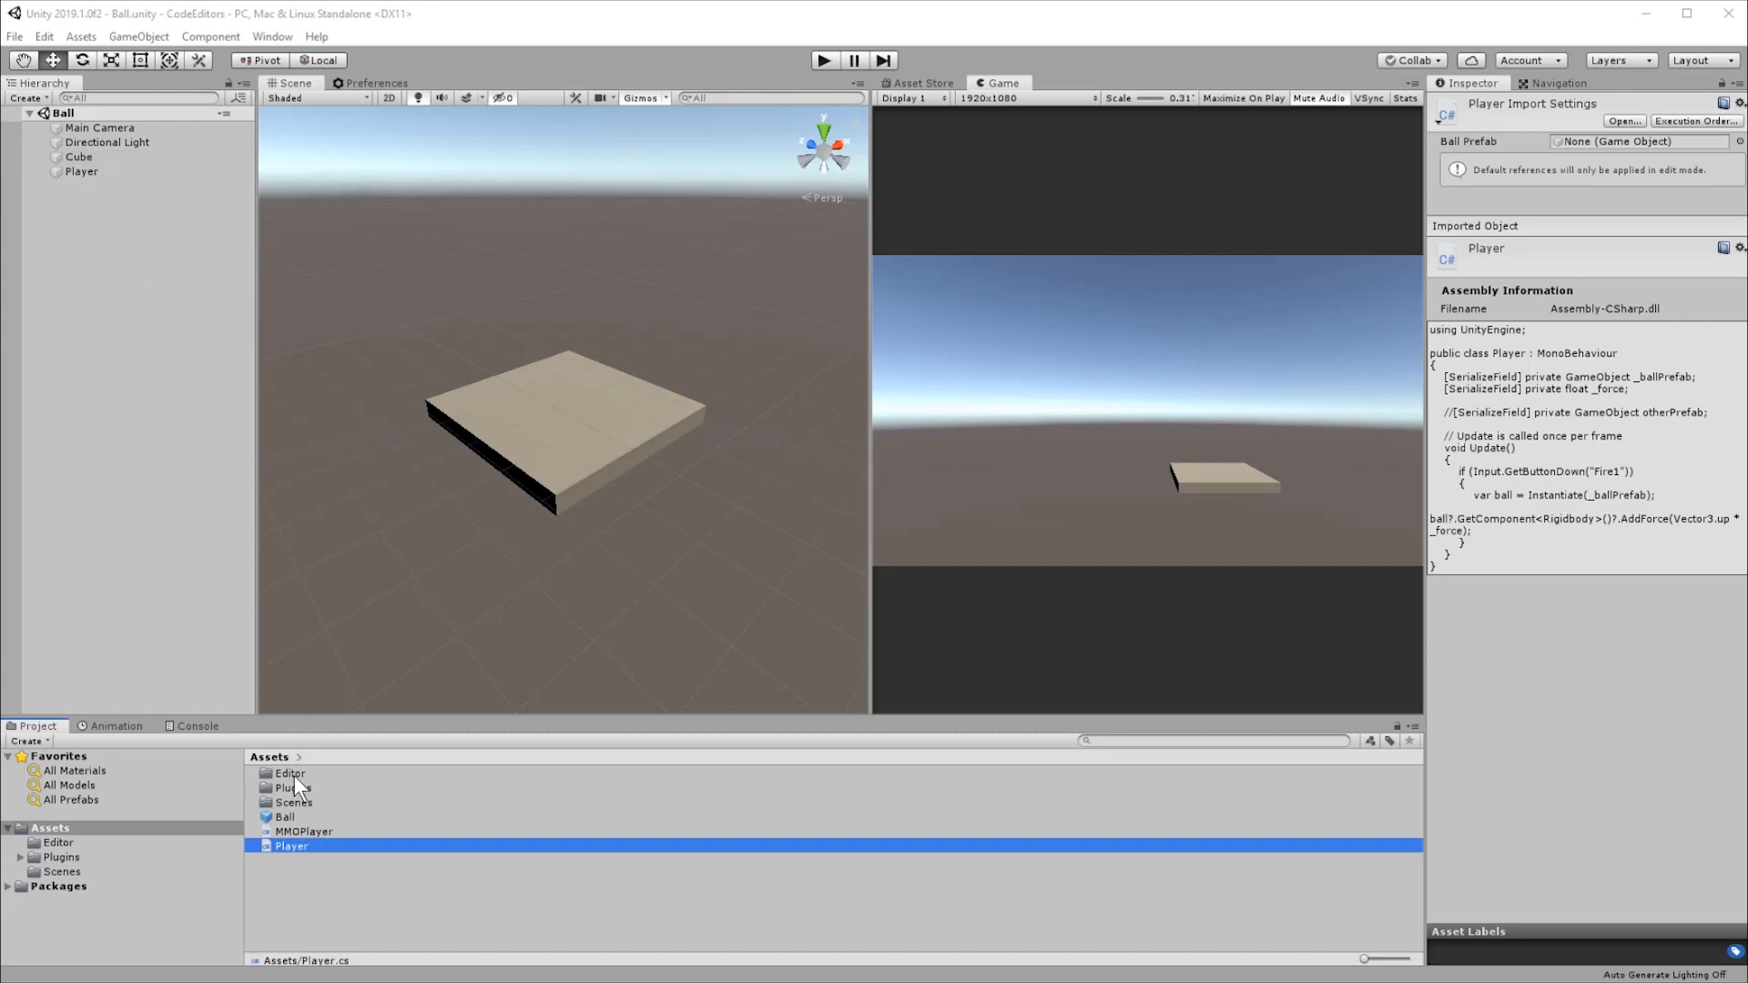
pyautogui.moveTo(289, 858)
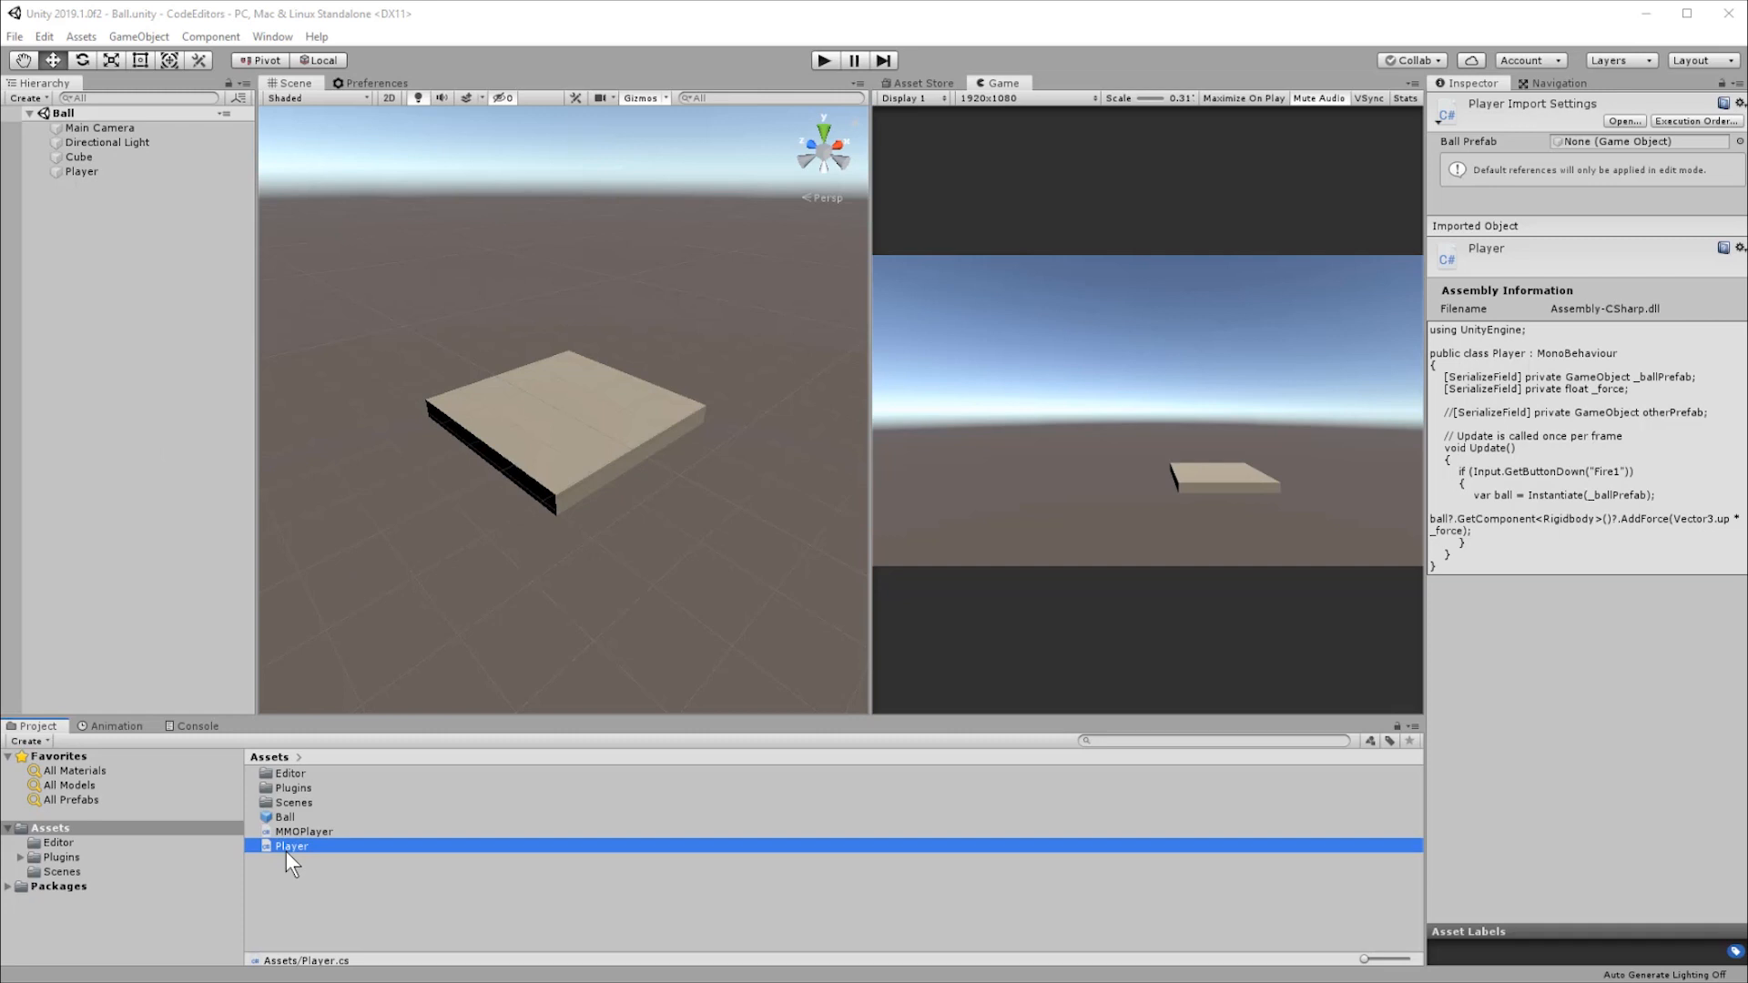
pyautogui.moveTo(545, 655)
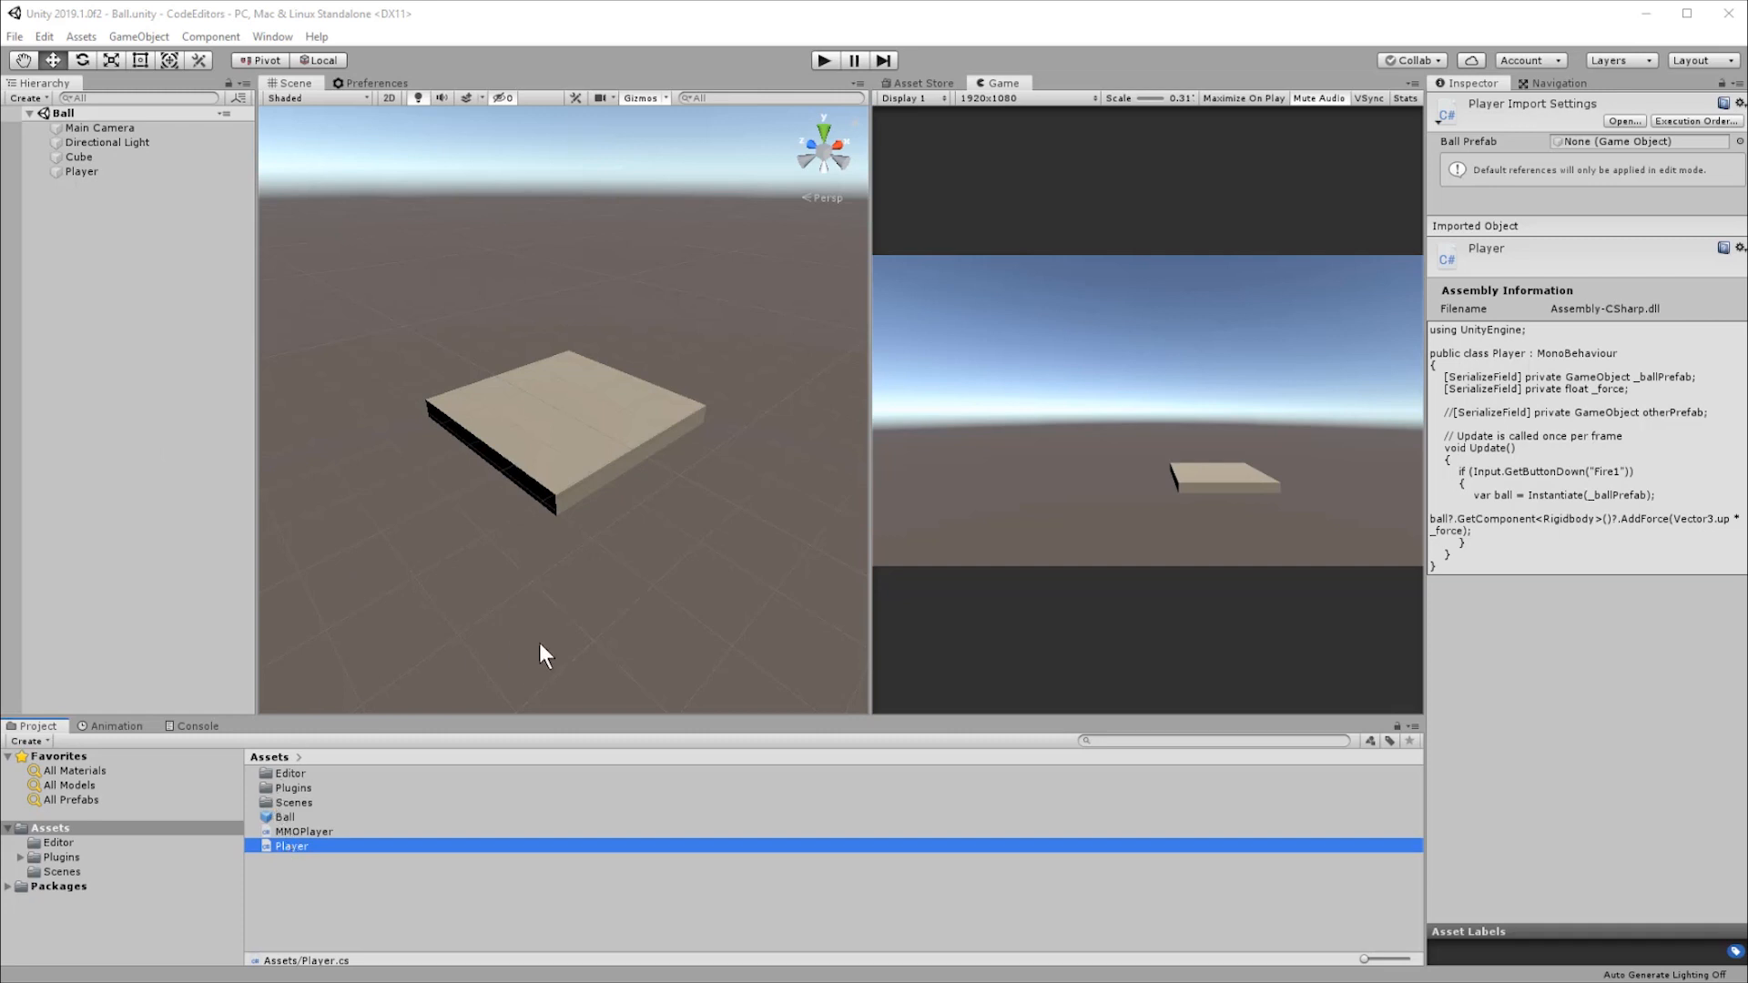
# - Double-click the Player script in Unity's Assets folder to open it in Rider
pyautogui.doubleClick(292, 845)
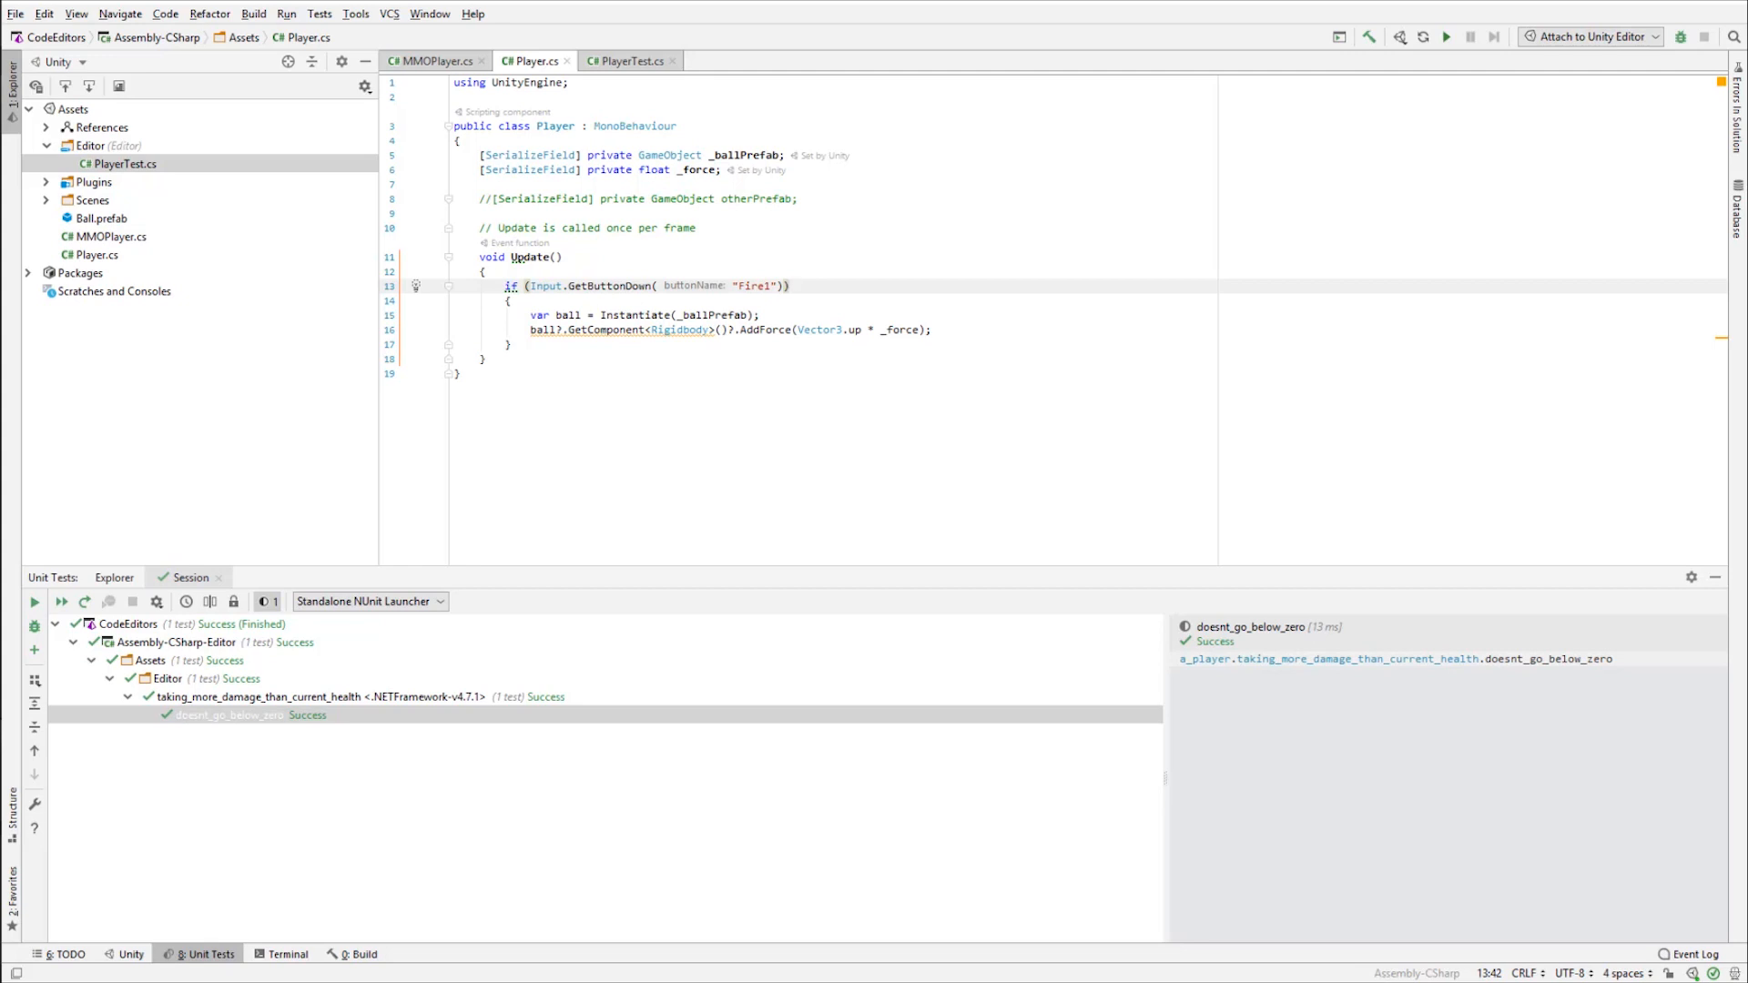
# - Confirm Rider 183.6092.12 as the External Script Editor in Preferences > External Tools
pyautogui.click(44, 37)
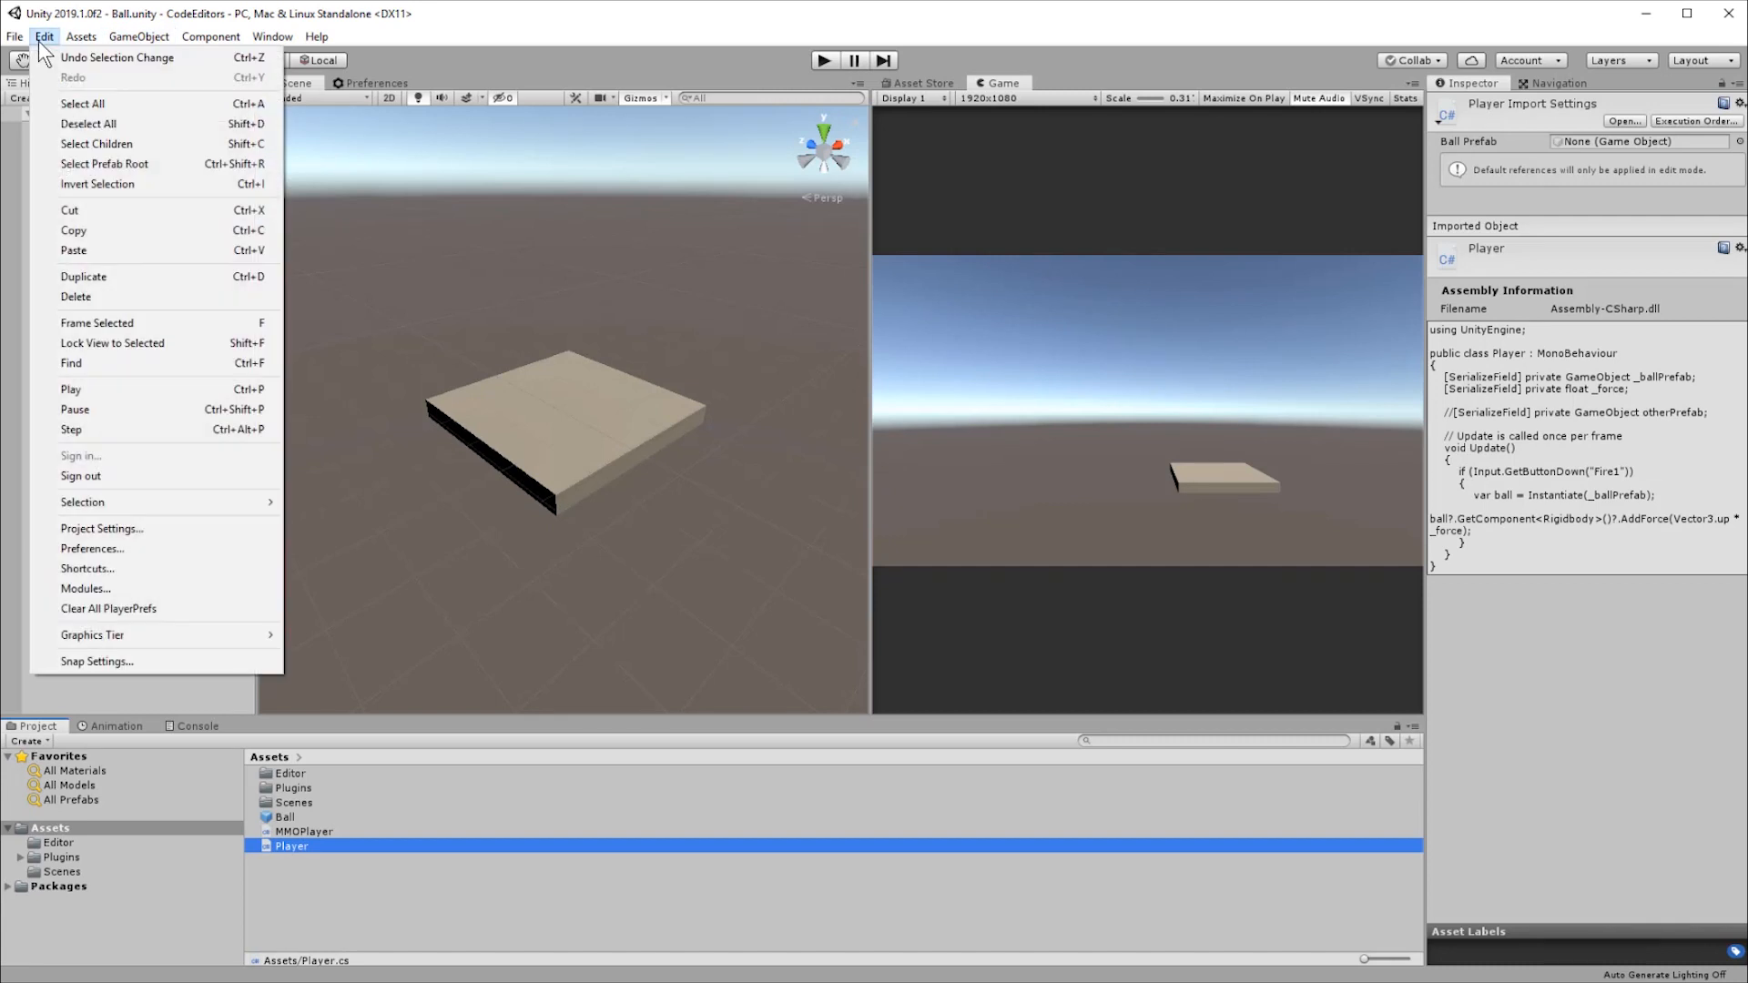
pyautogui.click(92, 548)
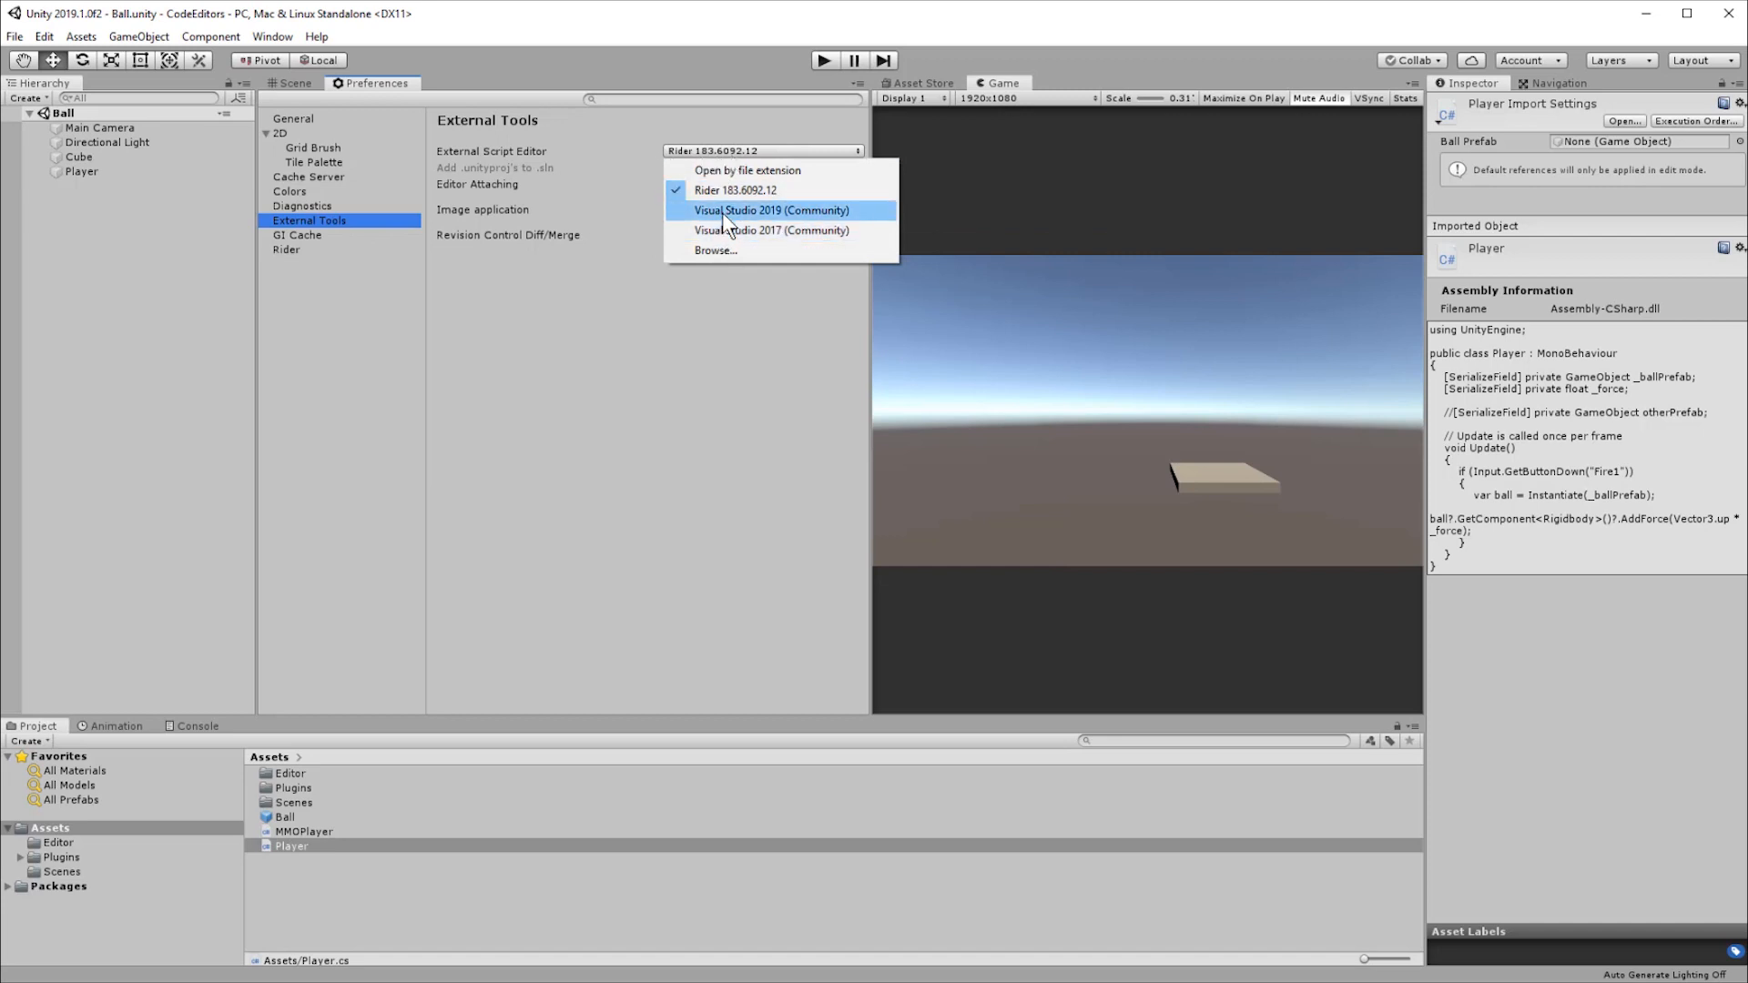
pyautogui.moveTo(734, 189)
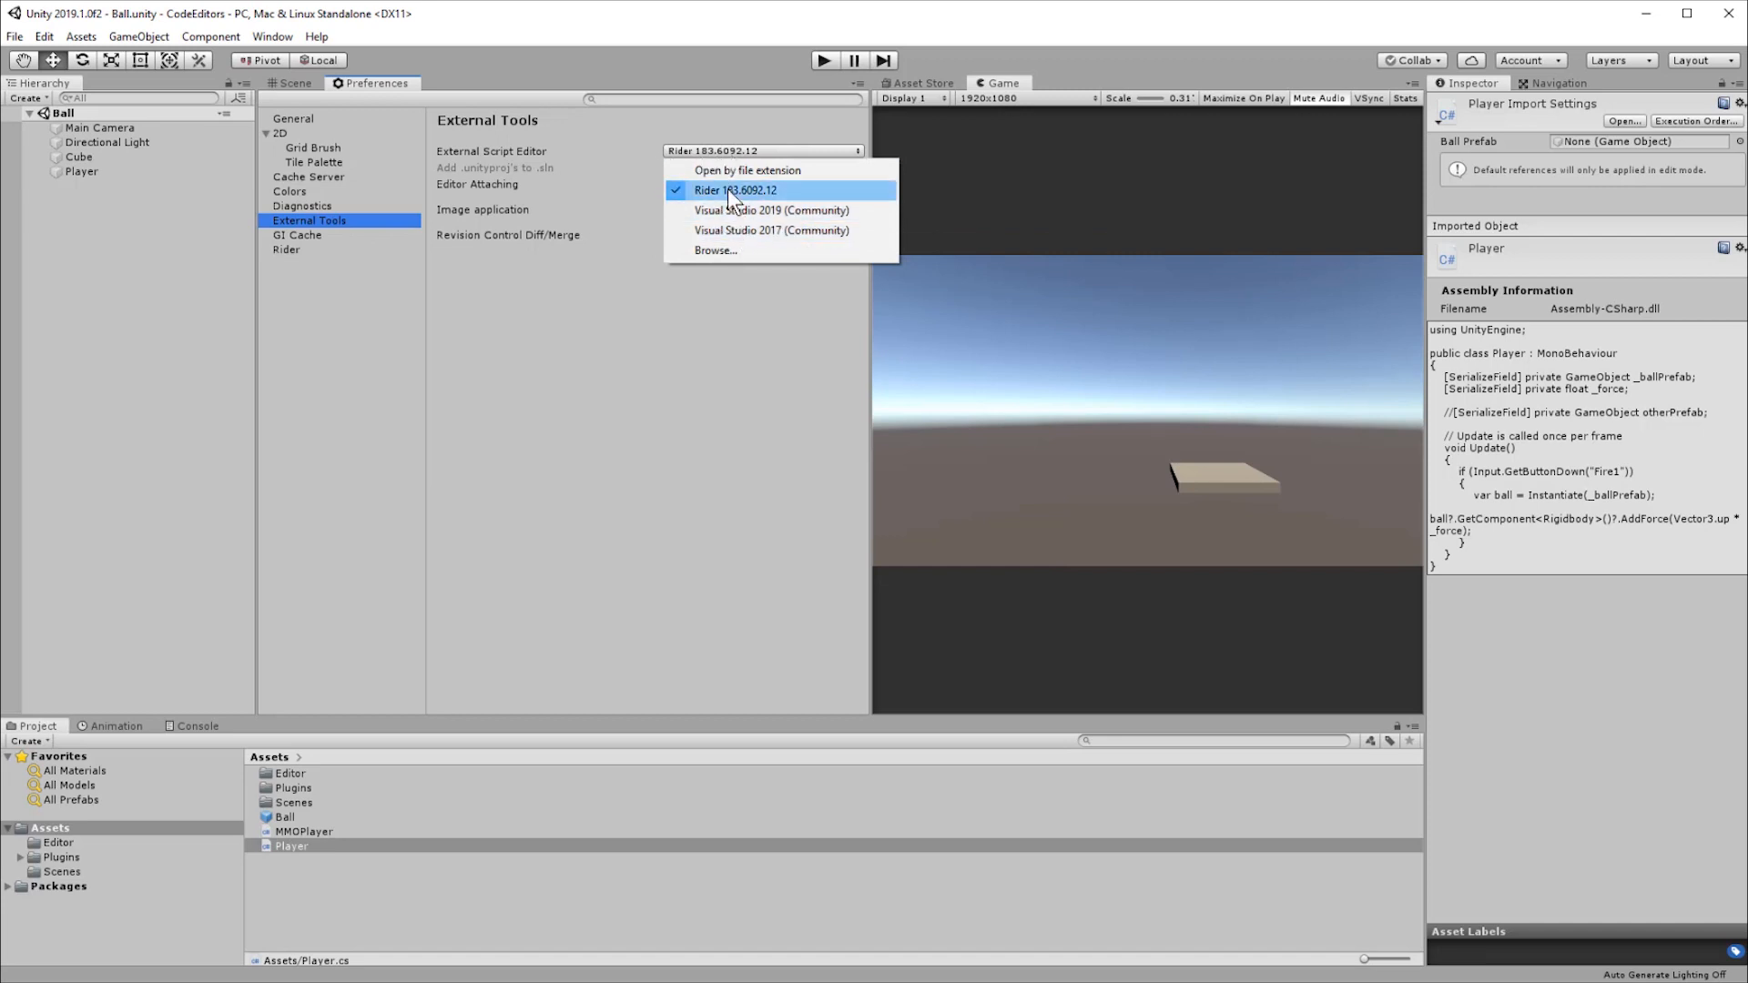
pyautogui.click(734, 189)
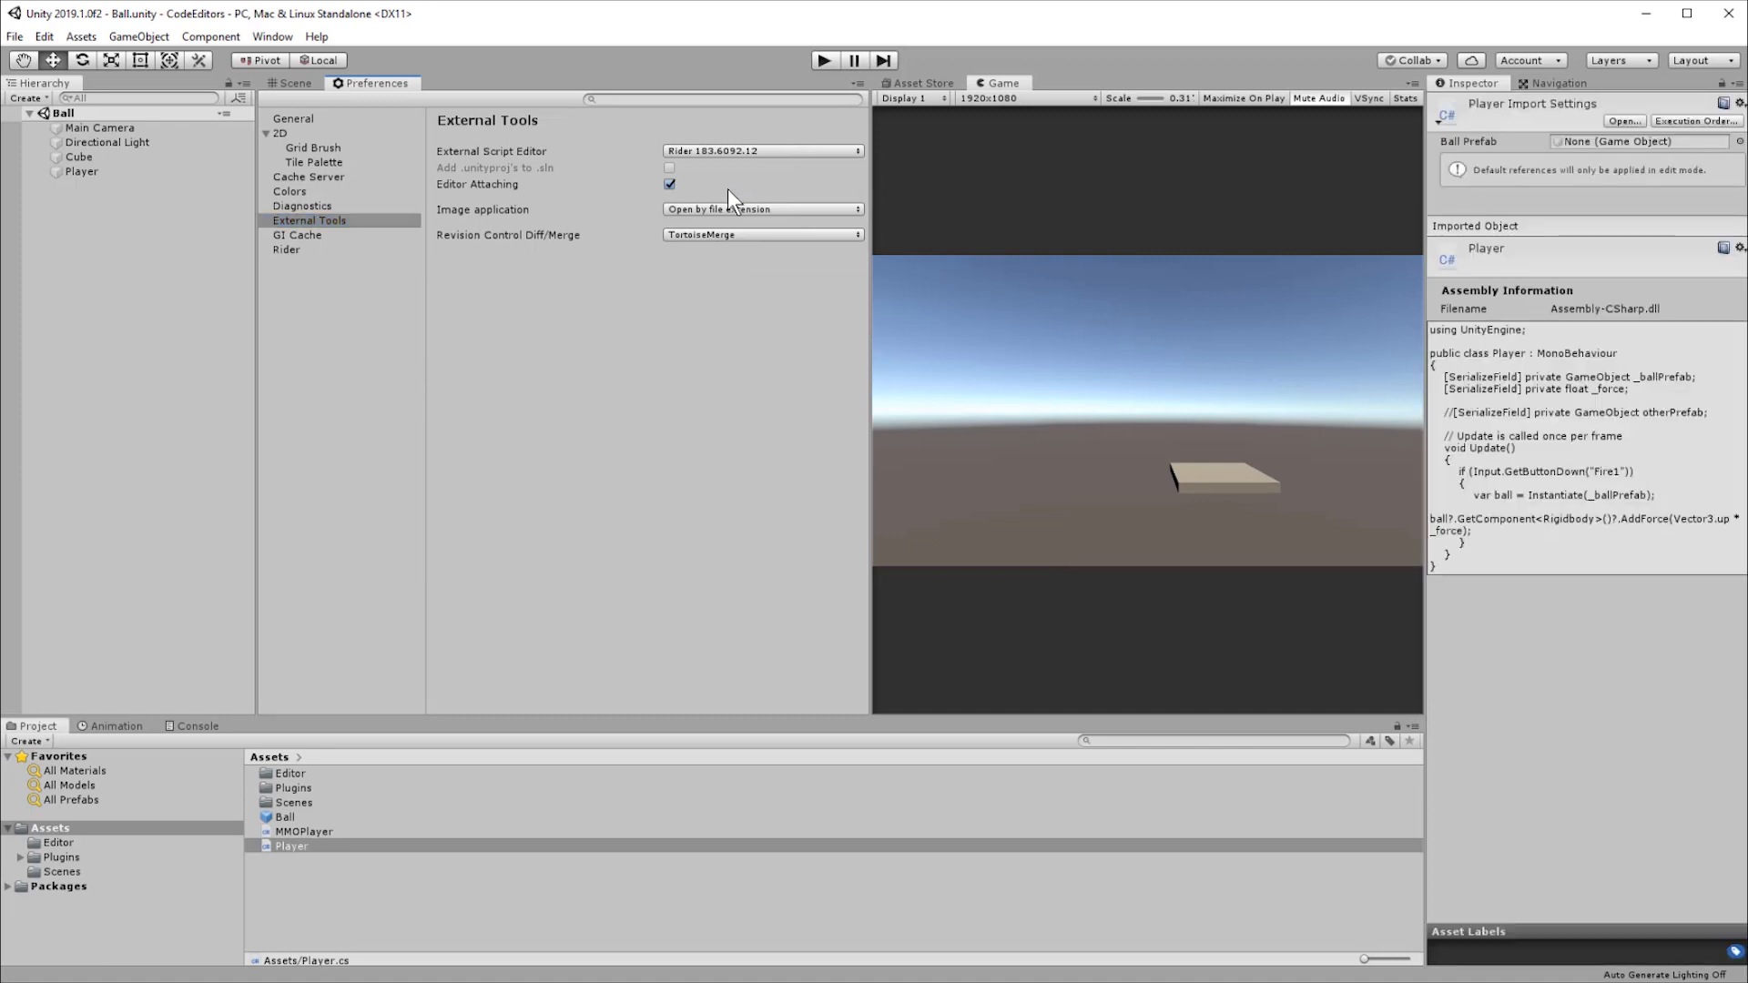
pyautogui.moveTo(1057, 142)
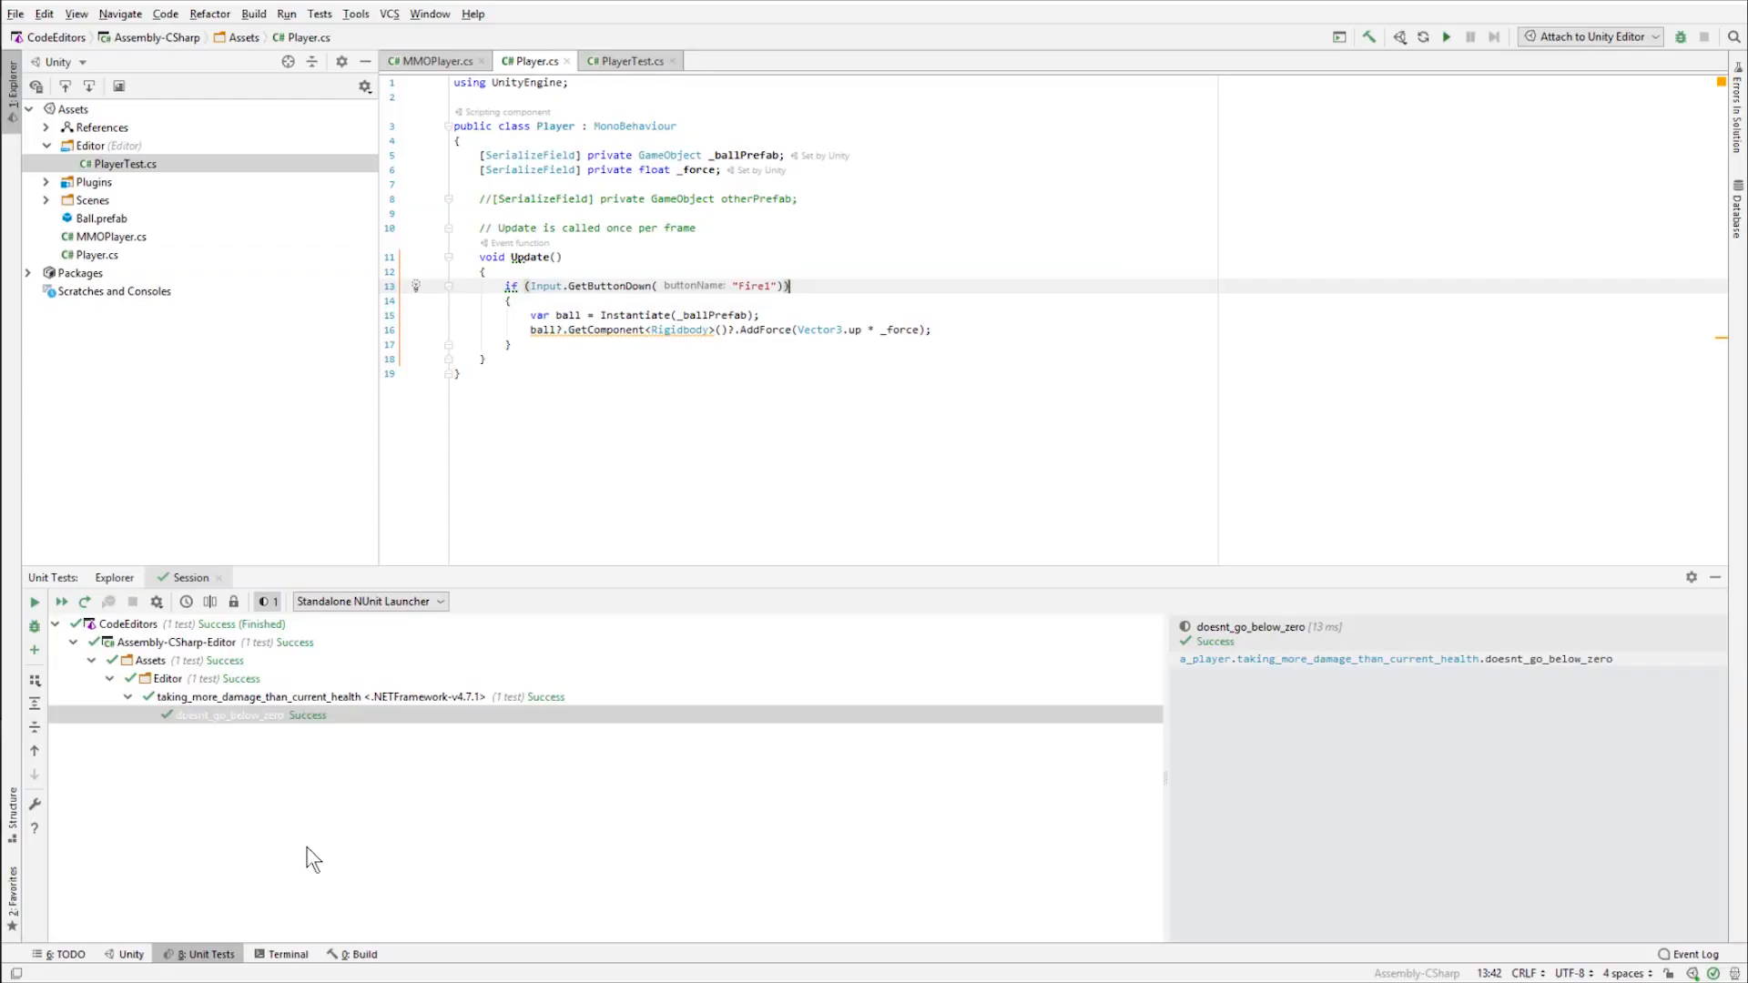
pyautogui.moveTo(138, 7)
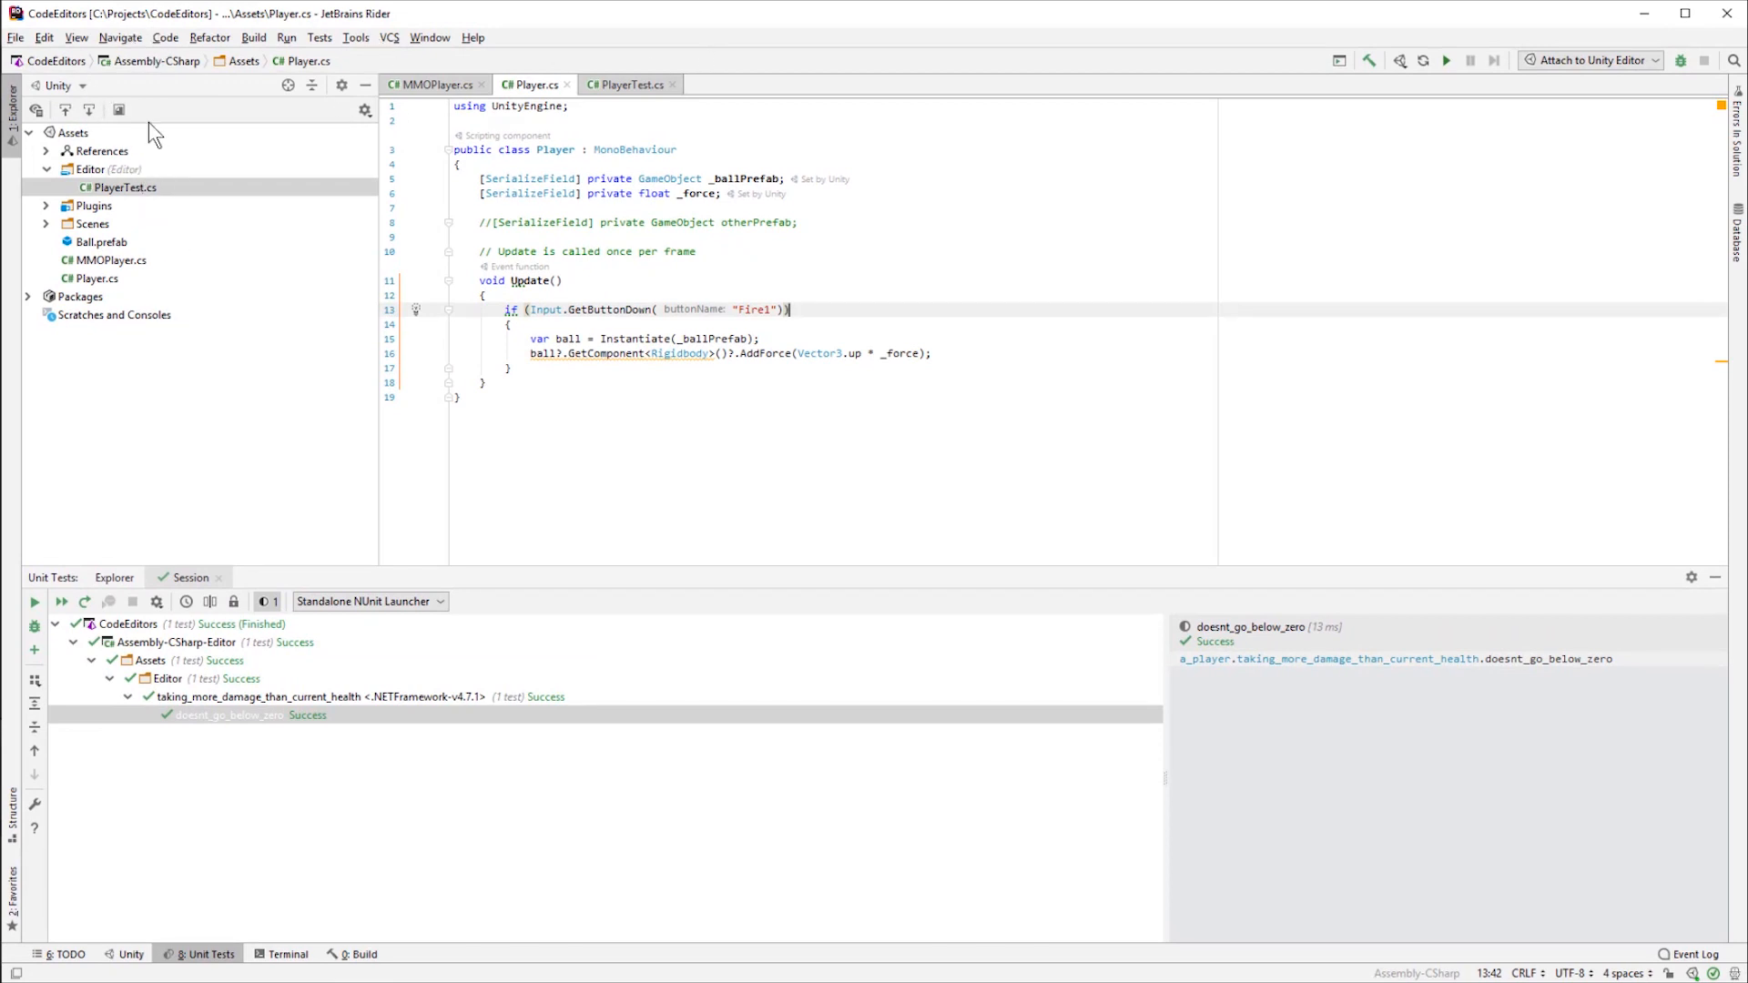
pyautogui.moveTo(111, 145)
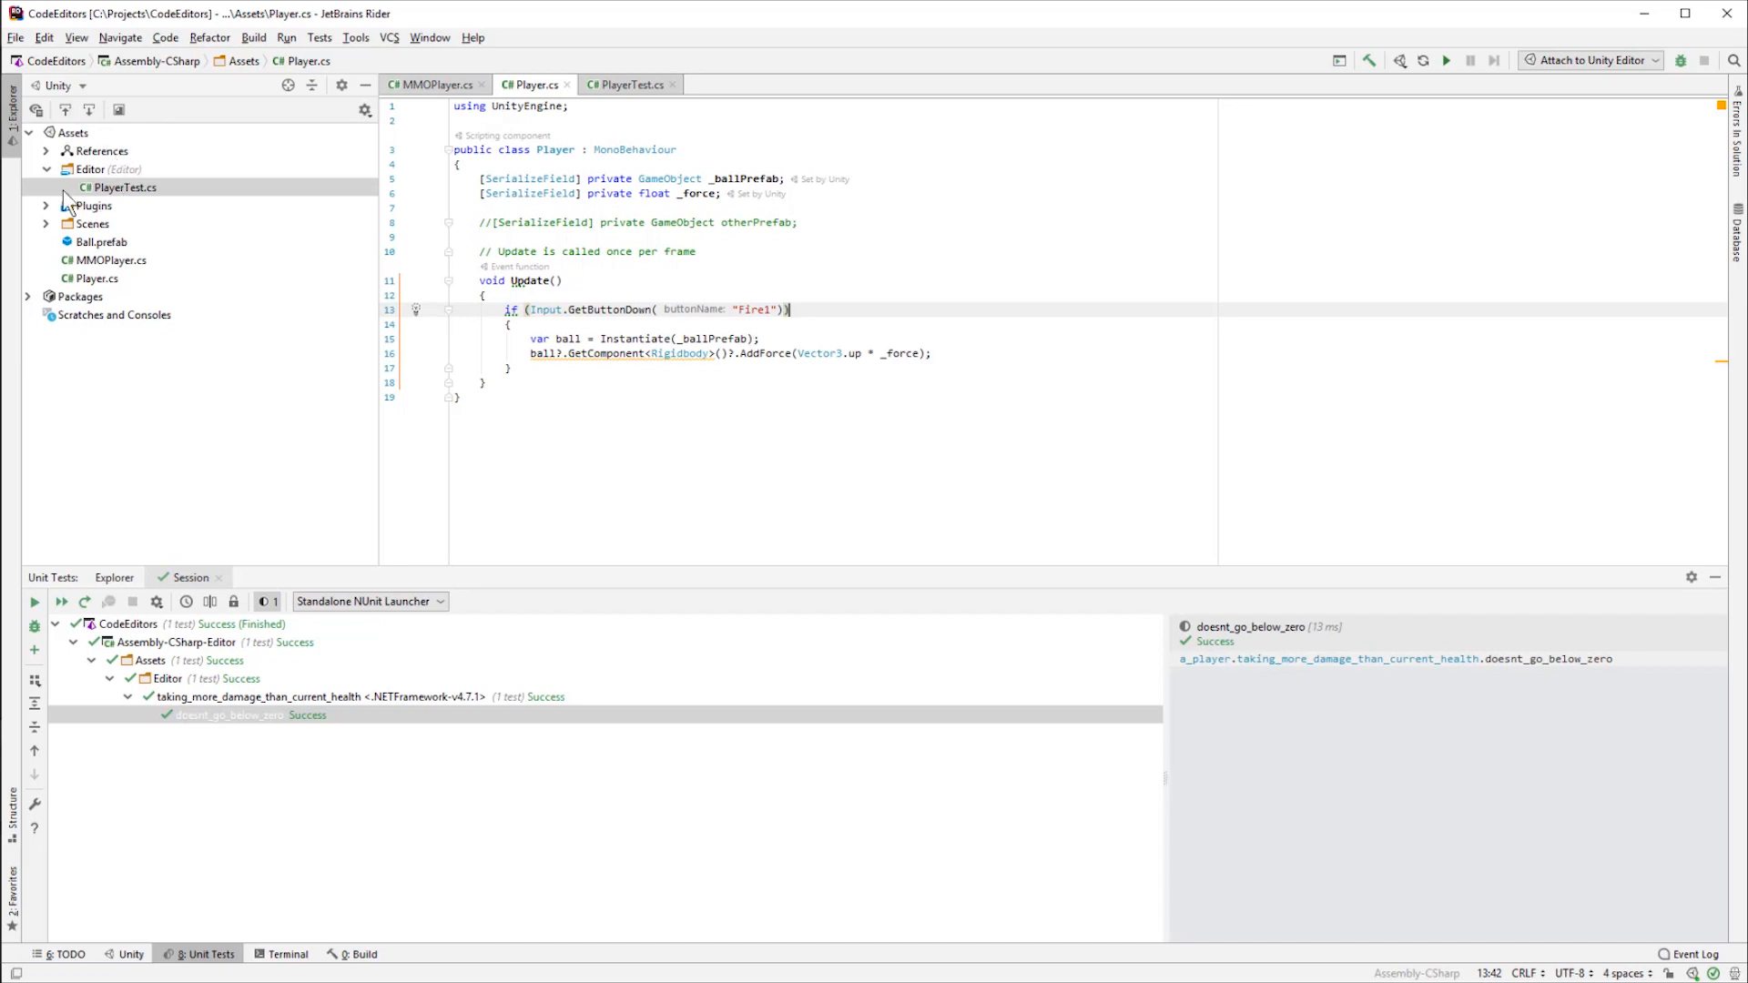
pyautogui.moveTo(134, 234)
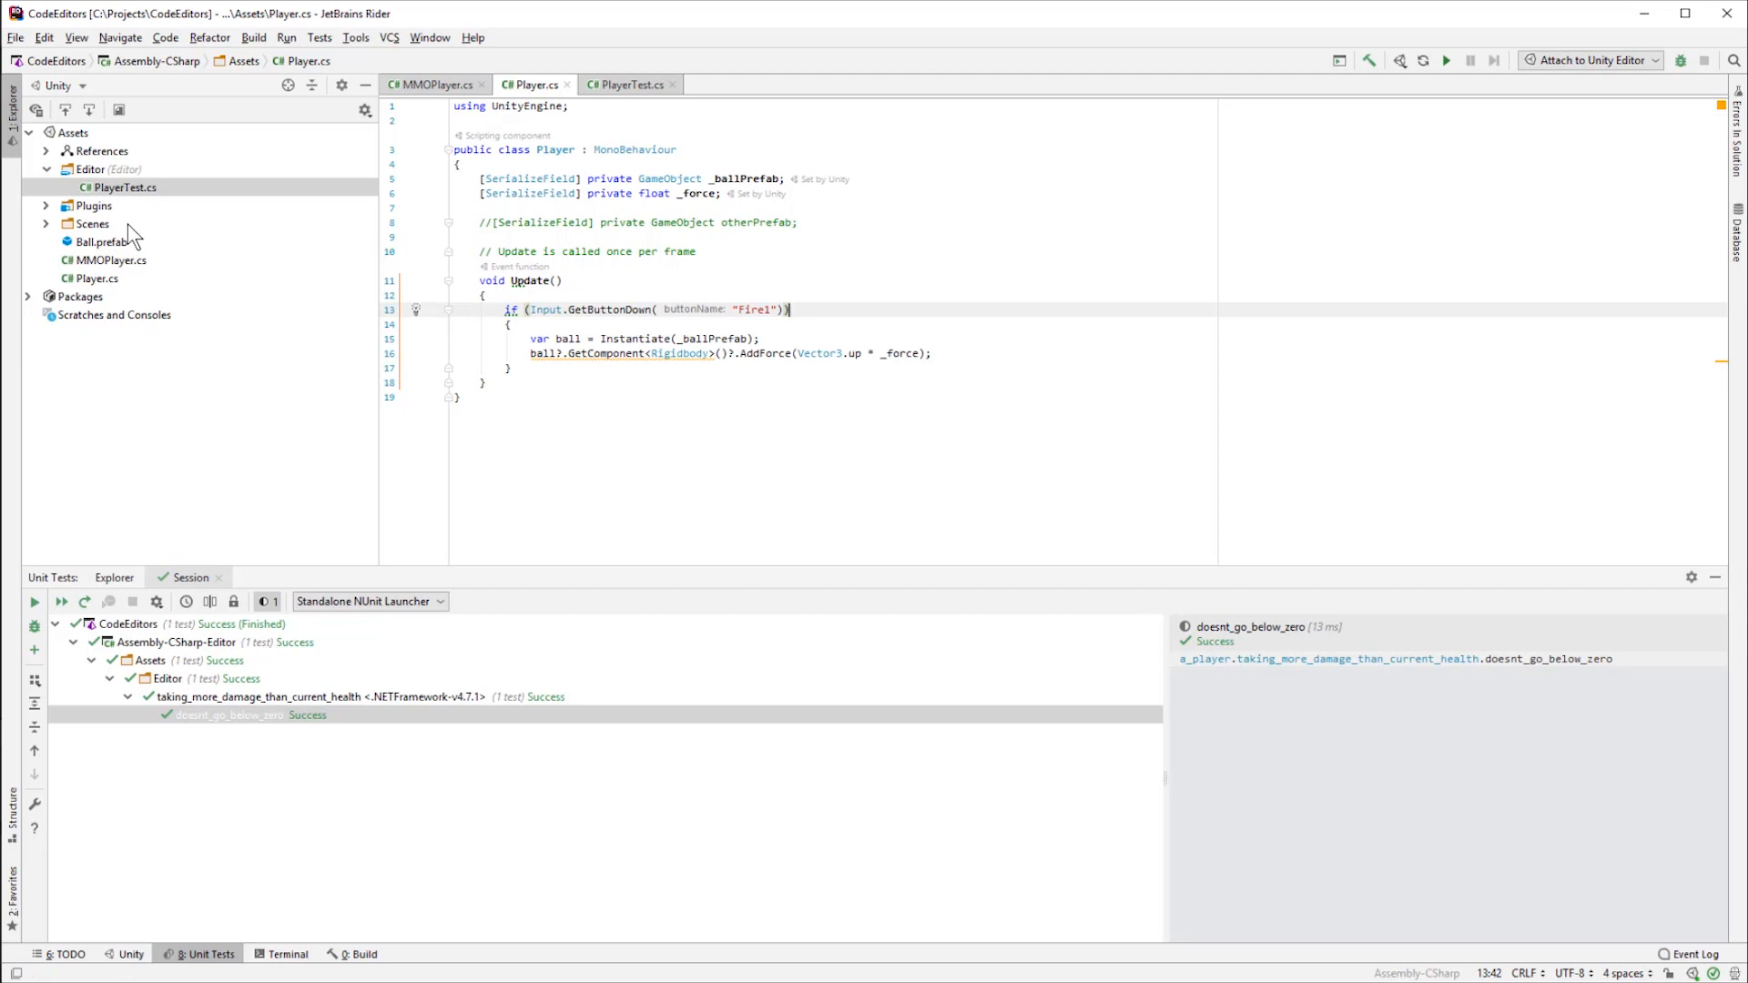
pyautogui.moveTo(650, 247)
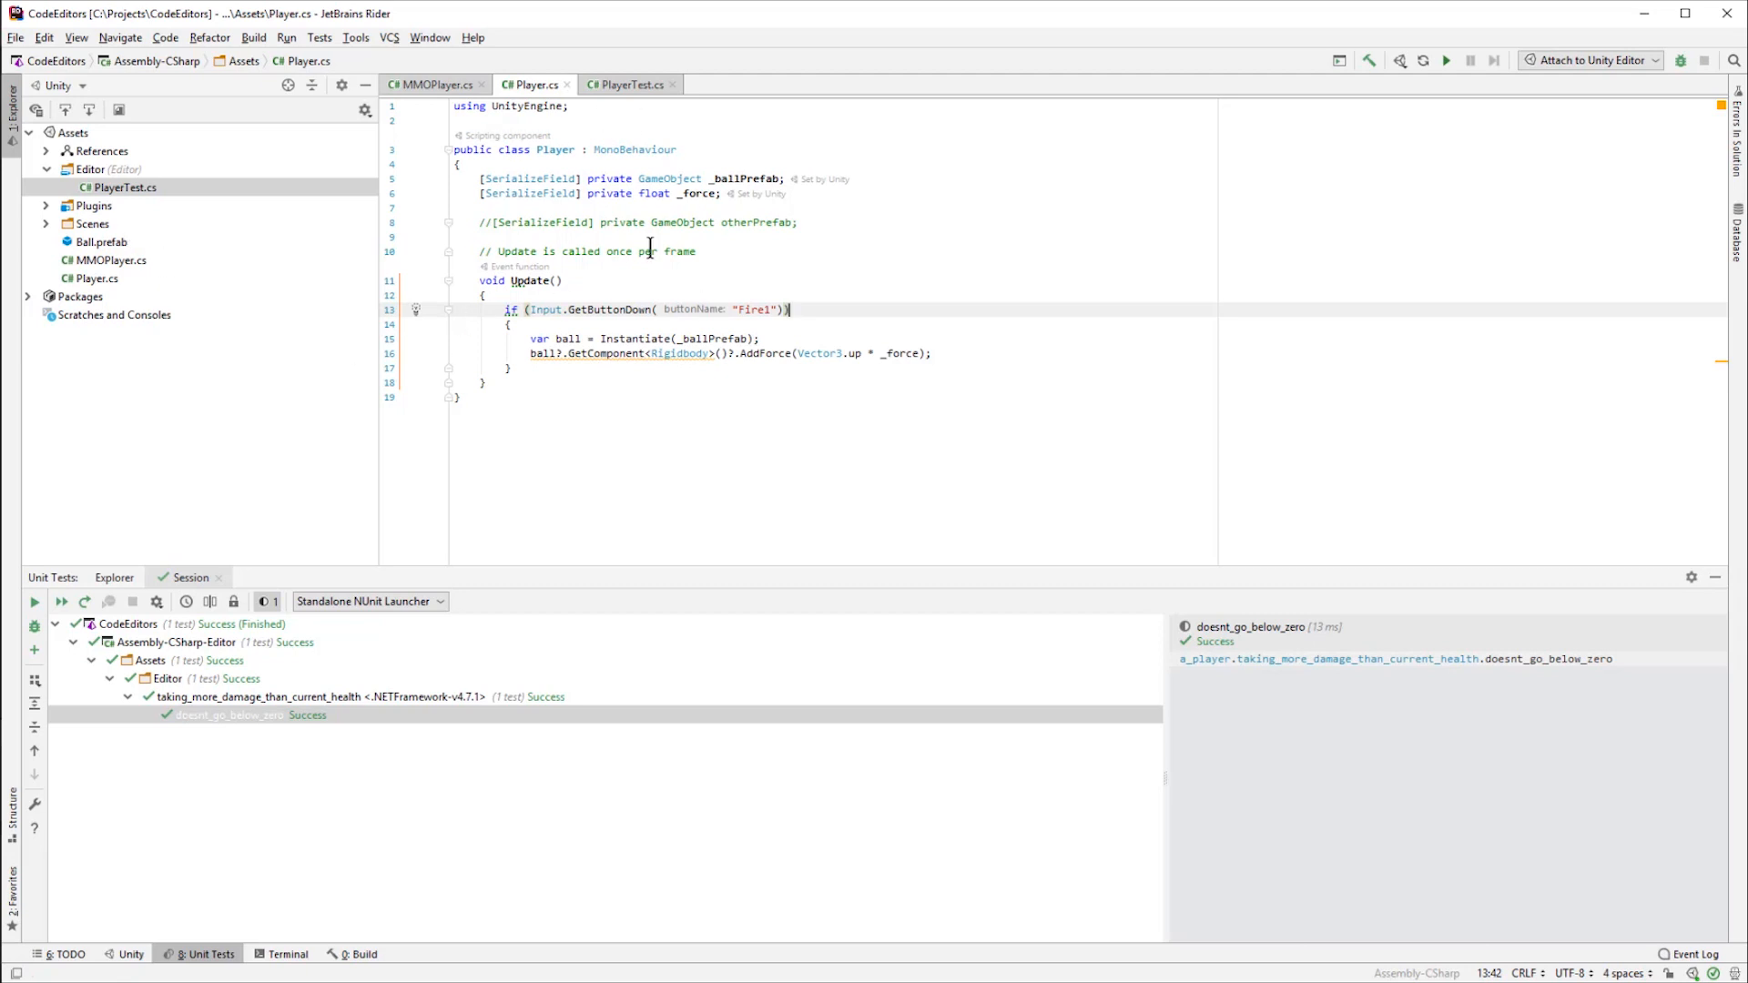
pyautogui.click(432, 84)
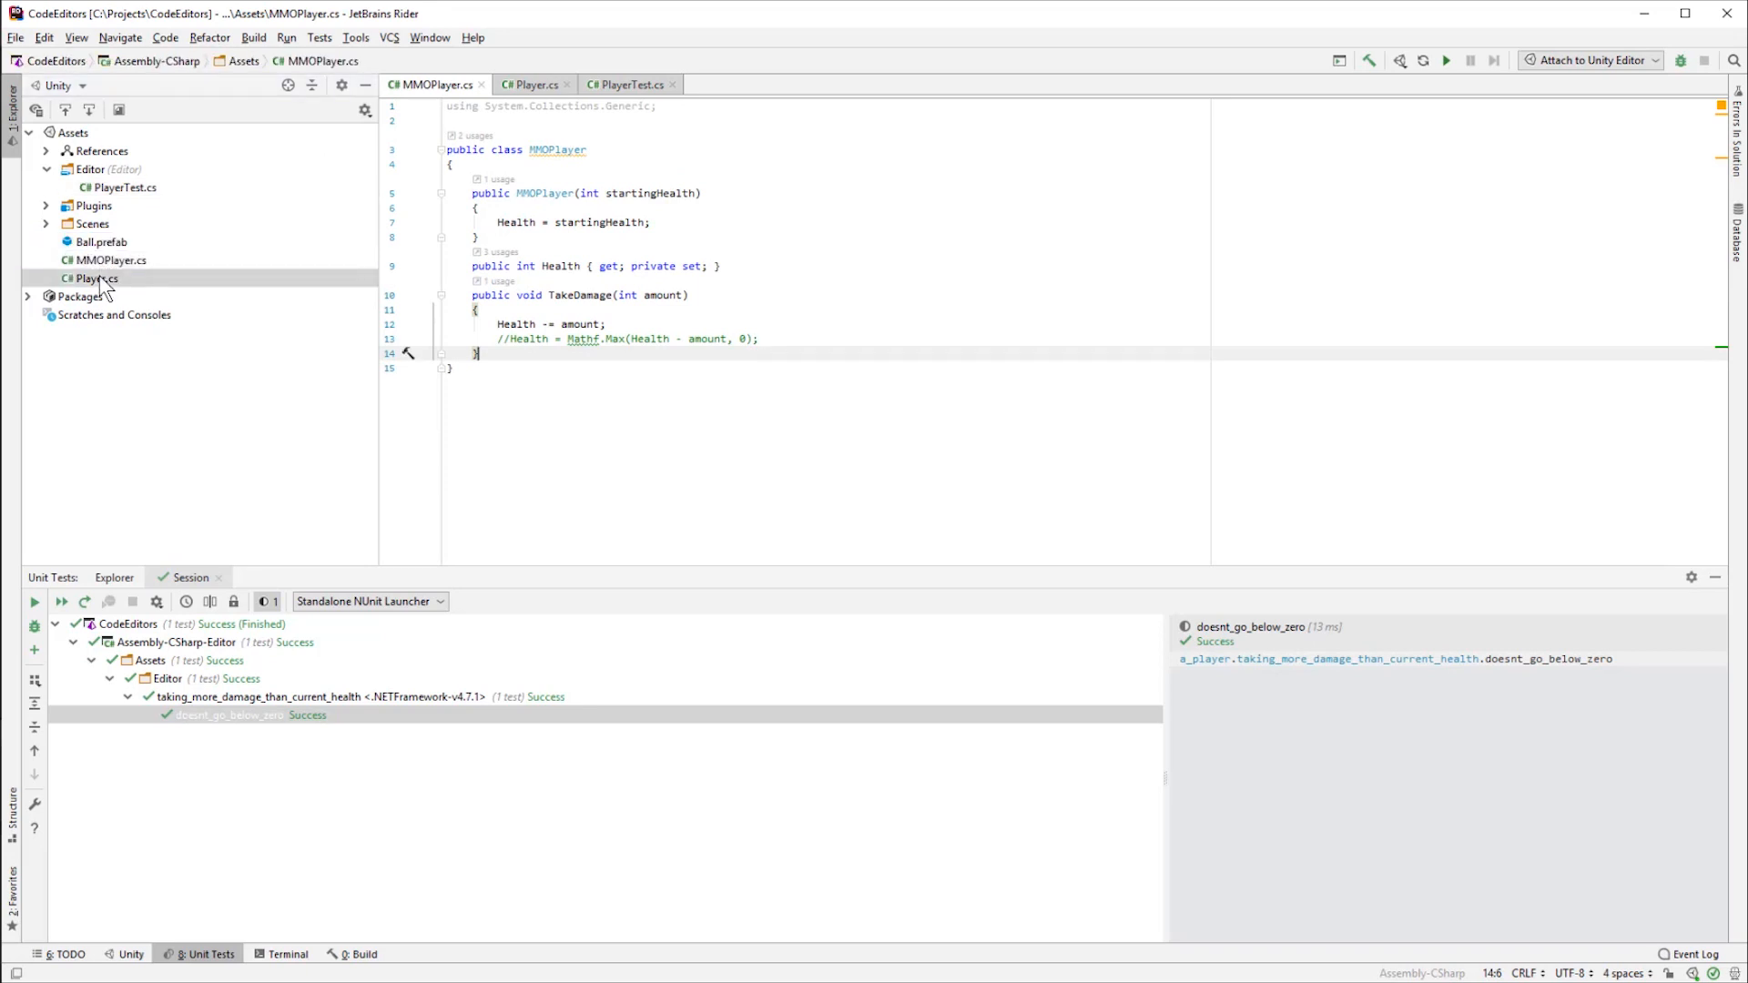
pyautogui.click(93, 278)
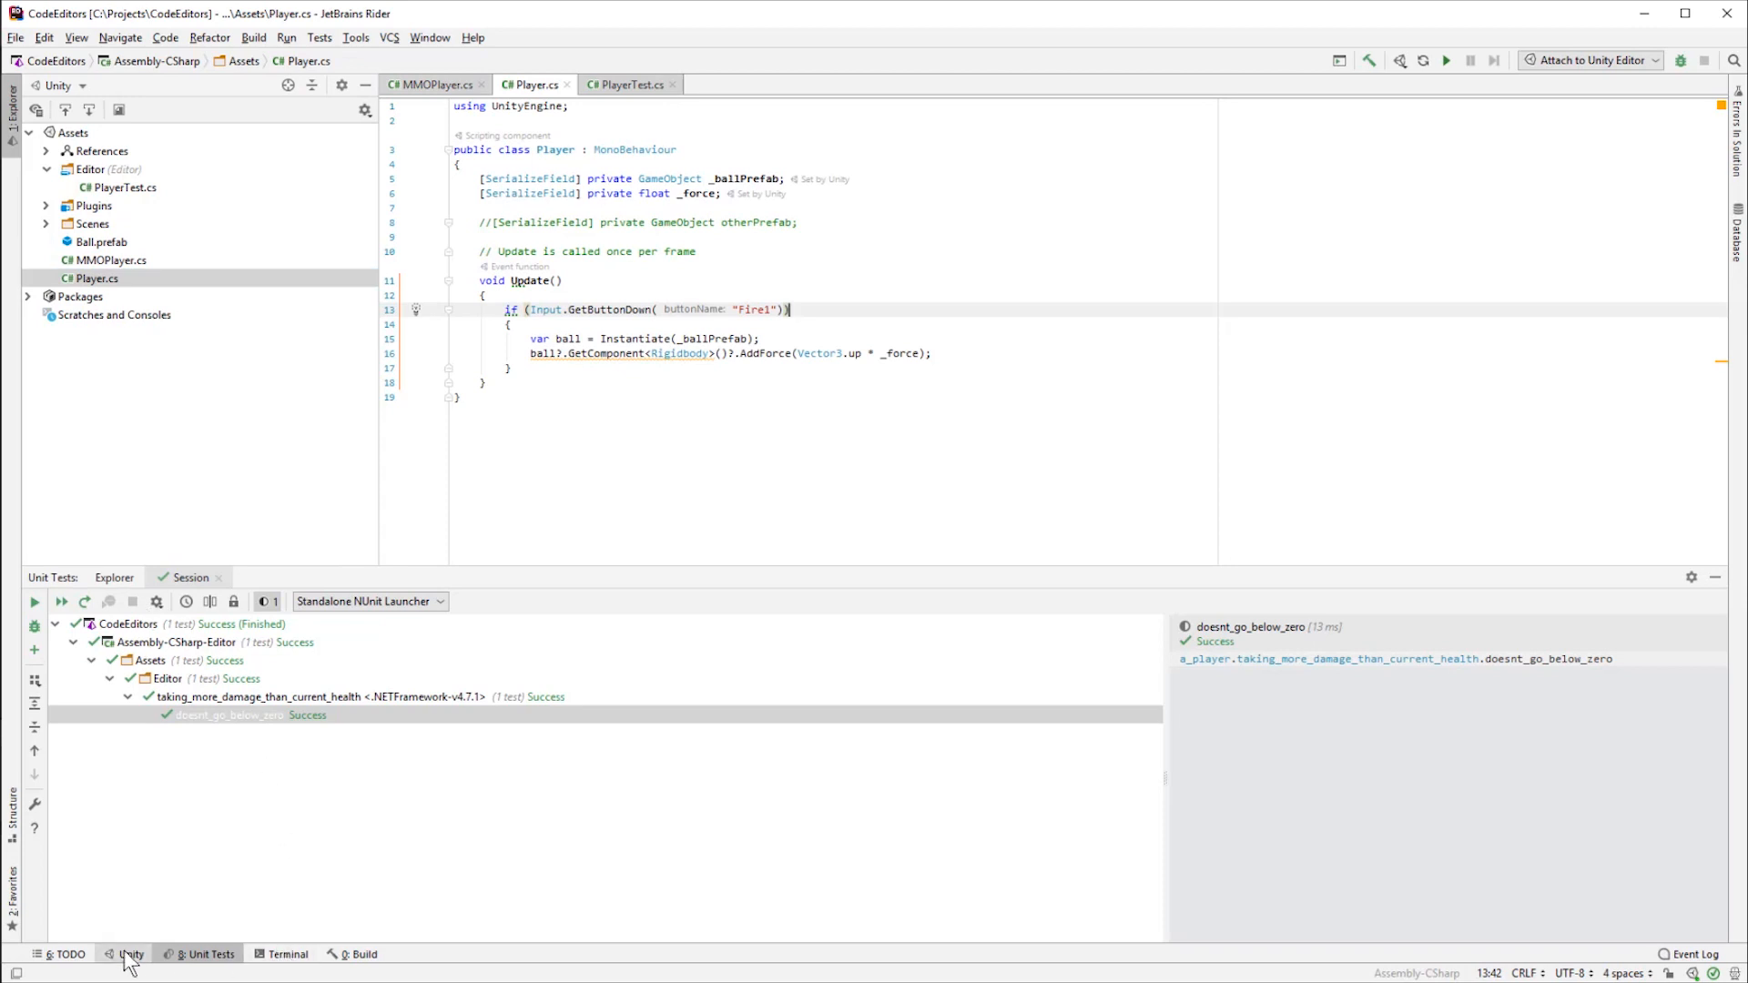
pyautogui.click(130, 953)
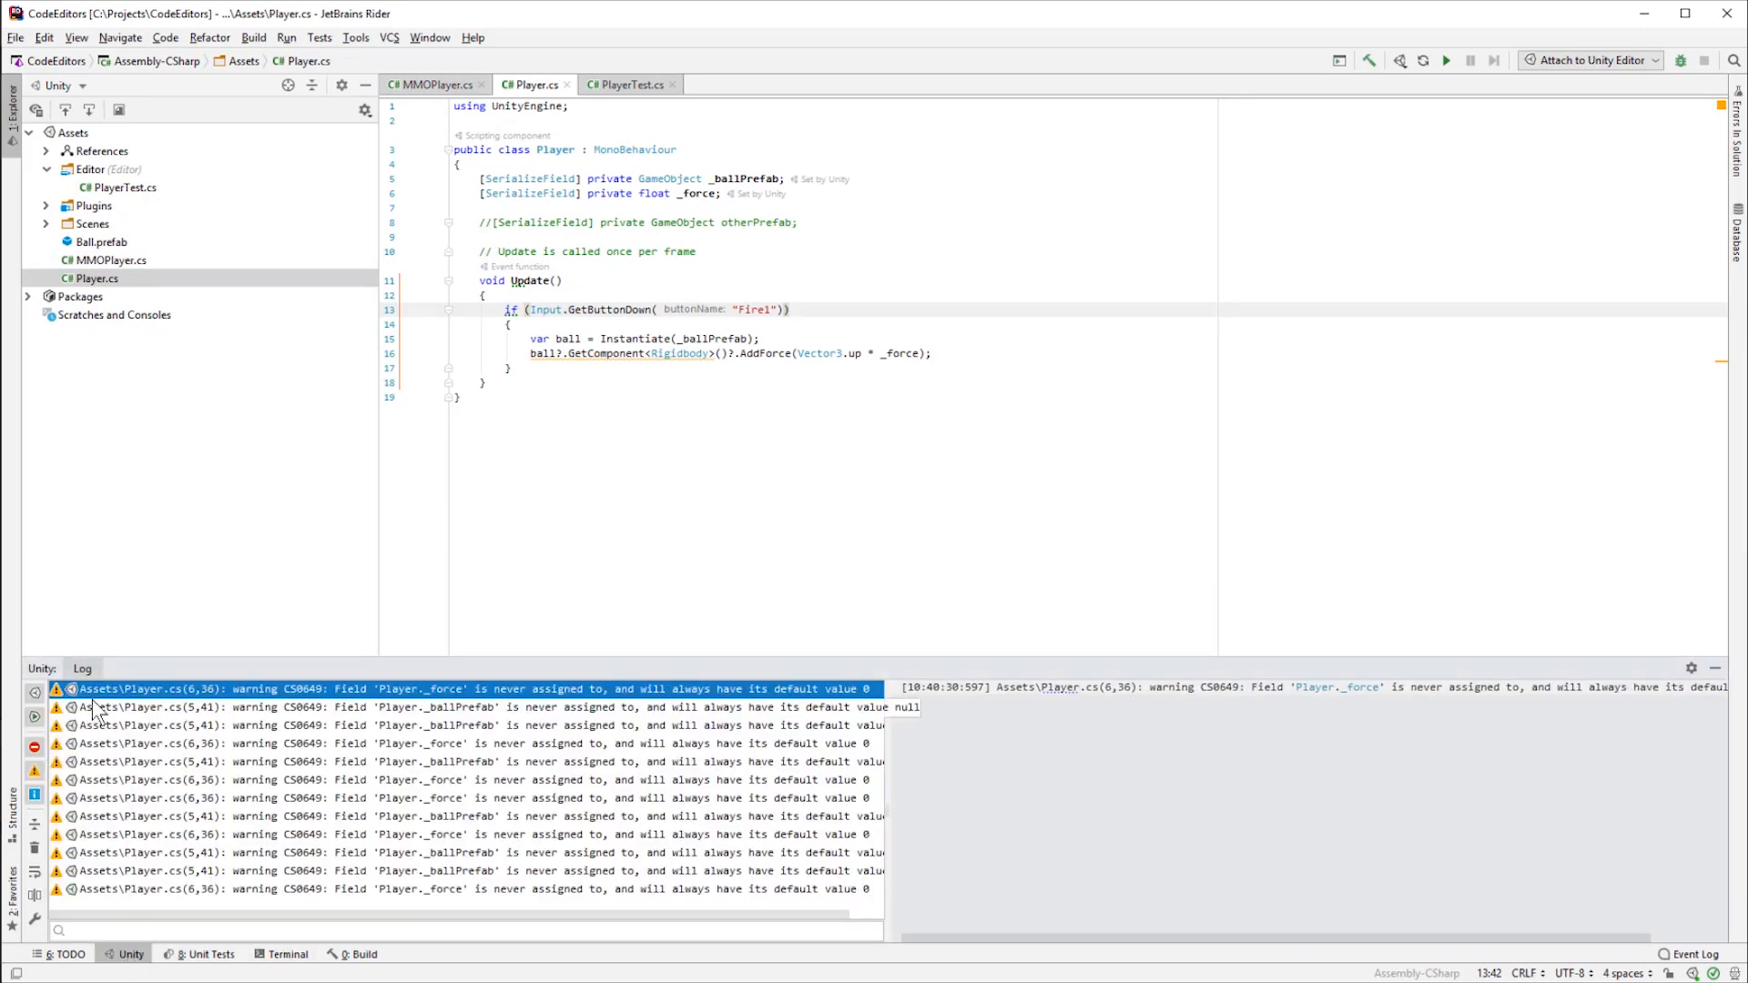
pyautogui.click(359, 954)
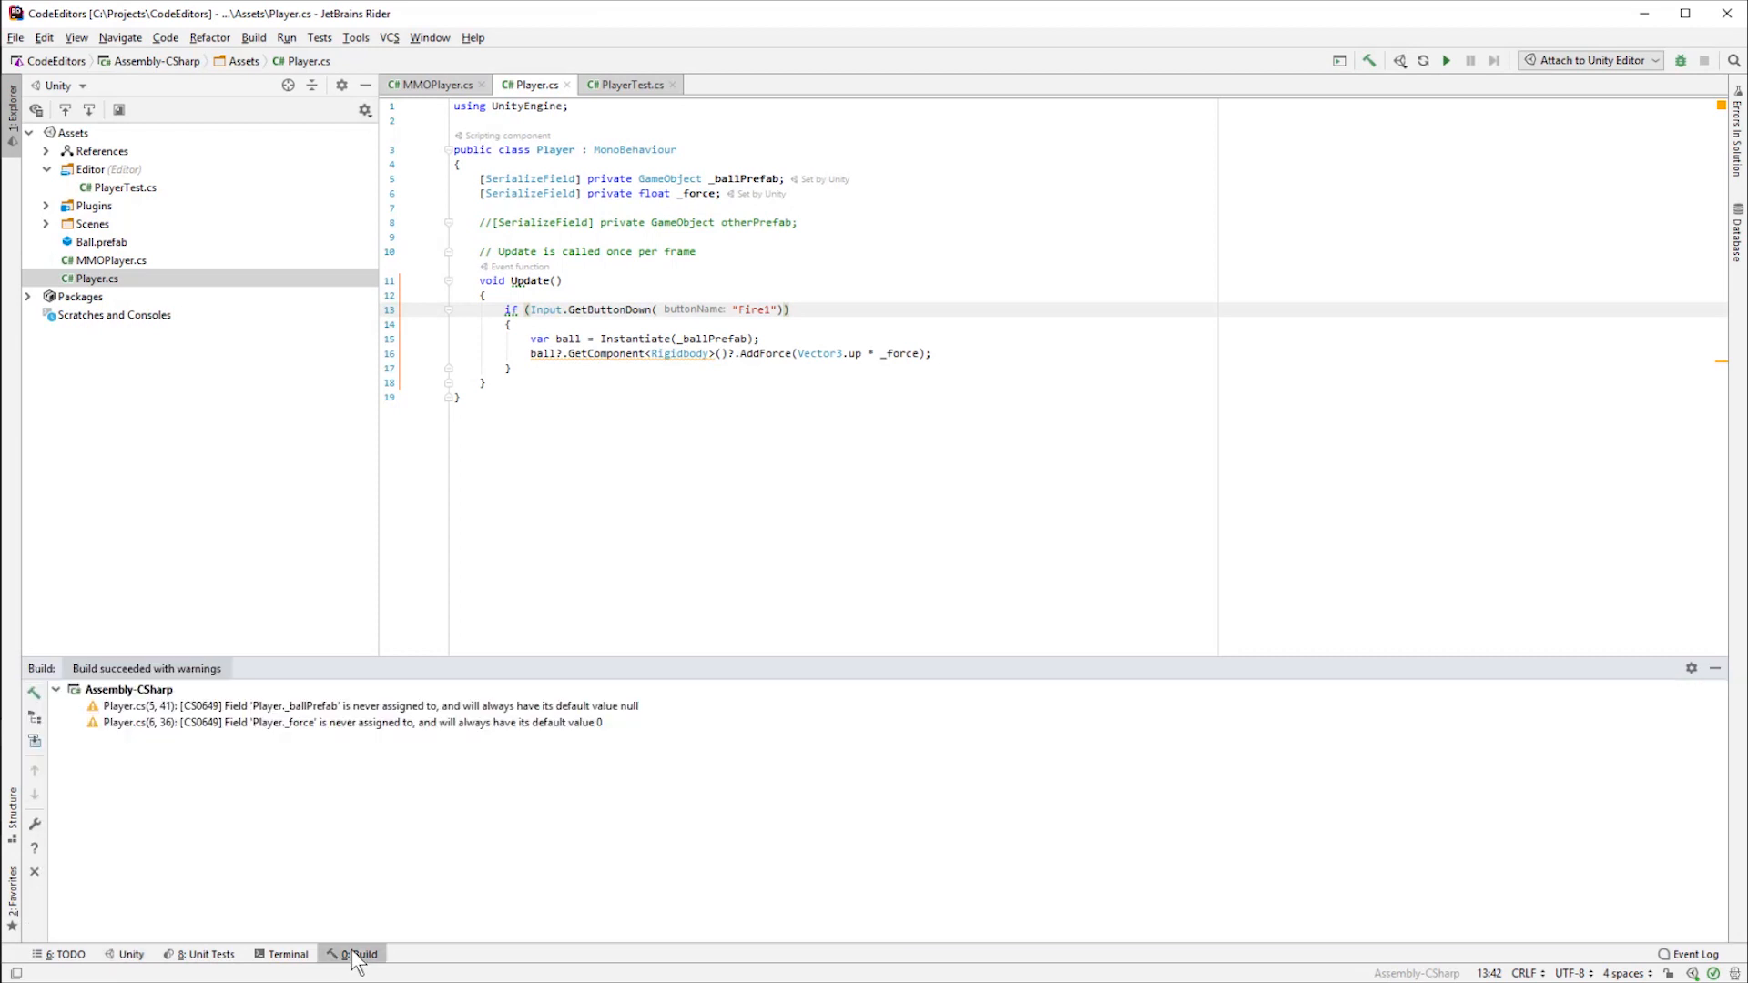
pyautogui.click(63, 954)
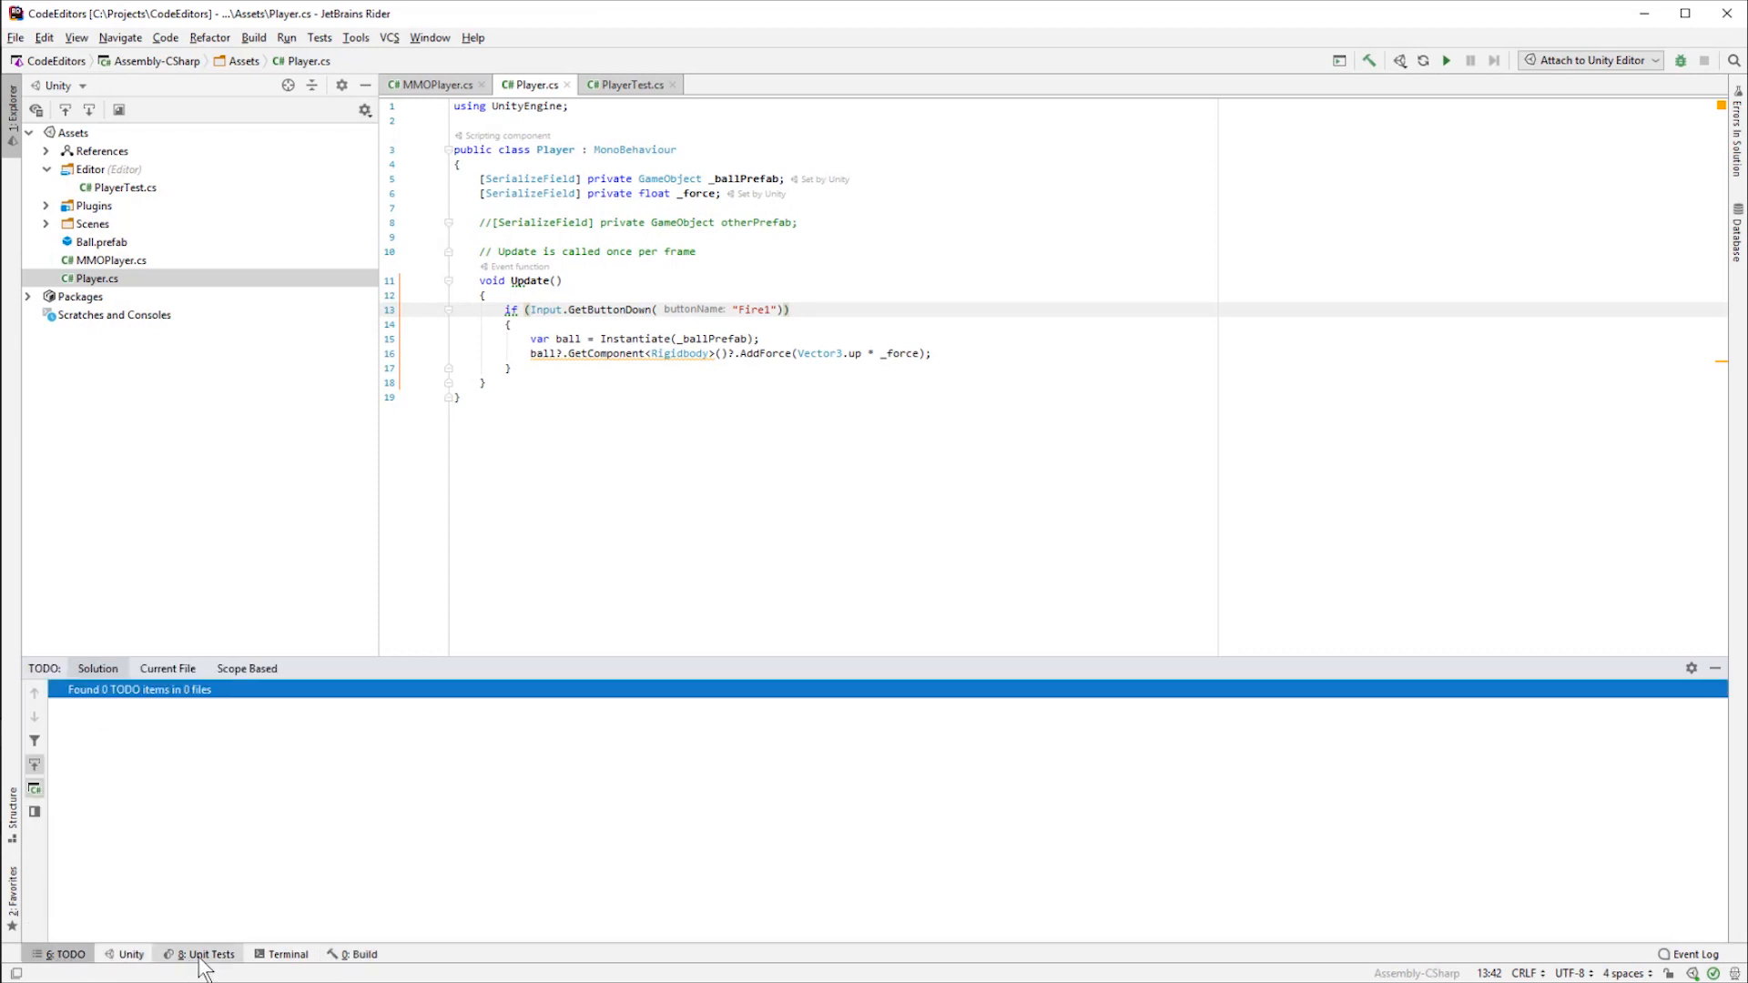
pyautogui.click(207, 954)
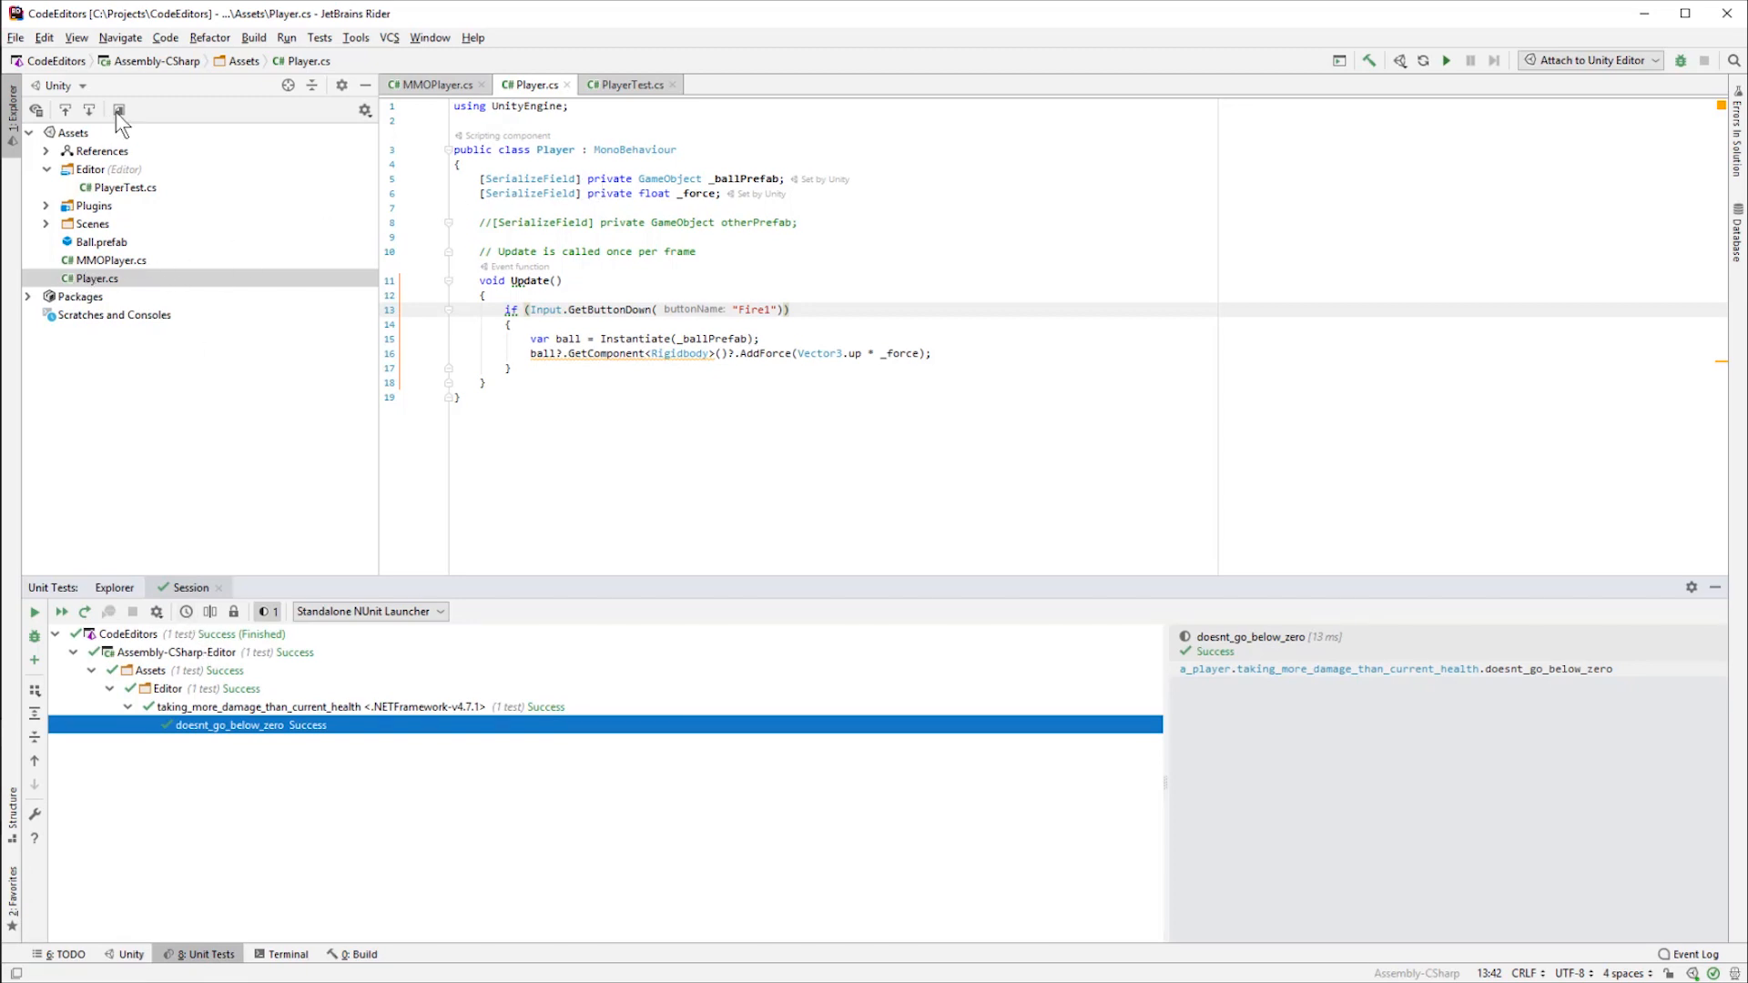
pyautogui.moveTo(36, 109)
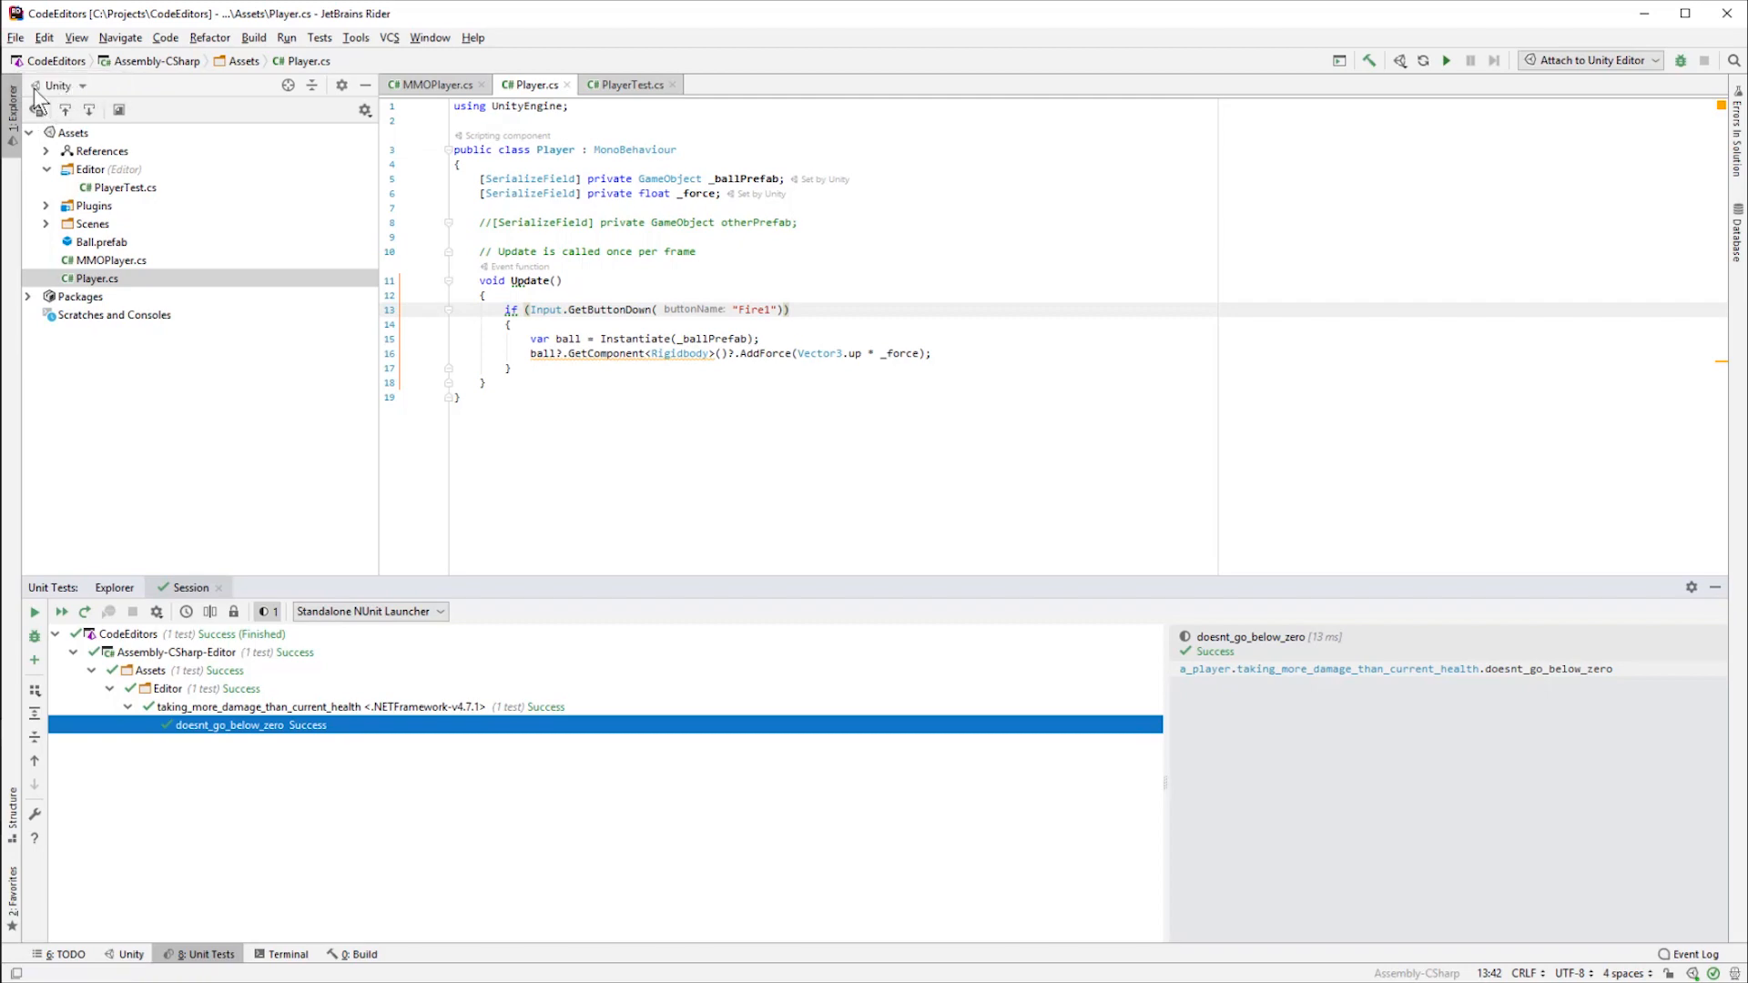
# - Browse the CodeEditors project's Assets and .vs folders in the file-system explorer view
pyautogui.click(61, 86)
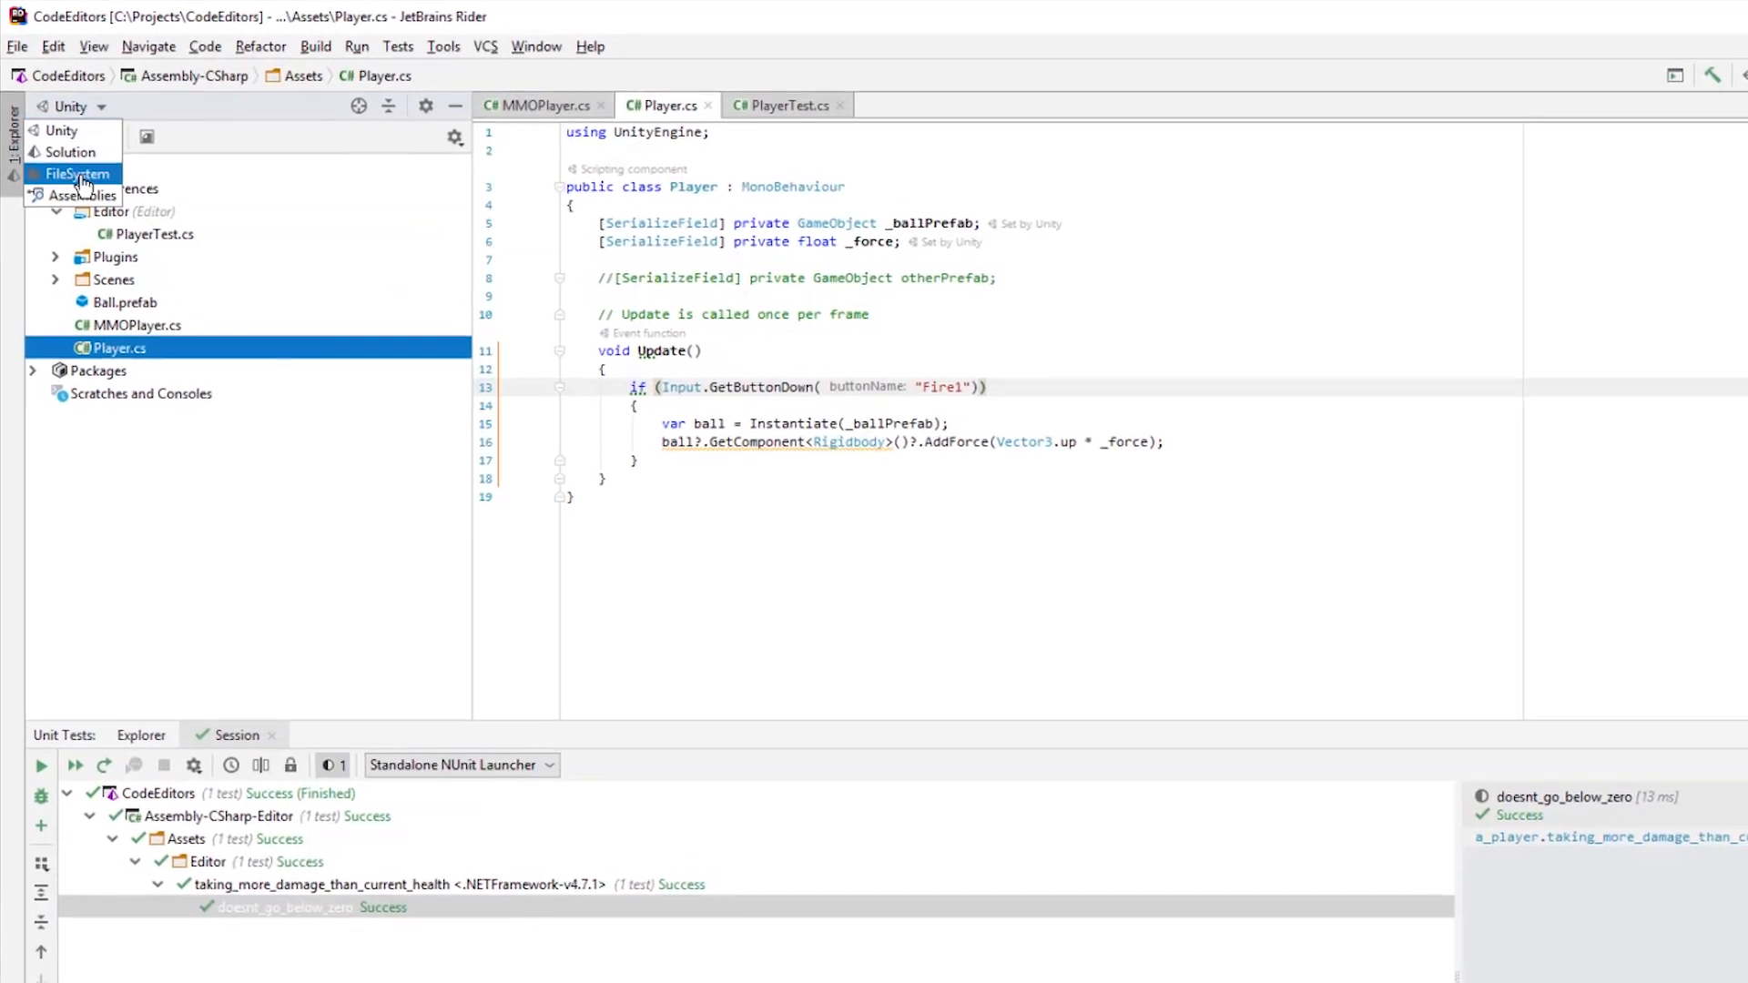
pyautogui.click(76, 174)
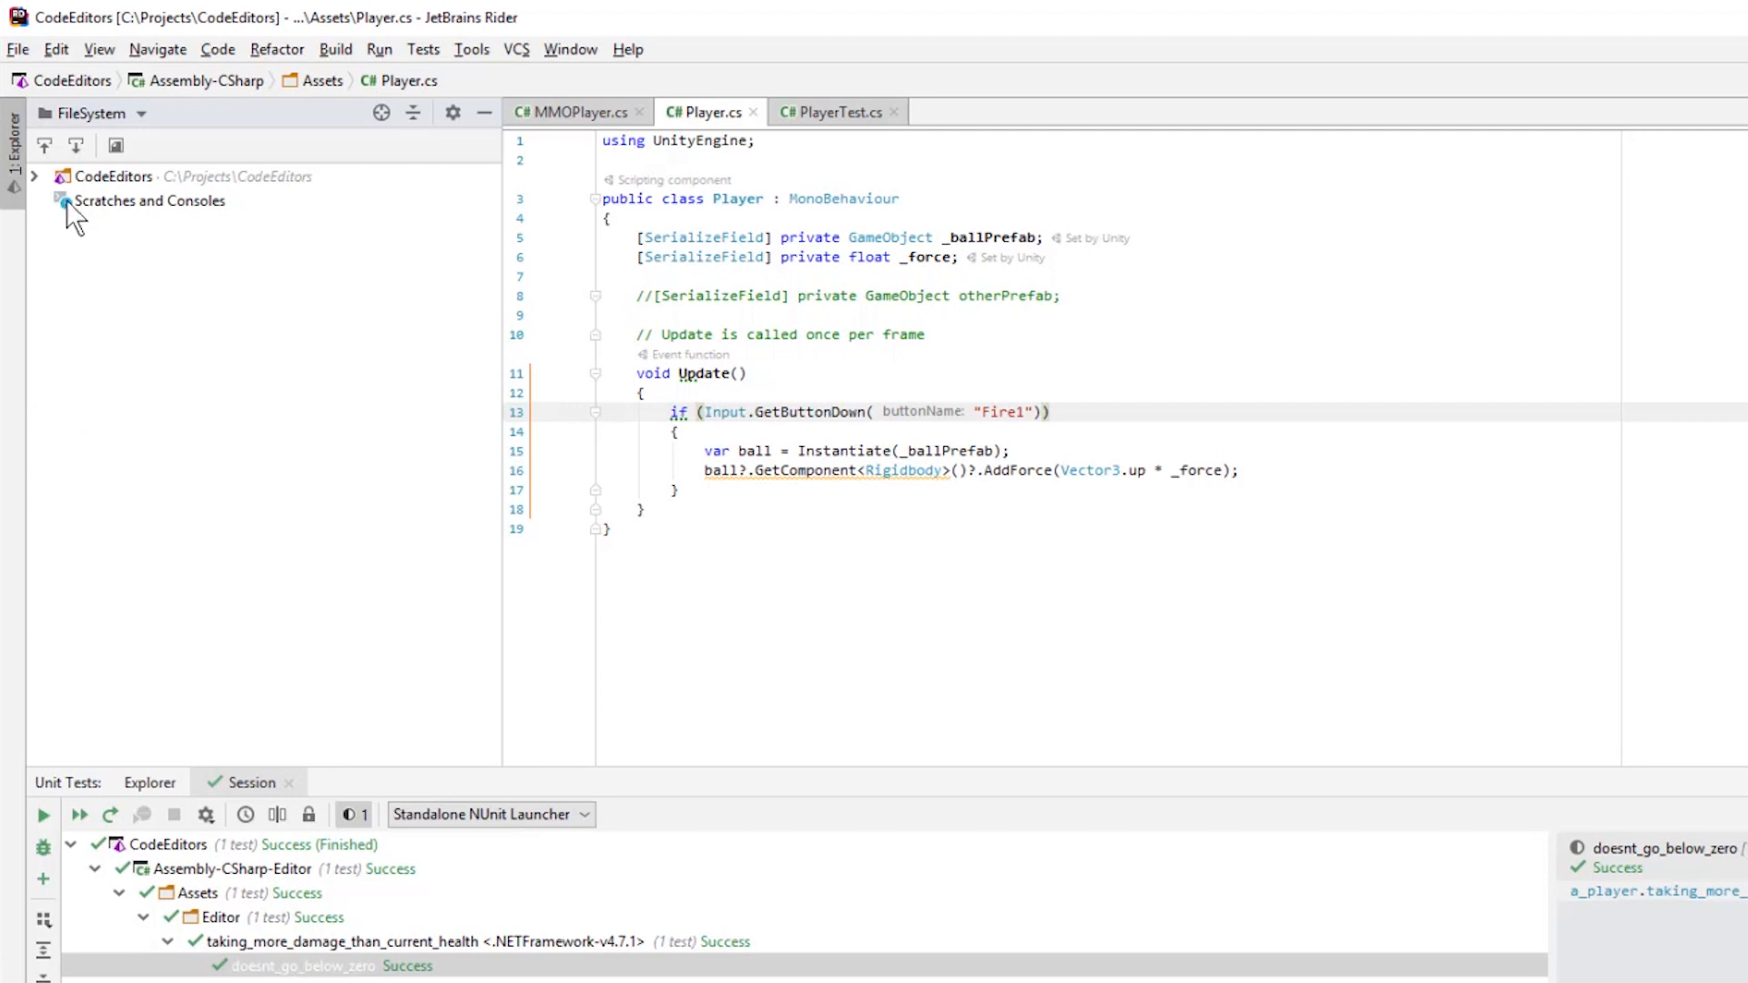
pyautogui.click(34, 175)
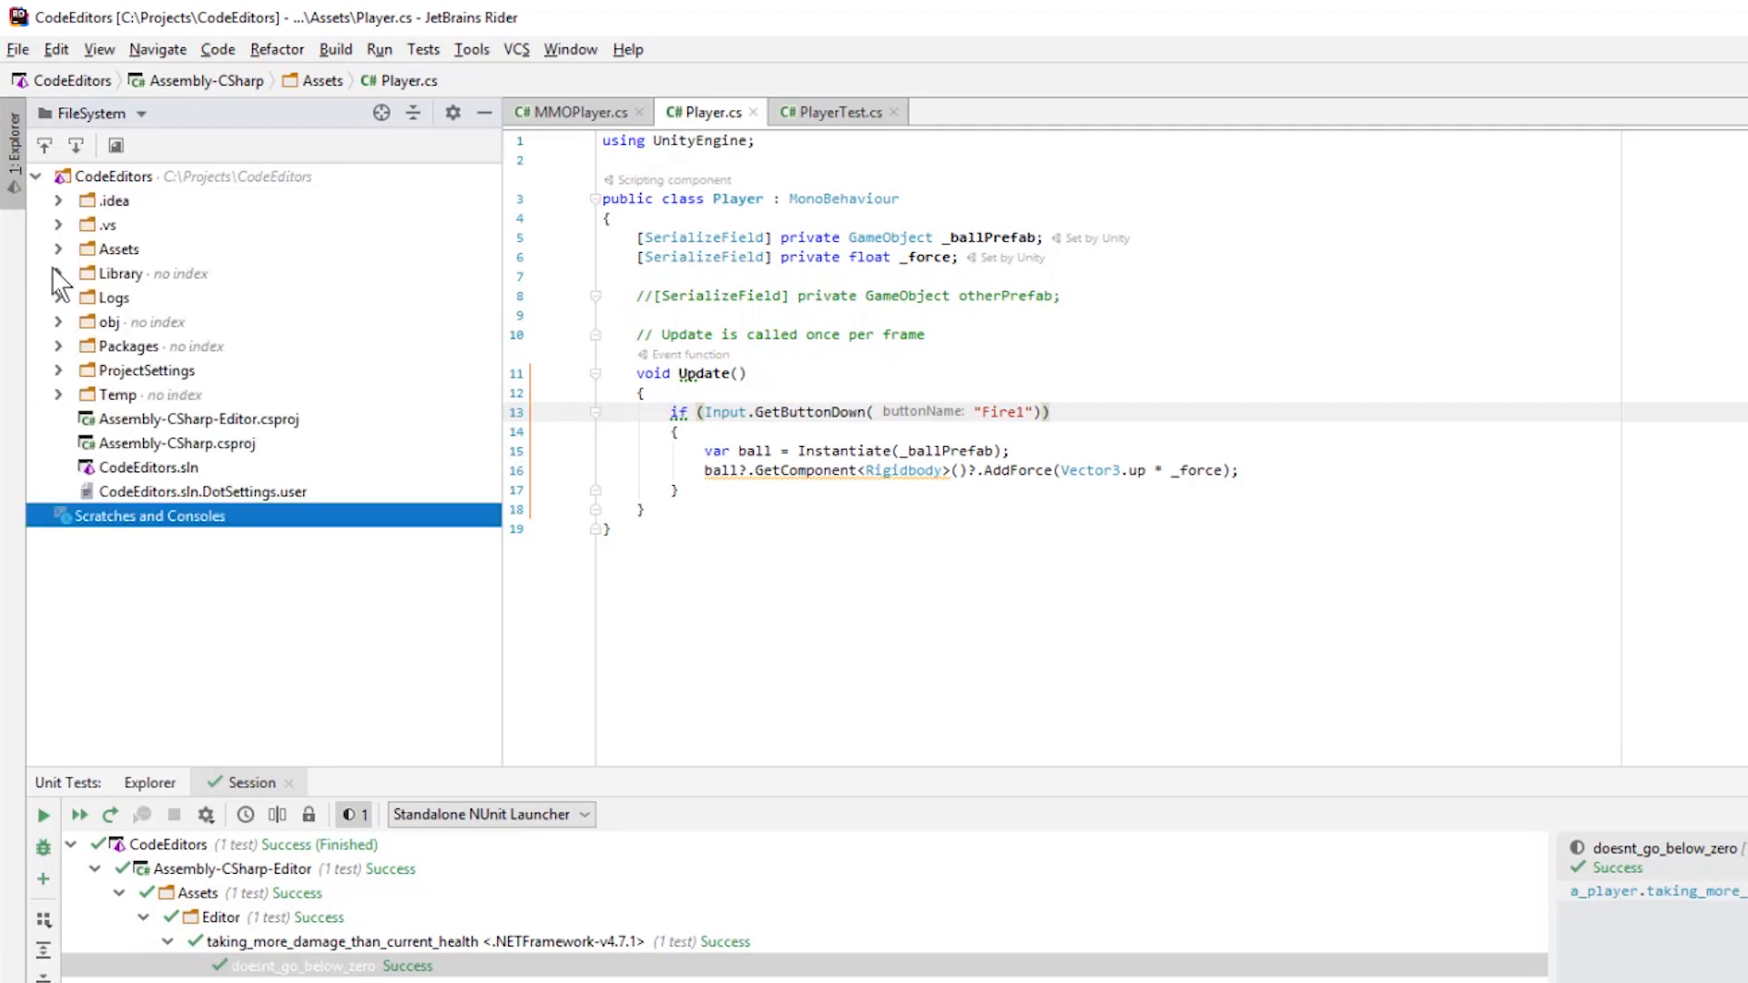
pyautogui.click(58, 248)
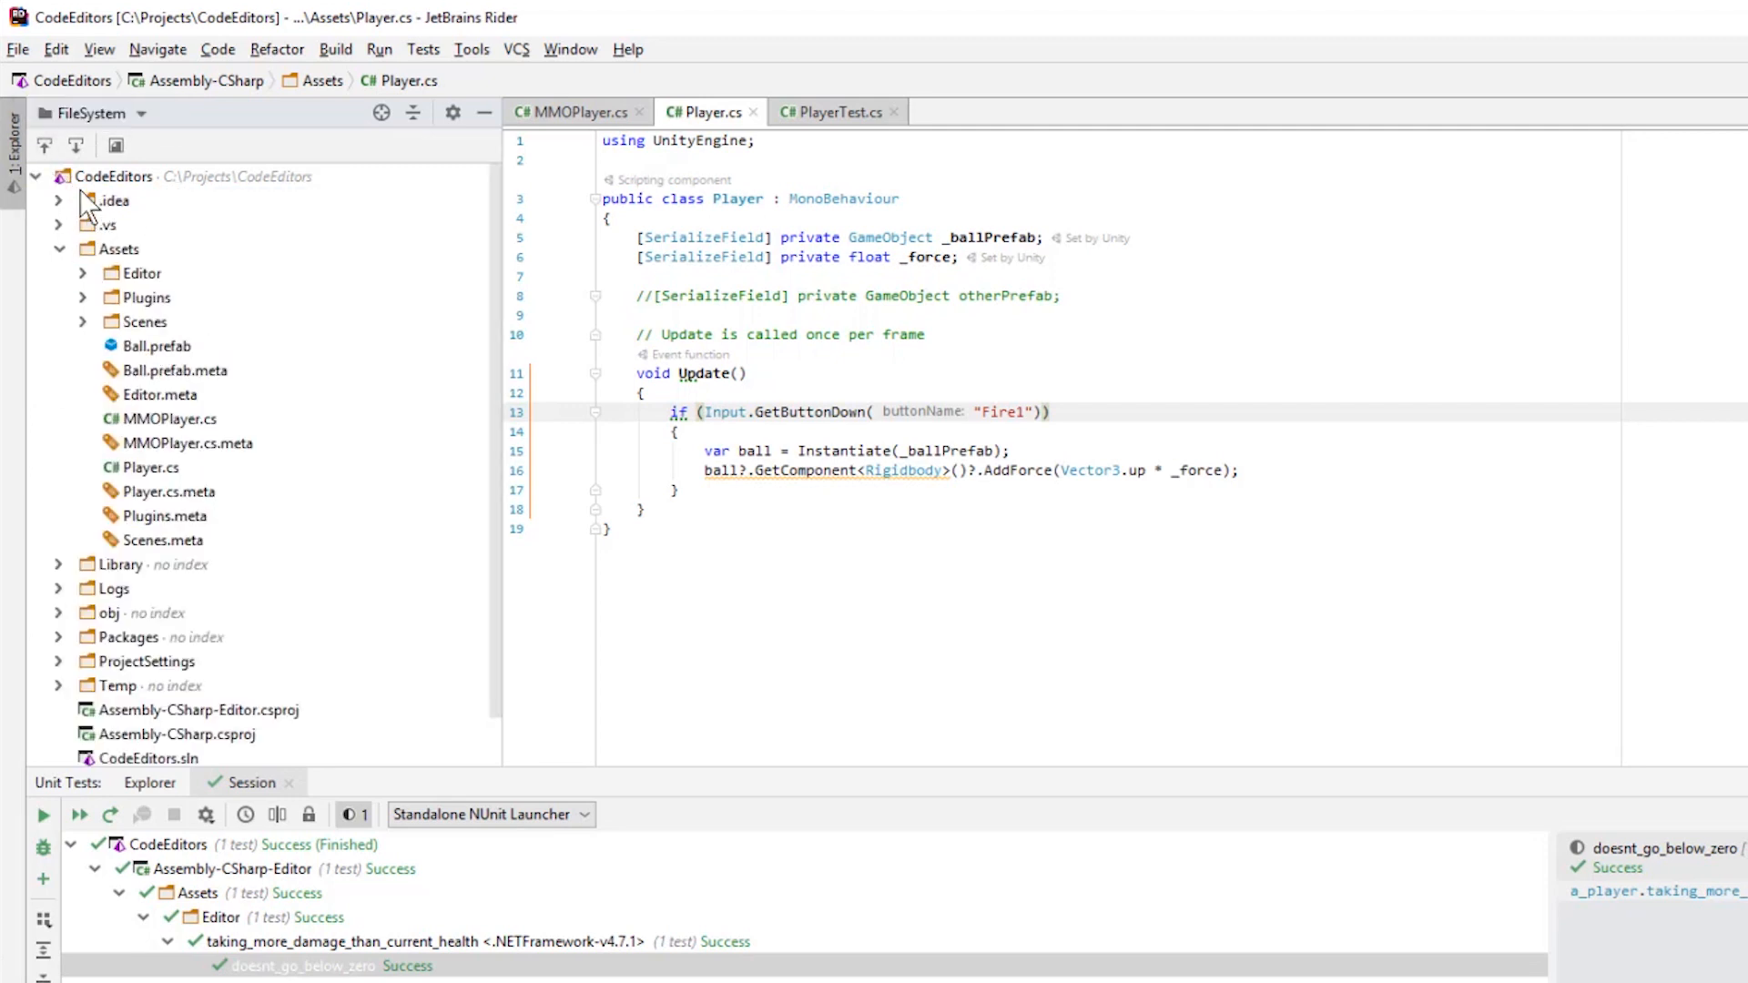
pyautogui.moveTo(128, 212)
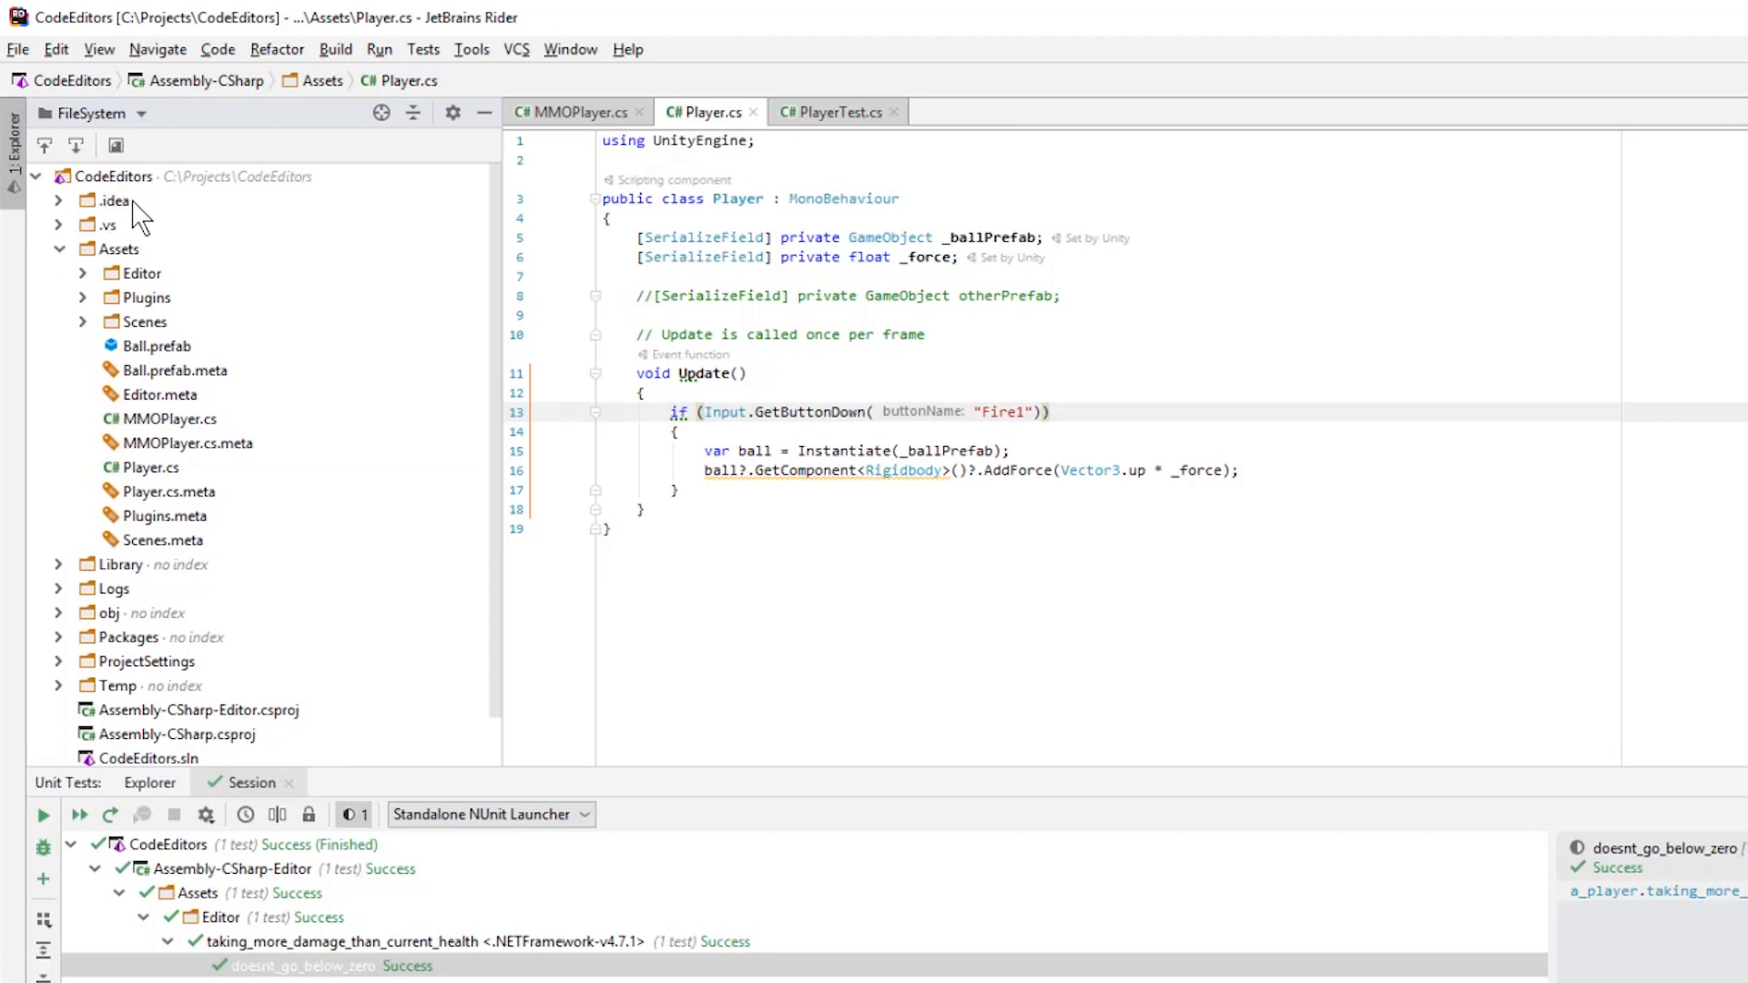
pyautogui.moveTo(134, 240)
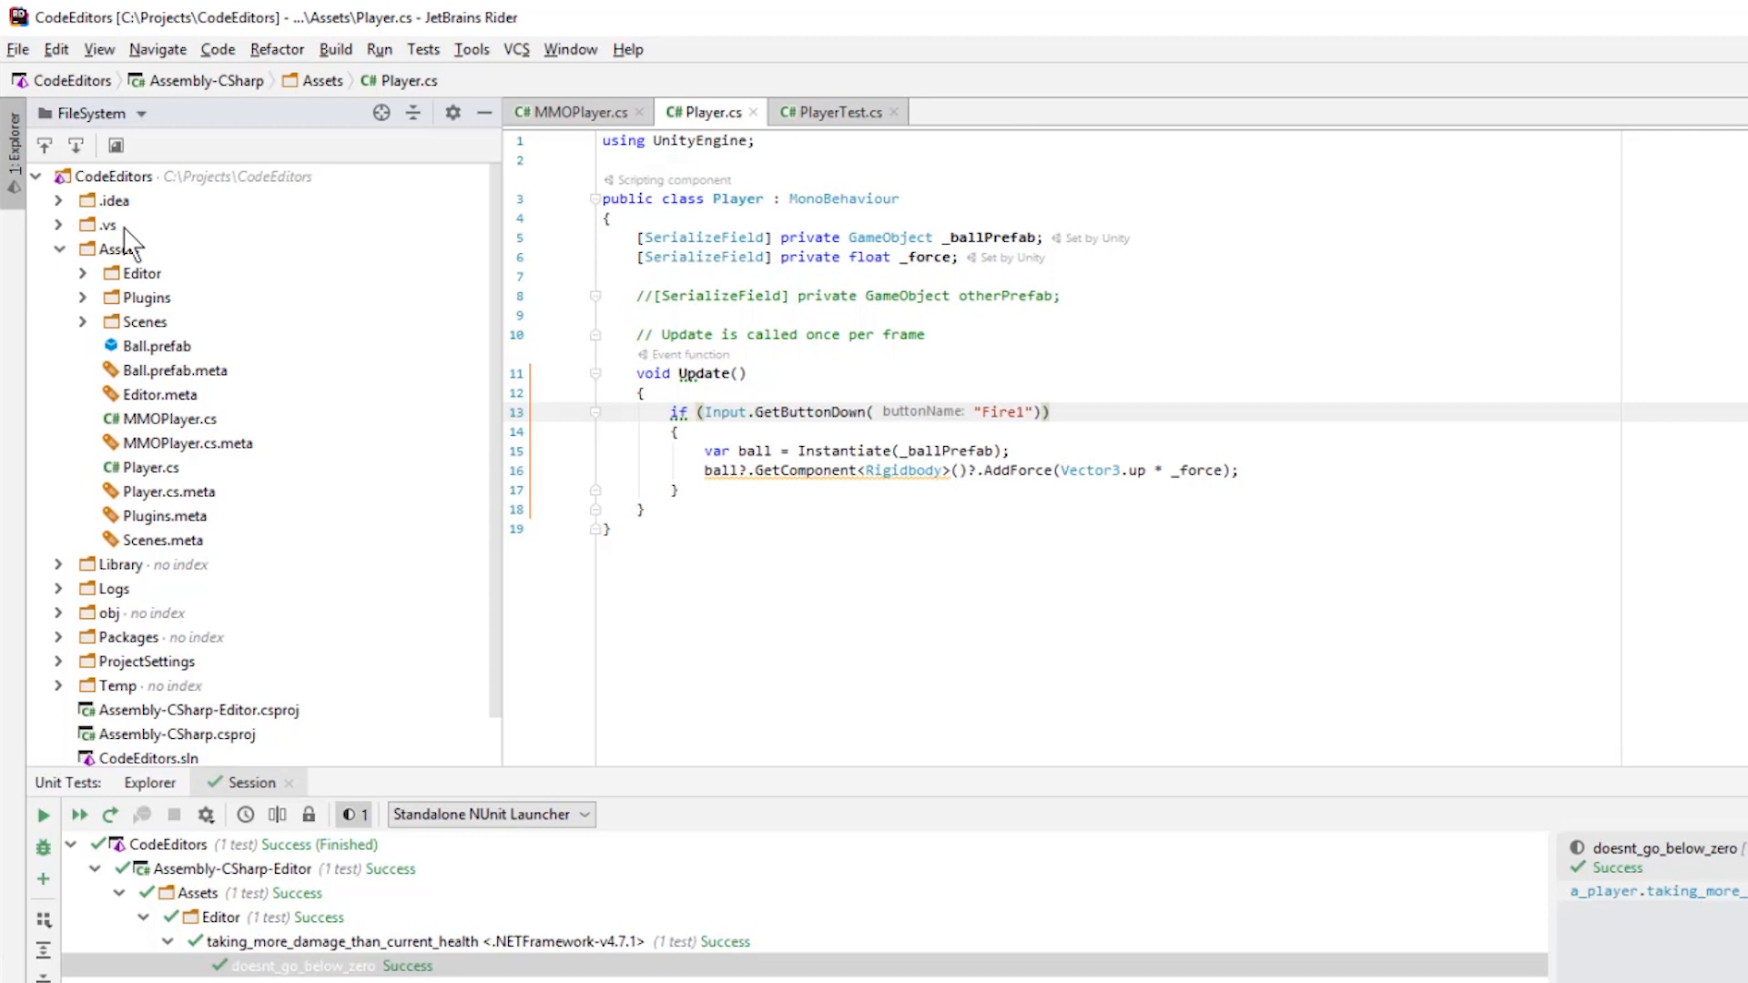
pyautogui.click(109, 224)
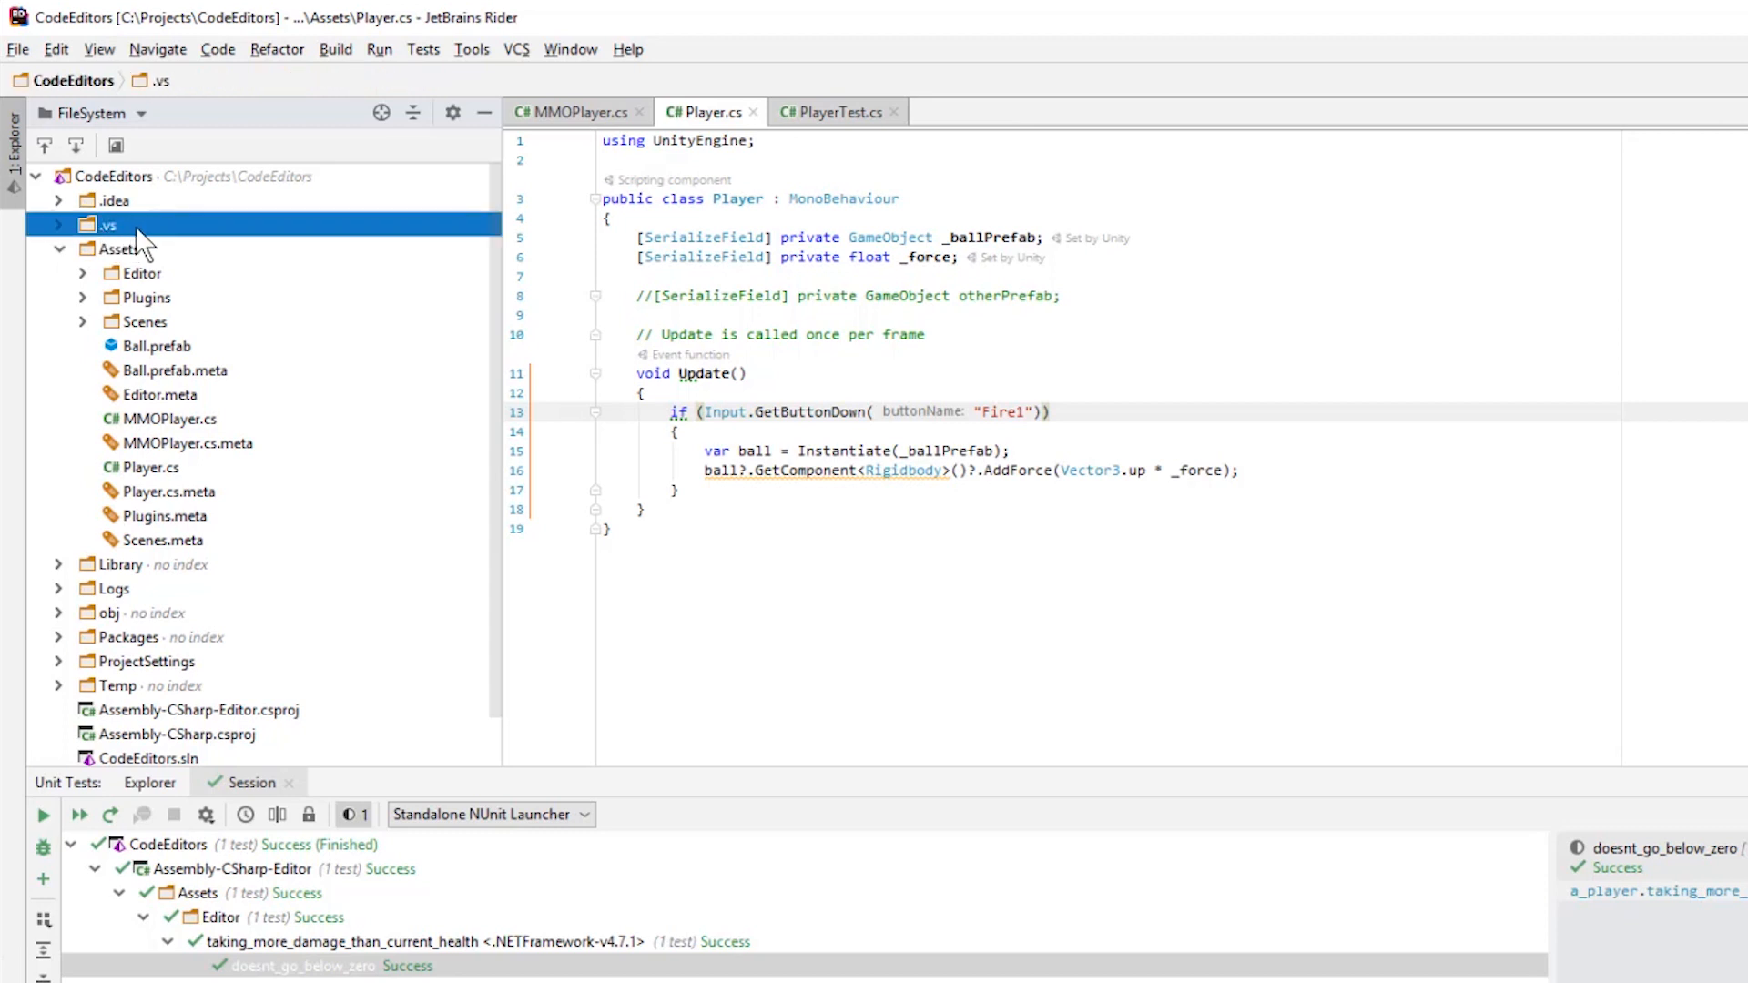
pyautogui.click(118, 248)
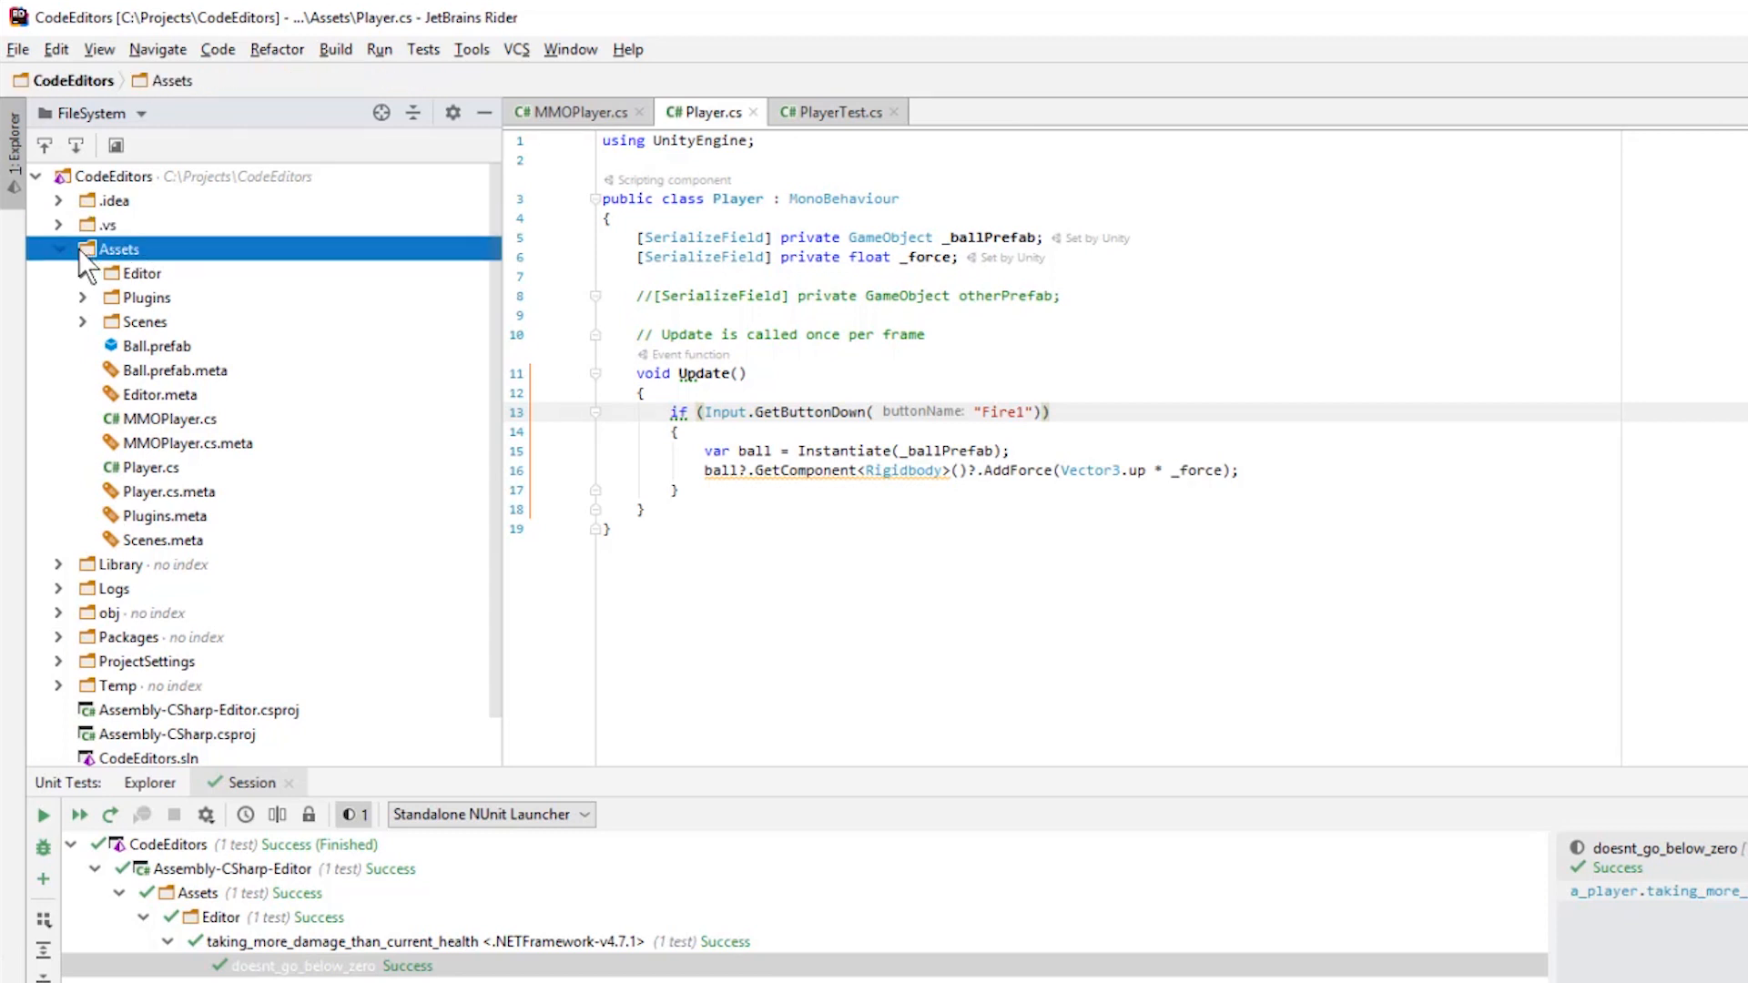
pyautogui.moveTo(118, 650)
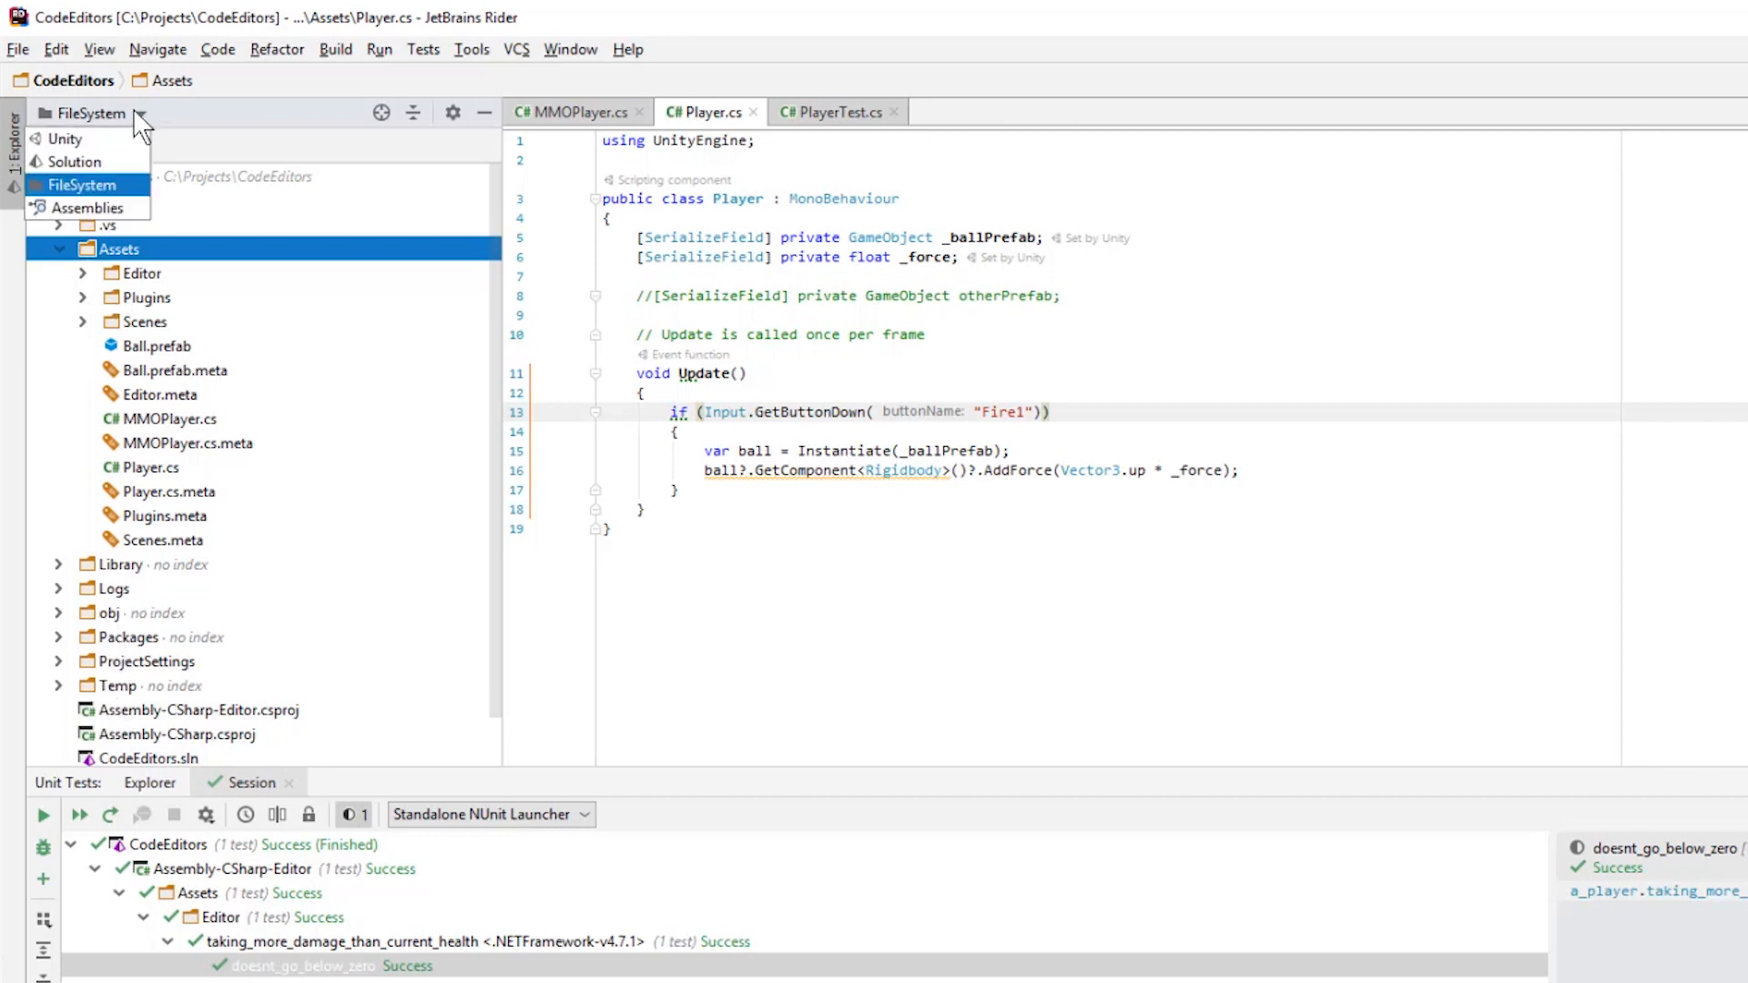
# - In the solution view, open the Assembly-CSharp-Editor project file and reveal Player.cs
pyautogui.click(75, 162)
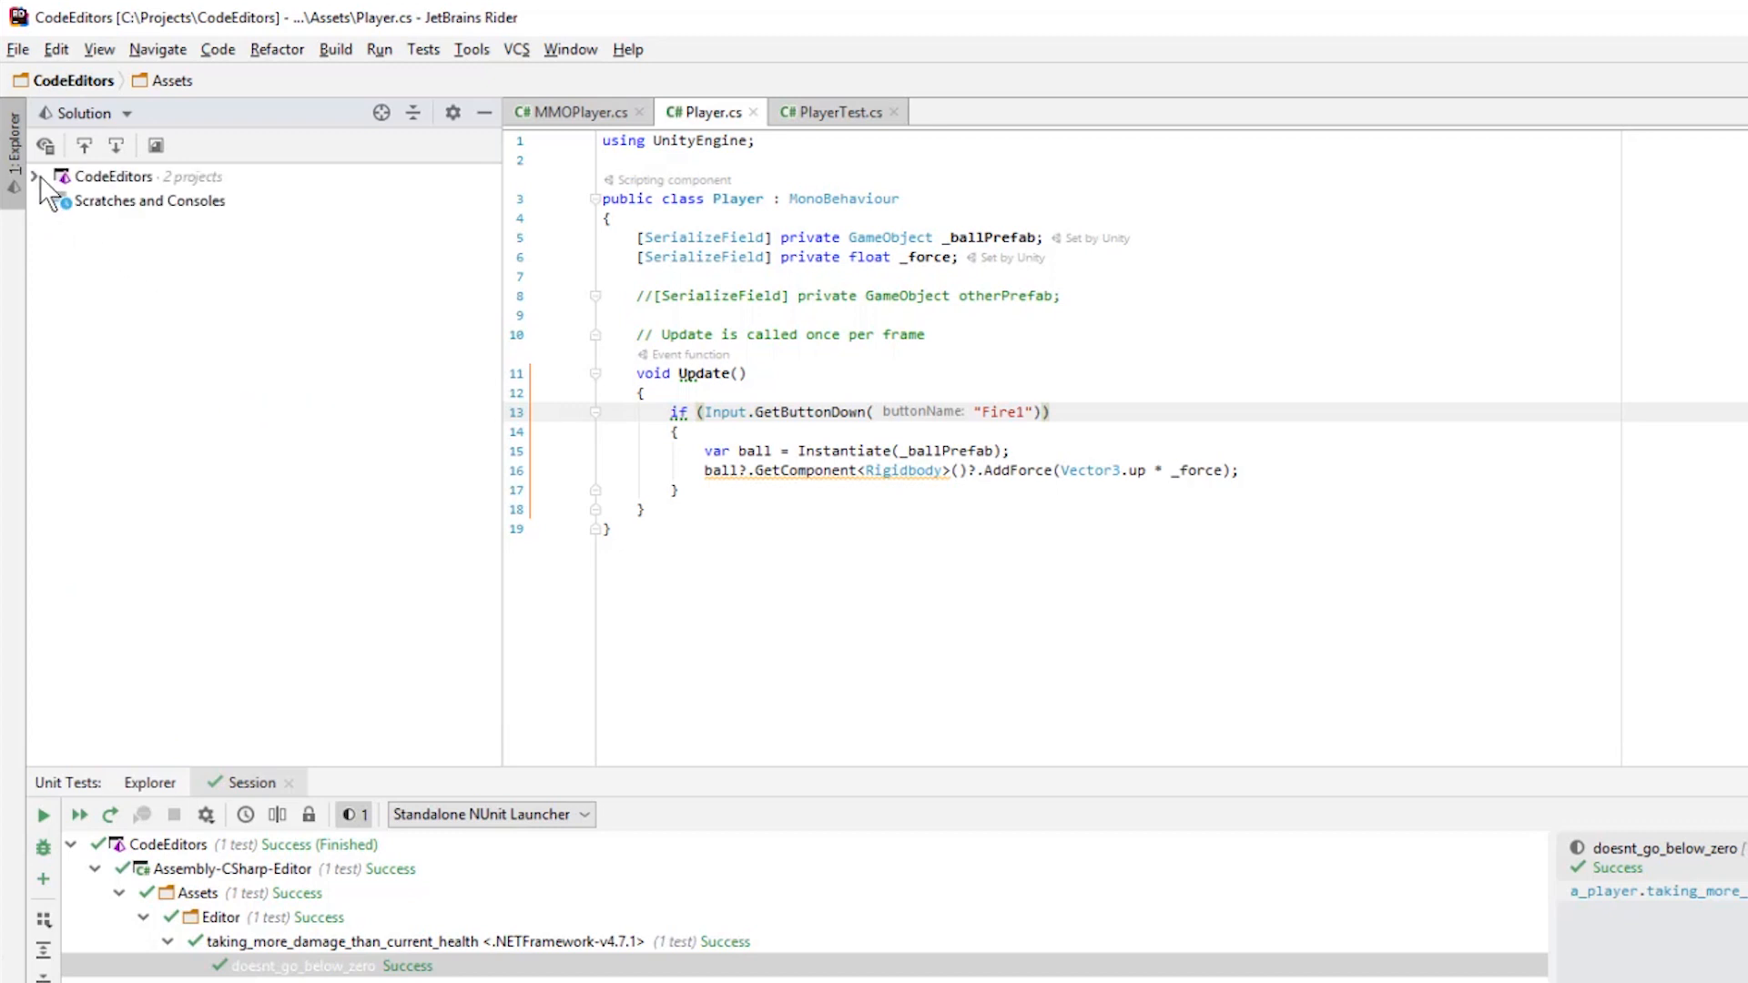
pyautogui.click(35, 176)
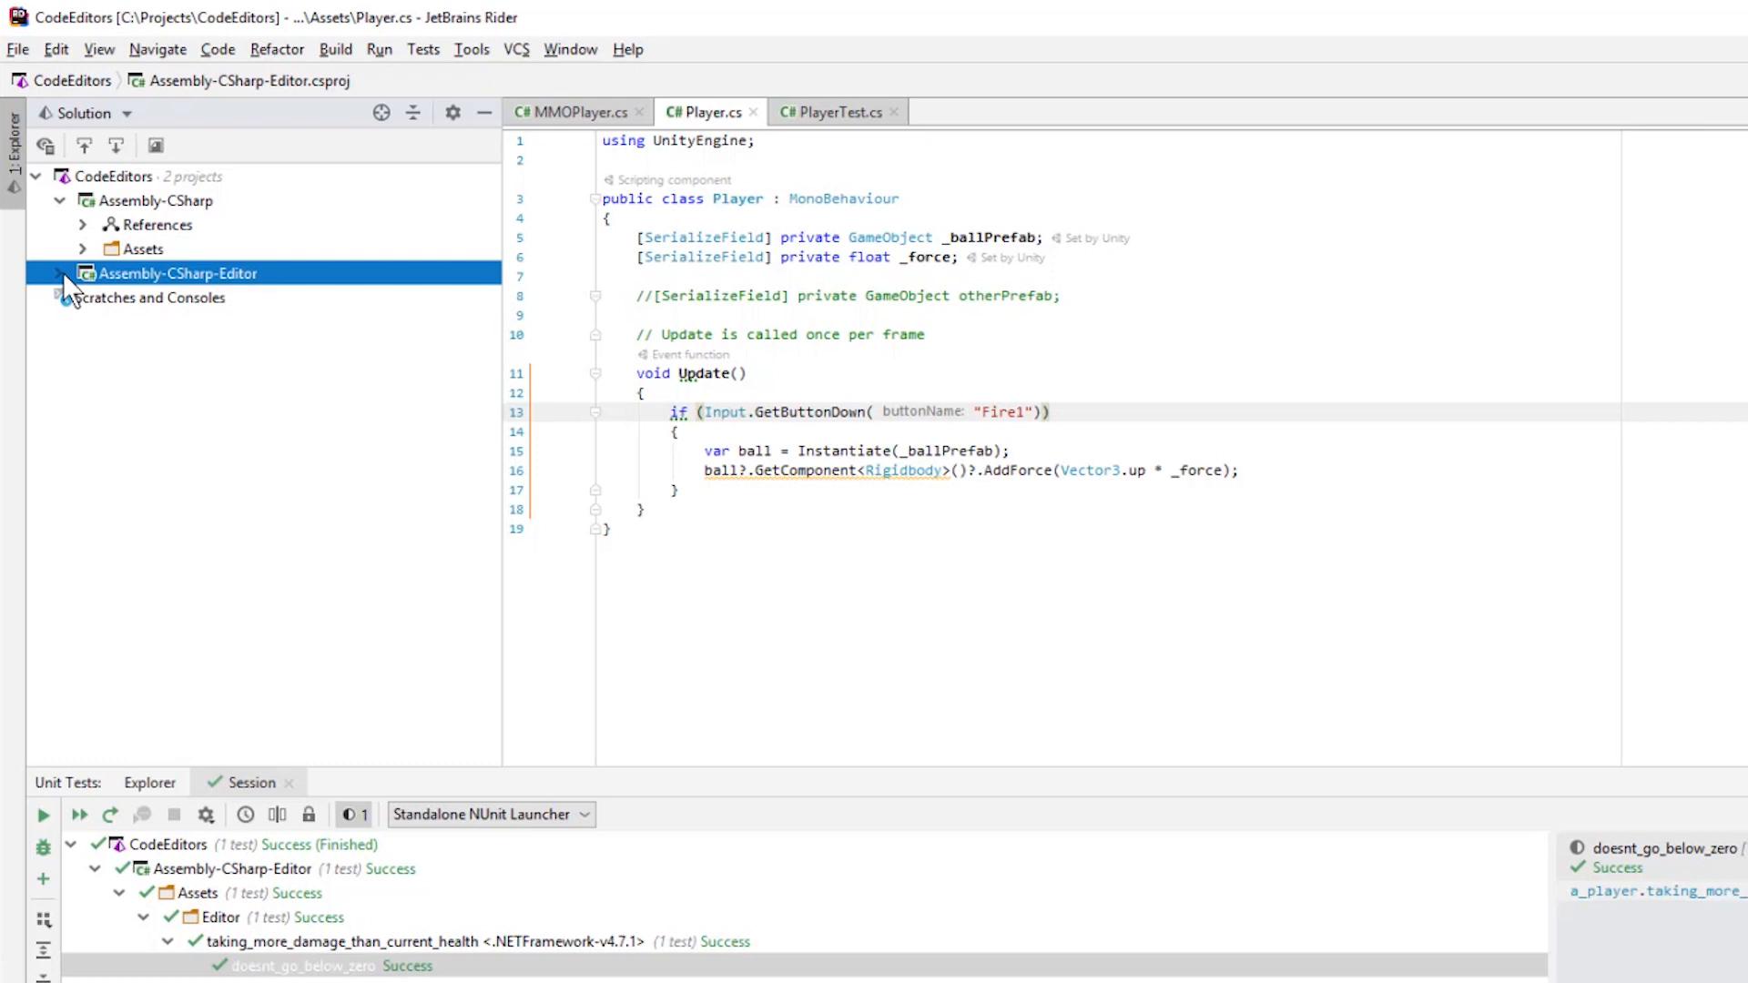
pyautogui.doubleClick(177, 274)
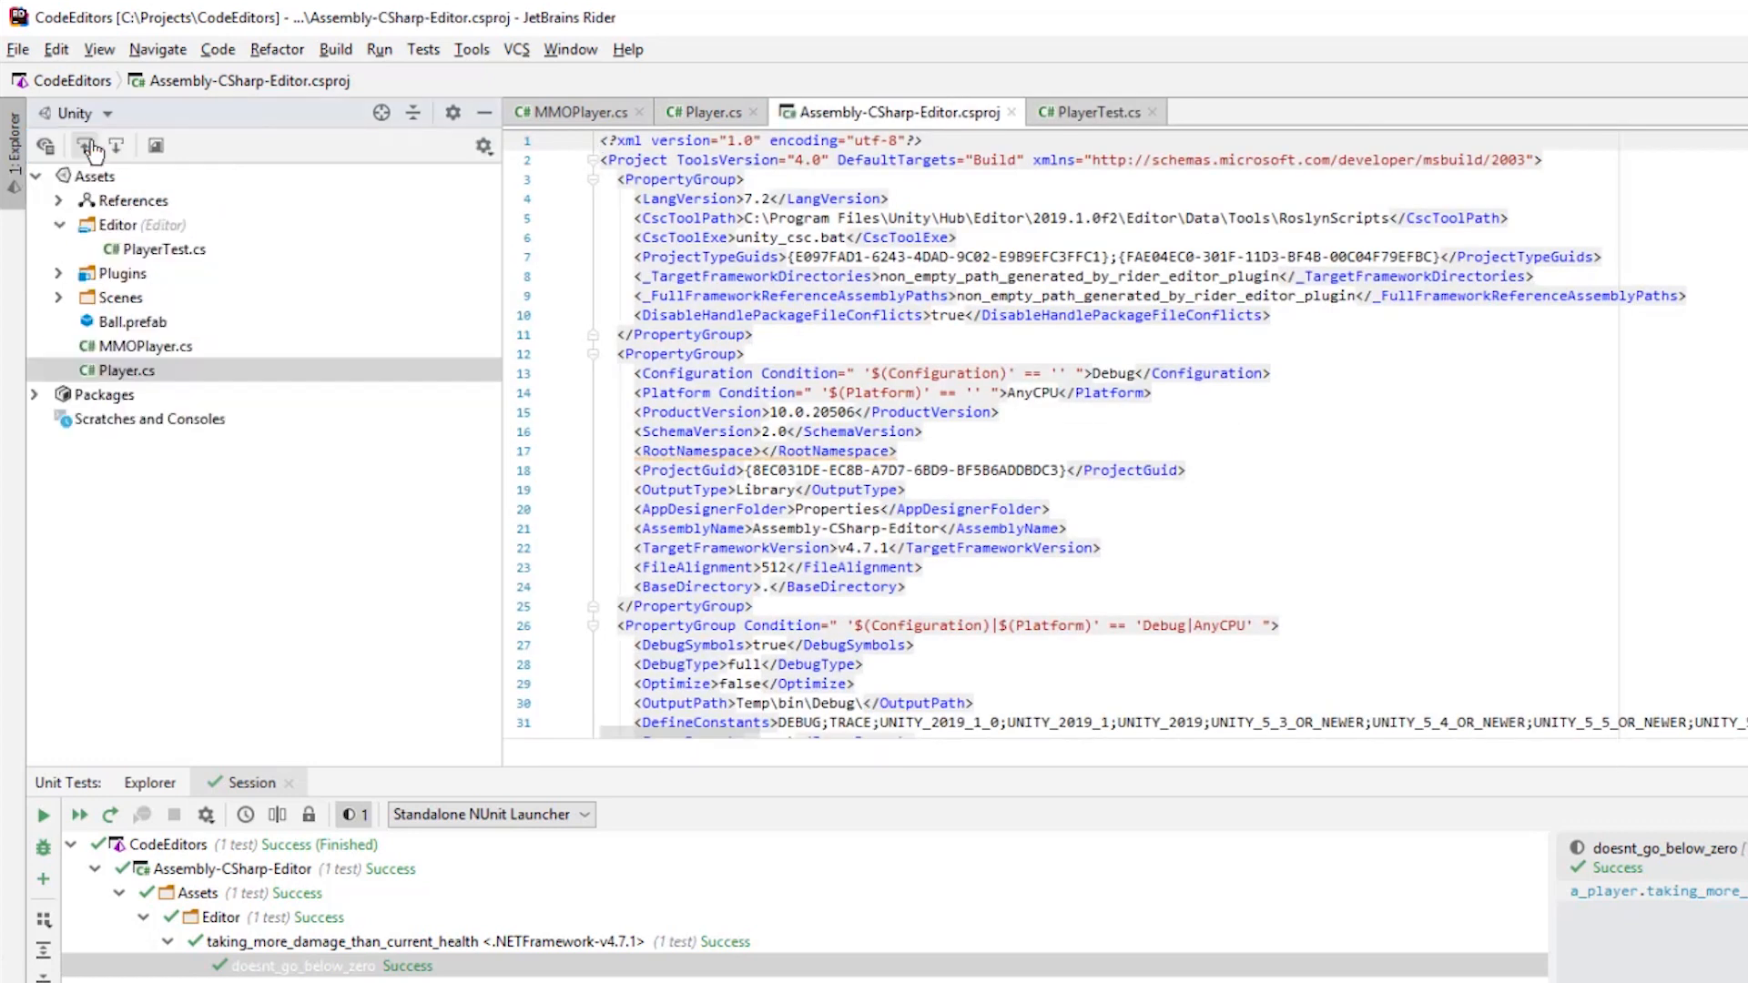
pyautogui.click(124, 371)
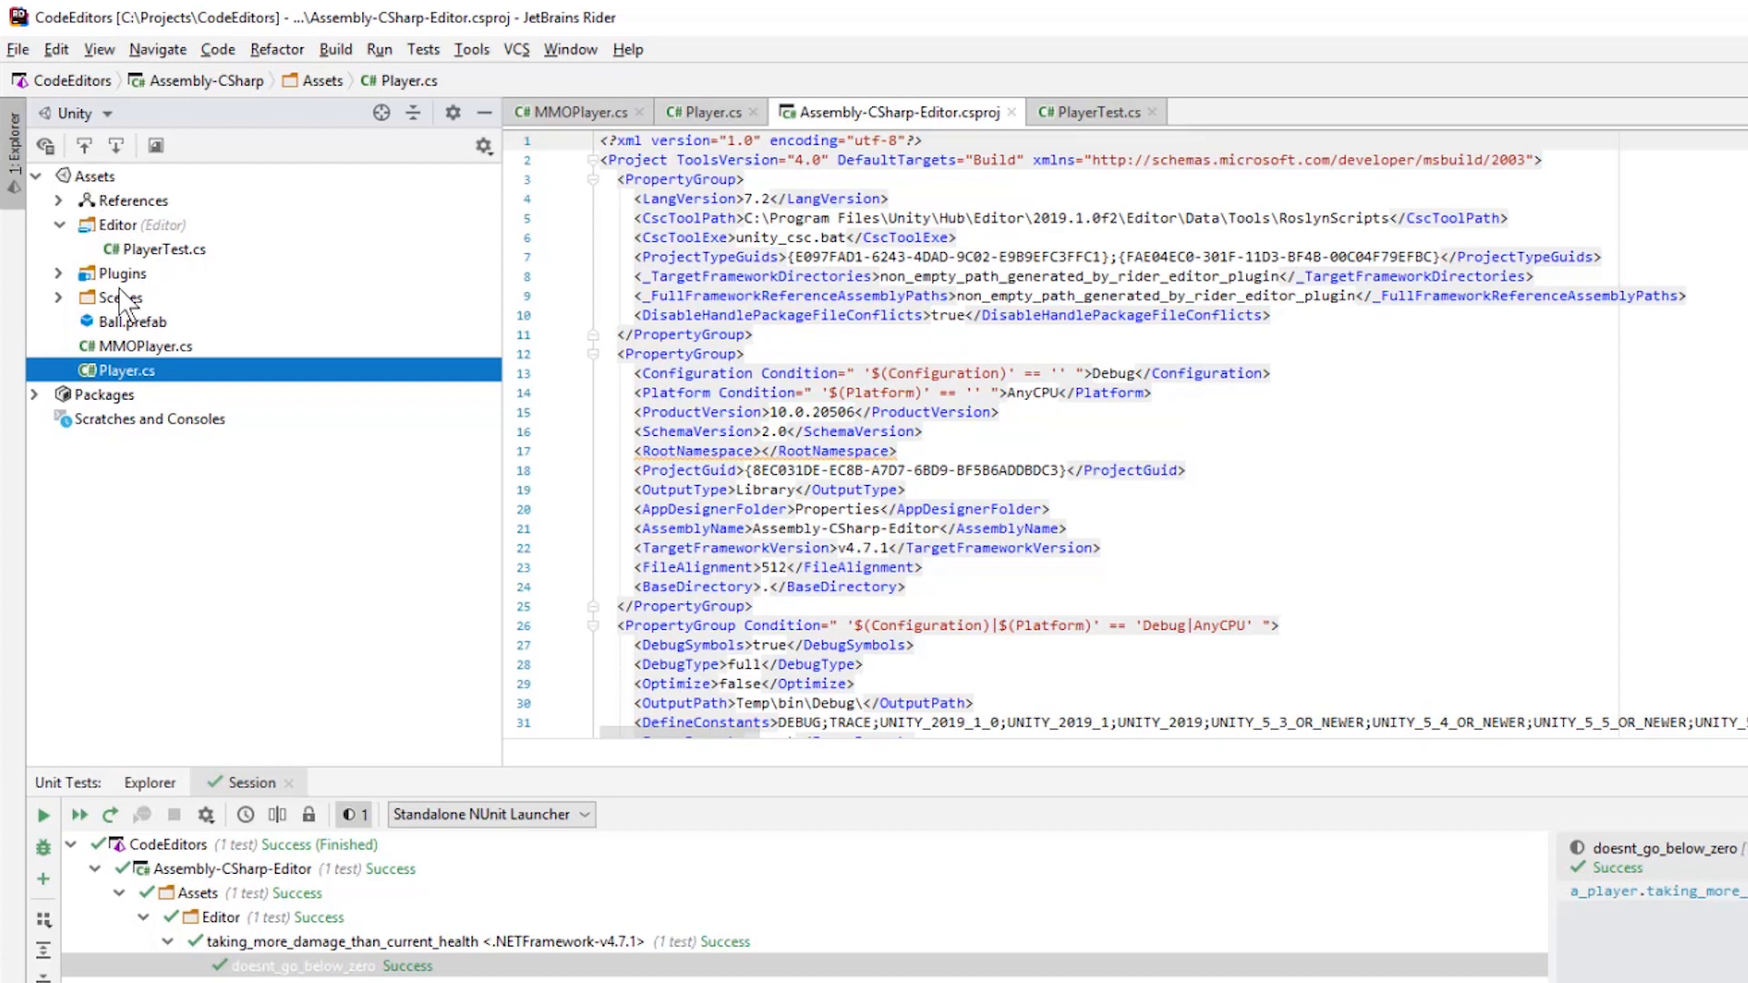
pyautogui.moveTo(178, 334)
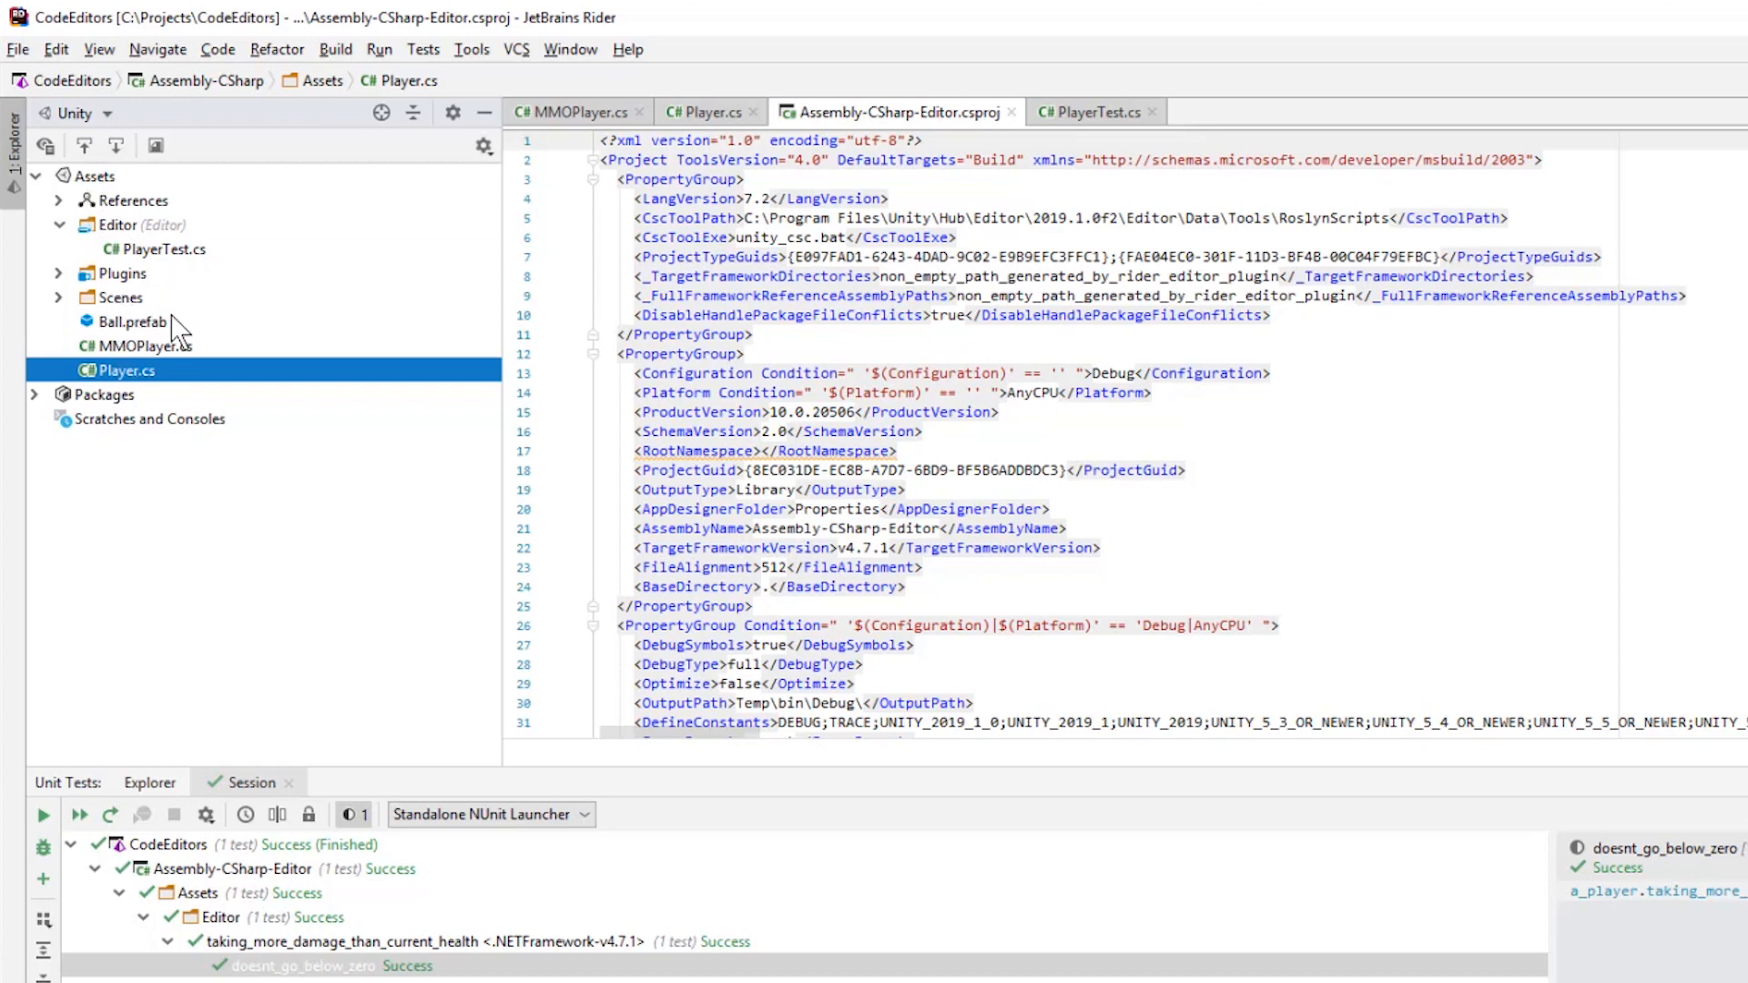
pyautogui.moveTo(150, 391)
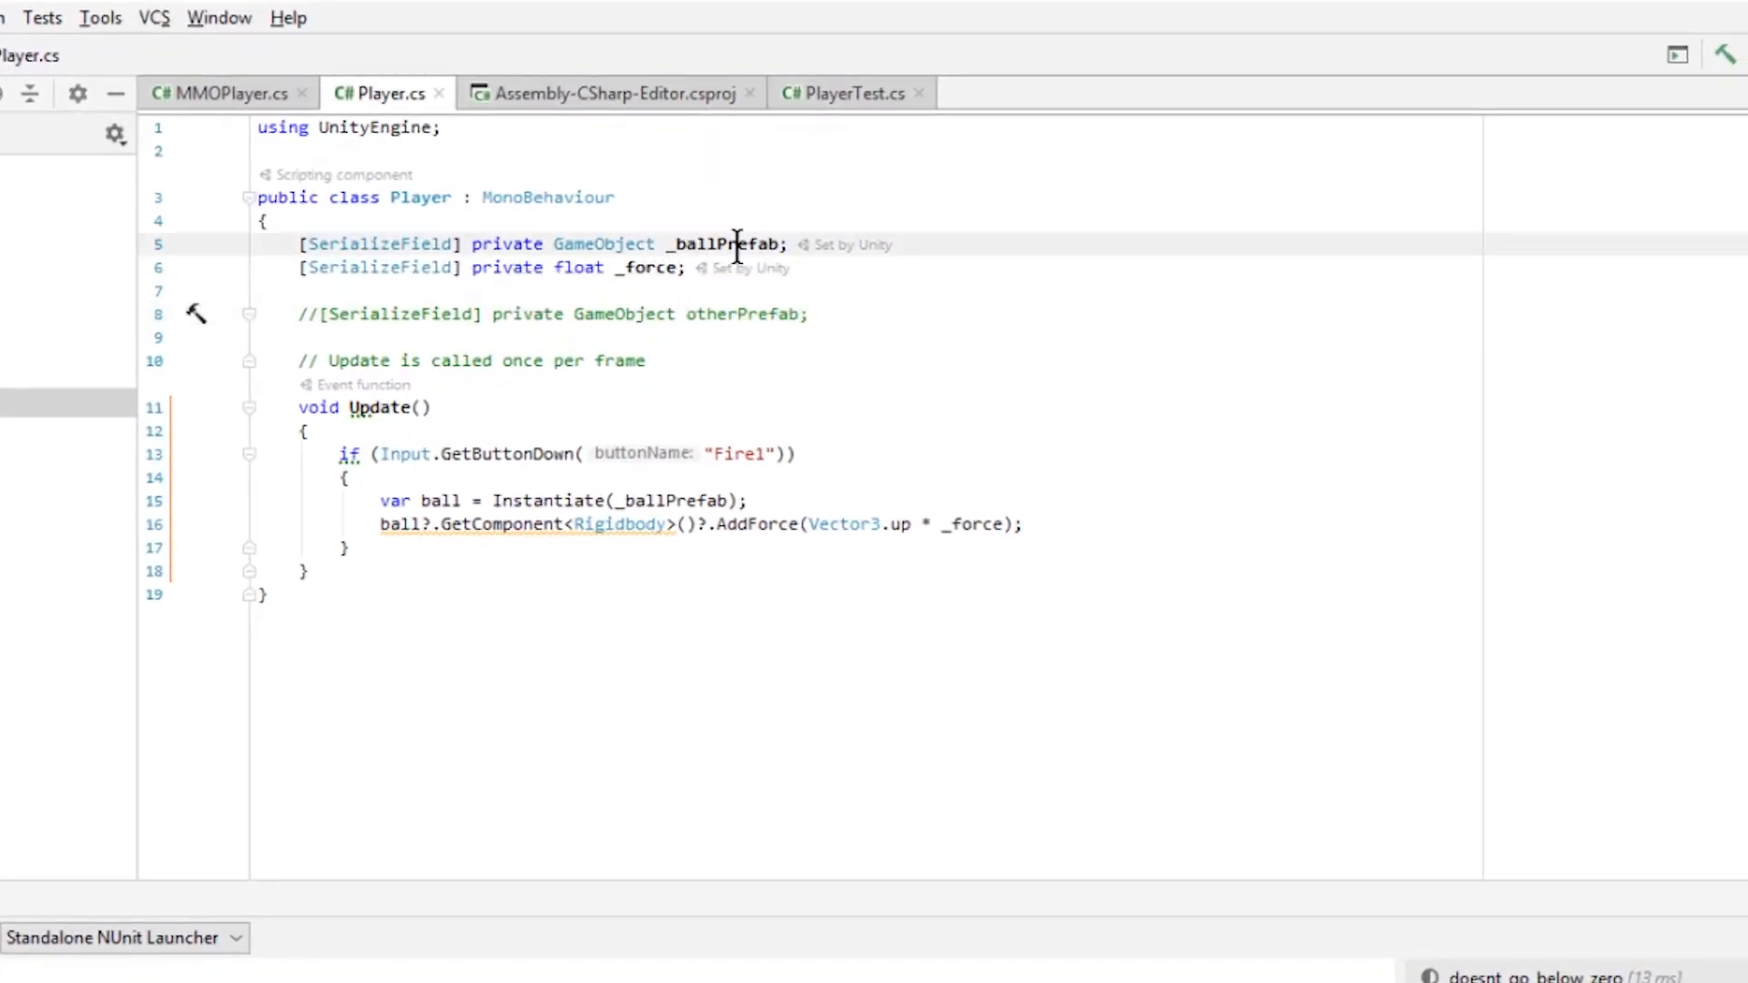
# - Highlight _force usages, then go to the commented-out otherPrefab line in Player.cs
pyautogui.click(646, 268)
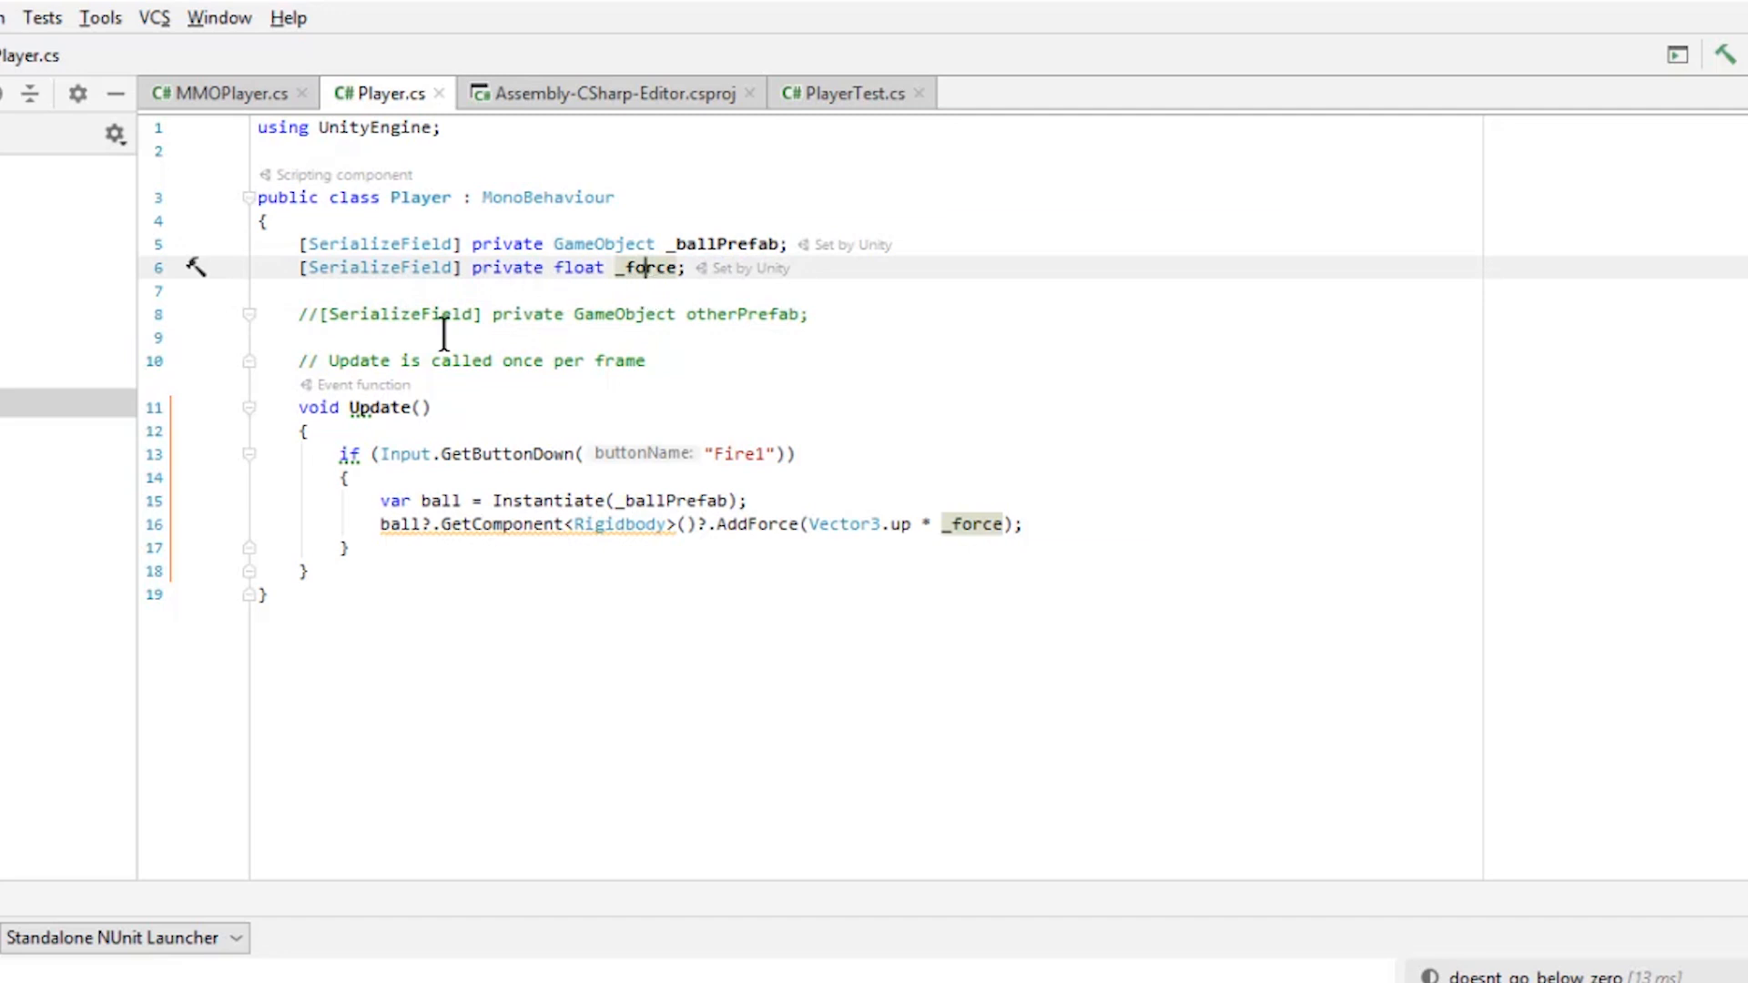
pyautogui.click(510, 314)
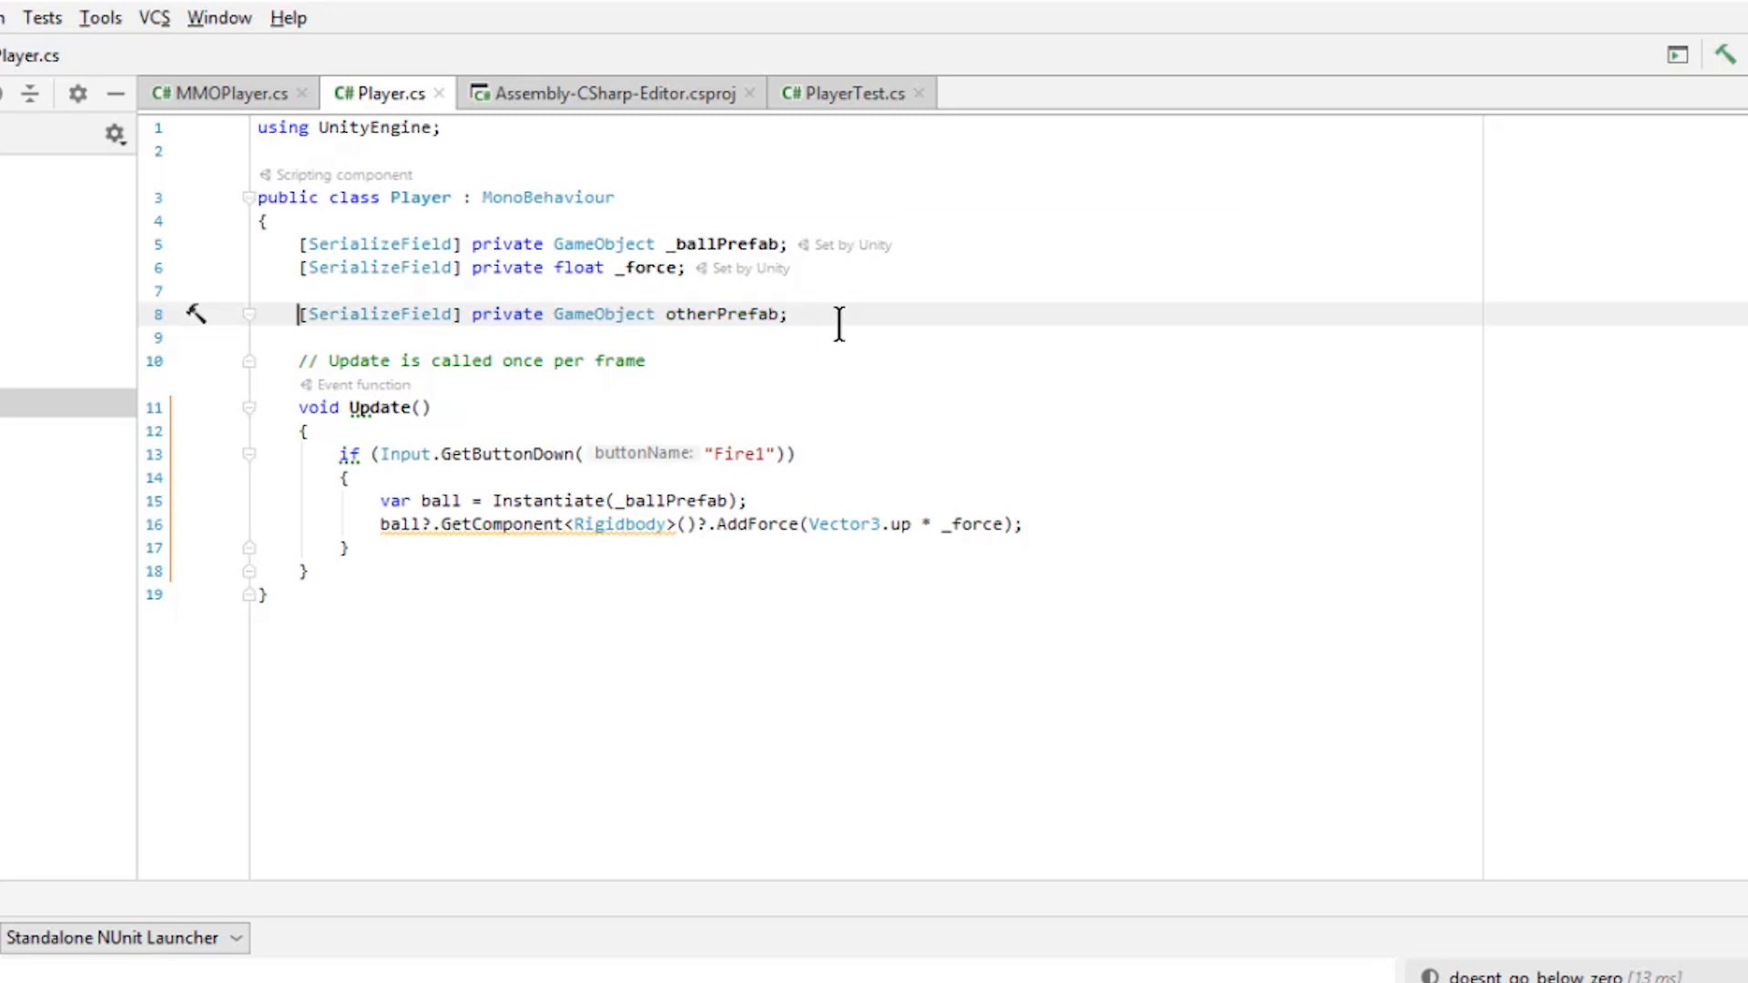
pyautogui.moveTo(741, 313)
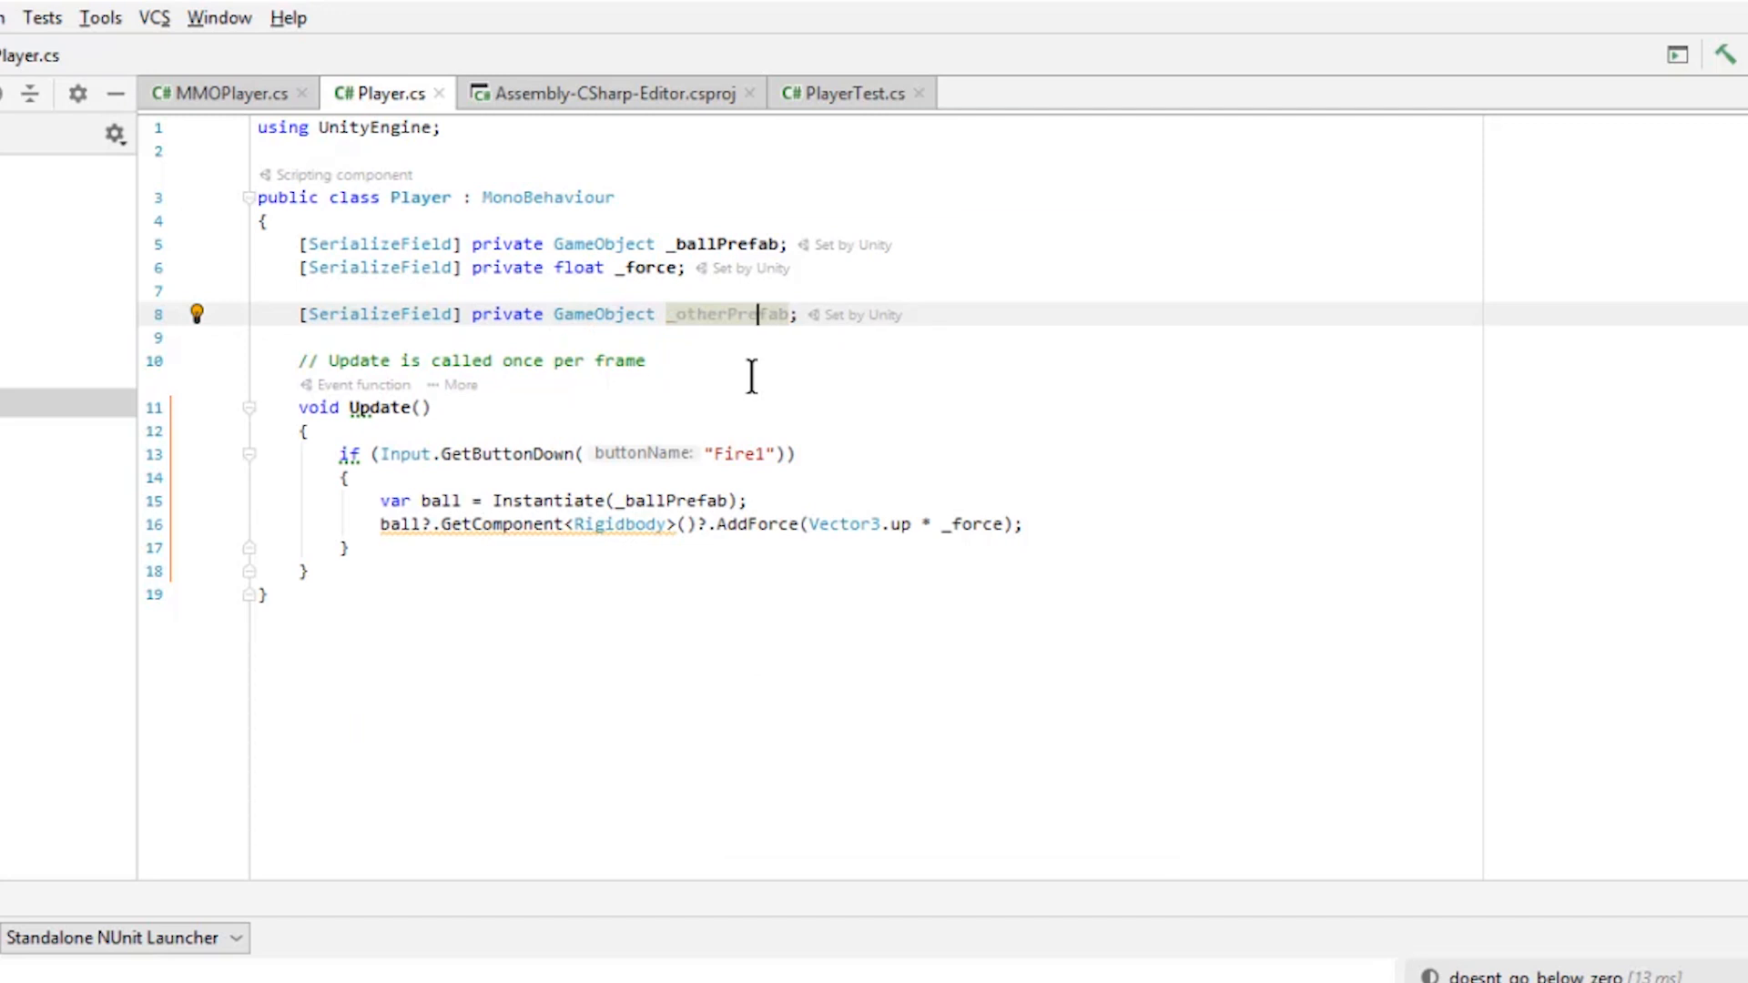
pyautogui.moveTo(556, 503)
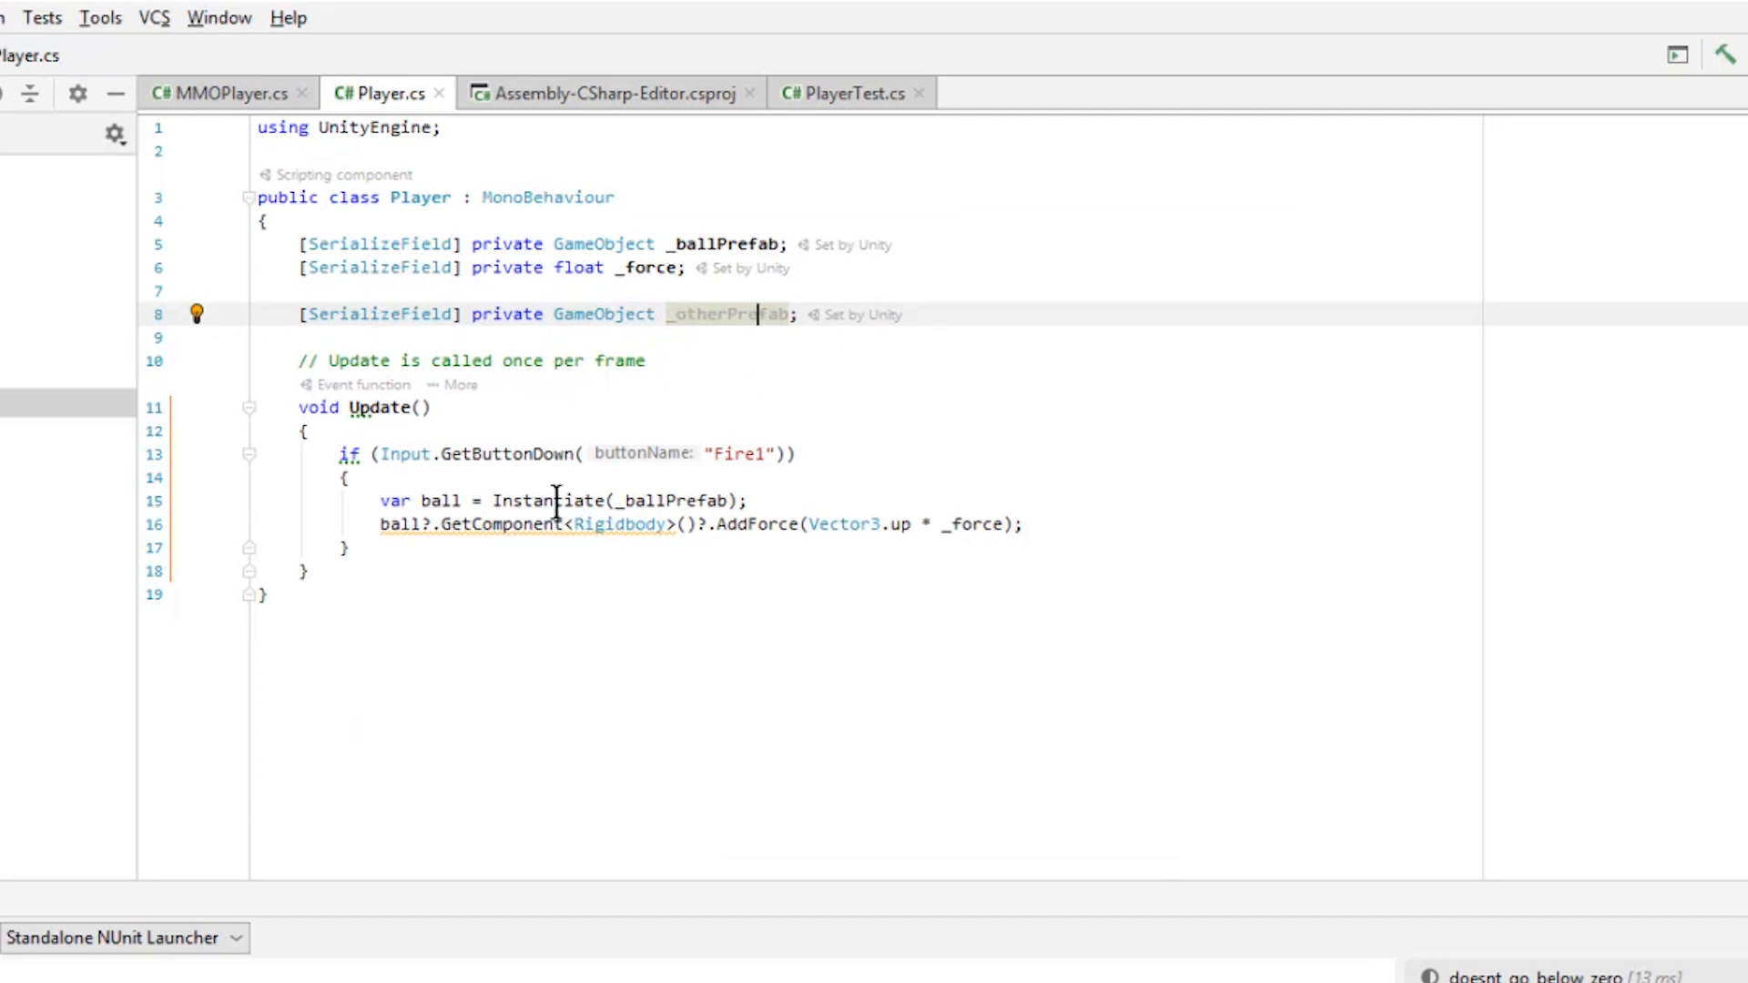
pyautogui.moveTo(518, 524)
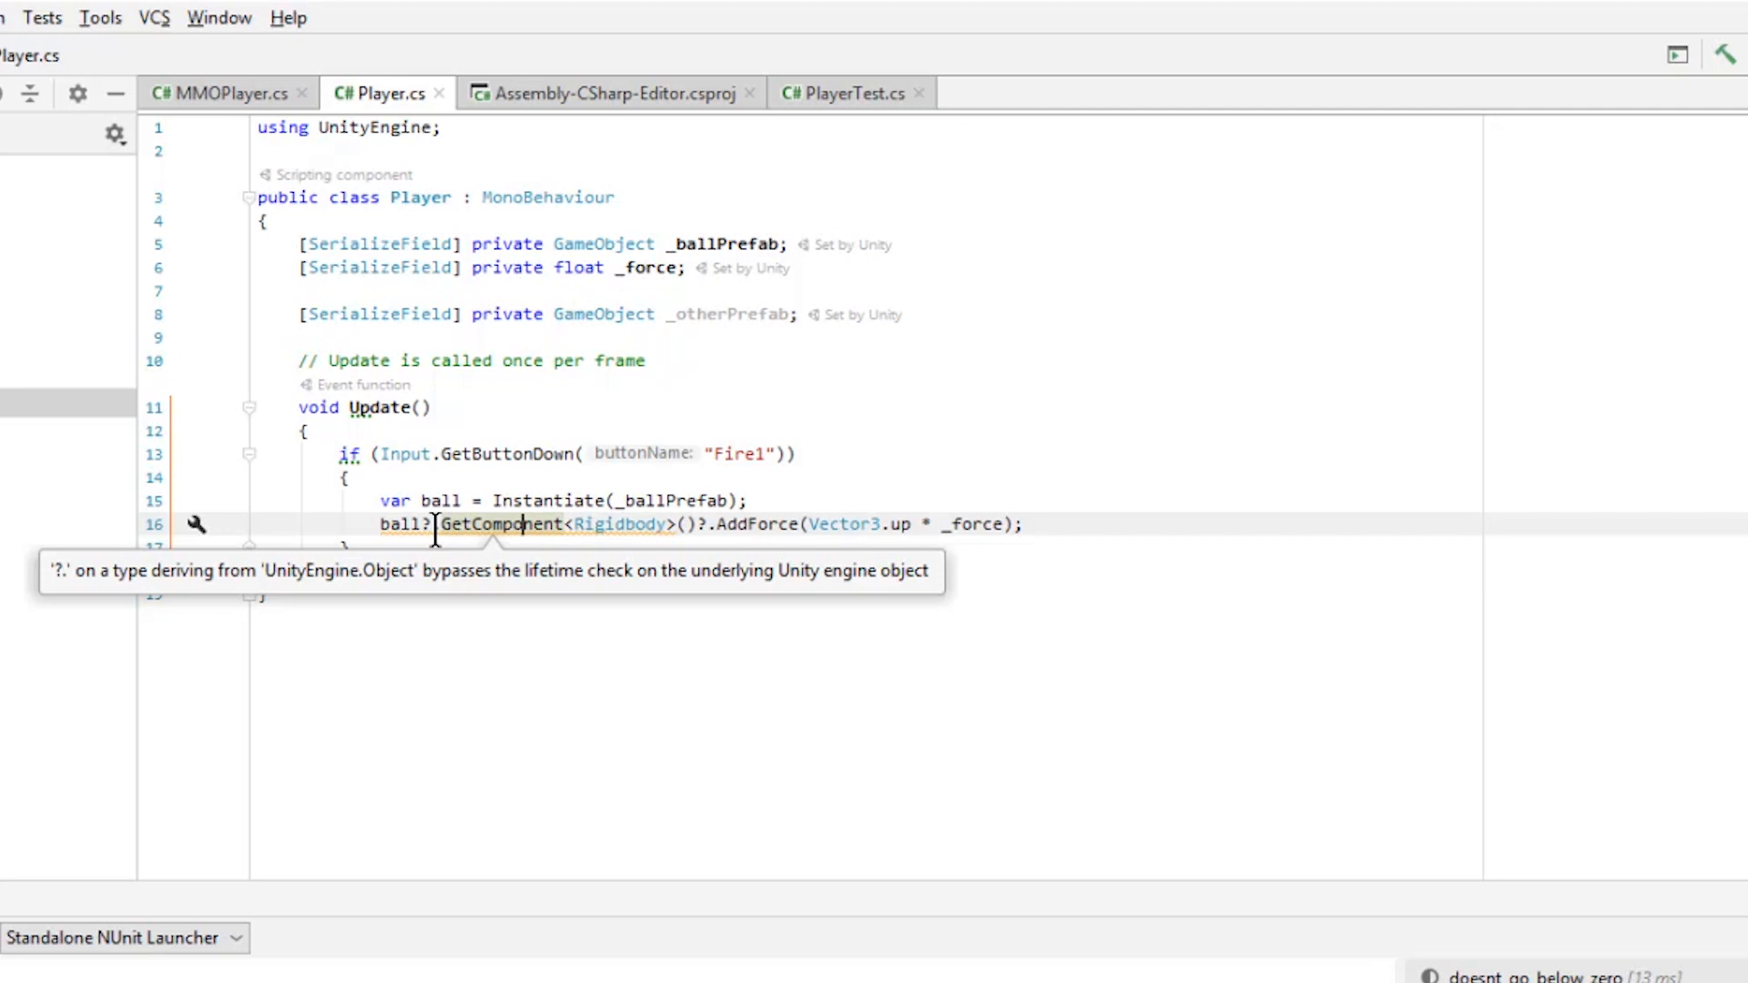
pyautogui.moveTo(545, 500)
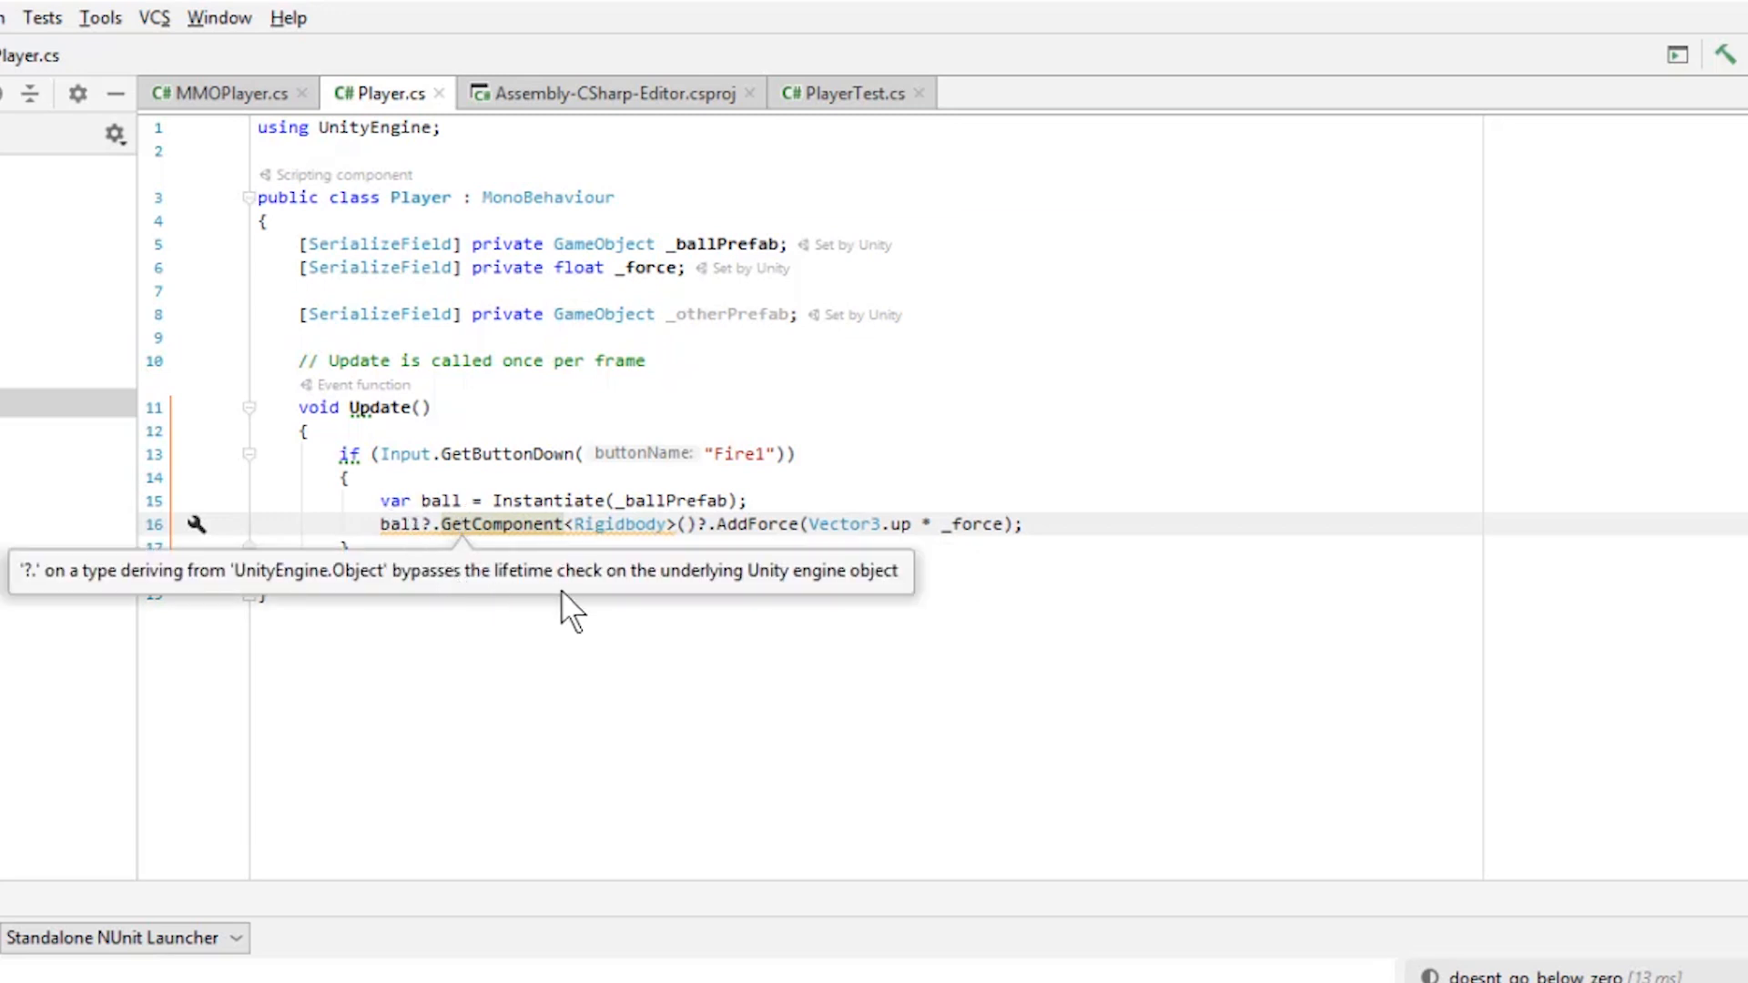
pyautogui.click(595, 595)
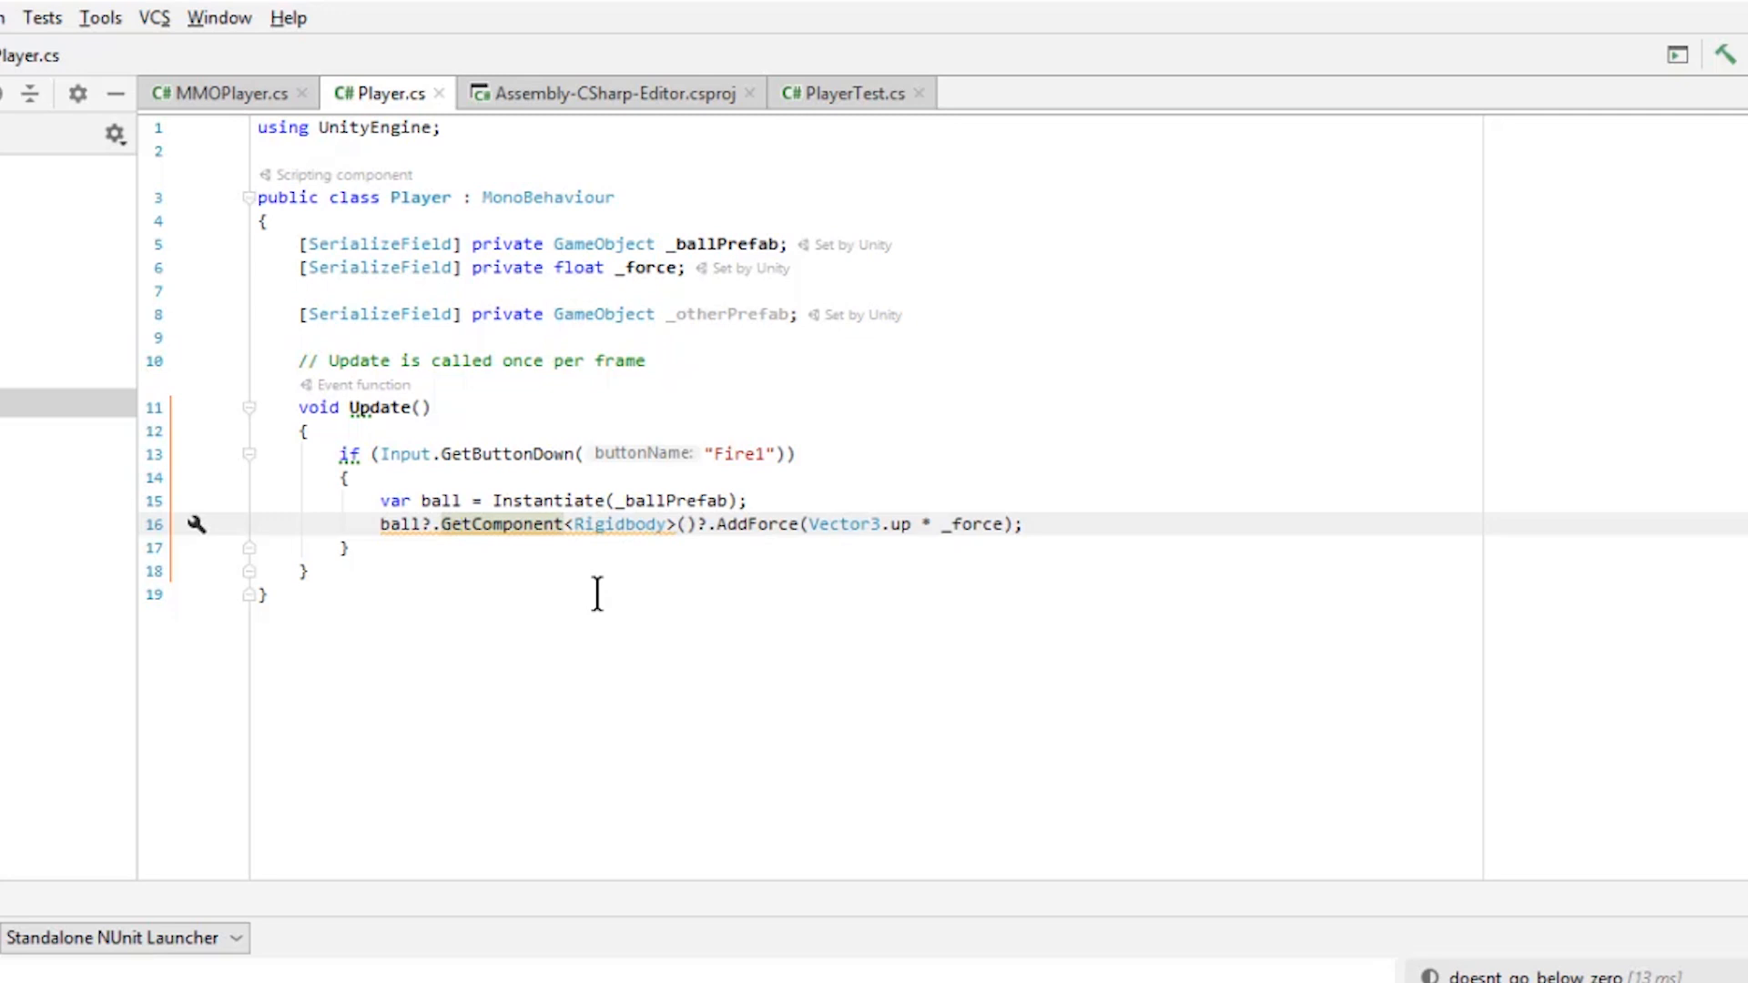
# - Show the quick-fix options for the lifetime-check warning on the ball?. call
pyautogui.click(195, 525)
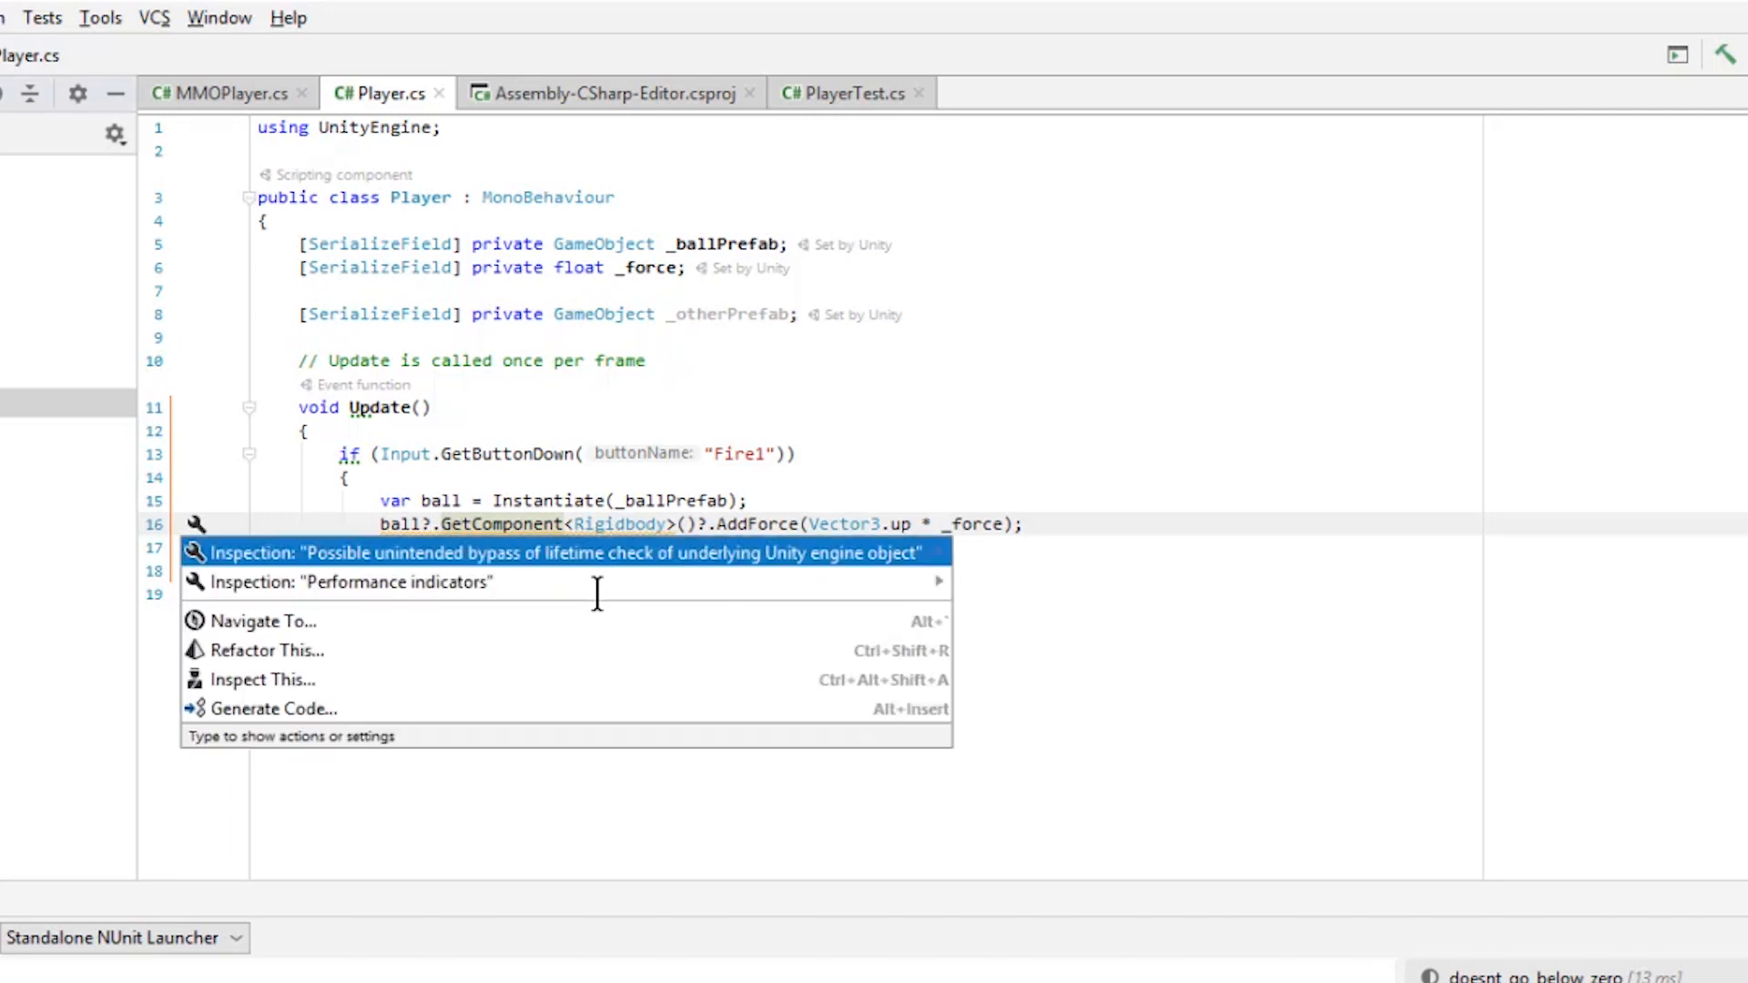
pyautogui.click(558, 552)
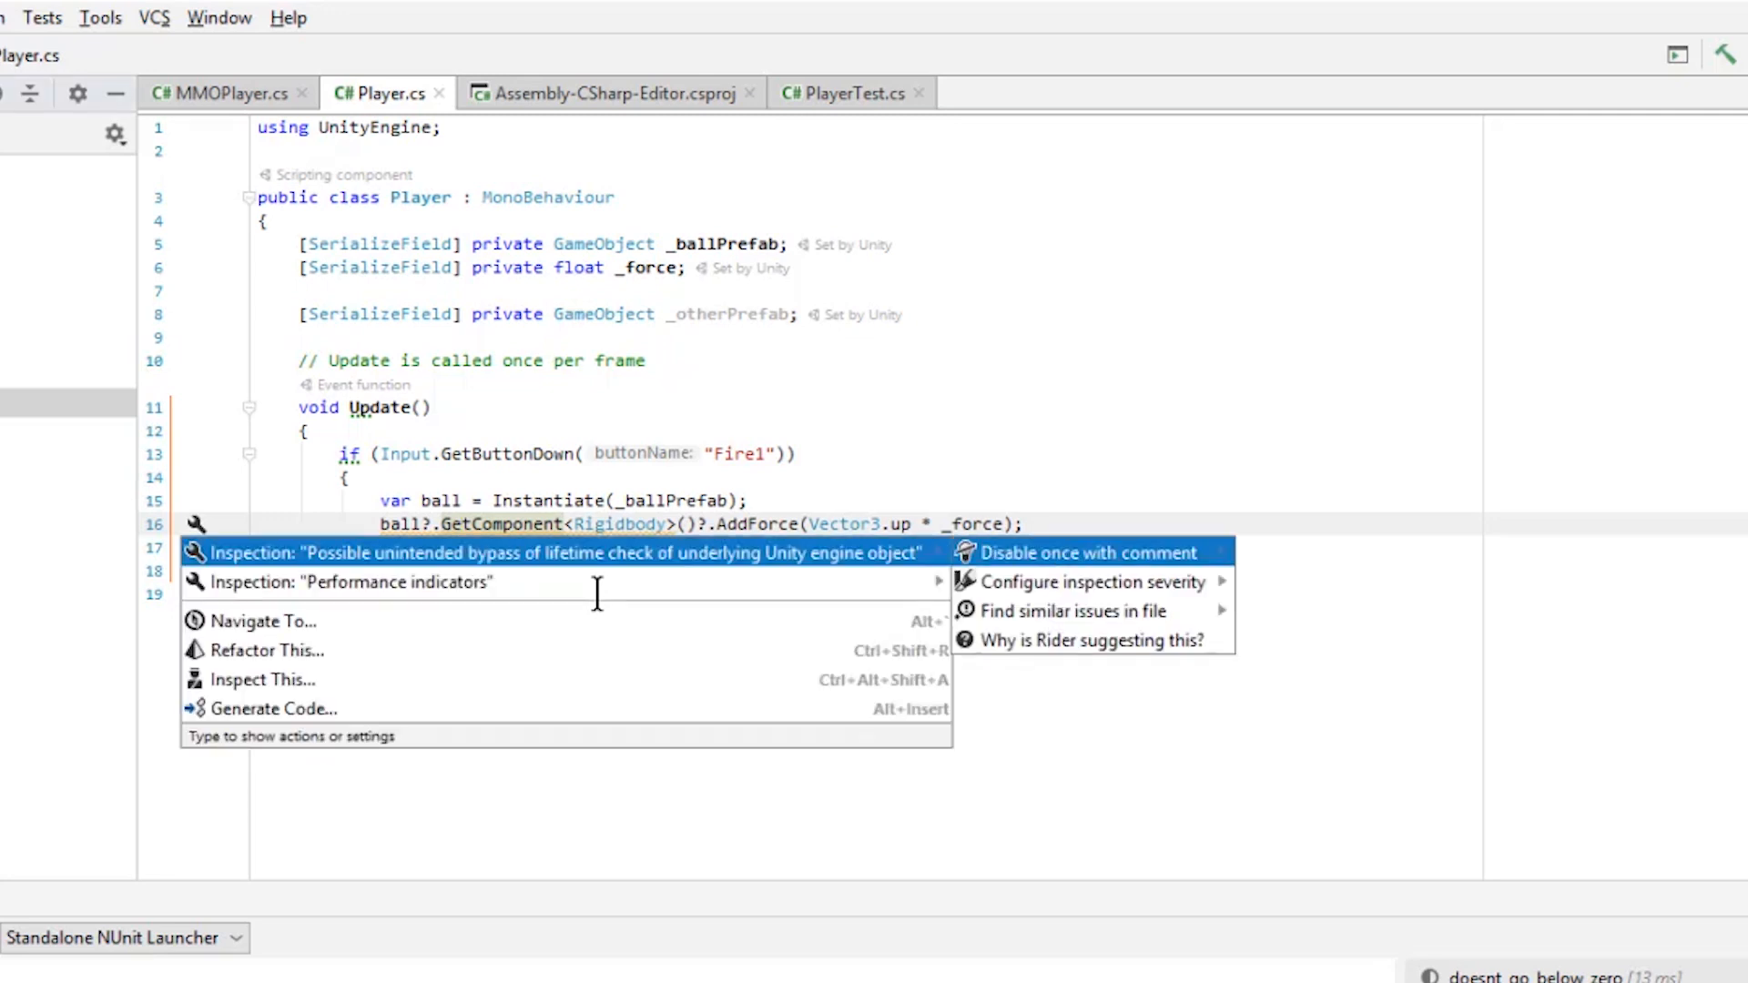
pyautogui.moveTo(1067, 640)
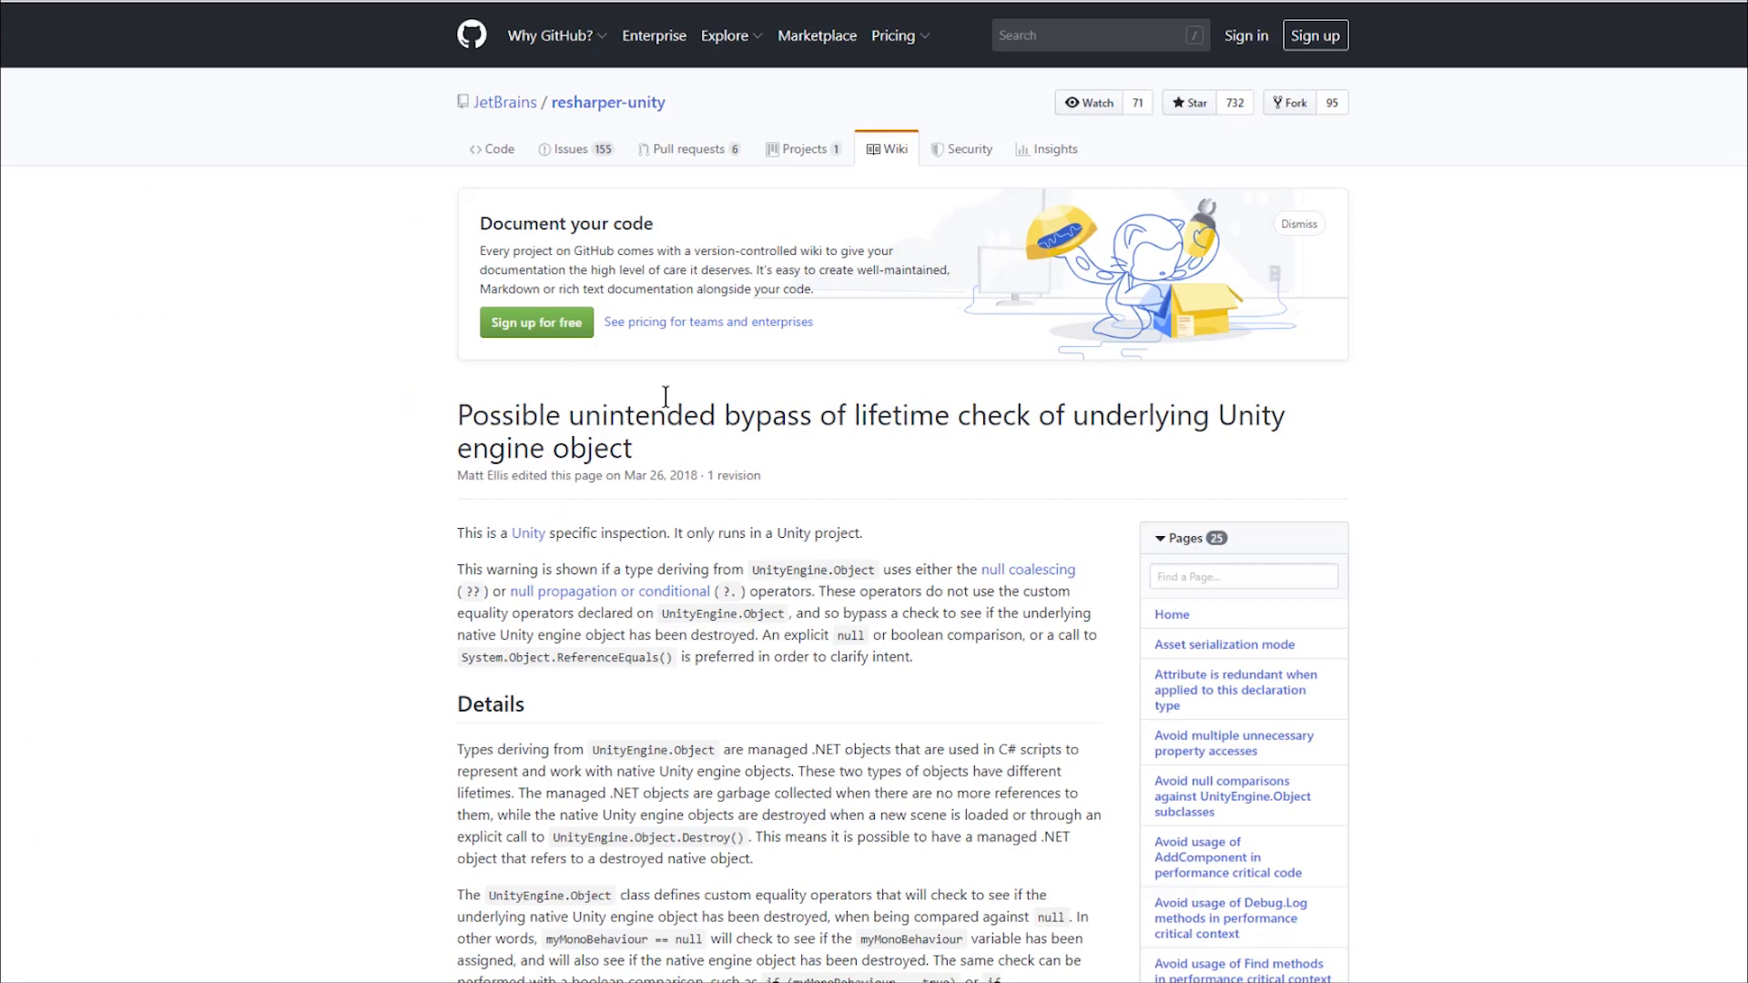
# - Scroll the resharper-unity wiki down to the Null Coalescing and Null Conditional operator examples
pyautogui.scroll(-3)
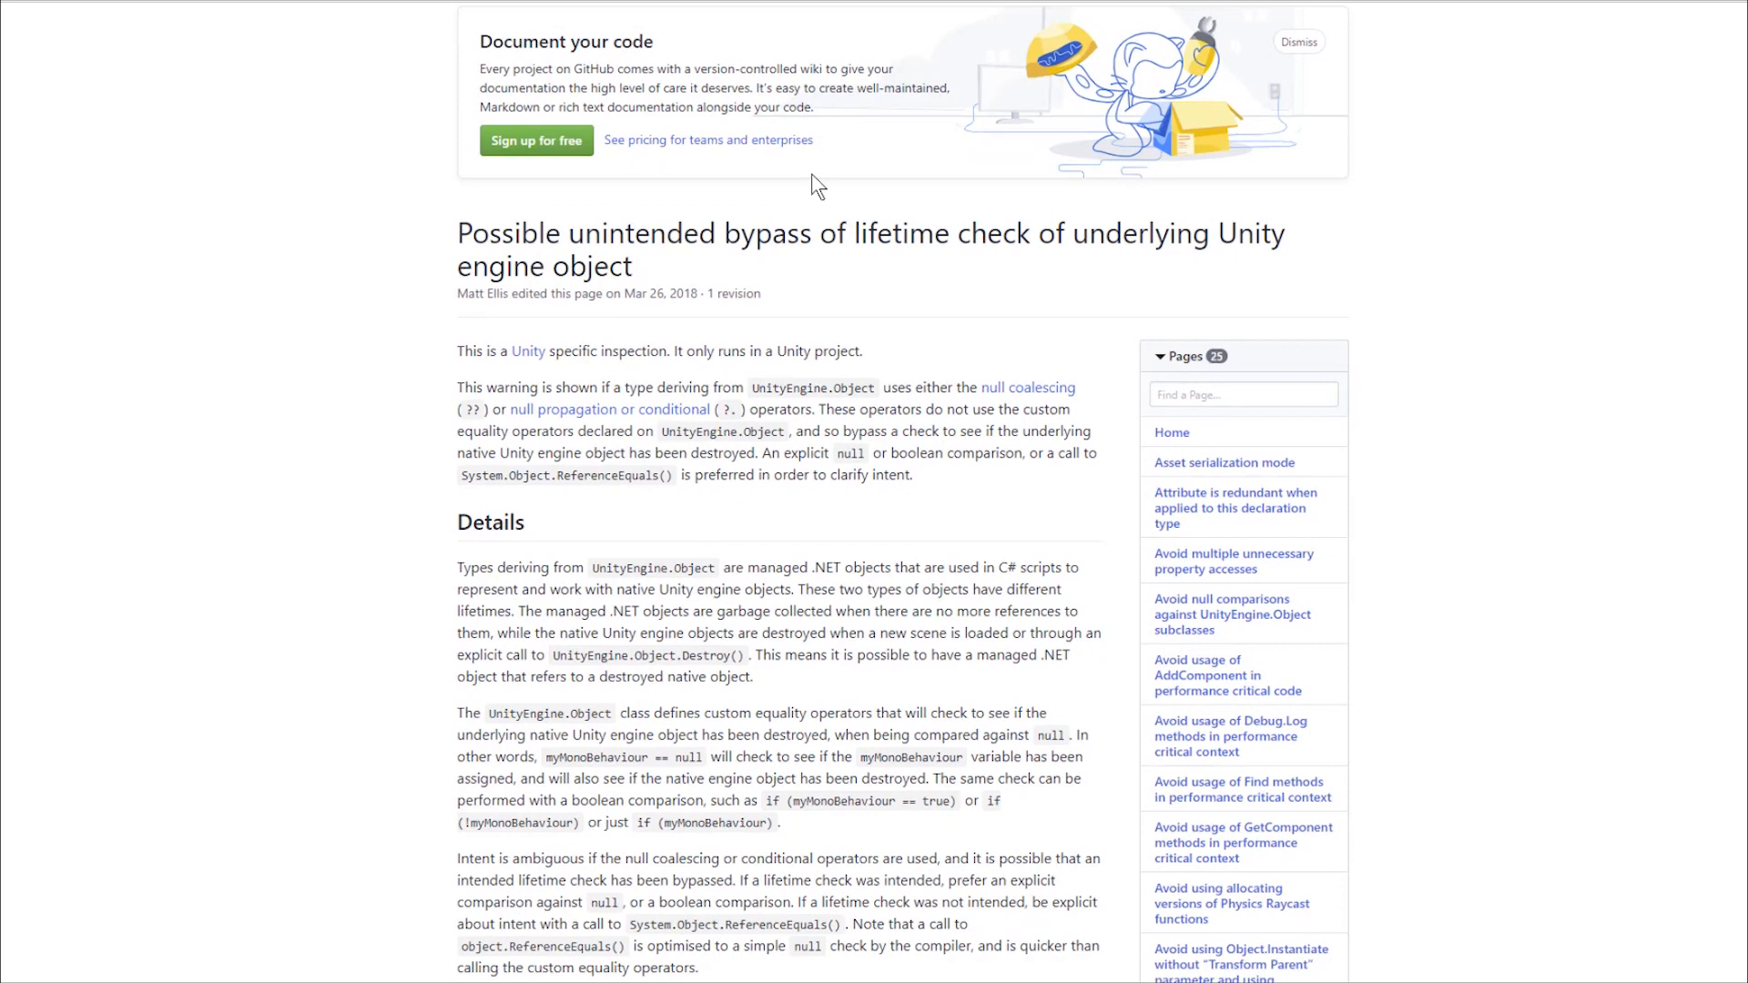
pyautogui.scroll(-3)
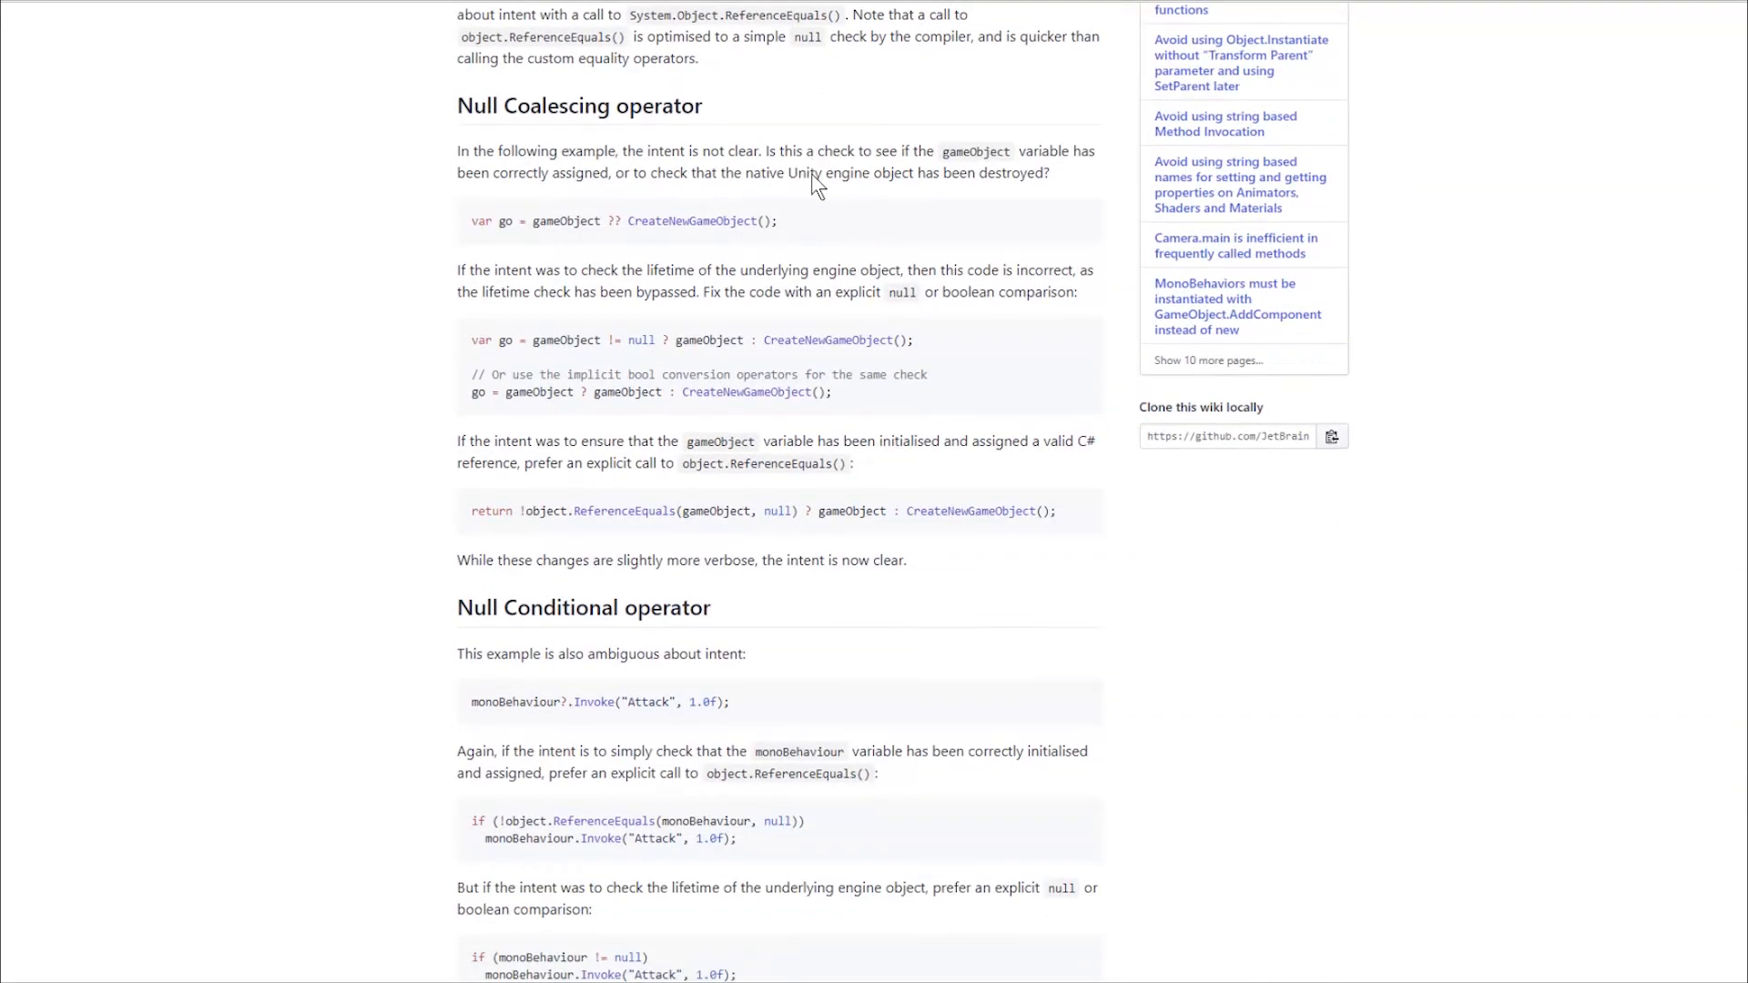
pyautogui.scroll(-3)
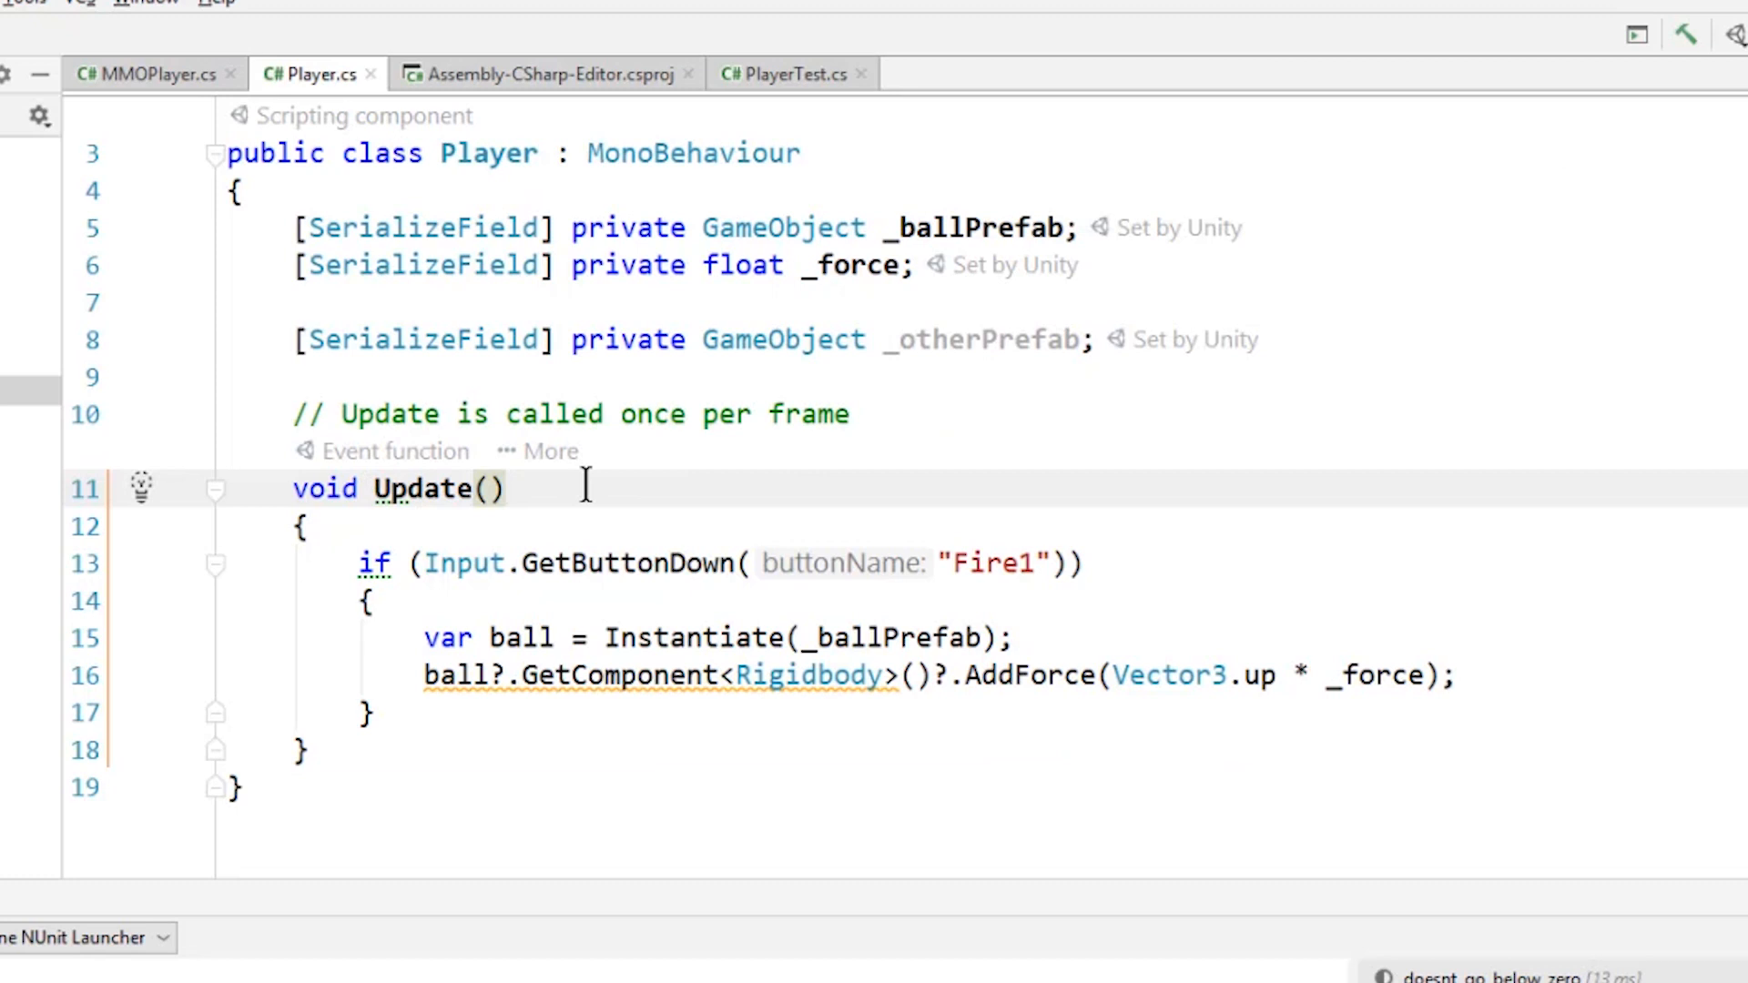
pyautogui.moveTo(856, 301)
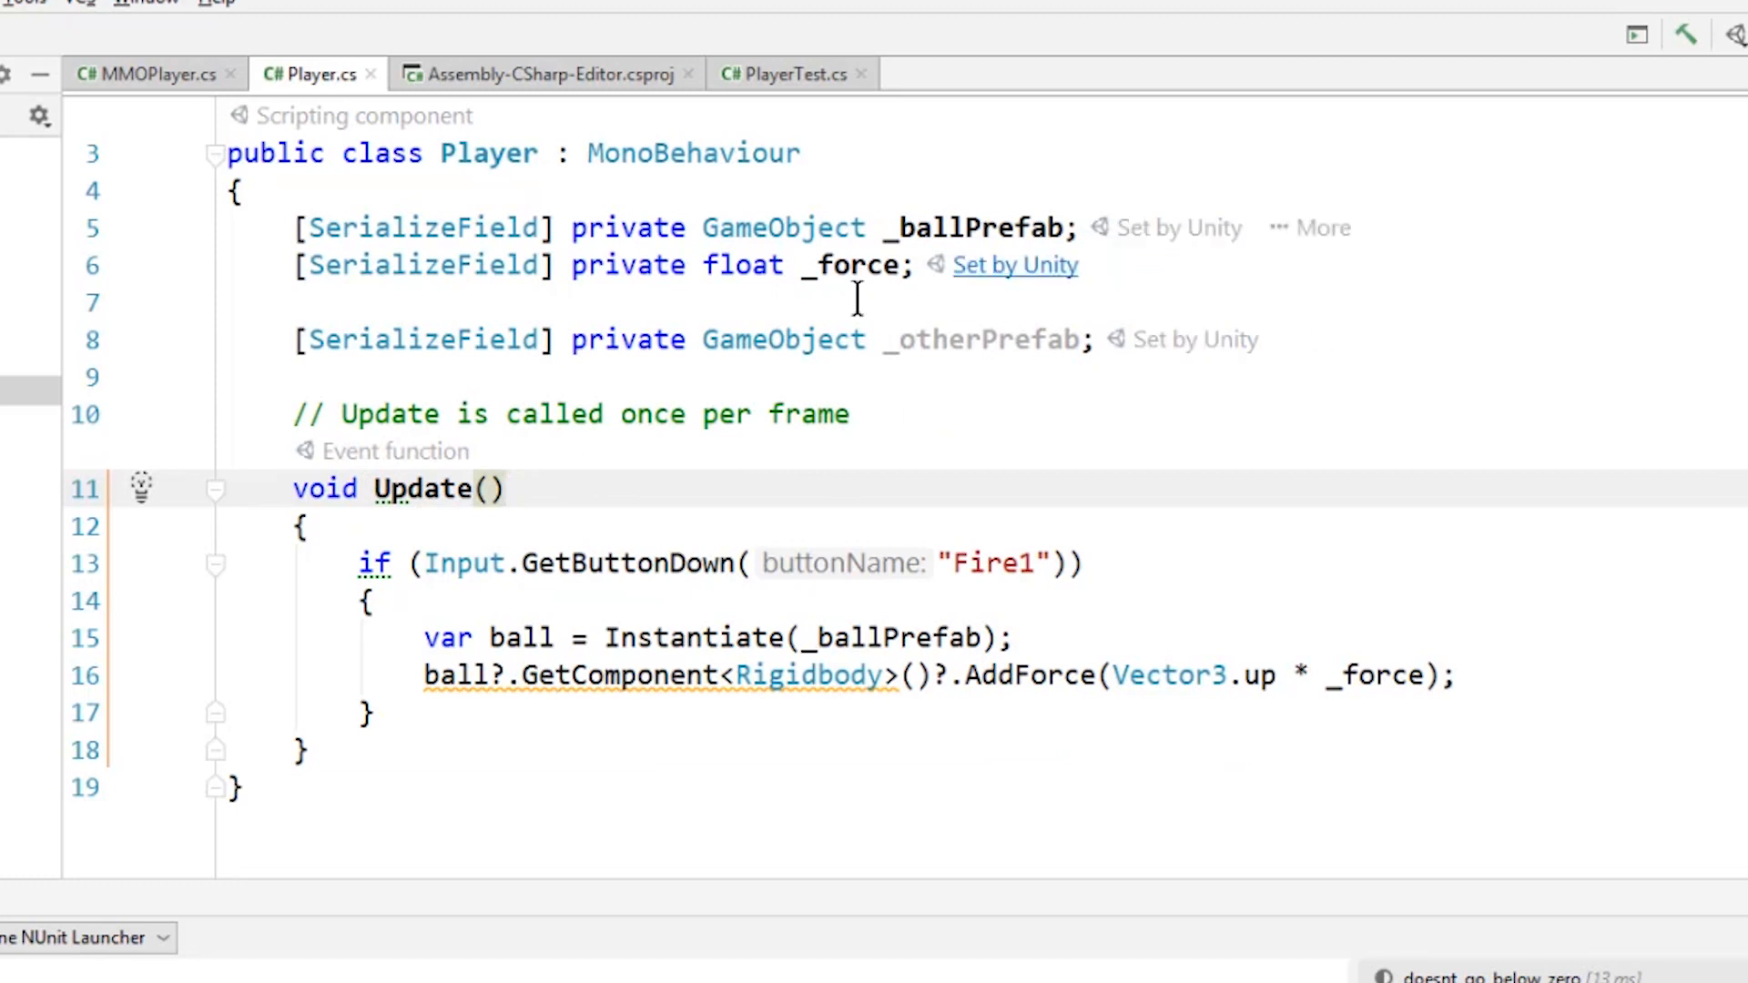
pyautogui.moveTo(307, 468)
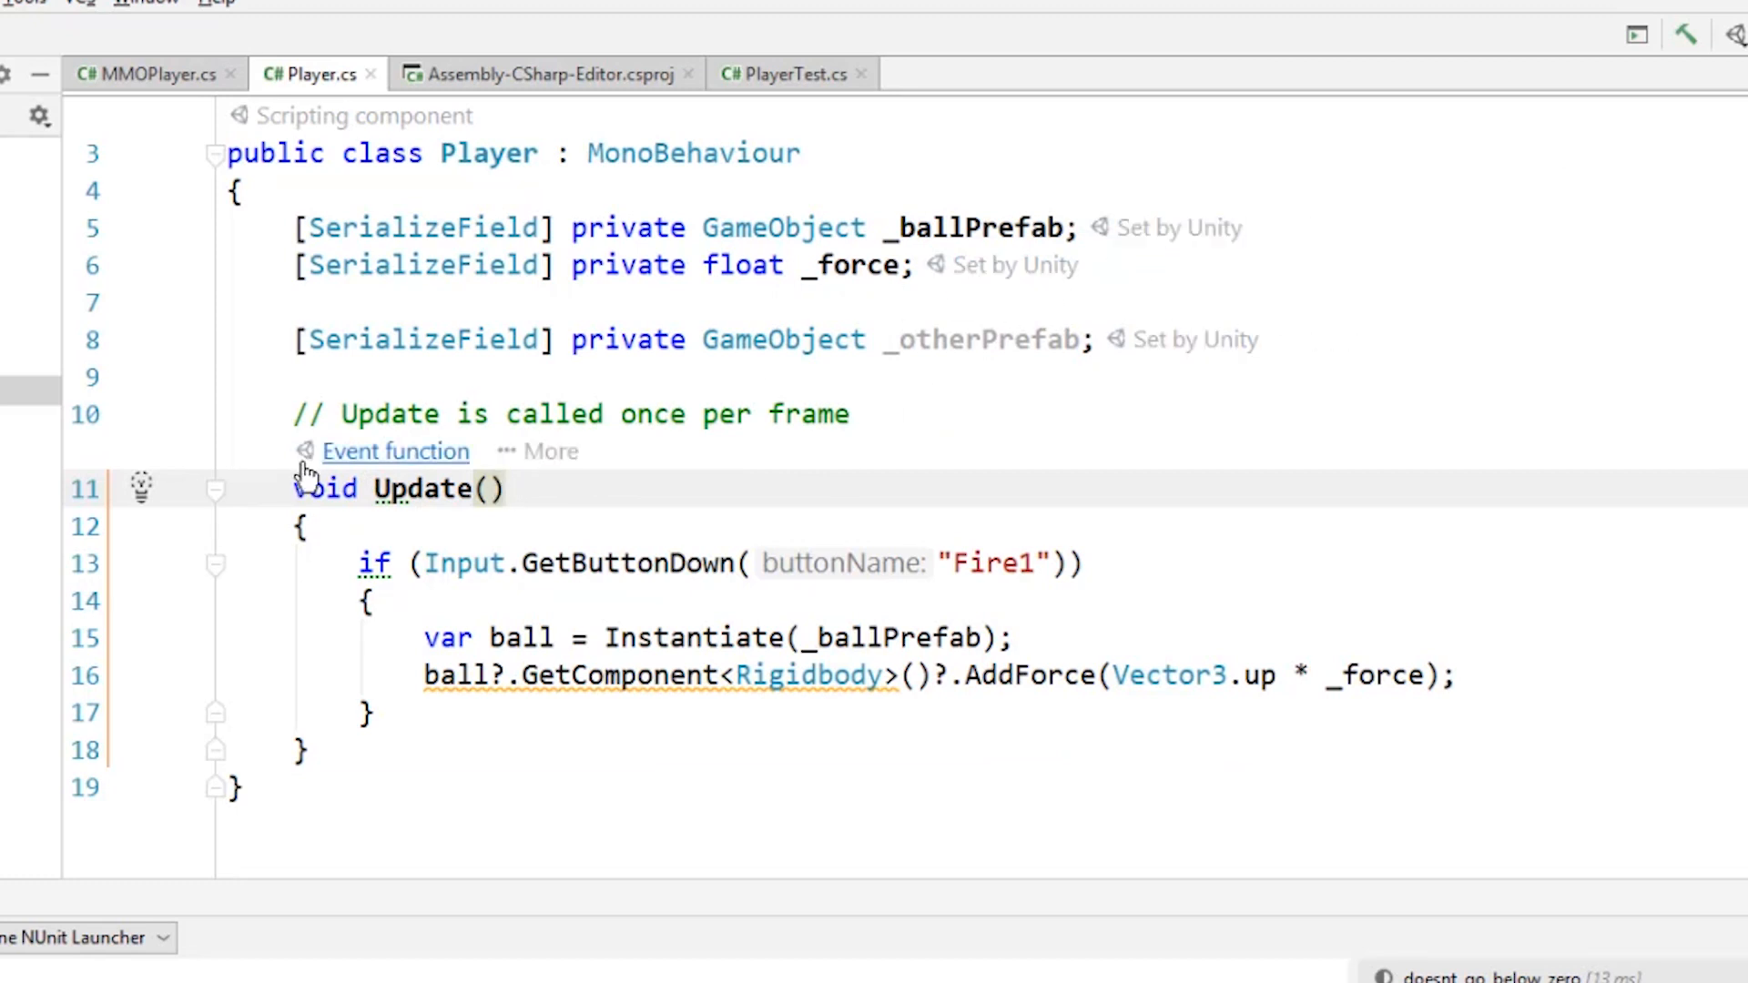
pyautogui.moveTo(394, 451)
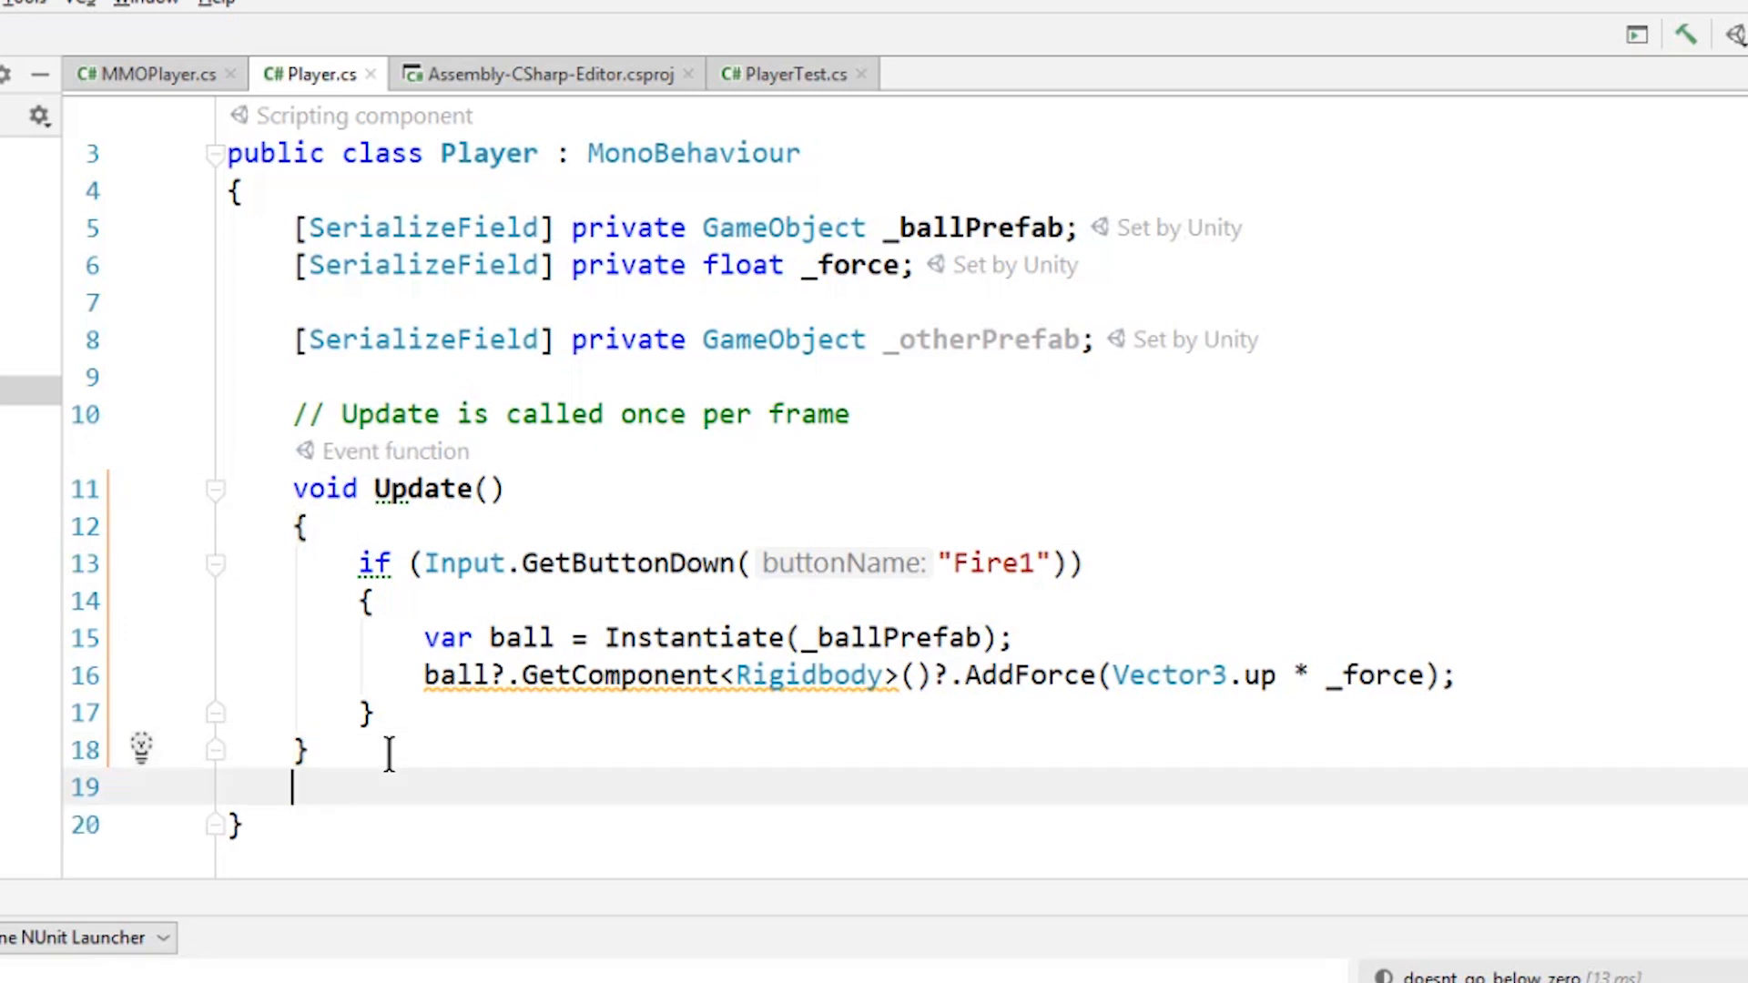
pyautogui.write('void update2')
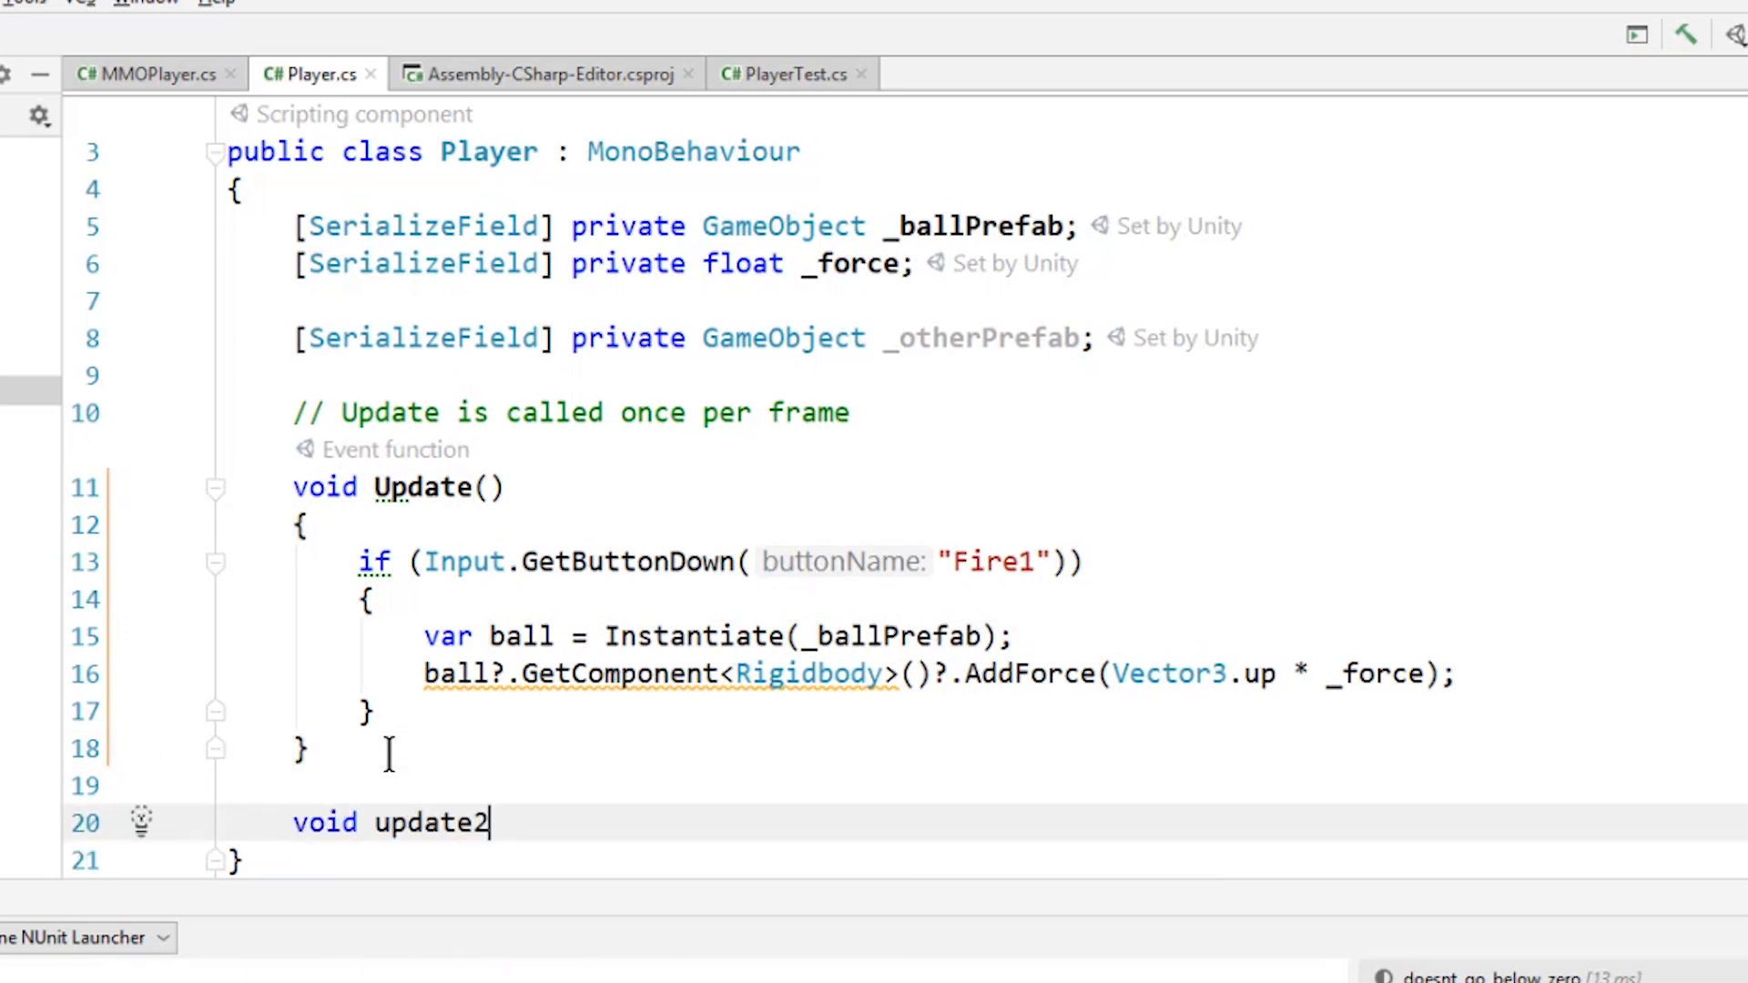
pyautogui.write('() {}')
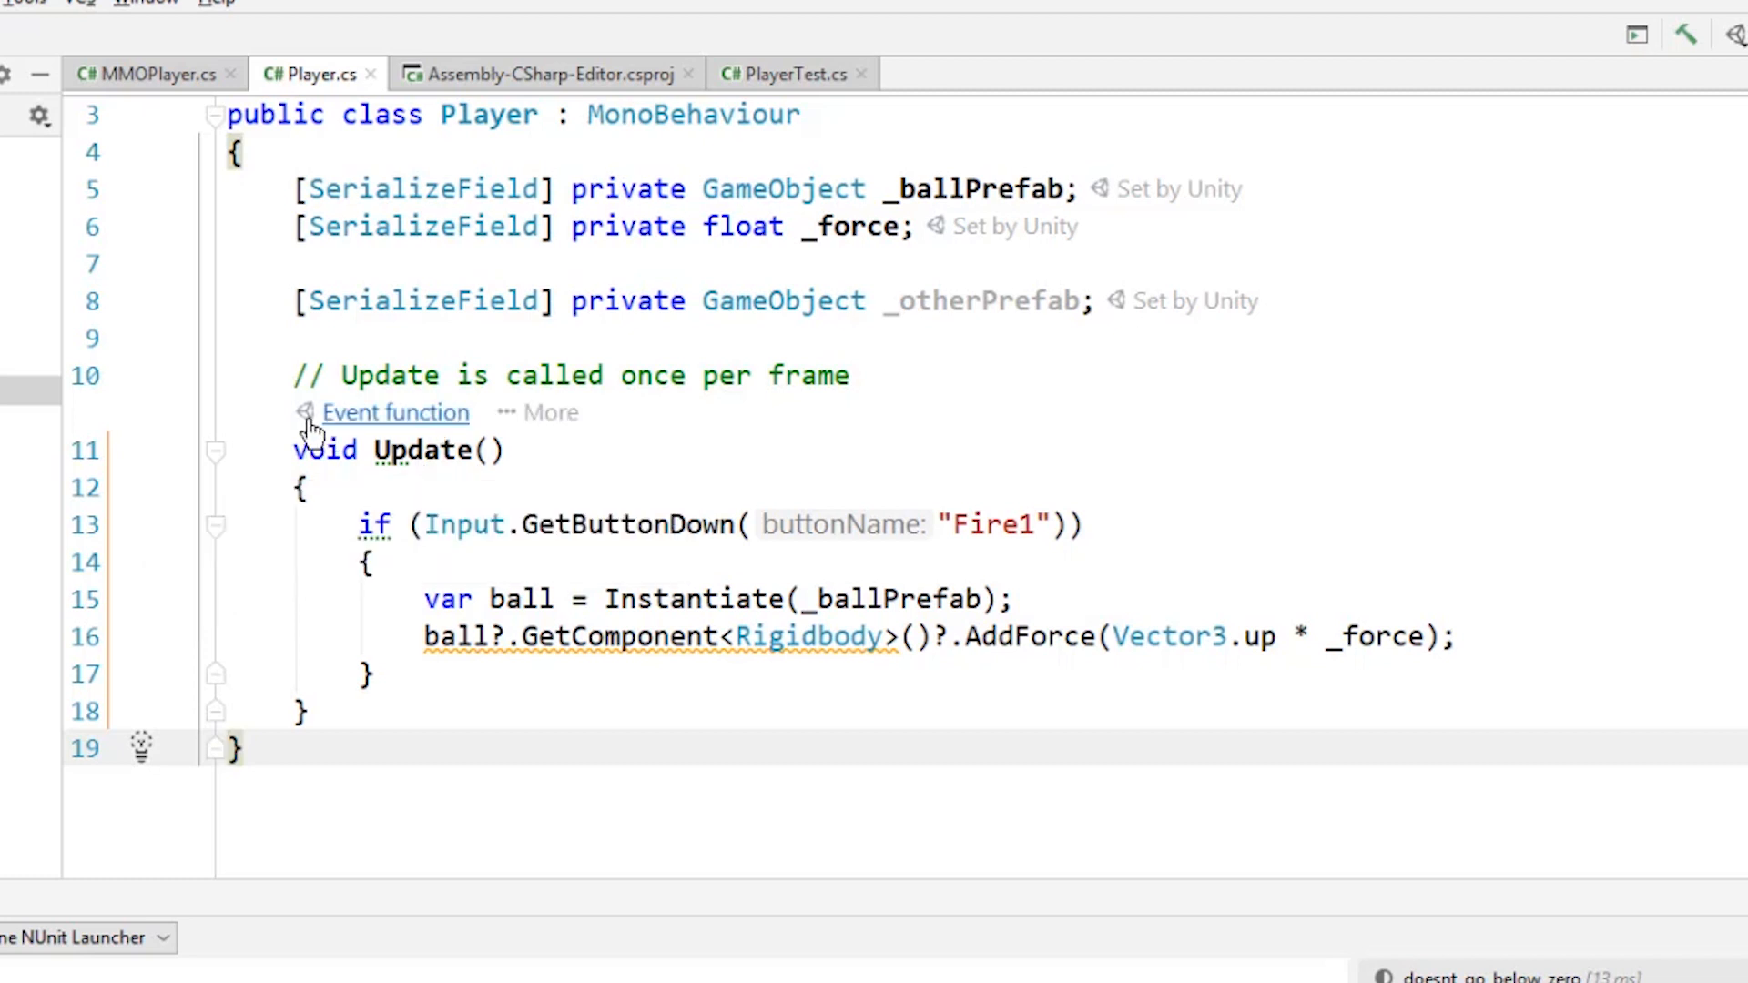
pyautogui.moveTo(691, 225)
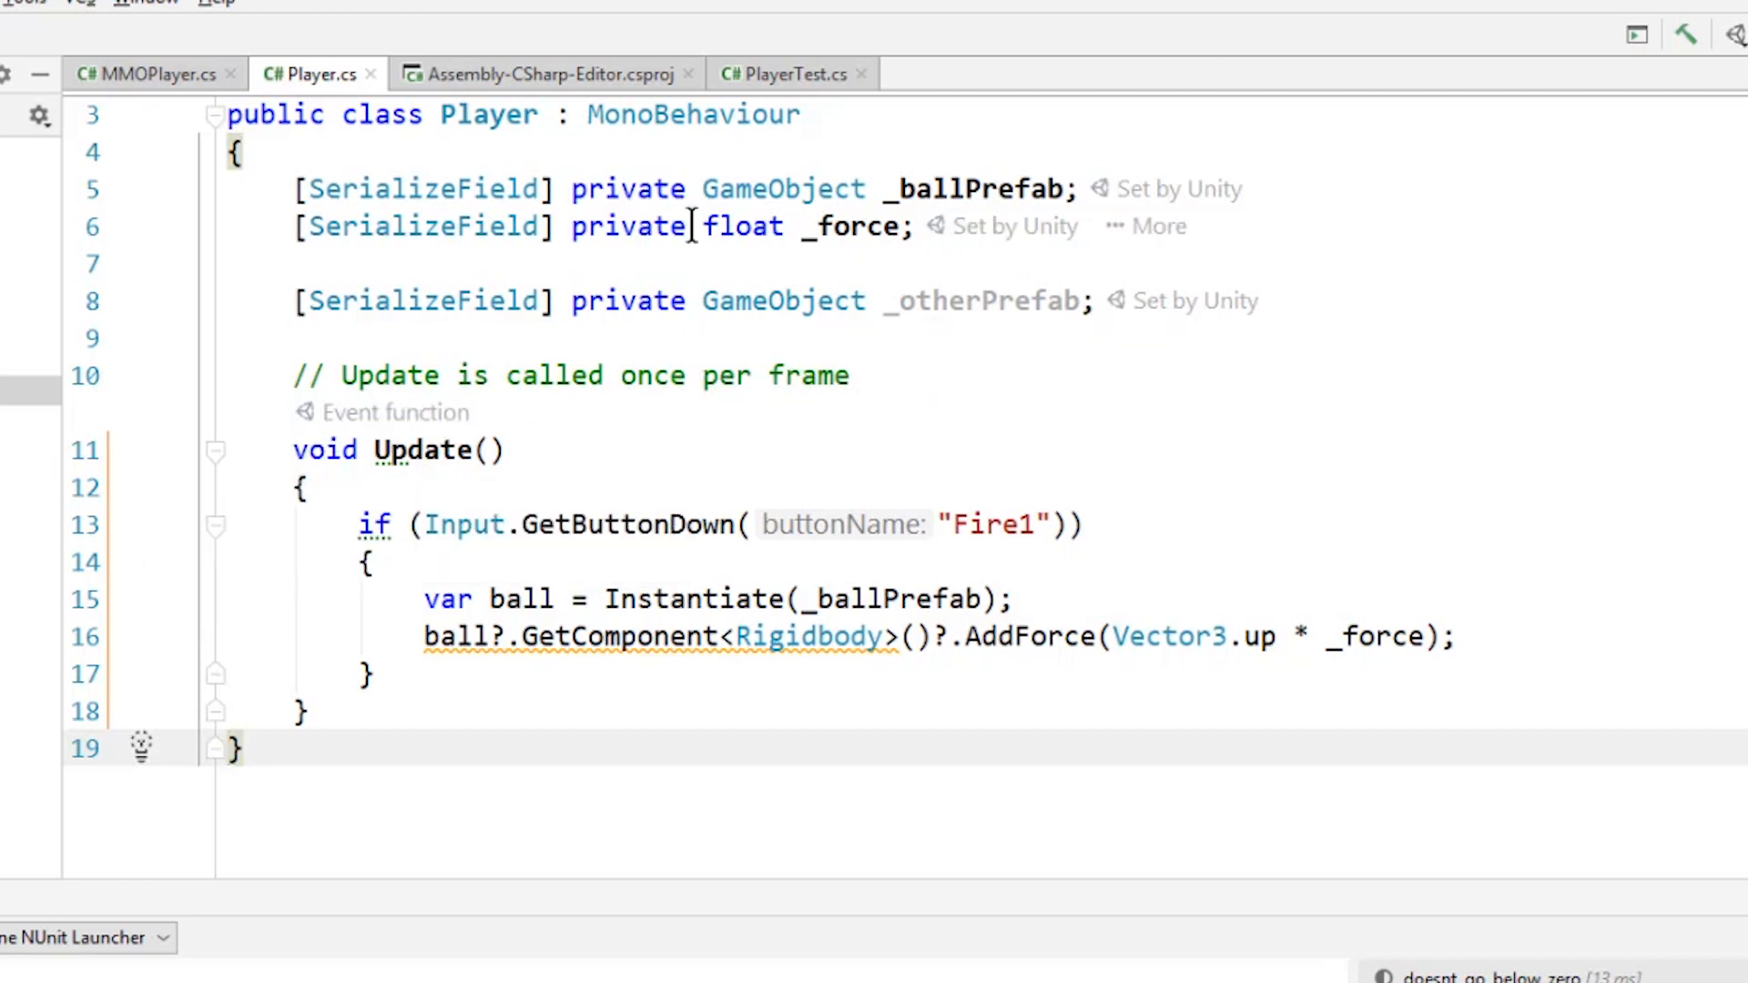
# - Select the _otherPrefab field to read its 'assigned but never used' warning
pyautogui.click(518, 226)
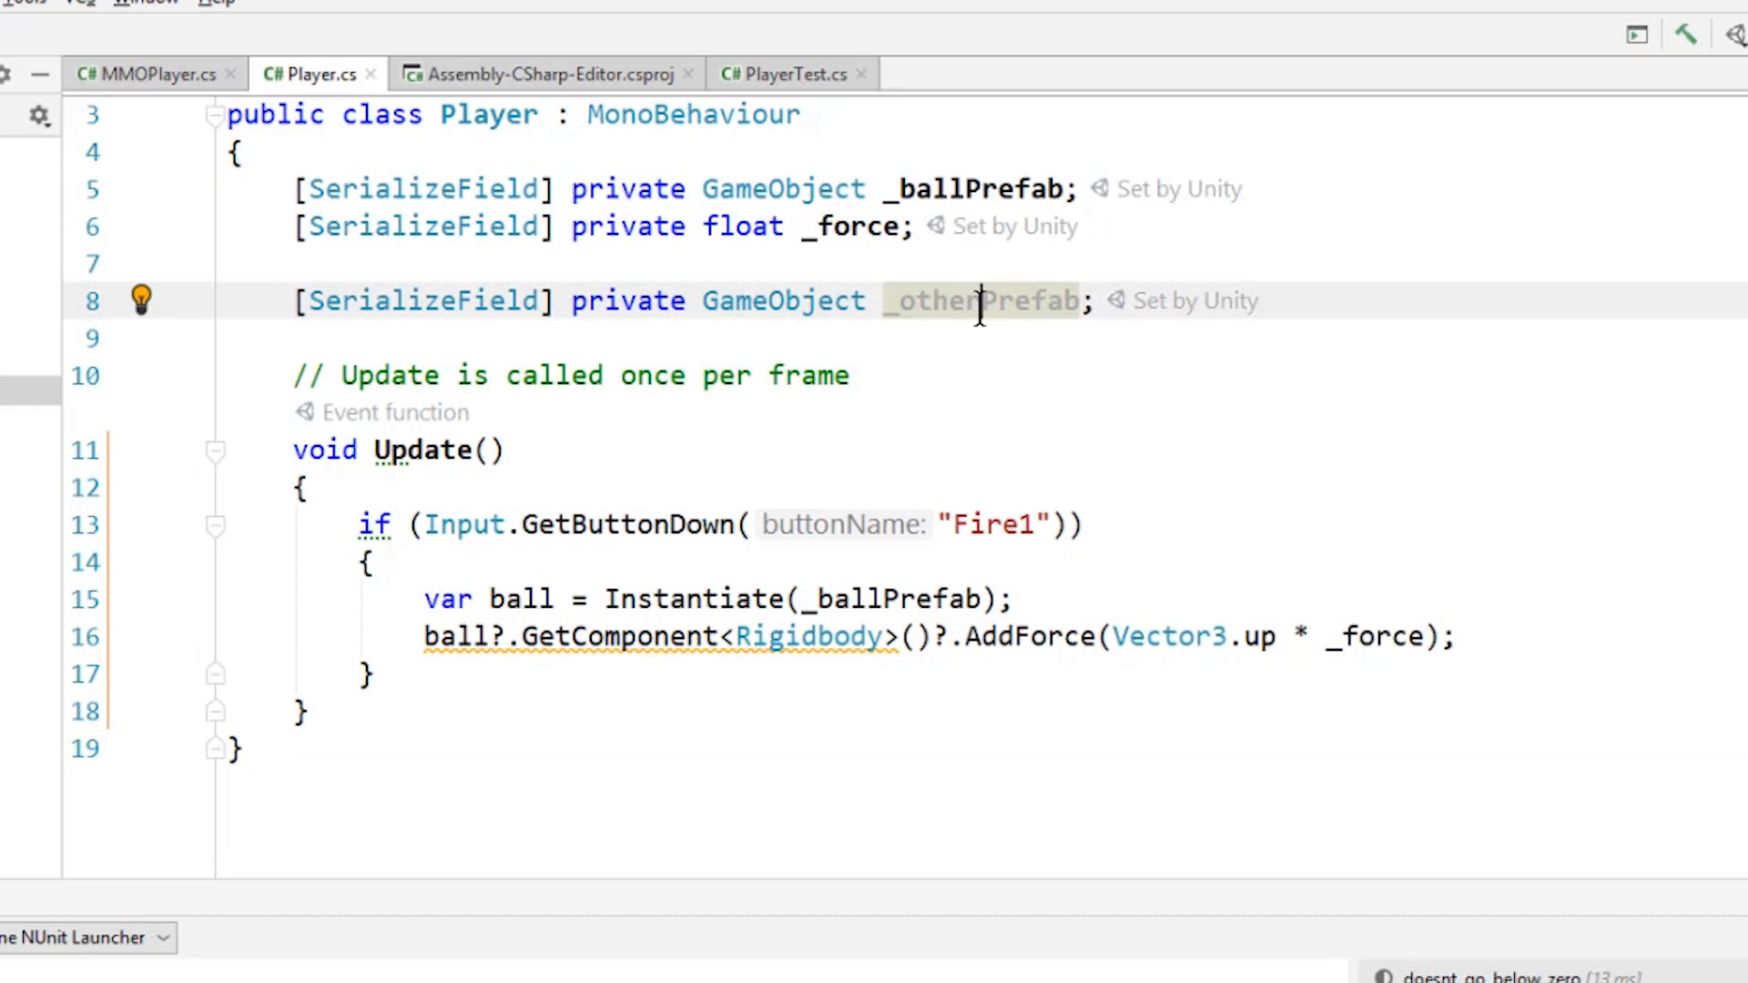
pyautogui.moveTo(981, 300)
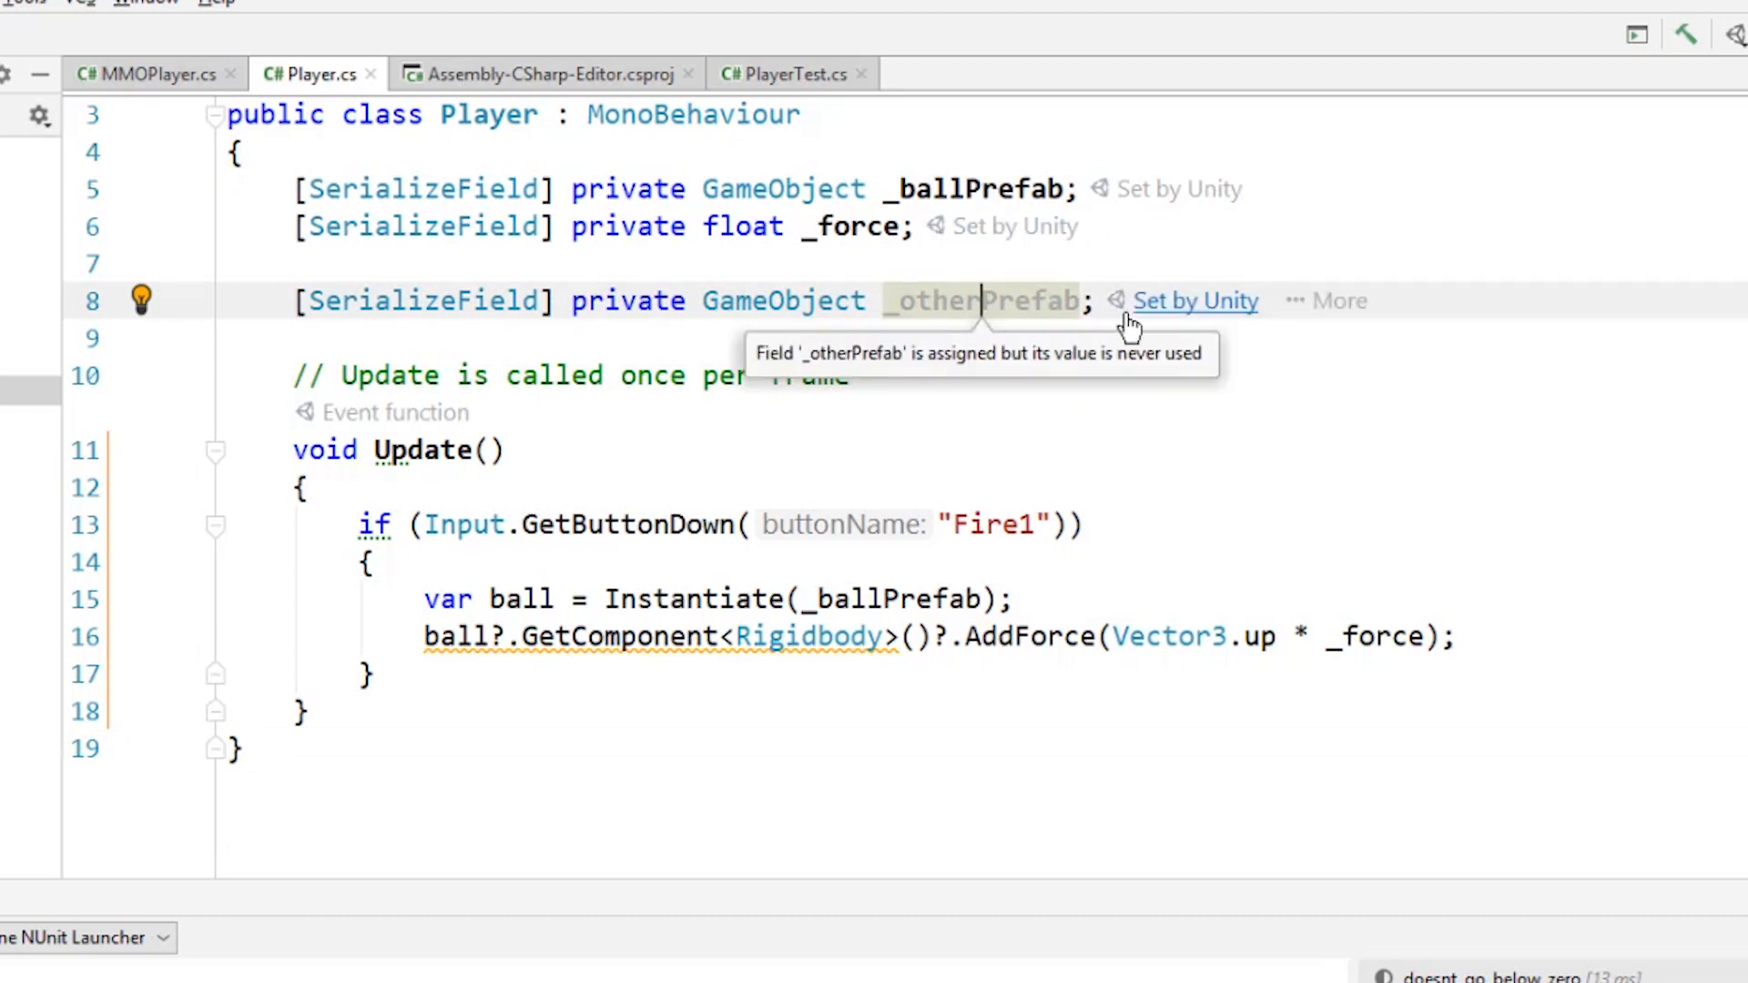
pyautogui.moveTo(1043, 307)
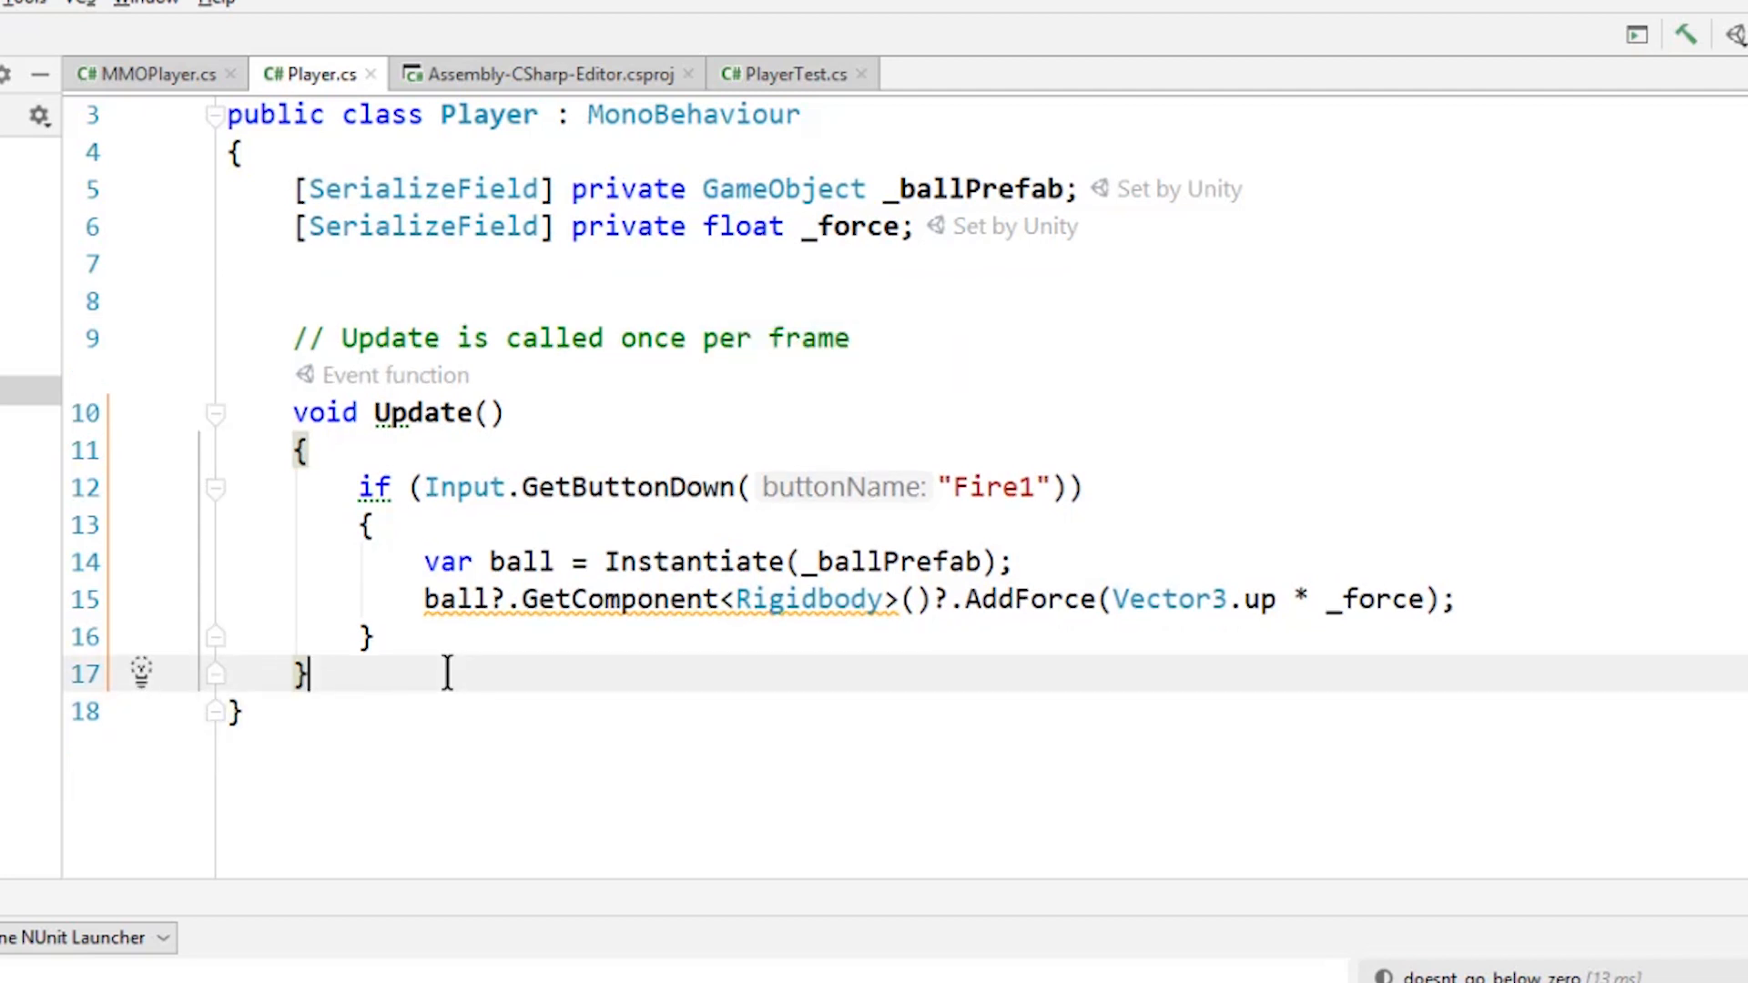
# - Add an empty OnEnable event function below Update, removing its placeholder exception
pyautogui.press('enter')
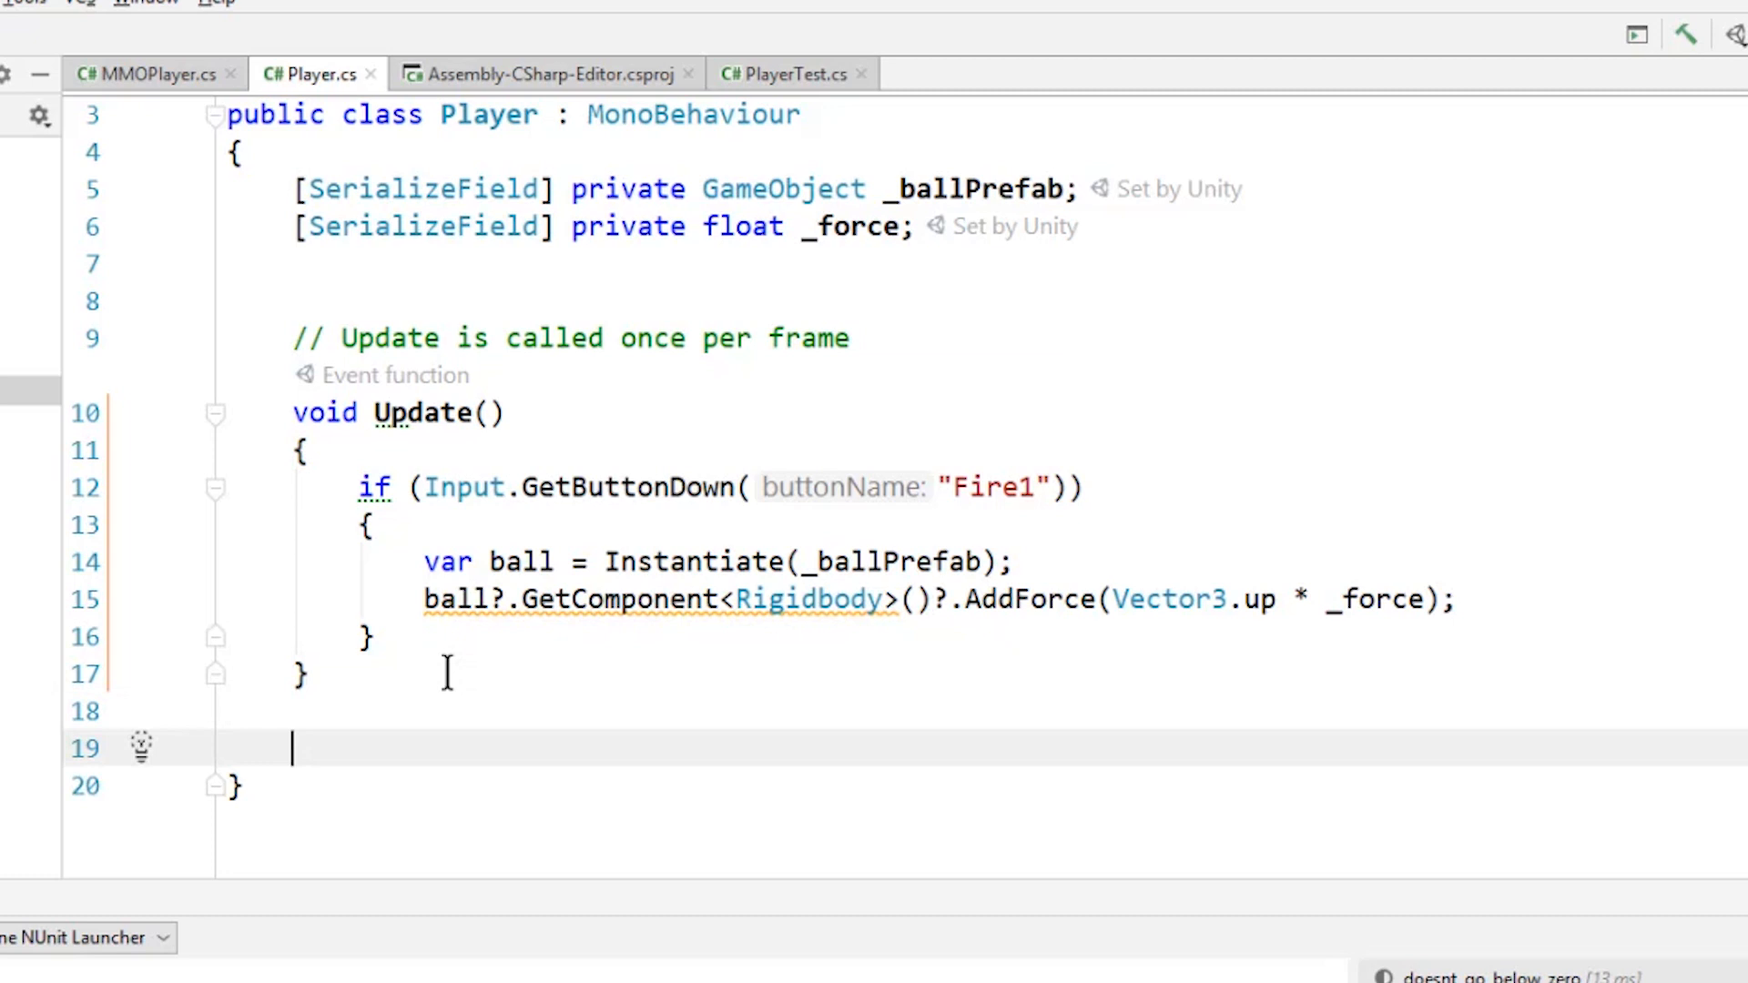
pyautogui.write('awa')
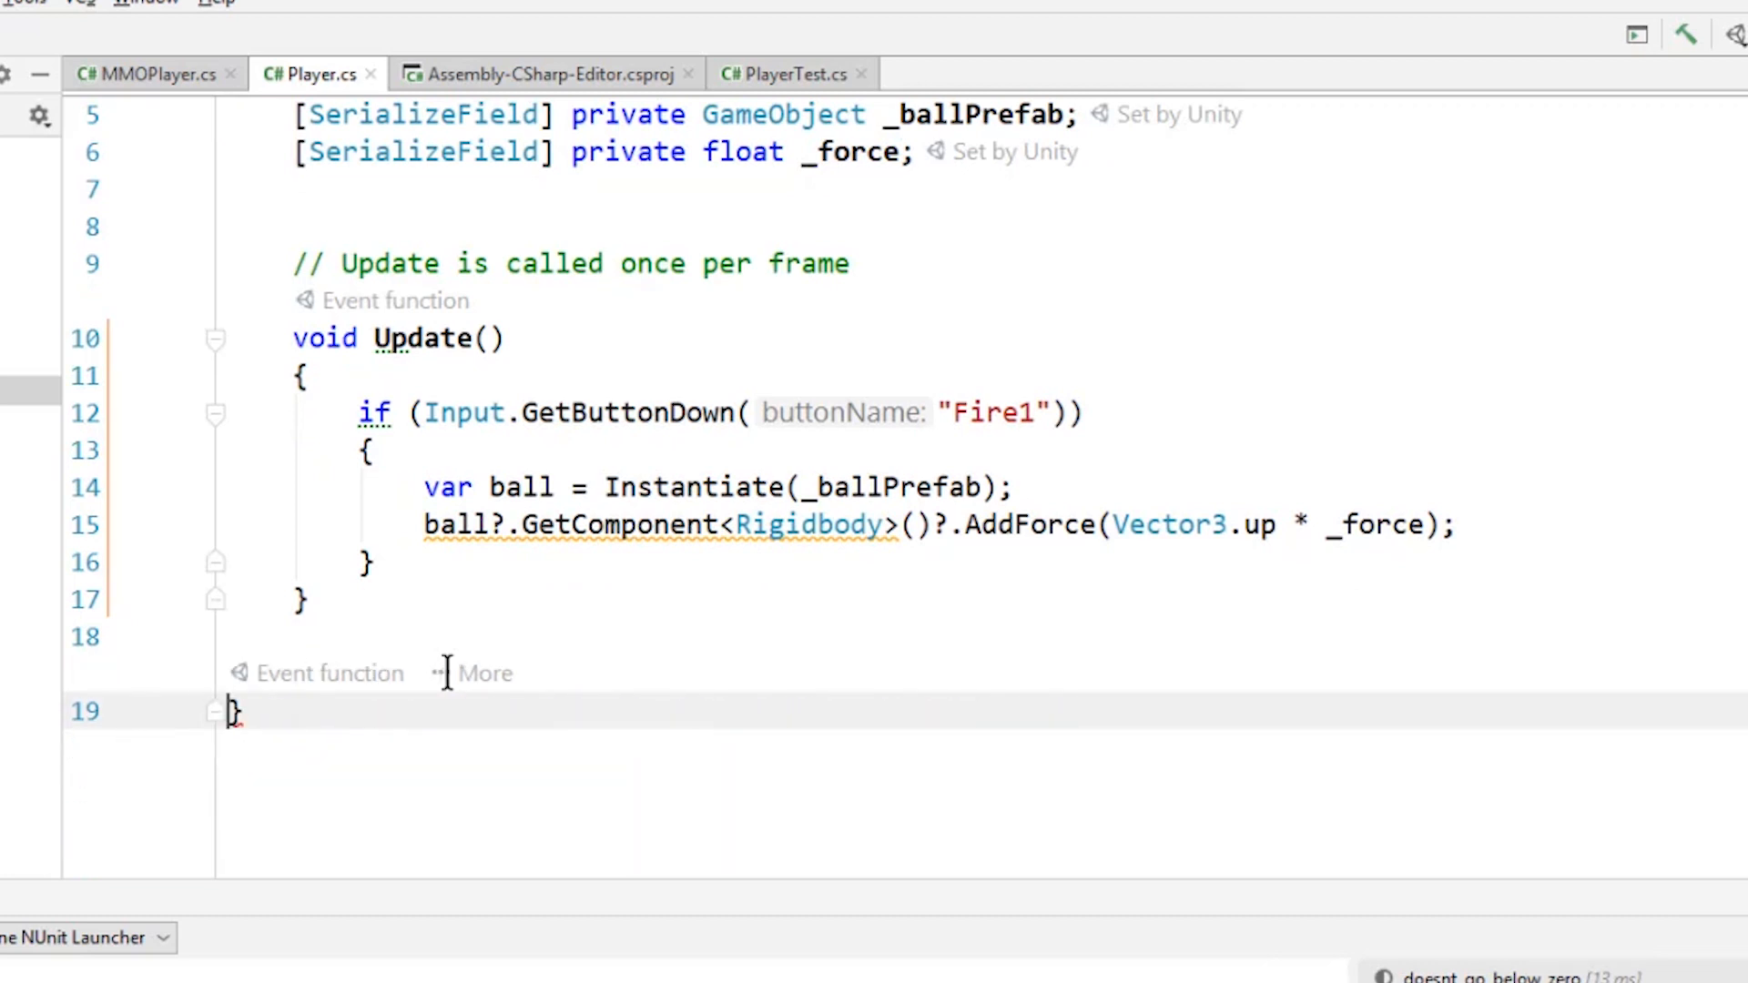
pyautogui.write('oine')
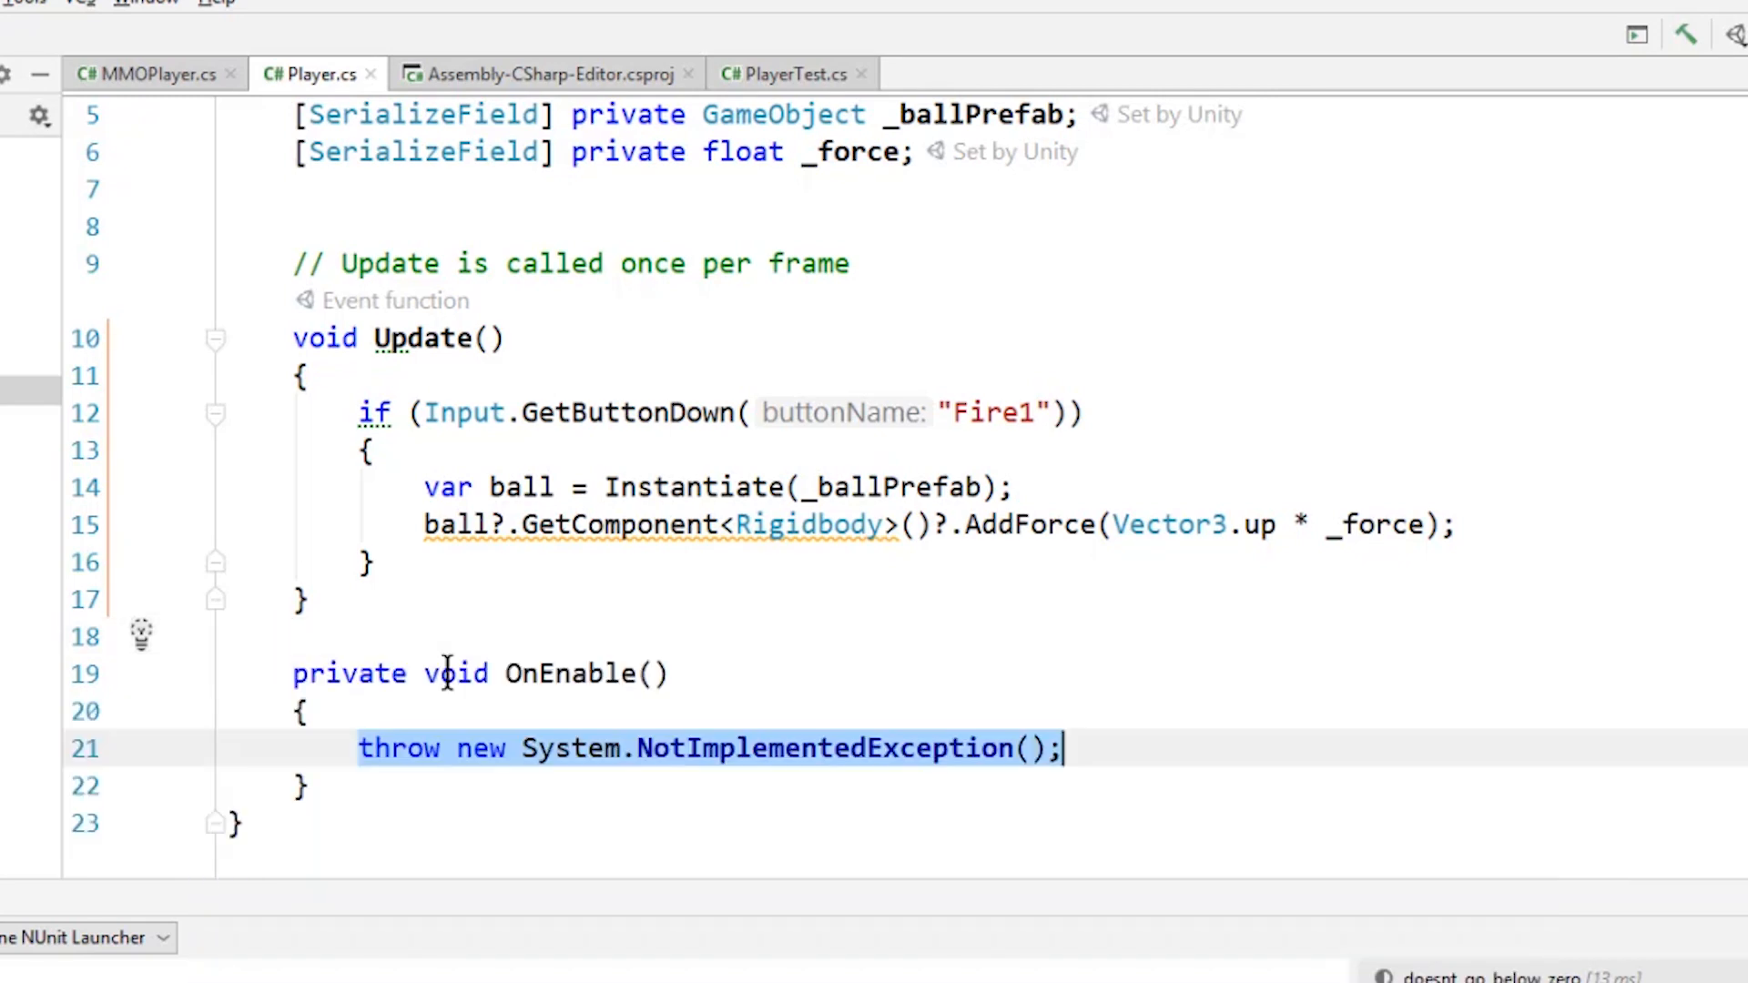
pyautogui.press('Delete')
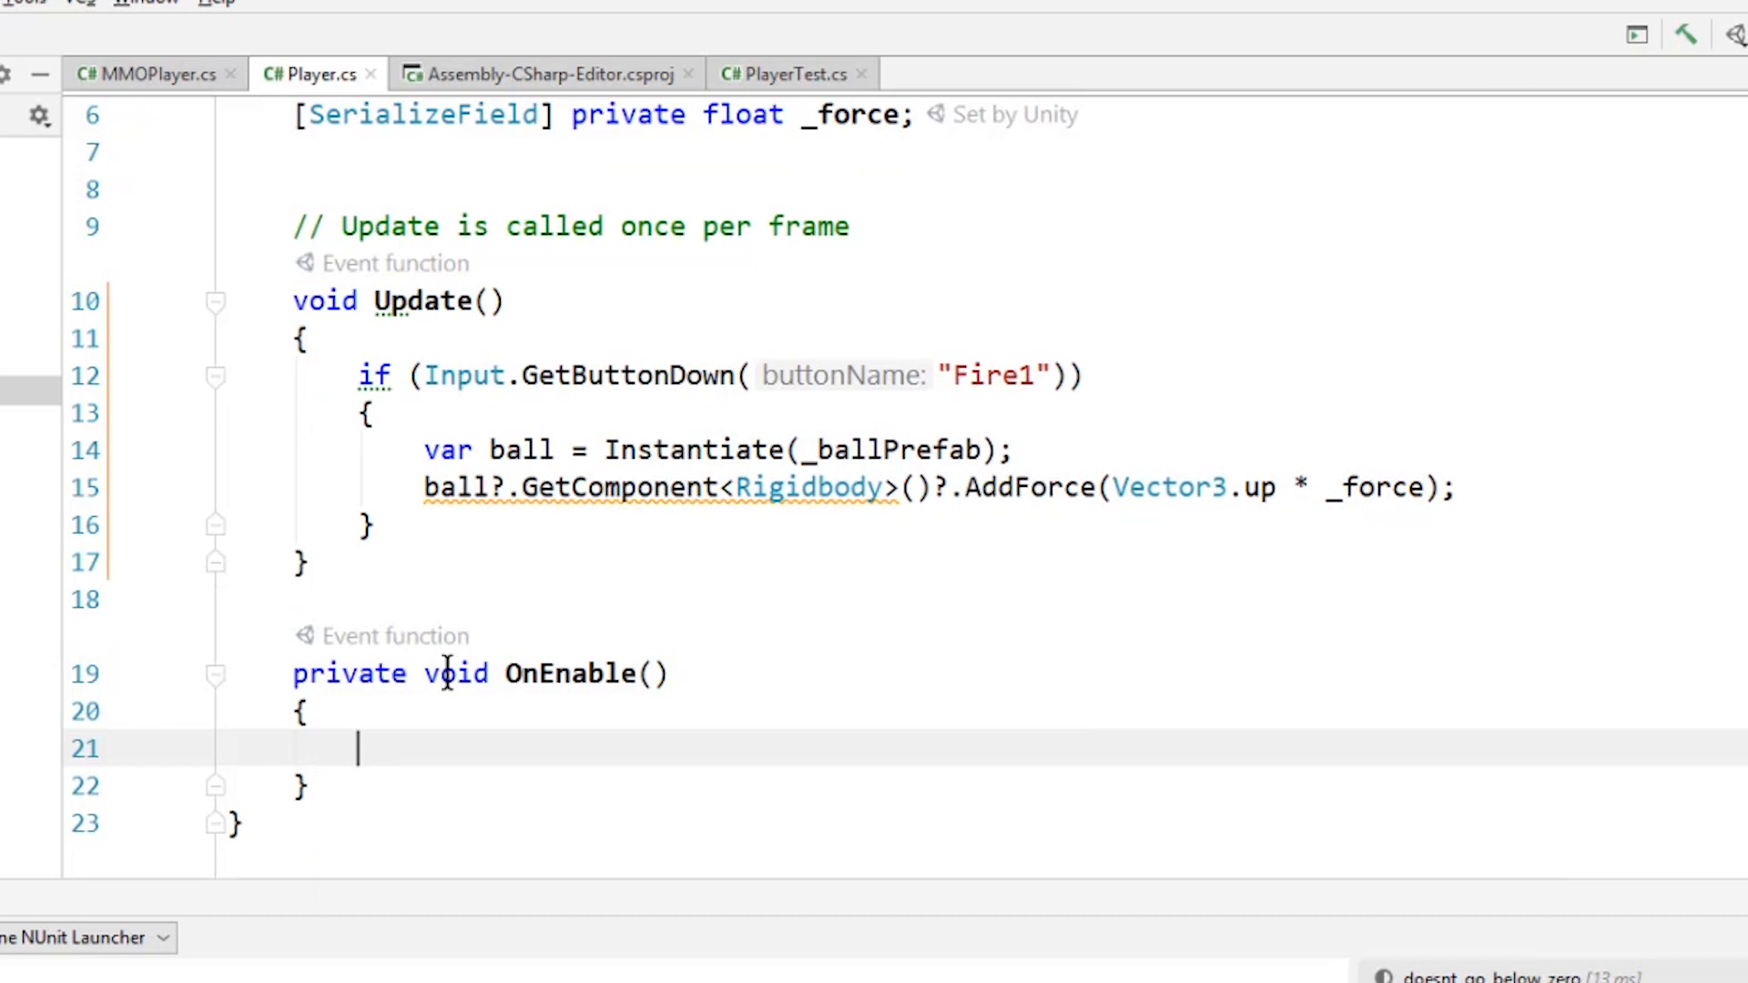
pyautogui.scroll(-3)
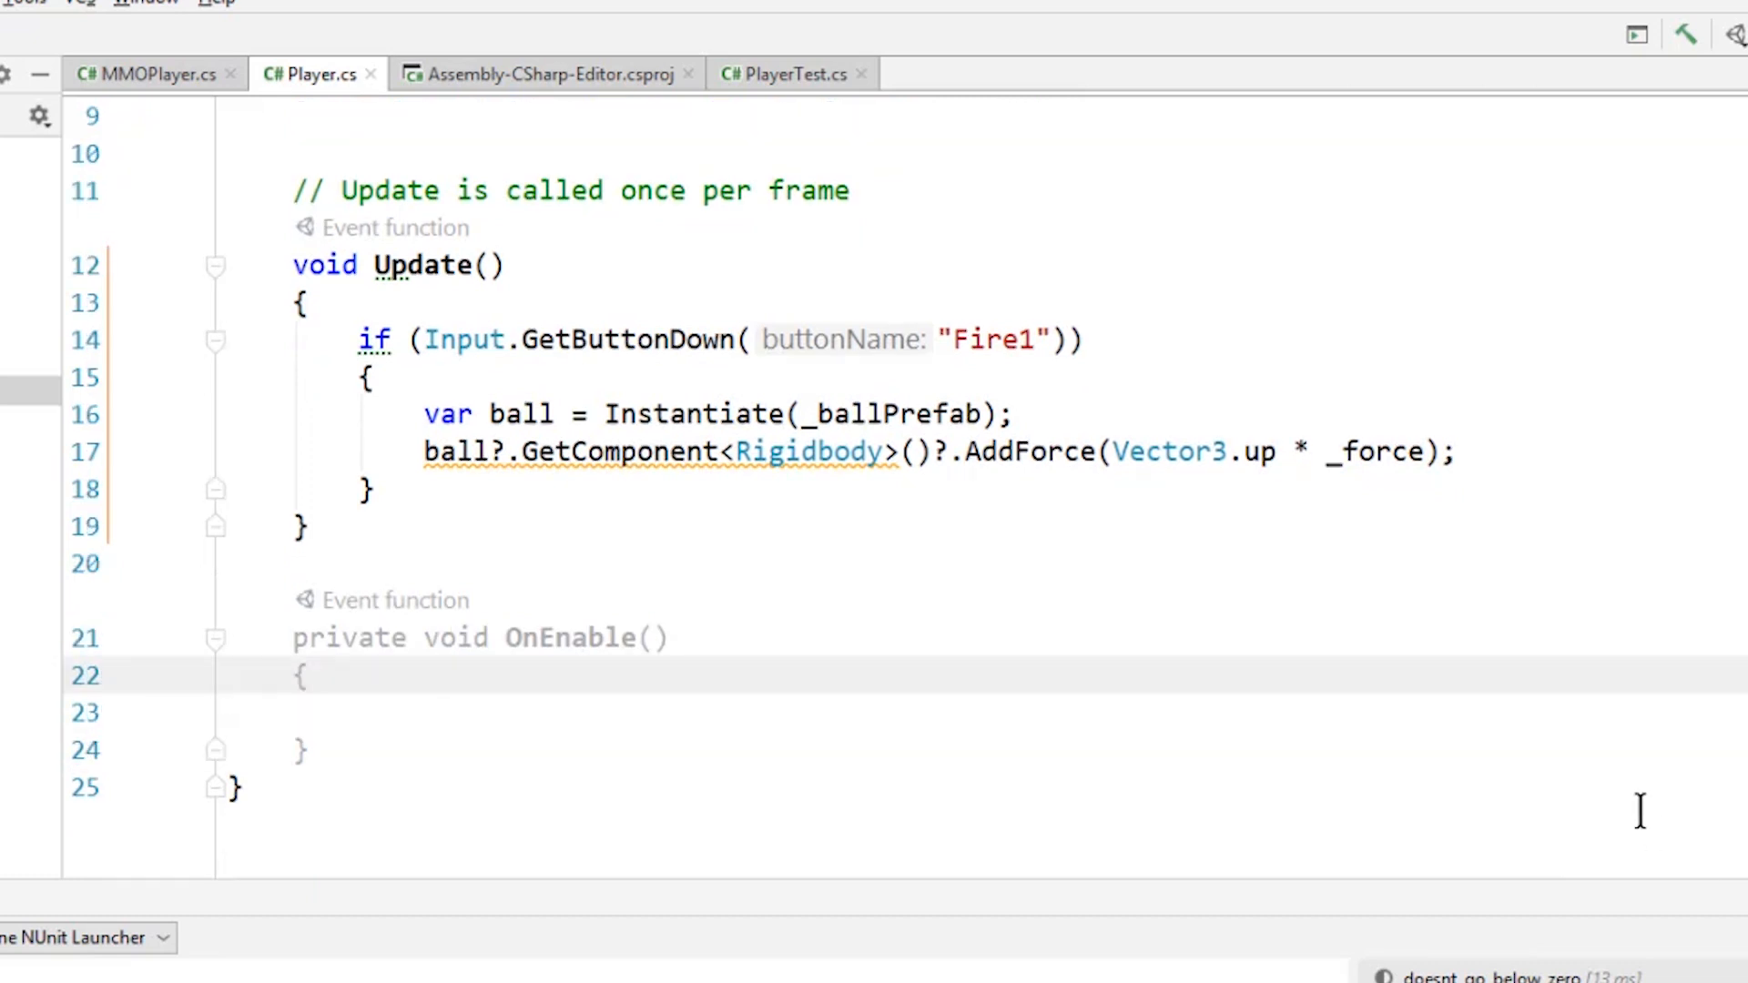
pyautogui.scroll(3)
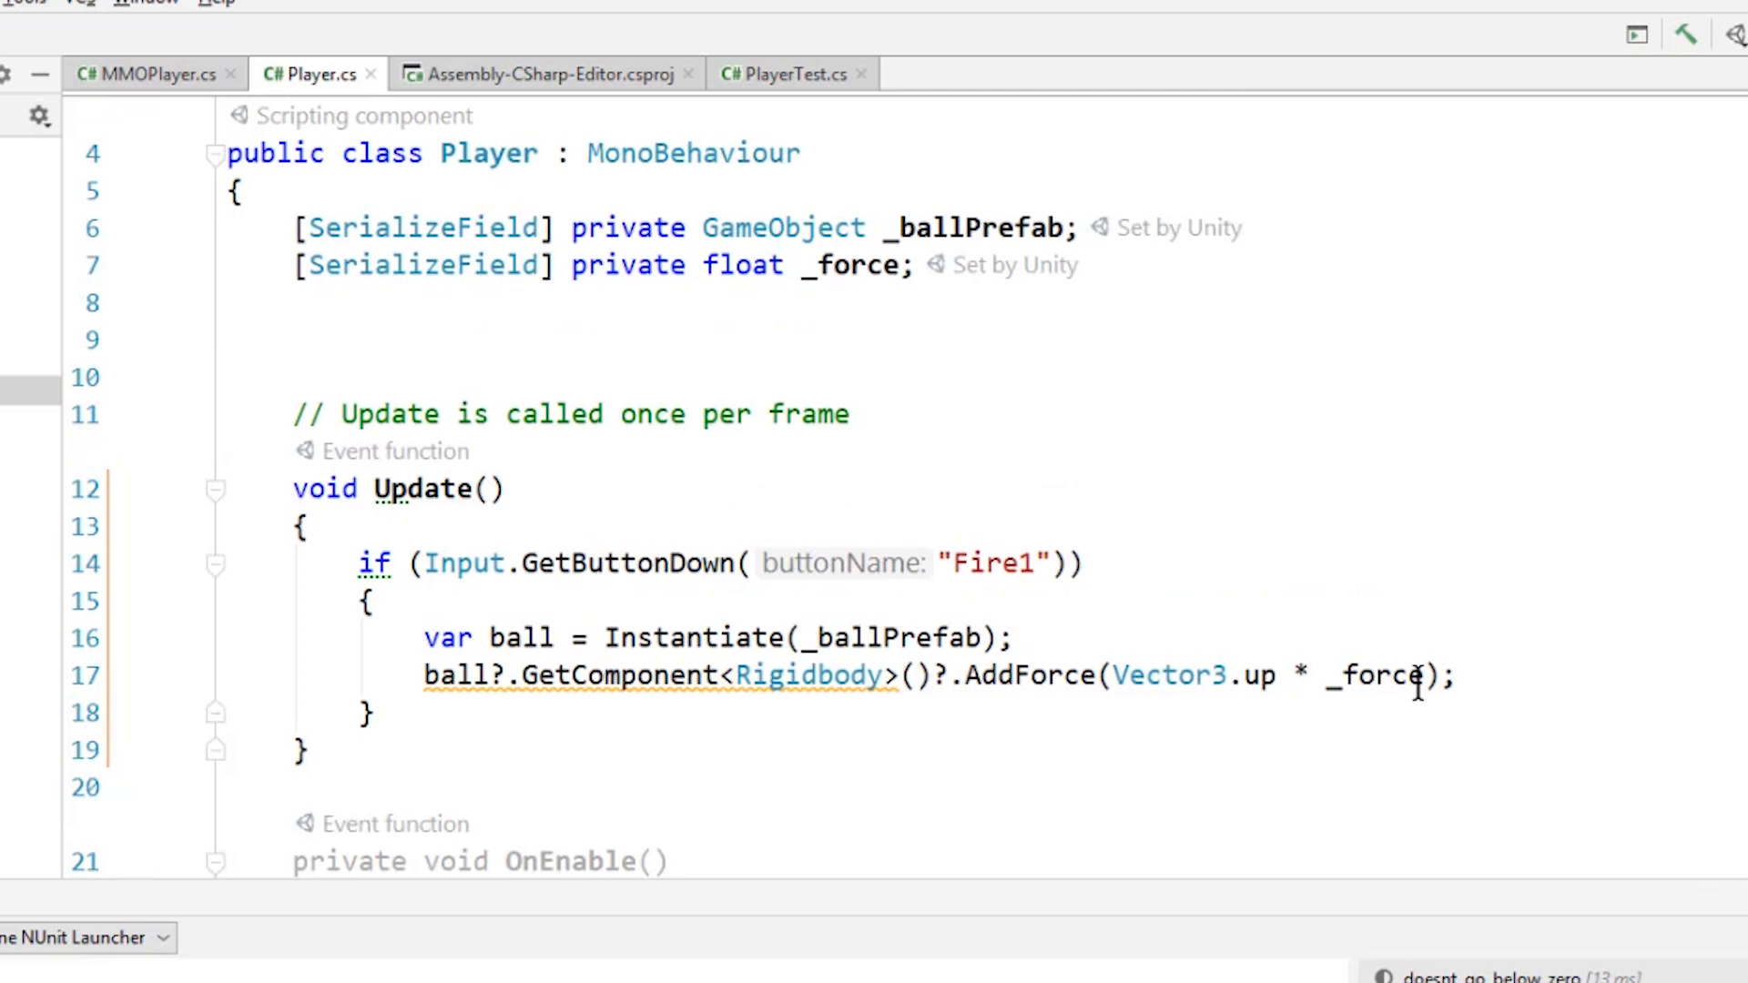
# - Write an int property returning _health and create the private _health field via quick-fix
pyautogui.click(914, 340)
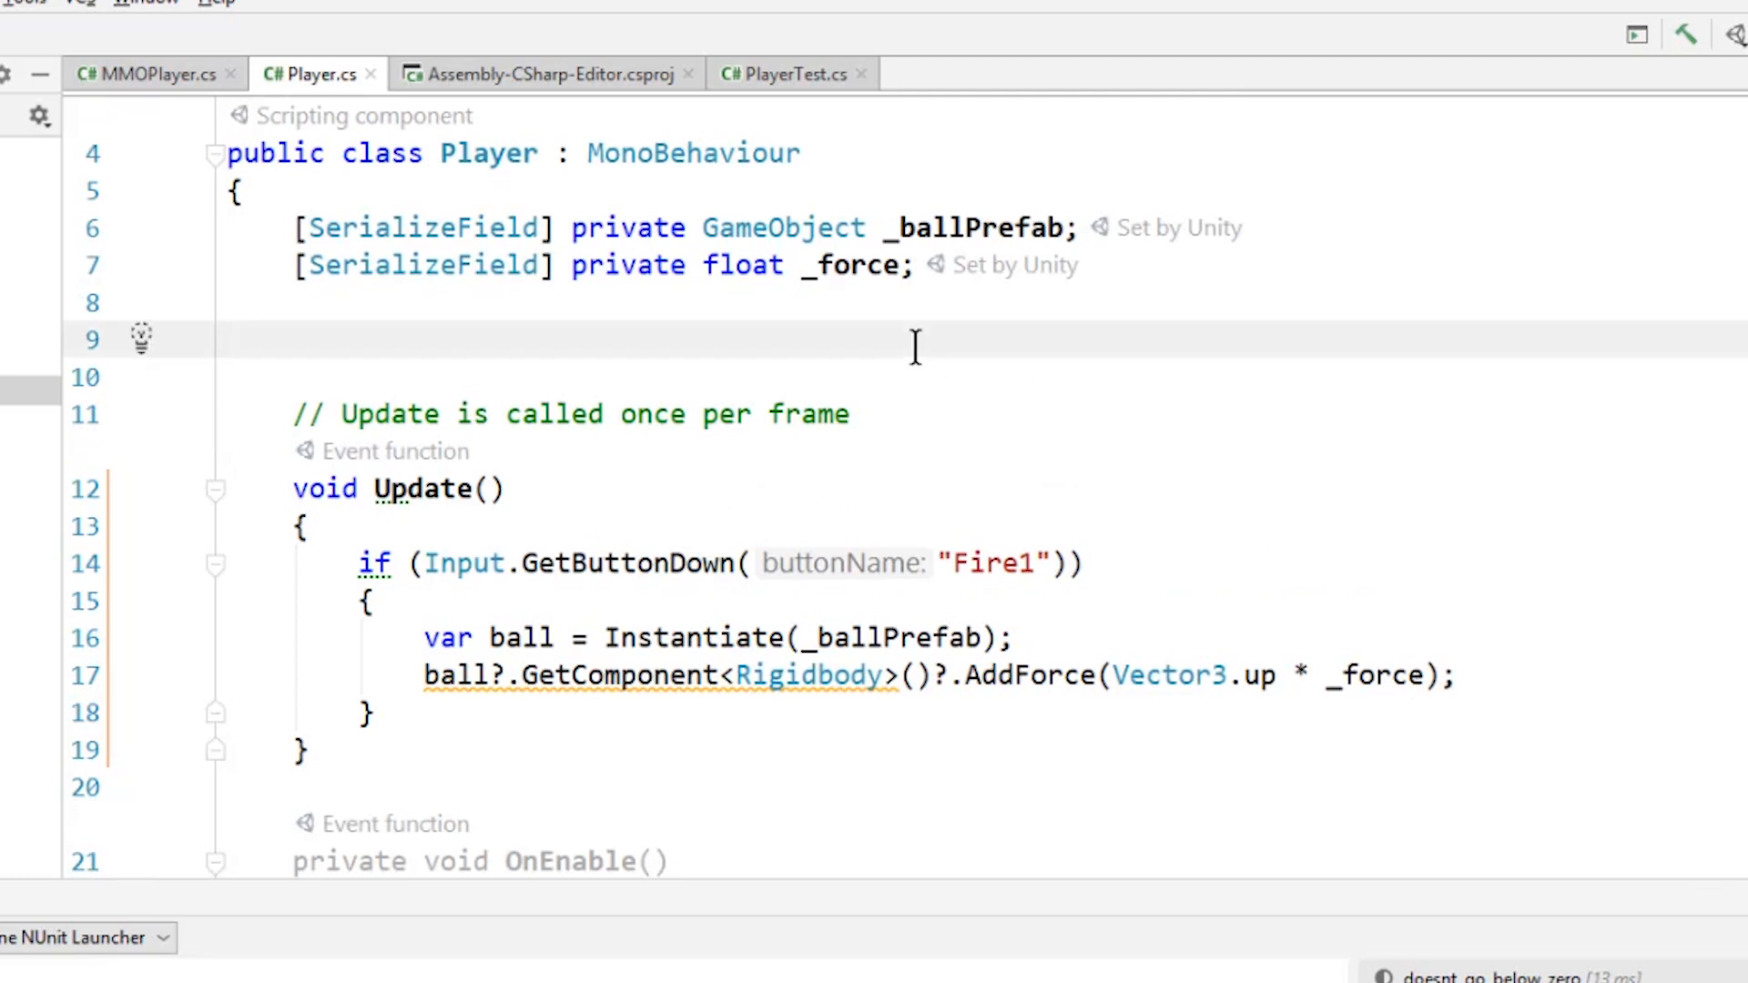
pyautogui.write('public i')
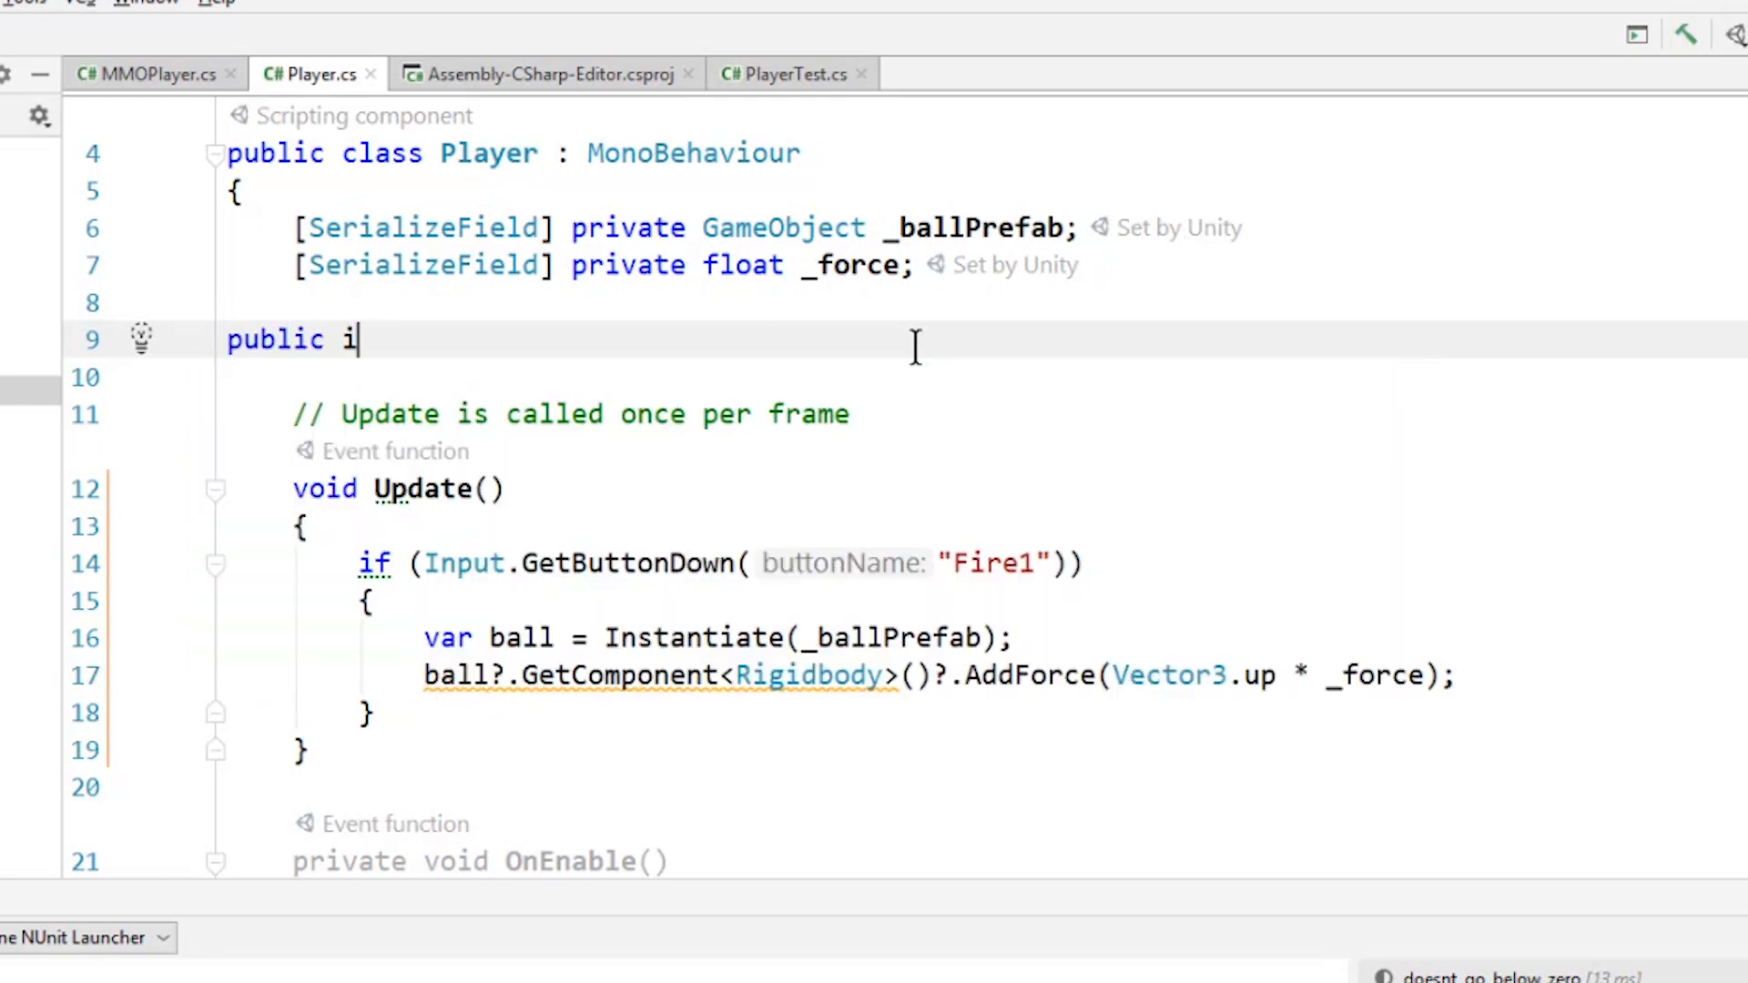
pyautogui.write('nt Health {get {')
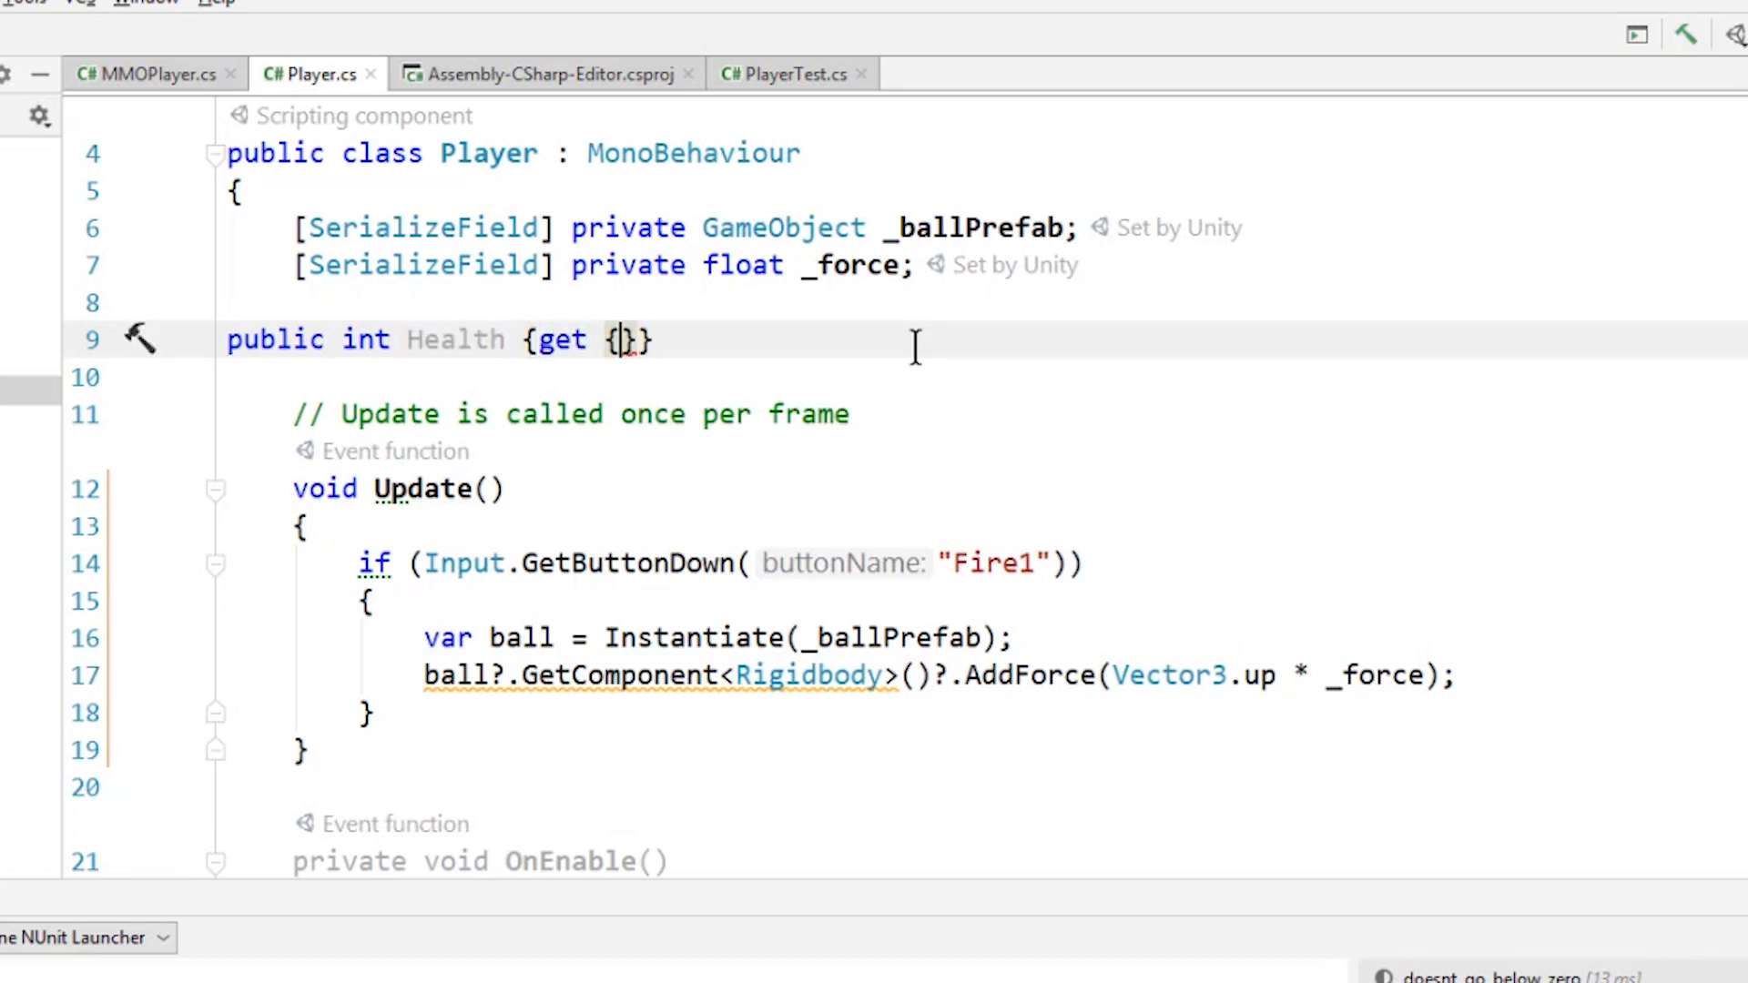
pyautogui.write('return _health; }')
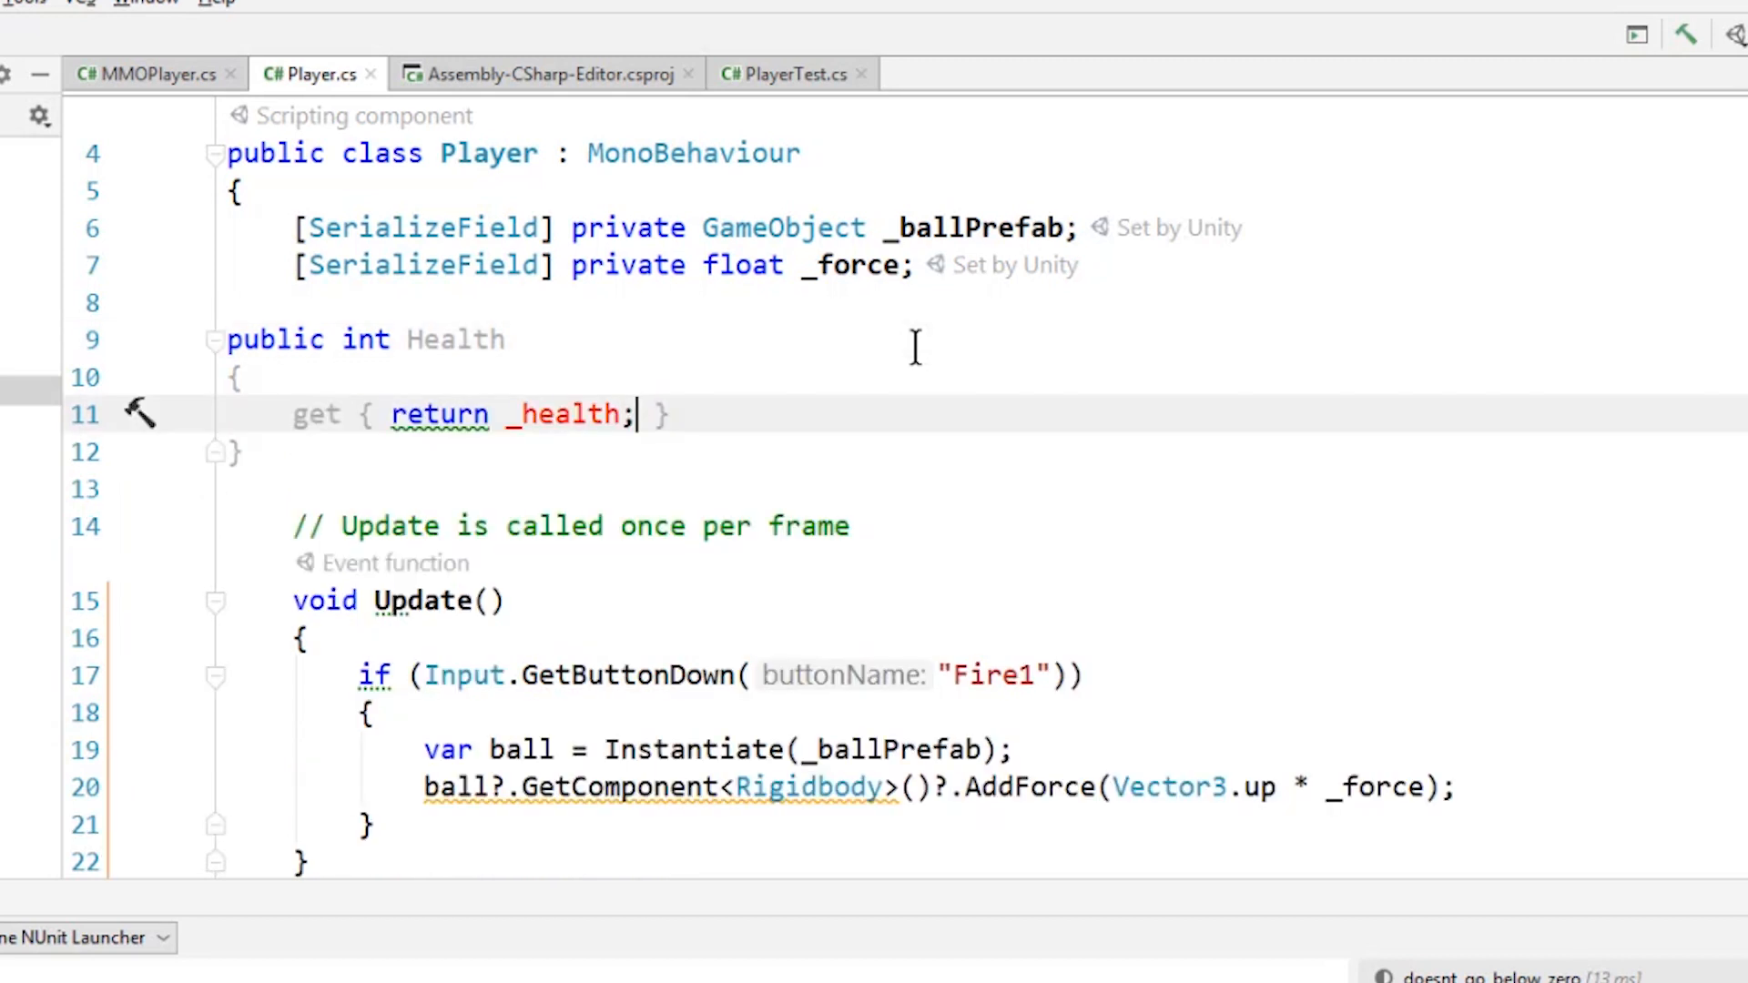
pyautogui.click(142, 413)
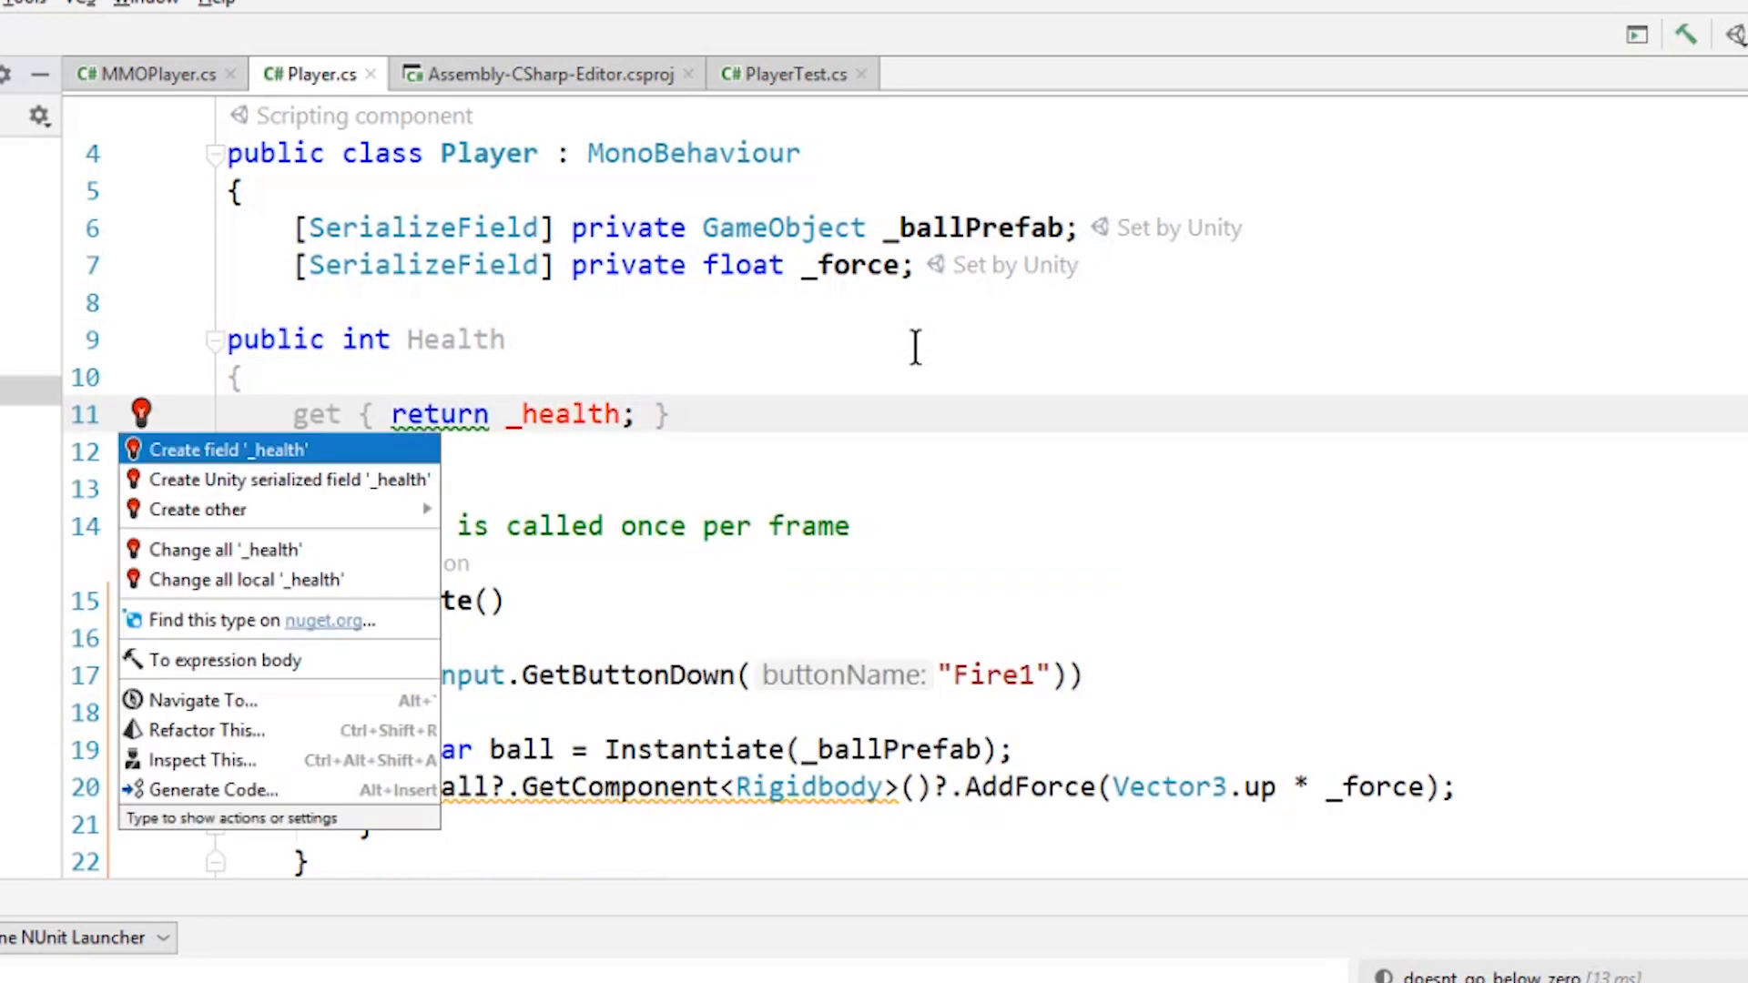
pyautogui.click(228, 449)
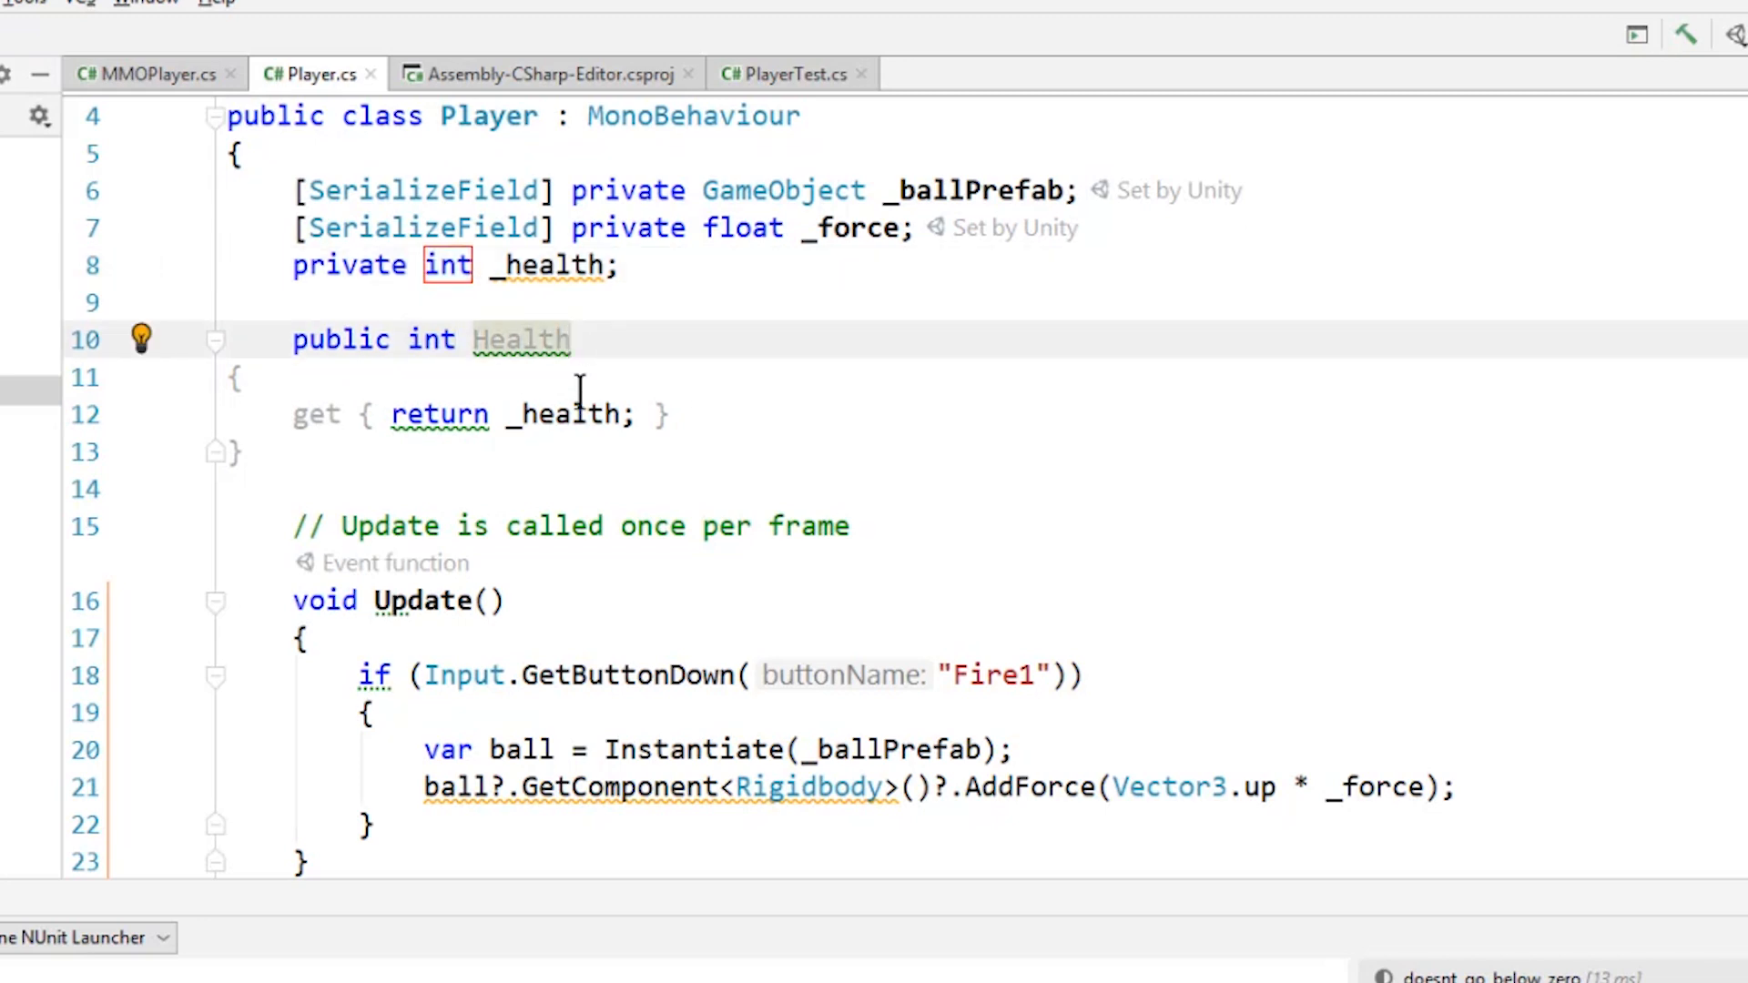
# - Retype it as float HealthPercent returning _health / _maxHealth, with _maxHealth = 100 and _health = 20
pyautogui.doubleClick(431, 339)
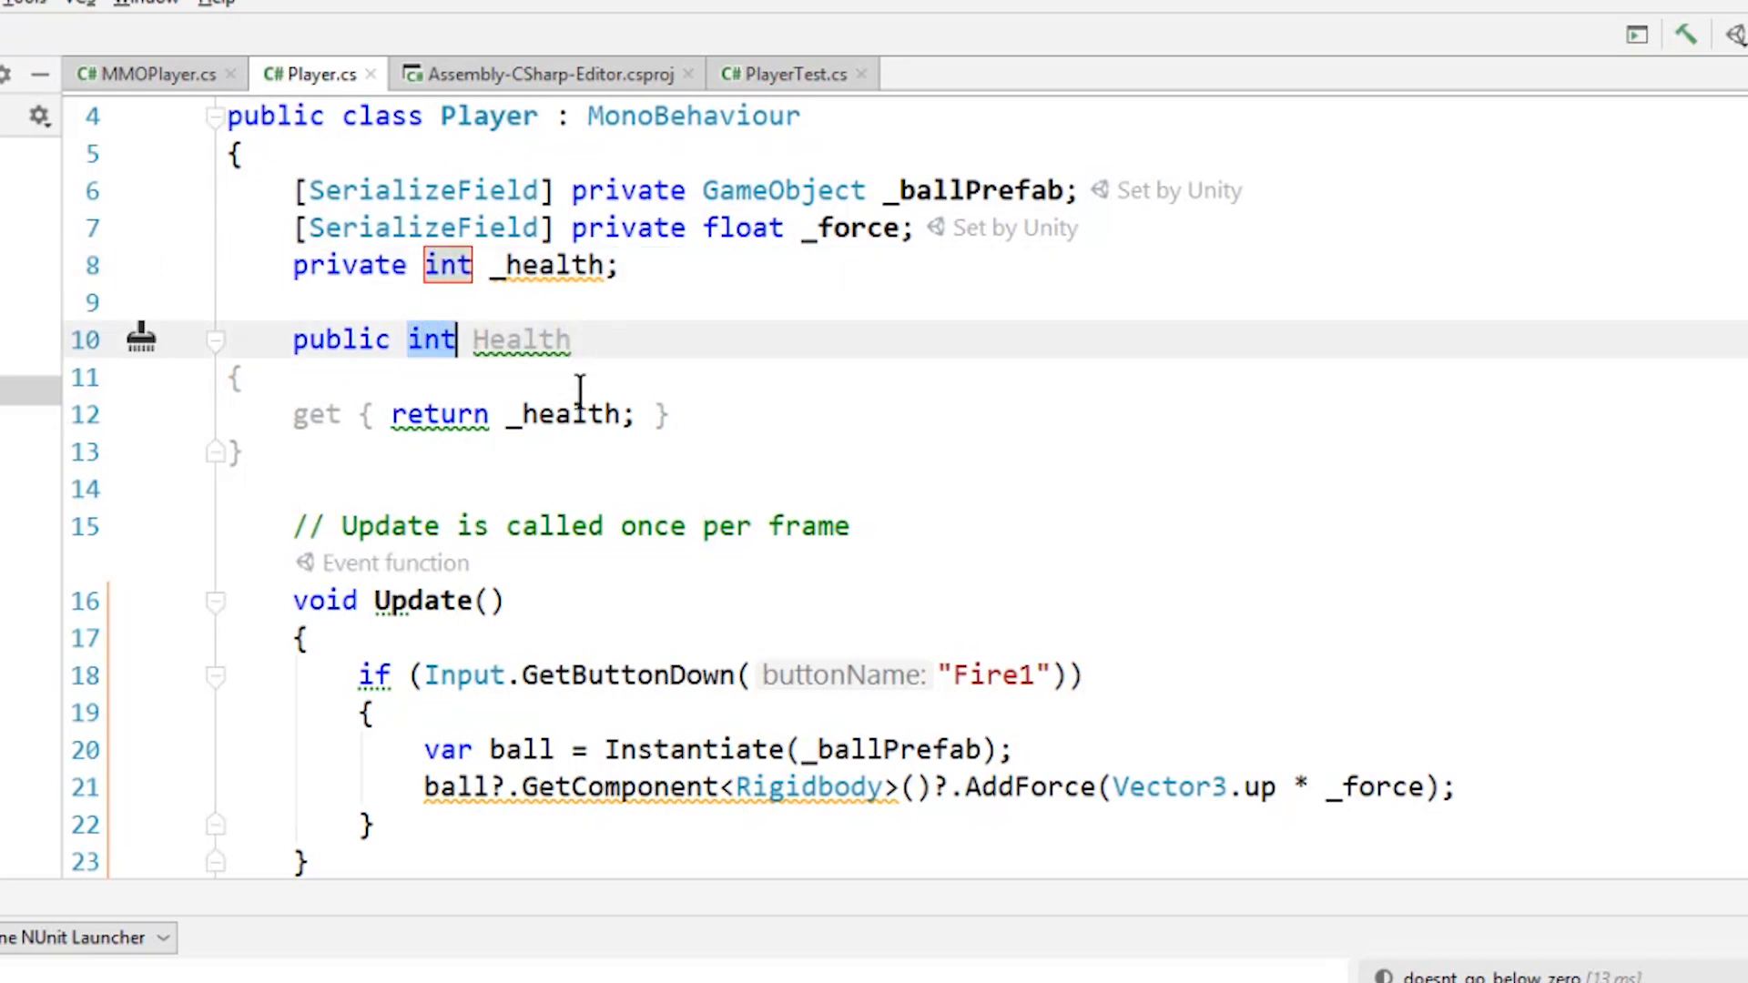
pyautogui.write('float HealthP')
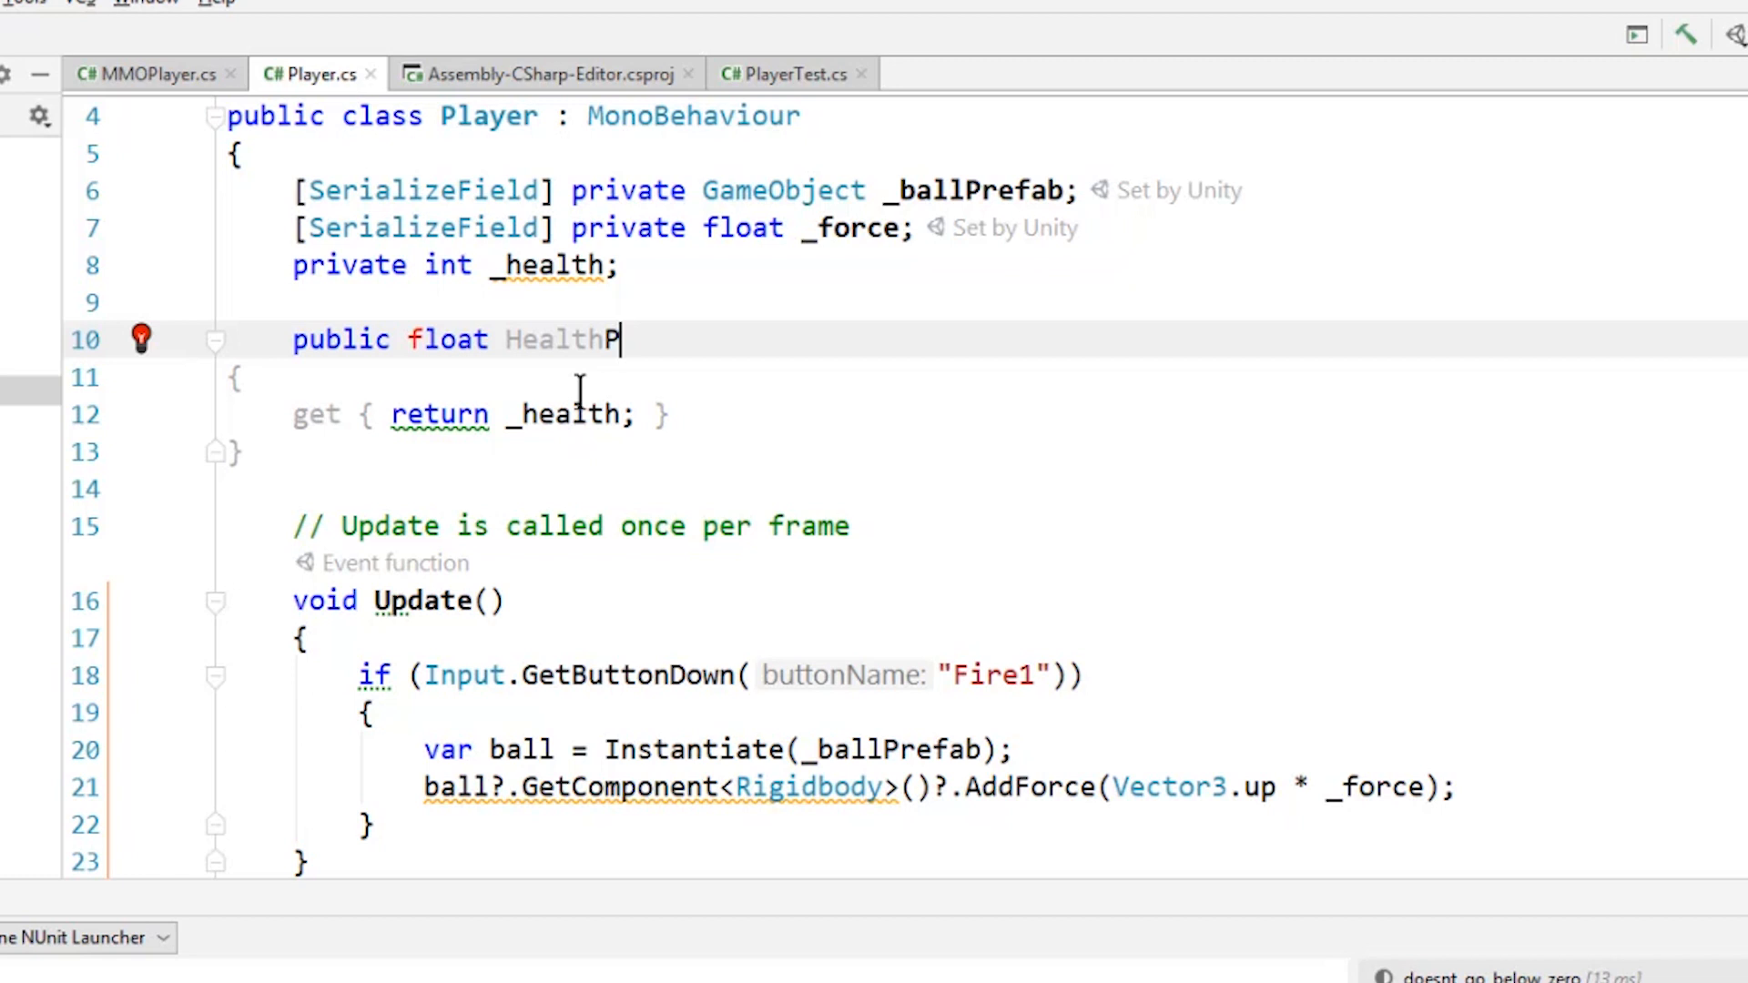
pyautogui.write('ercent')
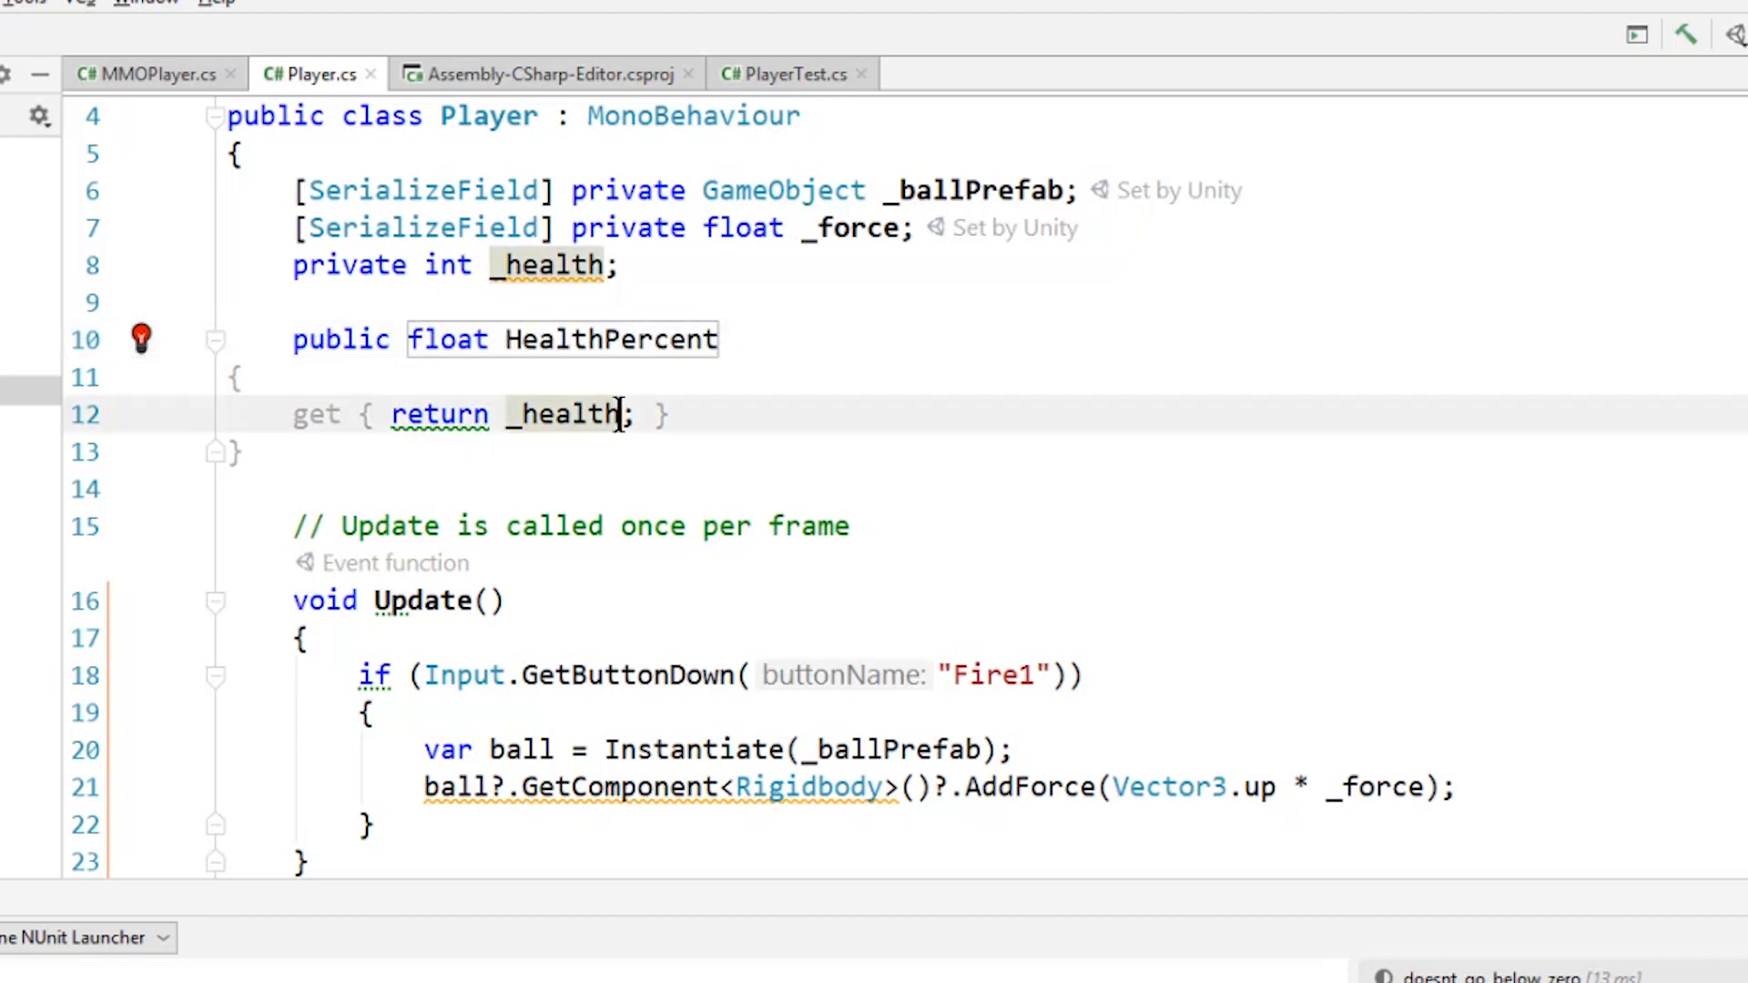
pyautogui.write('/ 100')
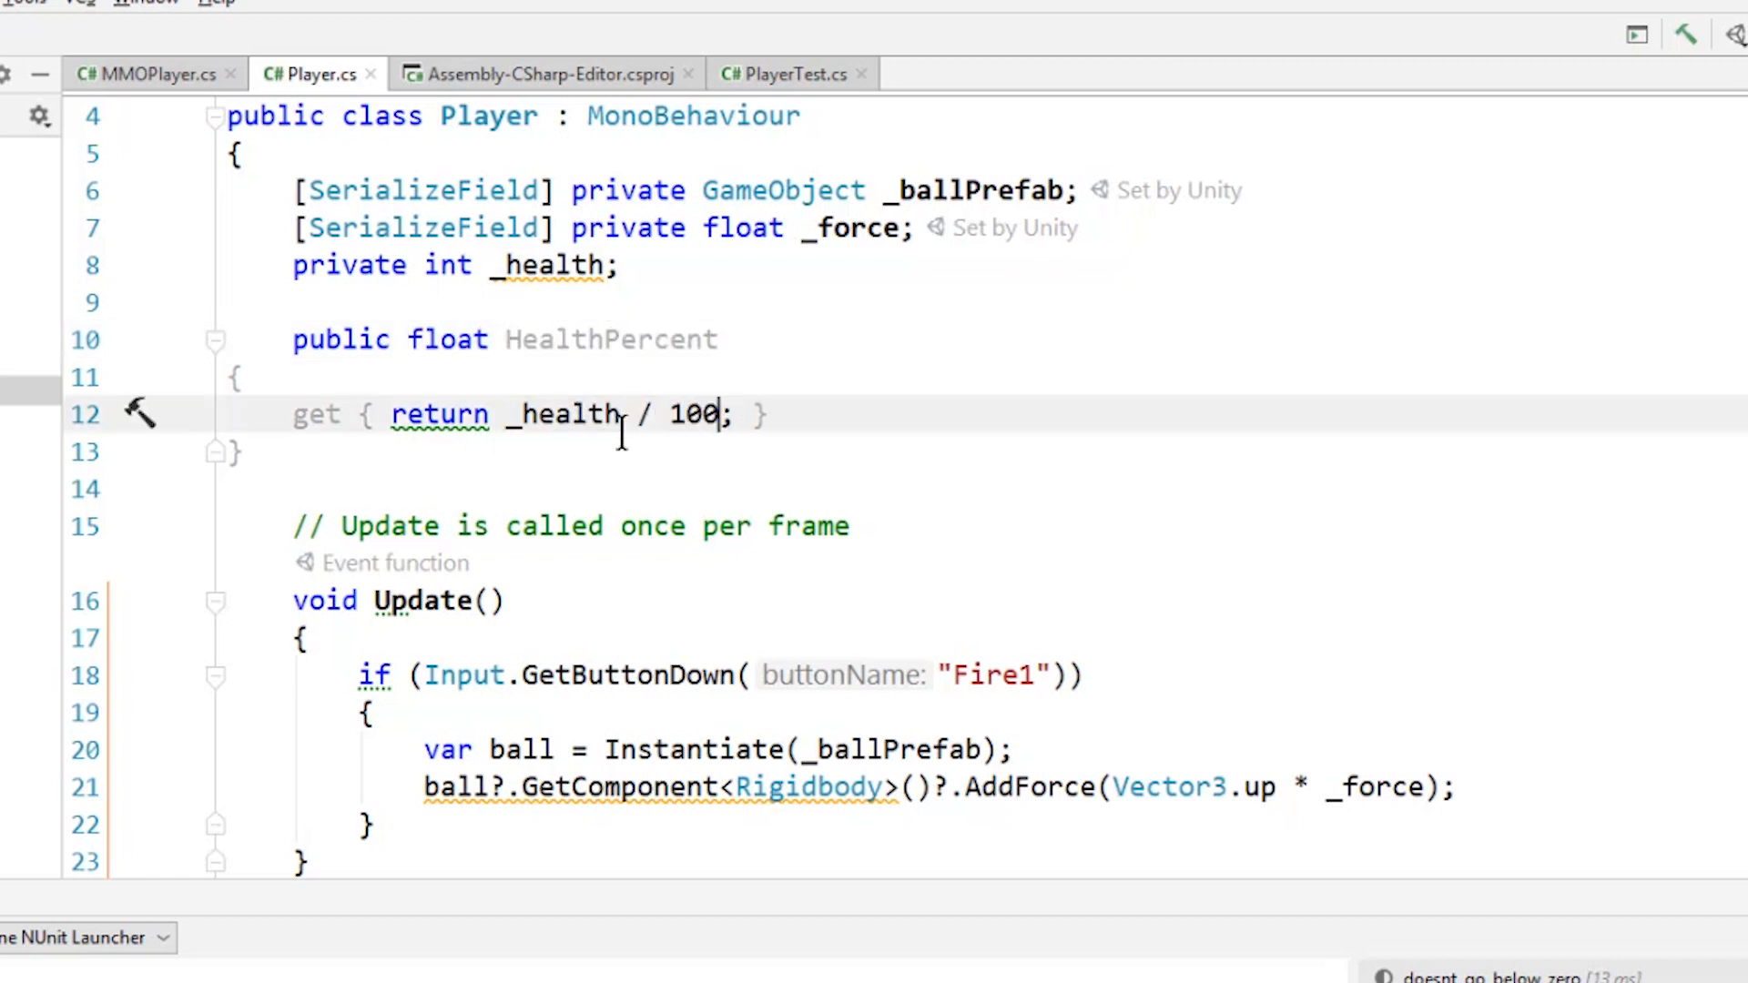
pyautogui.write('_maxHealth')
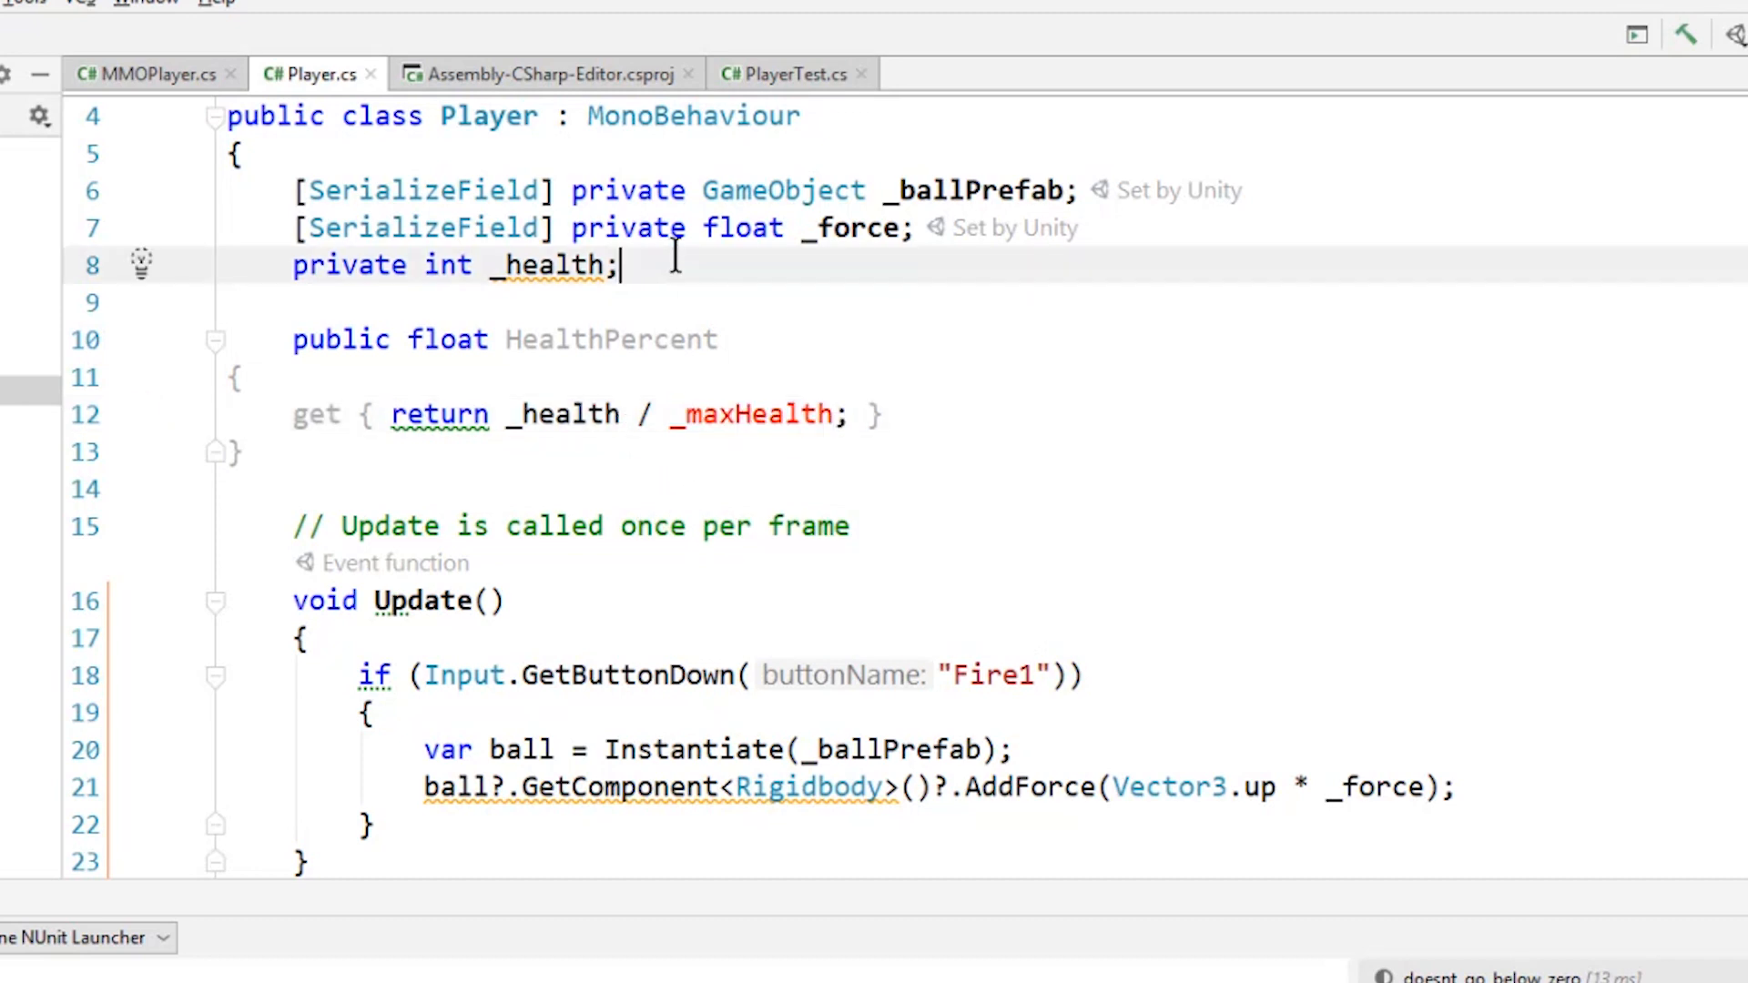
pyautogui.write('private int _')
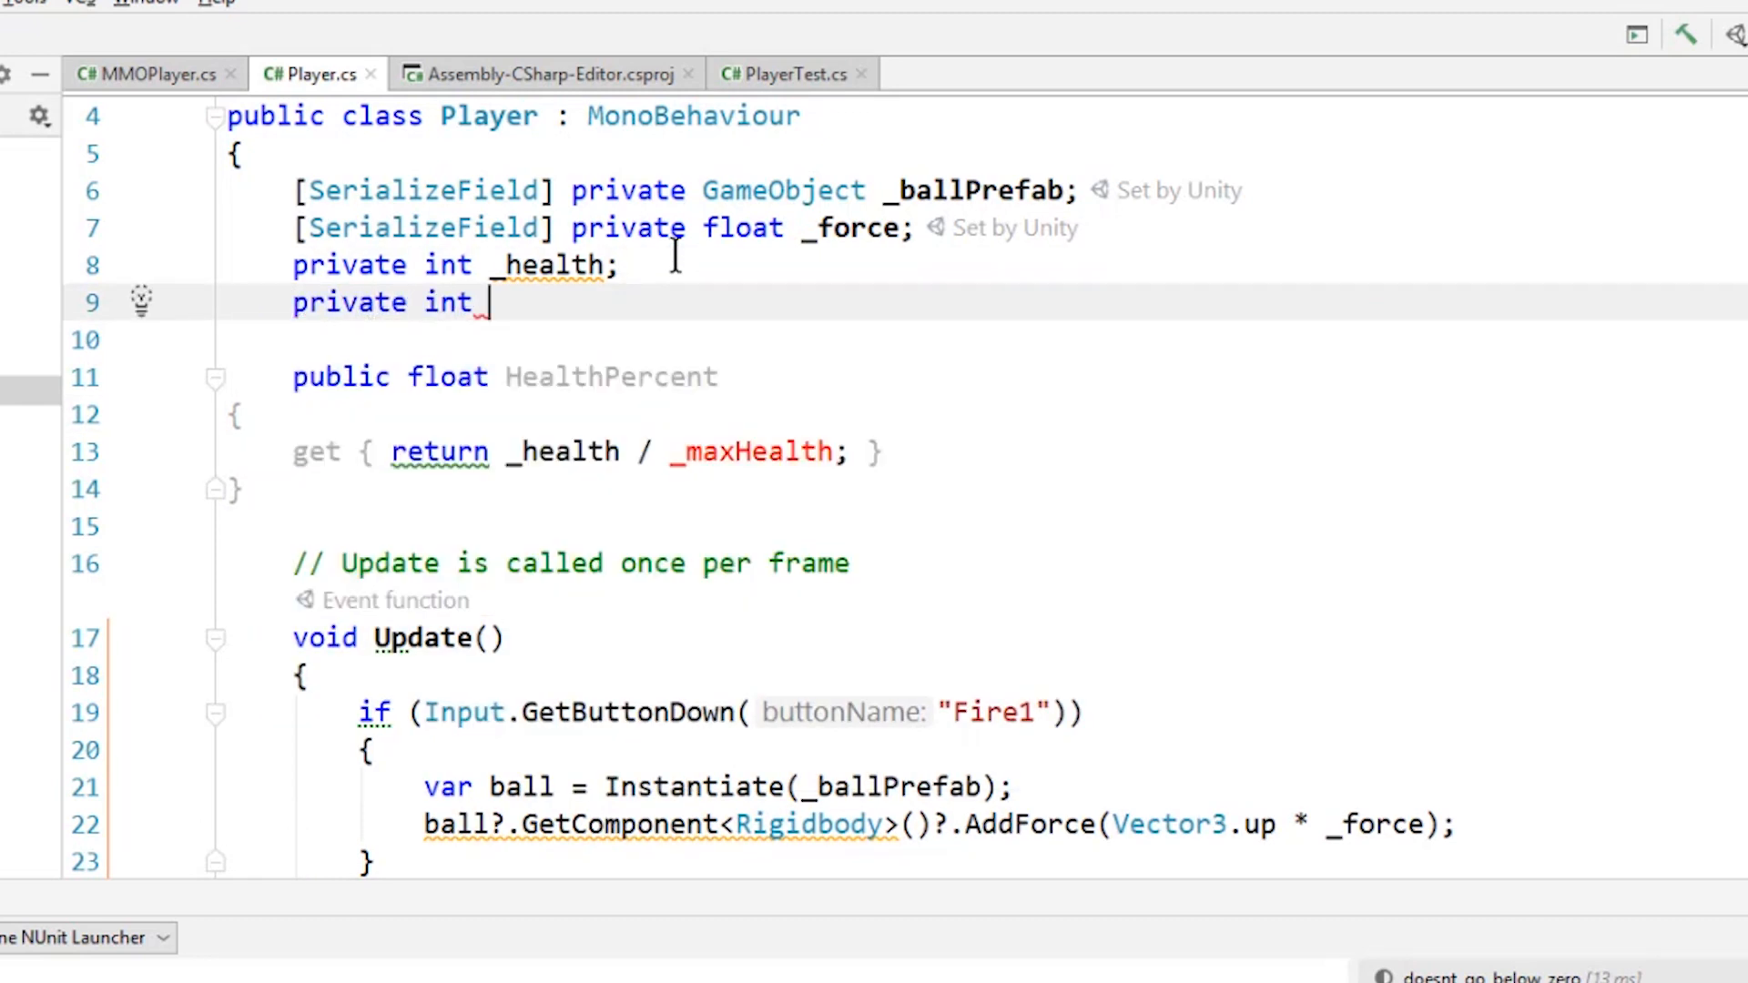
pyautogui.write('_maxHealth = 100;')
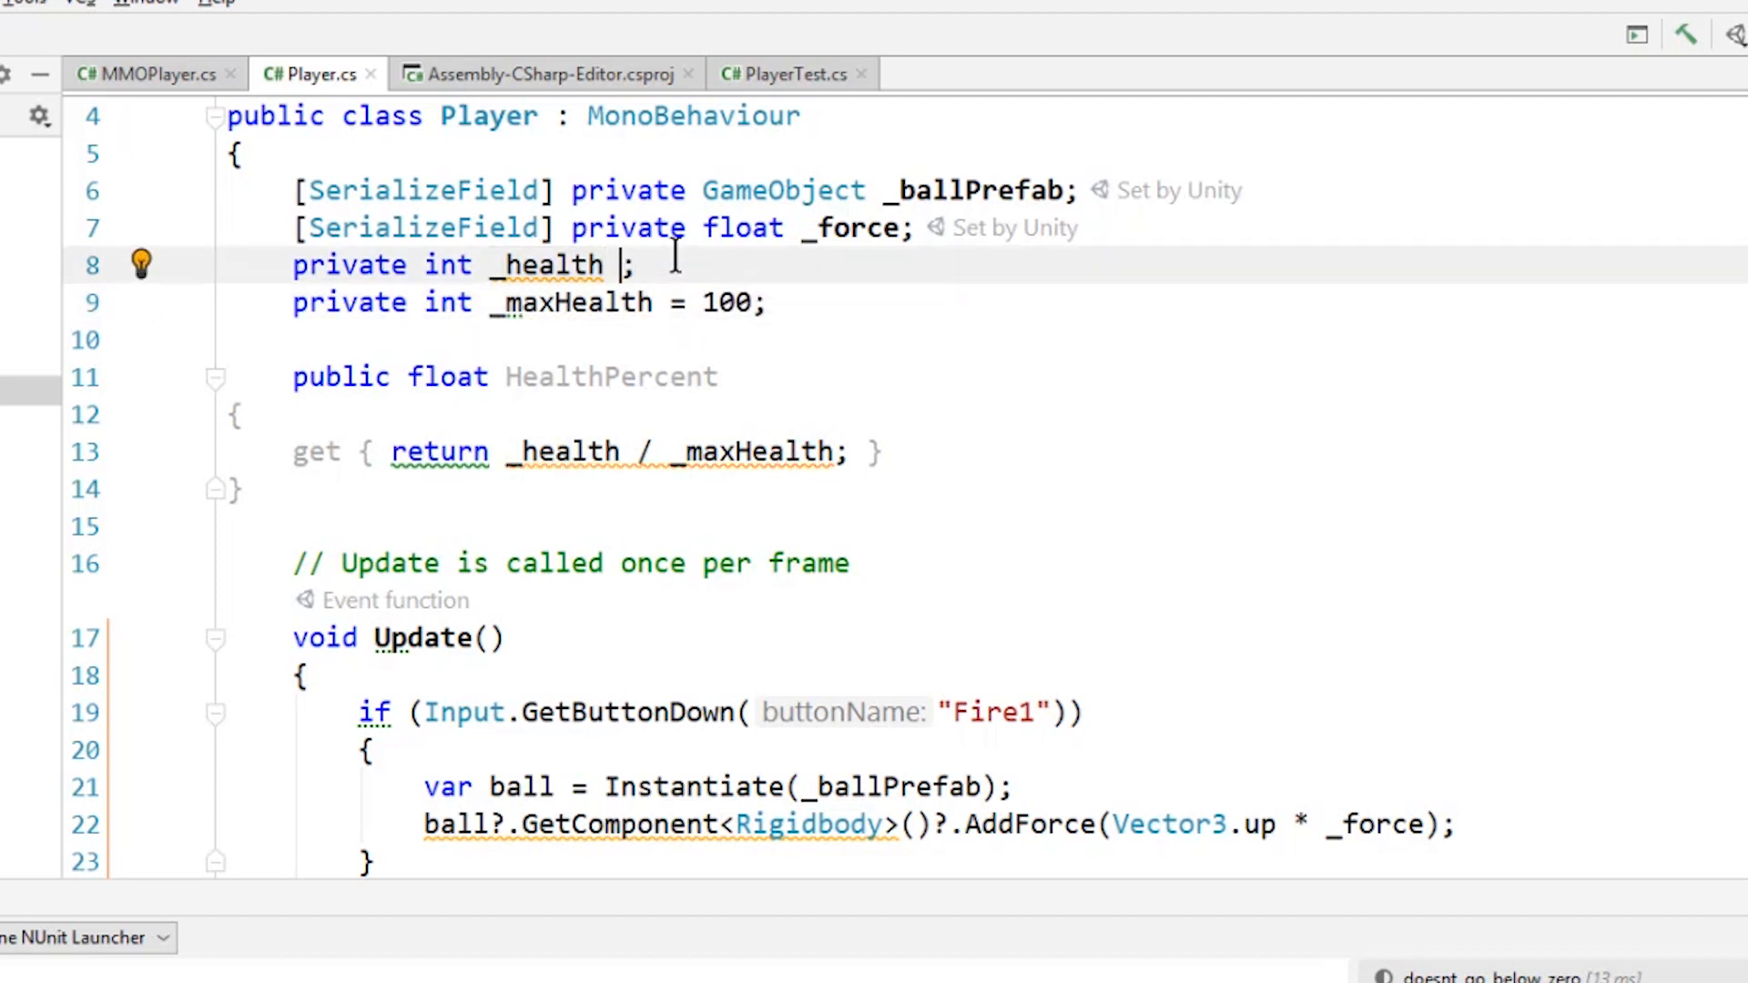
pyautogui.write('= 20')
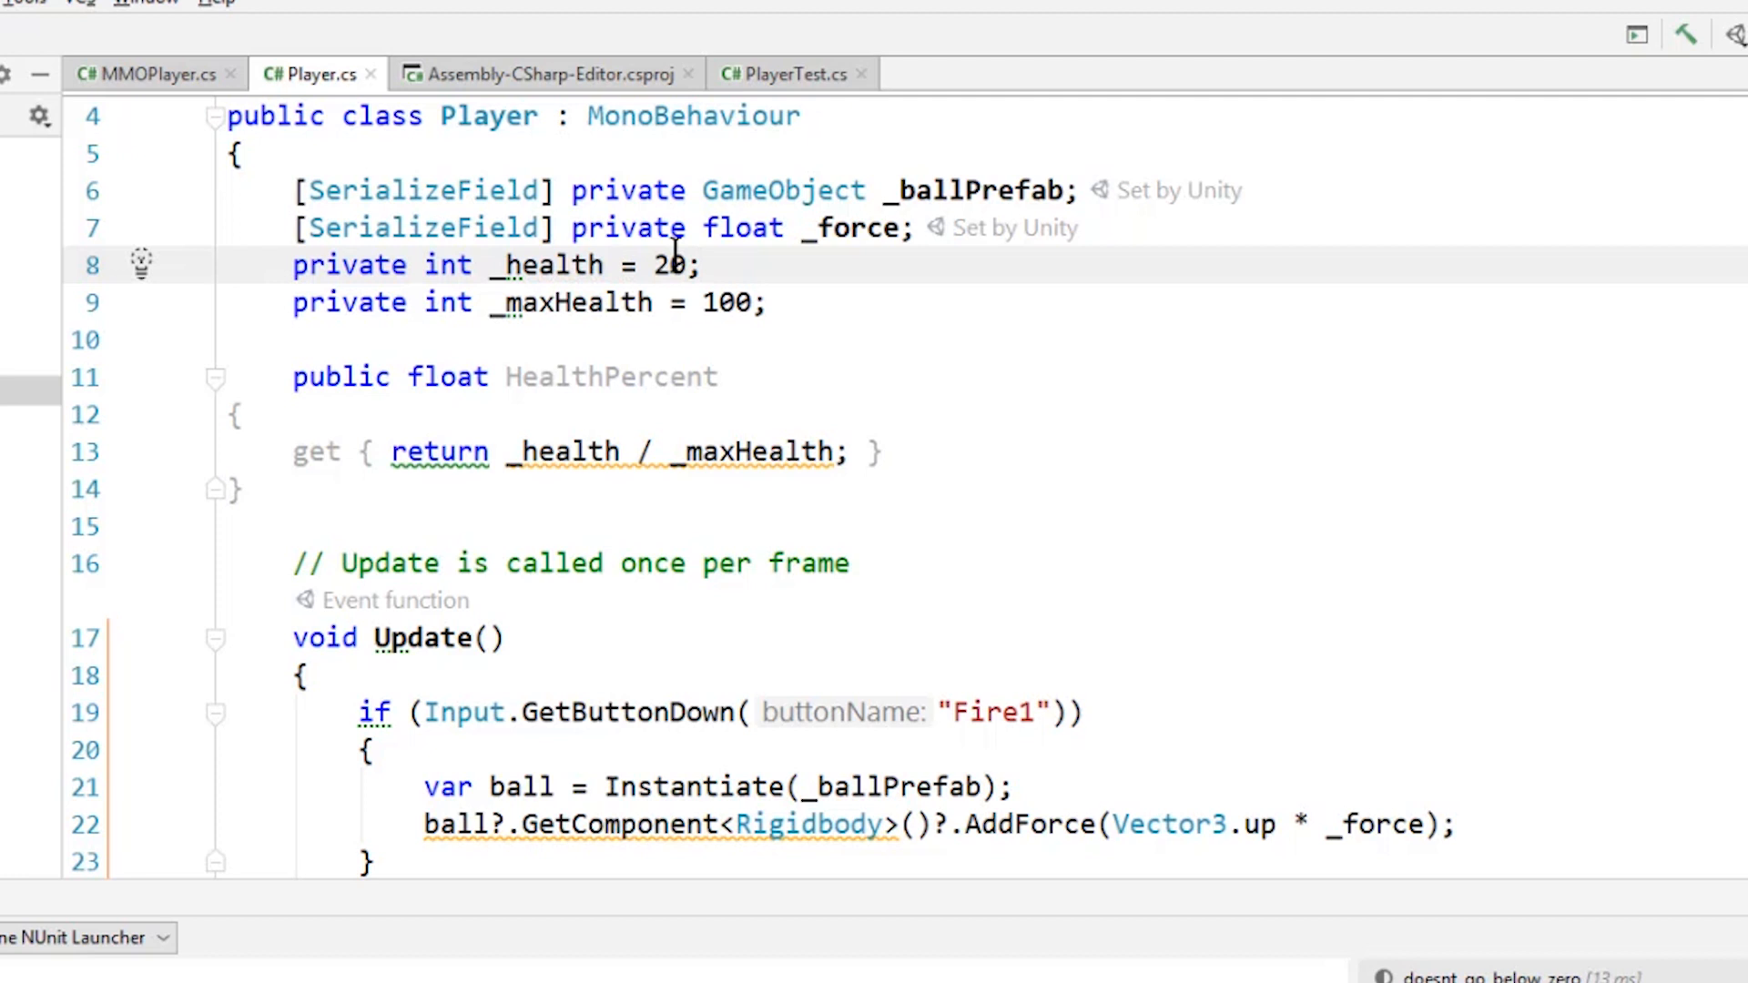
pyautogui.click(561, 451)
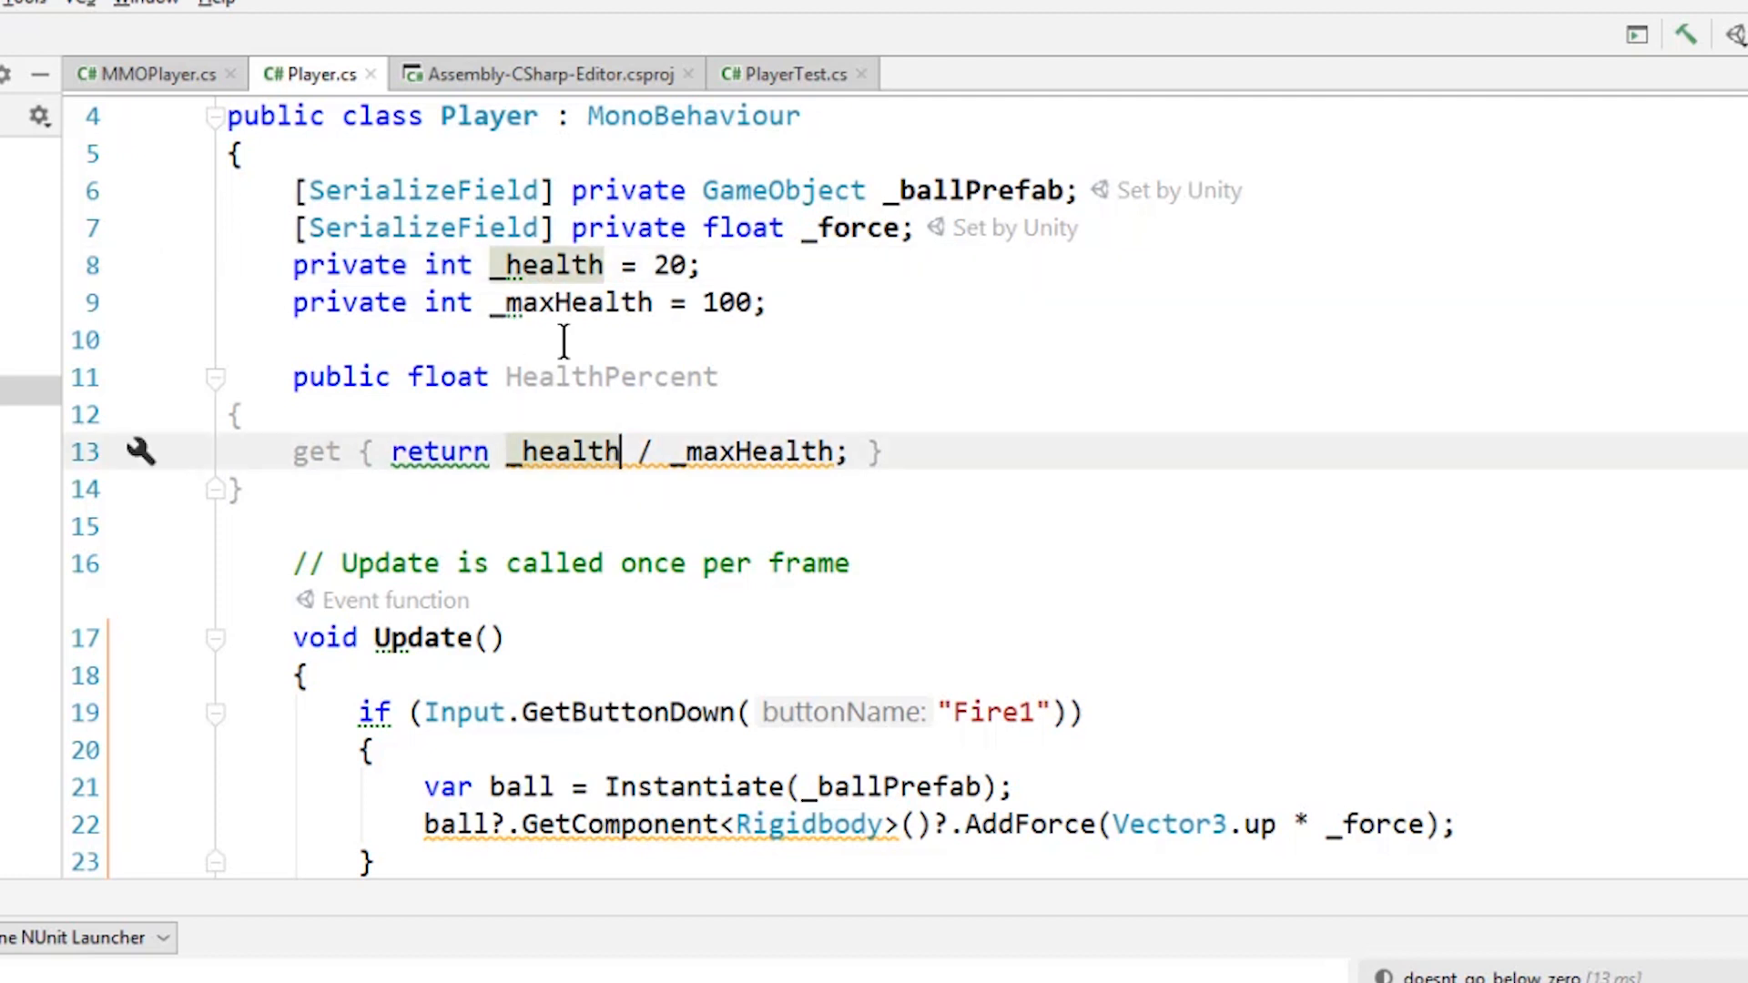
pyautogui.moveTo(636, 451)
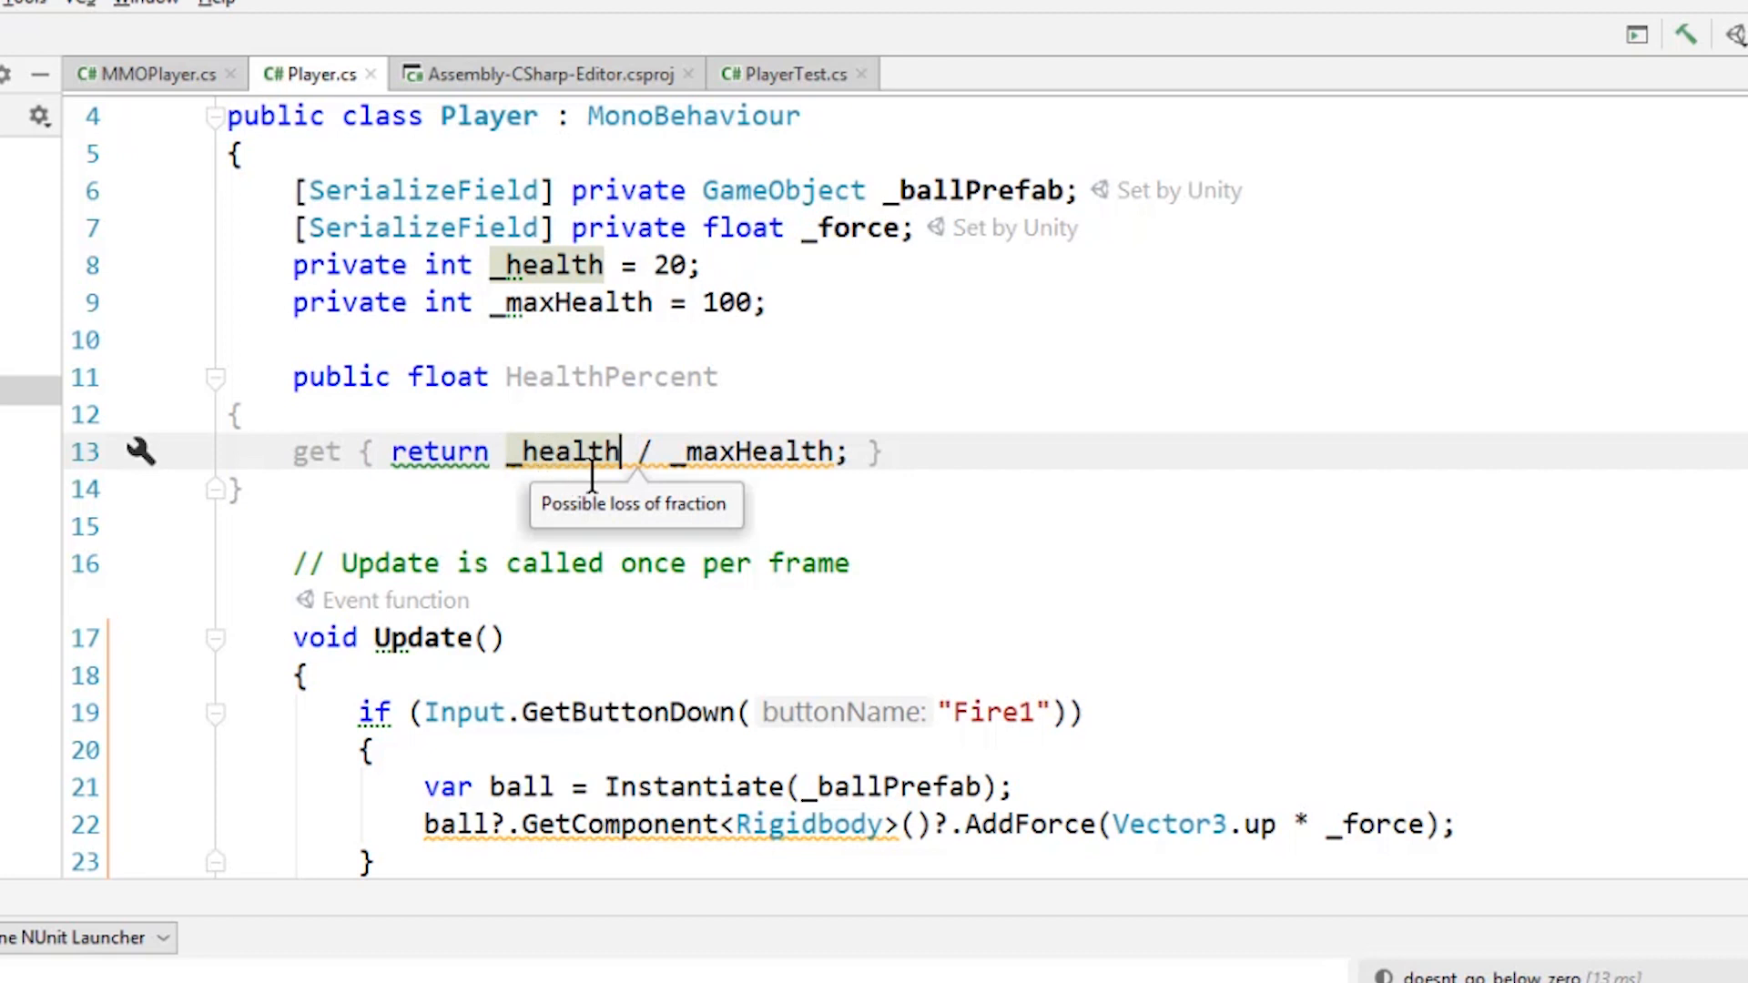
pyautogui.click(139, 452)
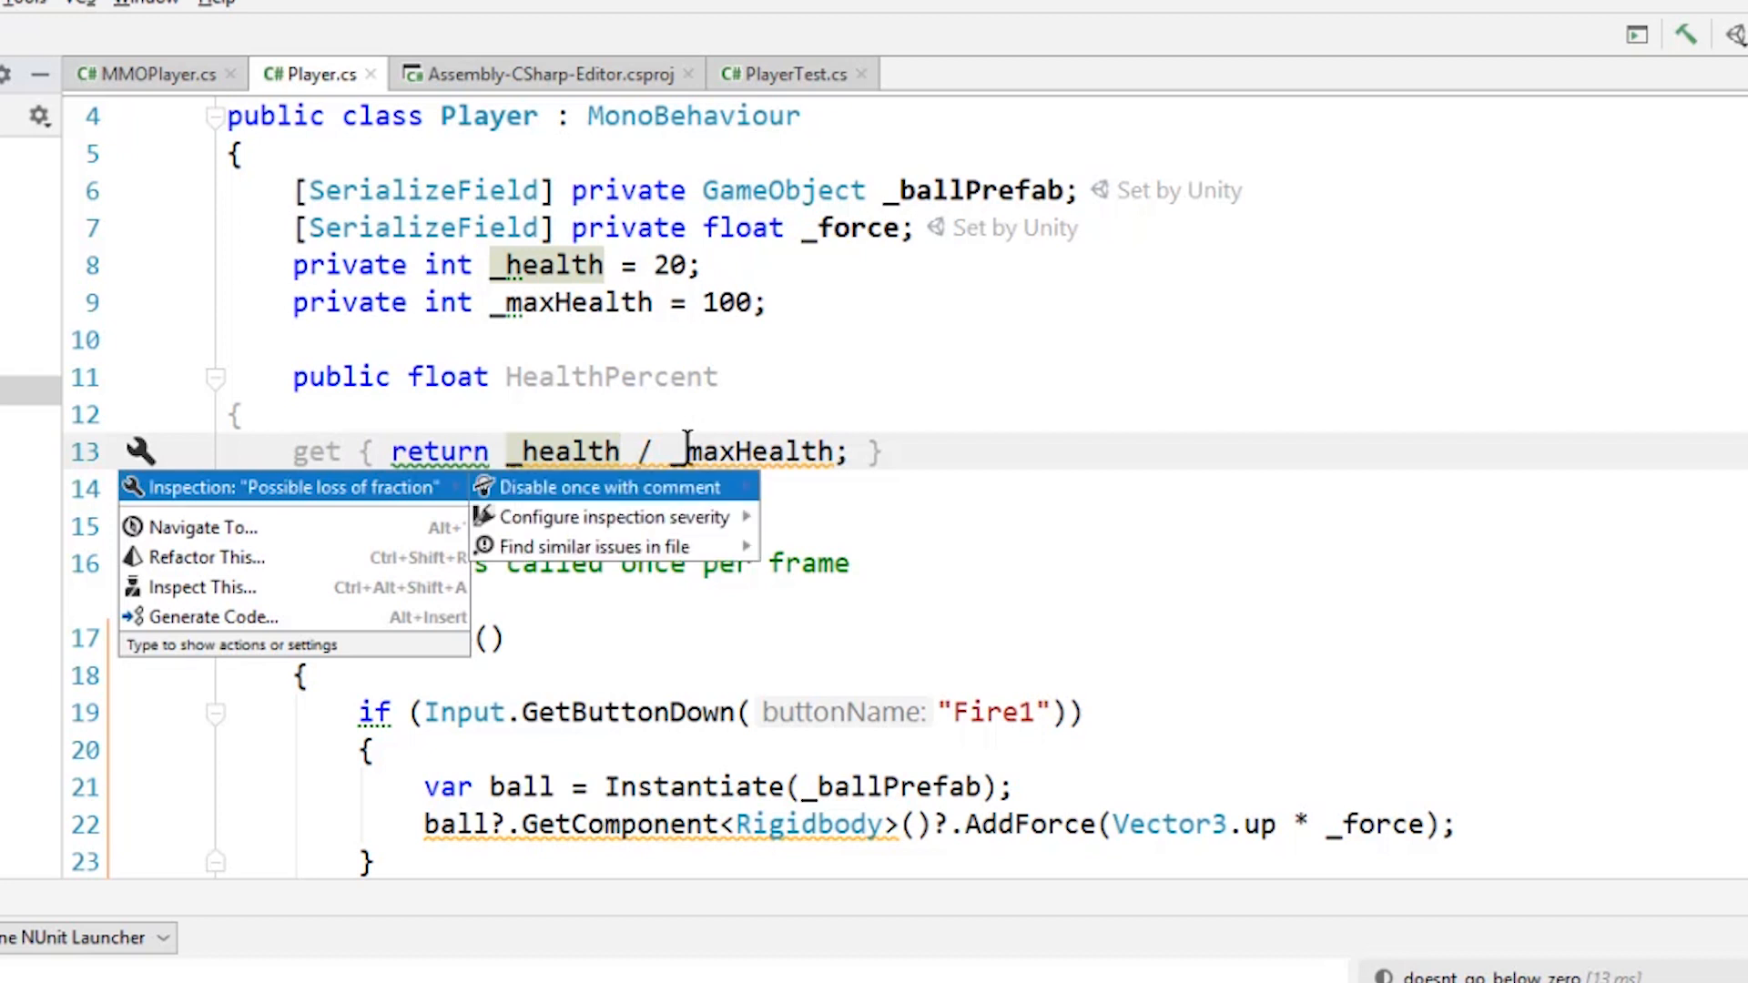
pyautogui.moveTo(591, 546)
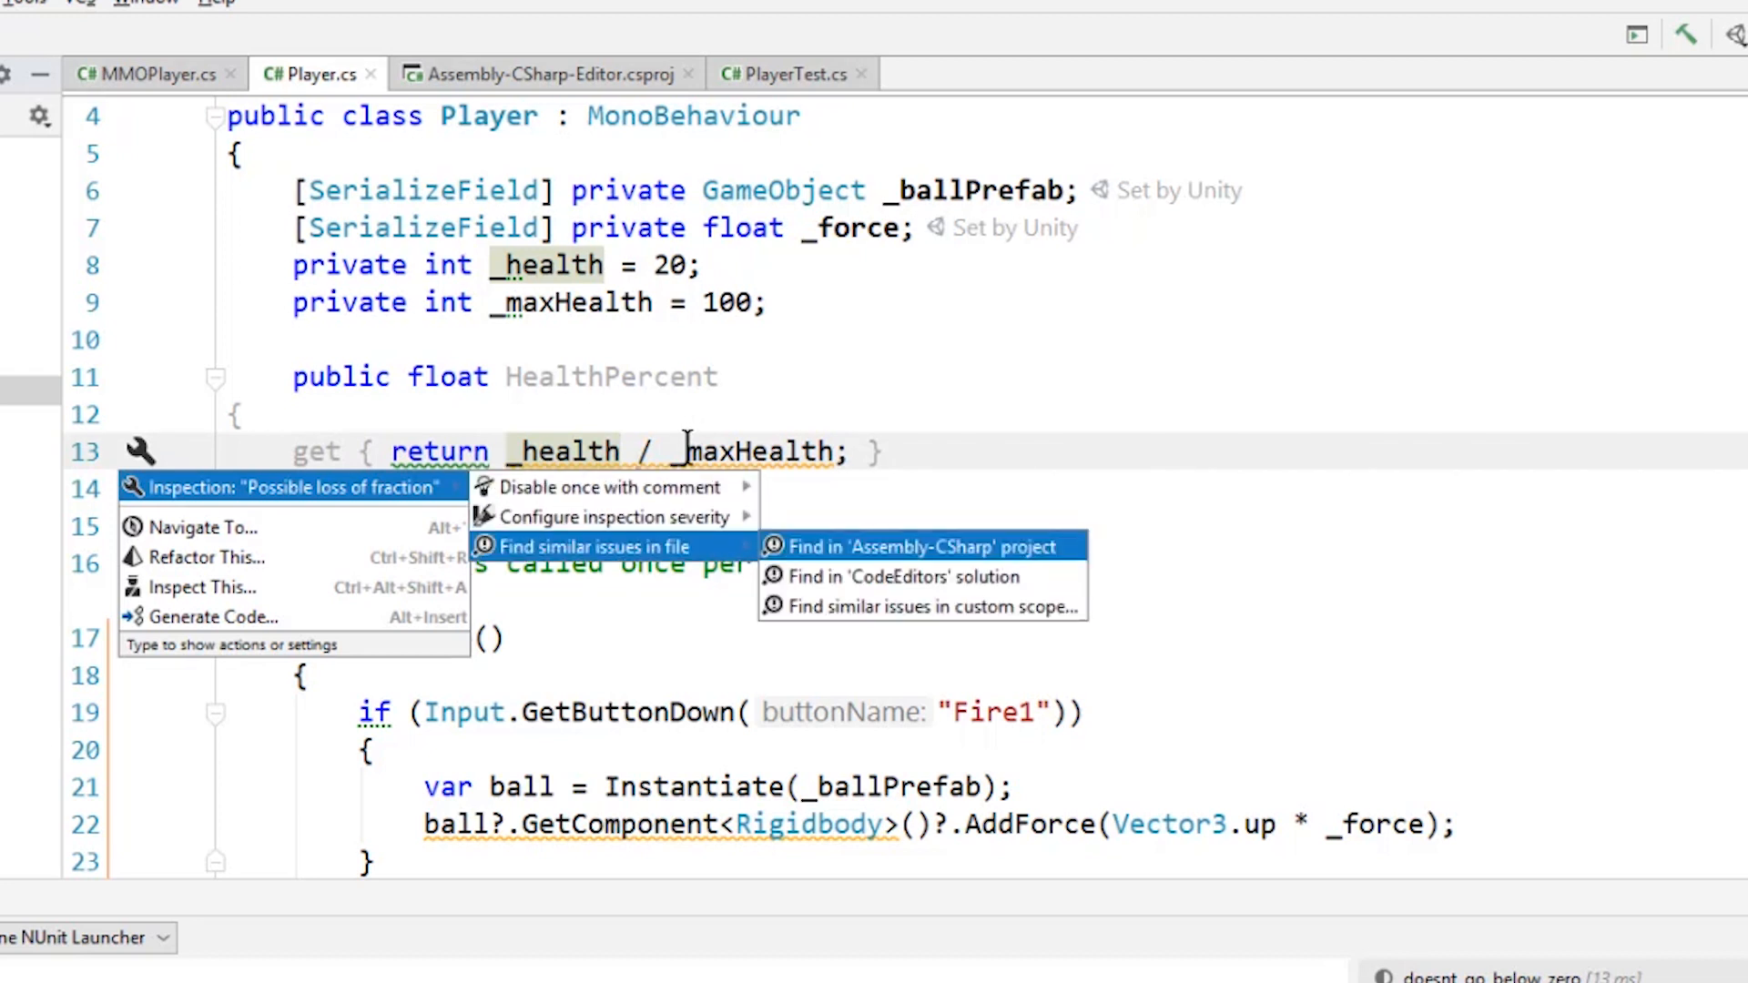
pyautogui.moveTo(294, 487)
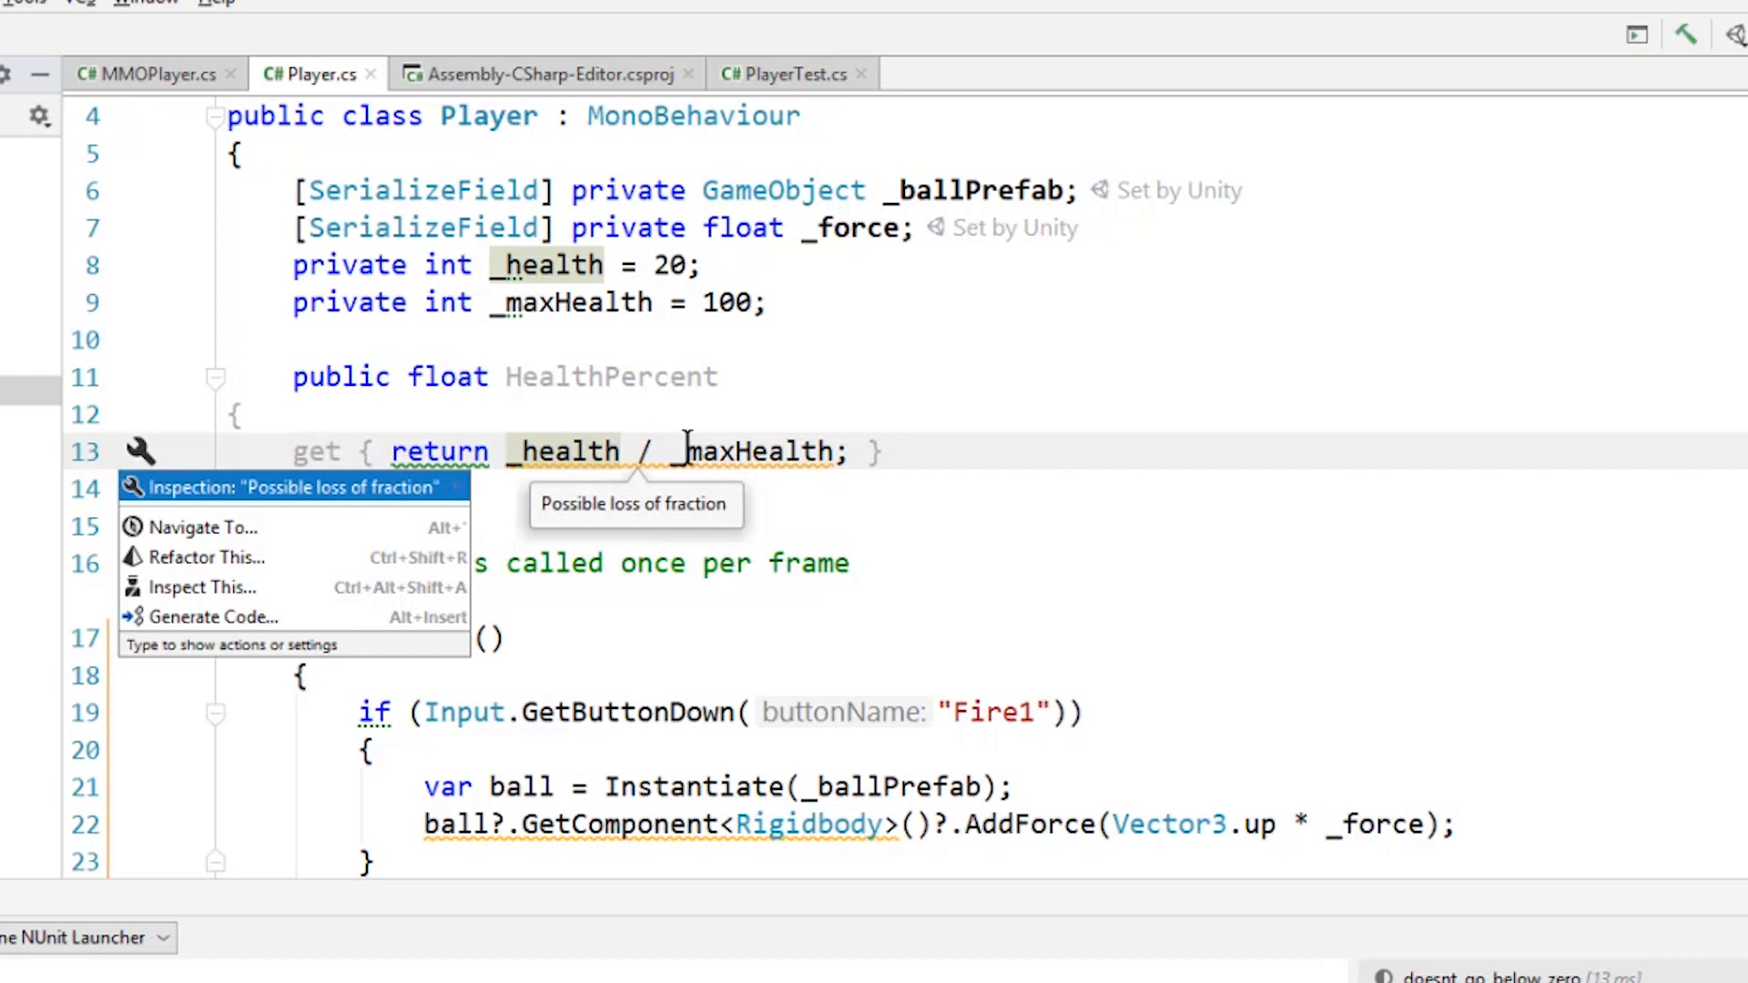
pyautogui.moveTo(579, 452)
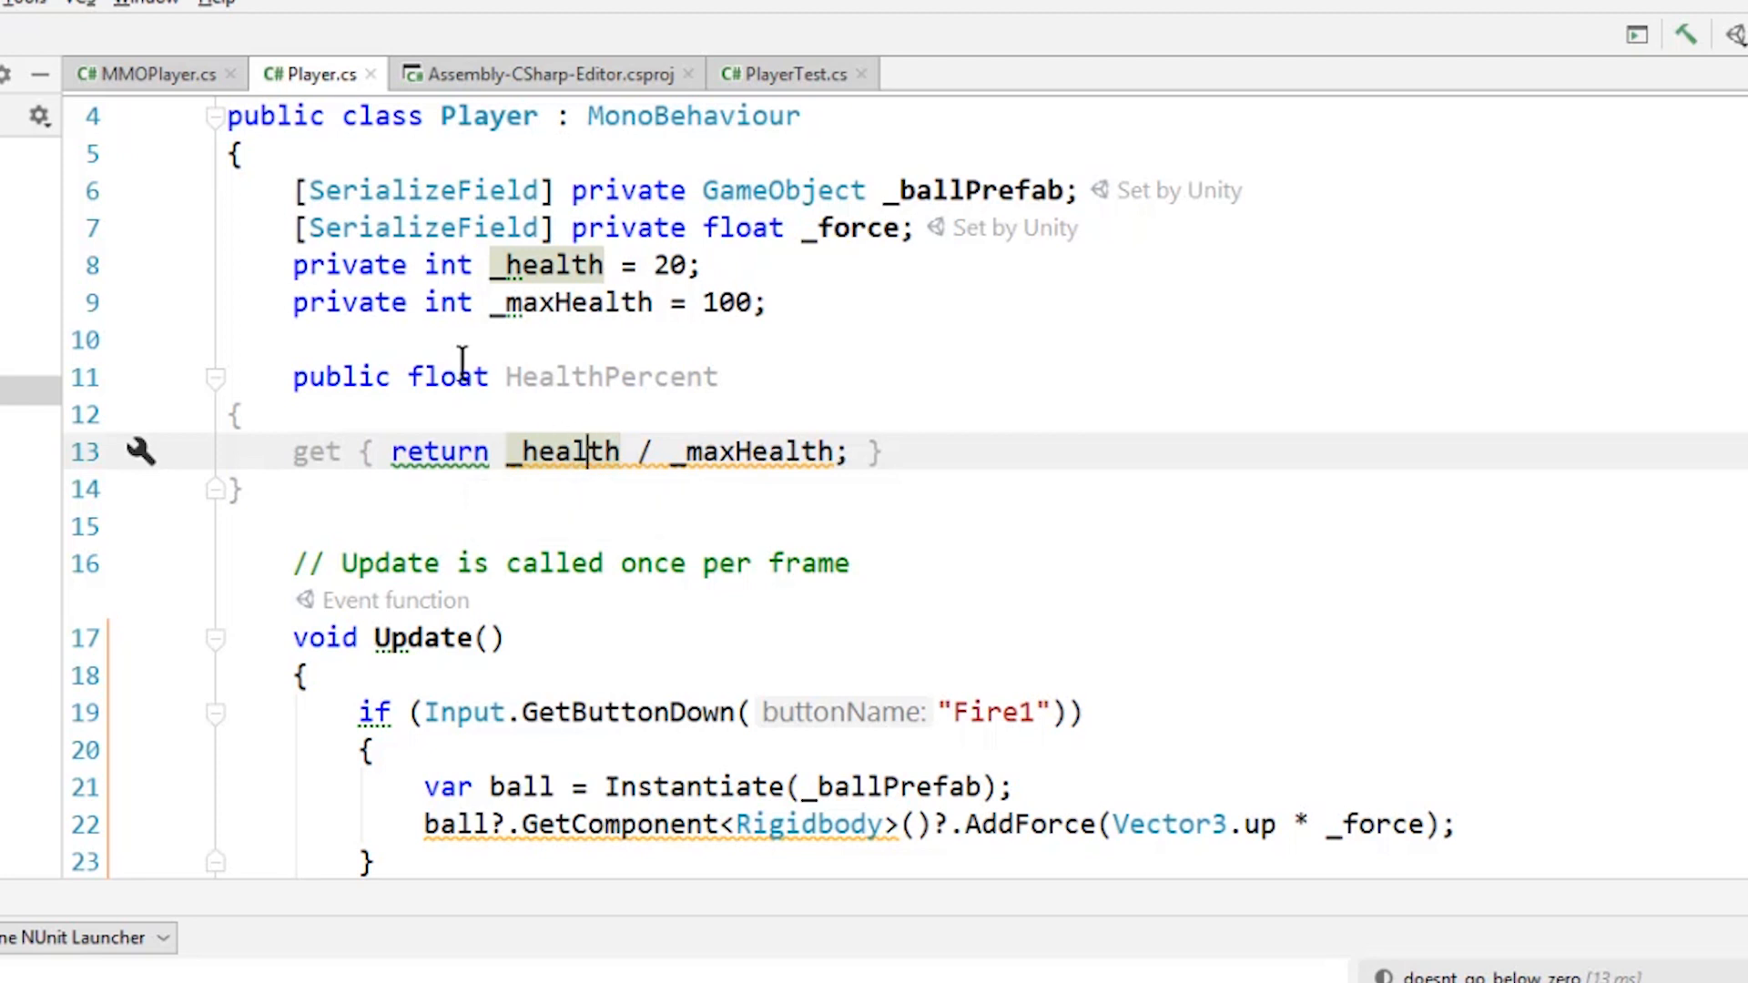
pyautogui.moveTo(524, 601)
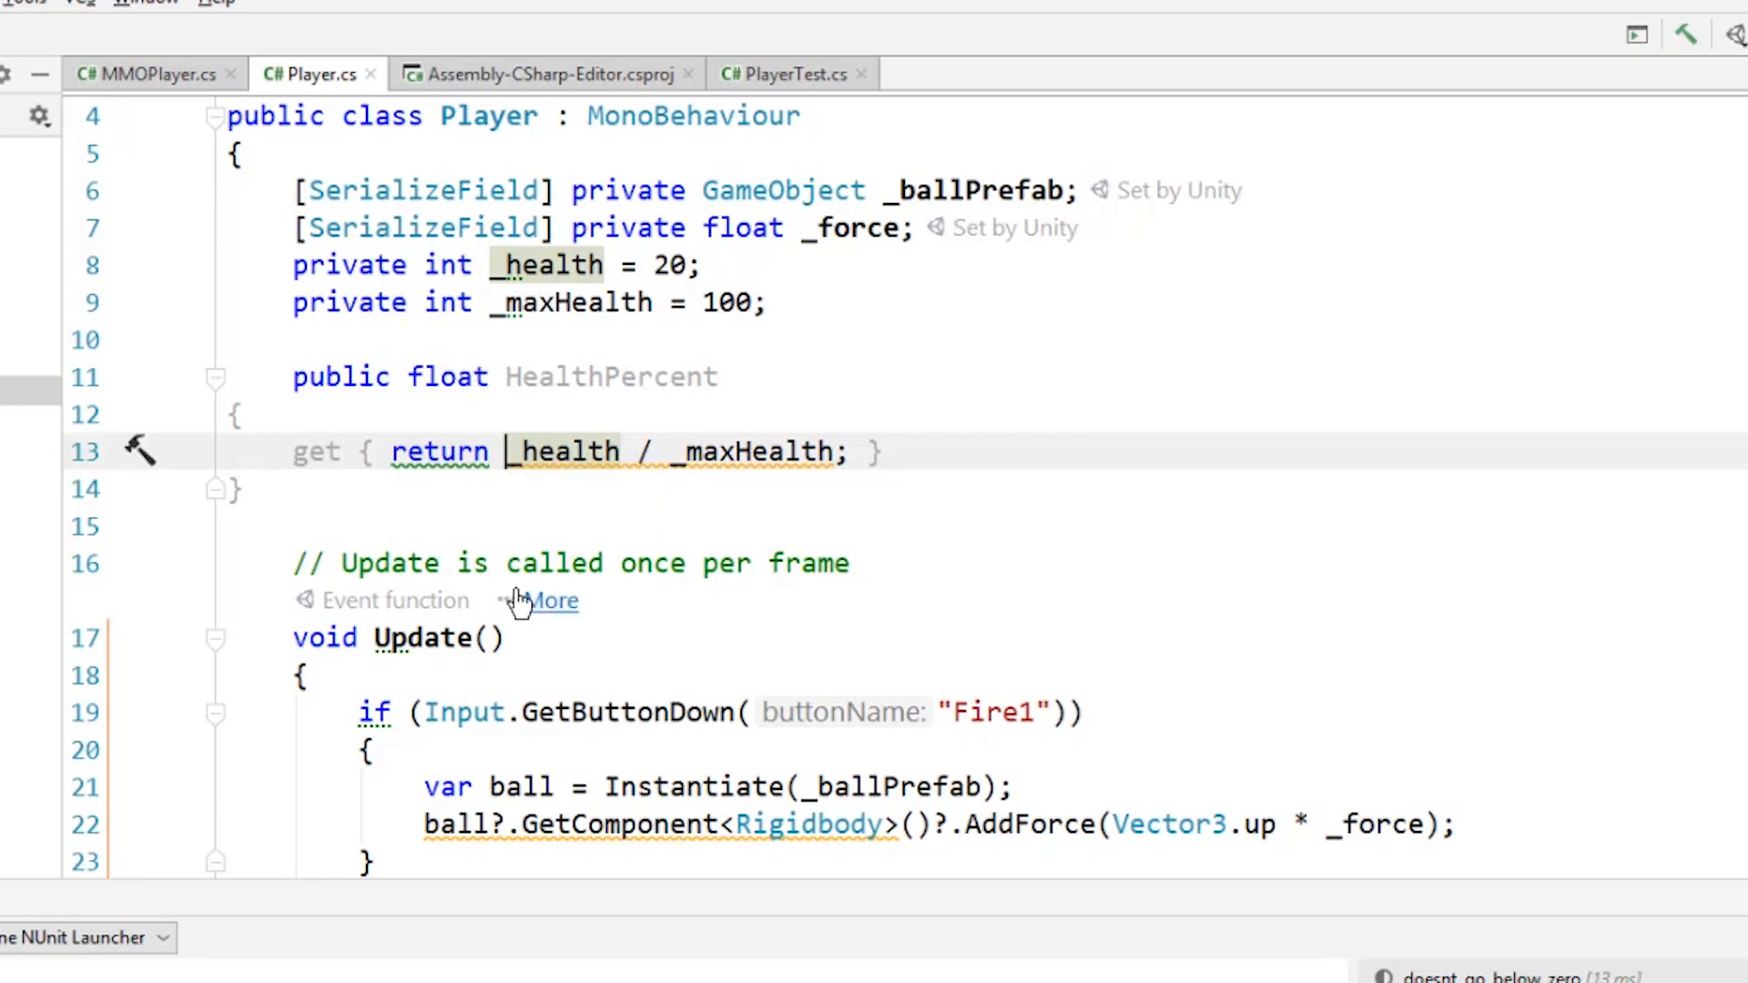
# - Cast _health to (float) and convert HealthPercent to an expression-bodied property
pyautogui.write('(float')
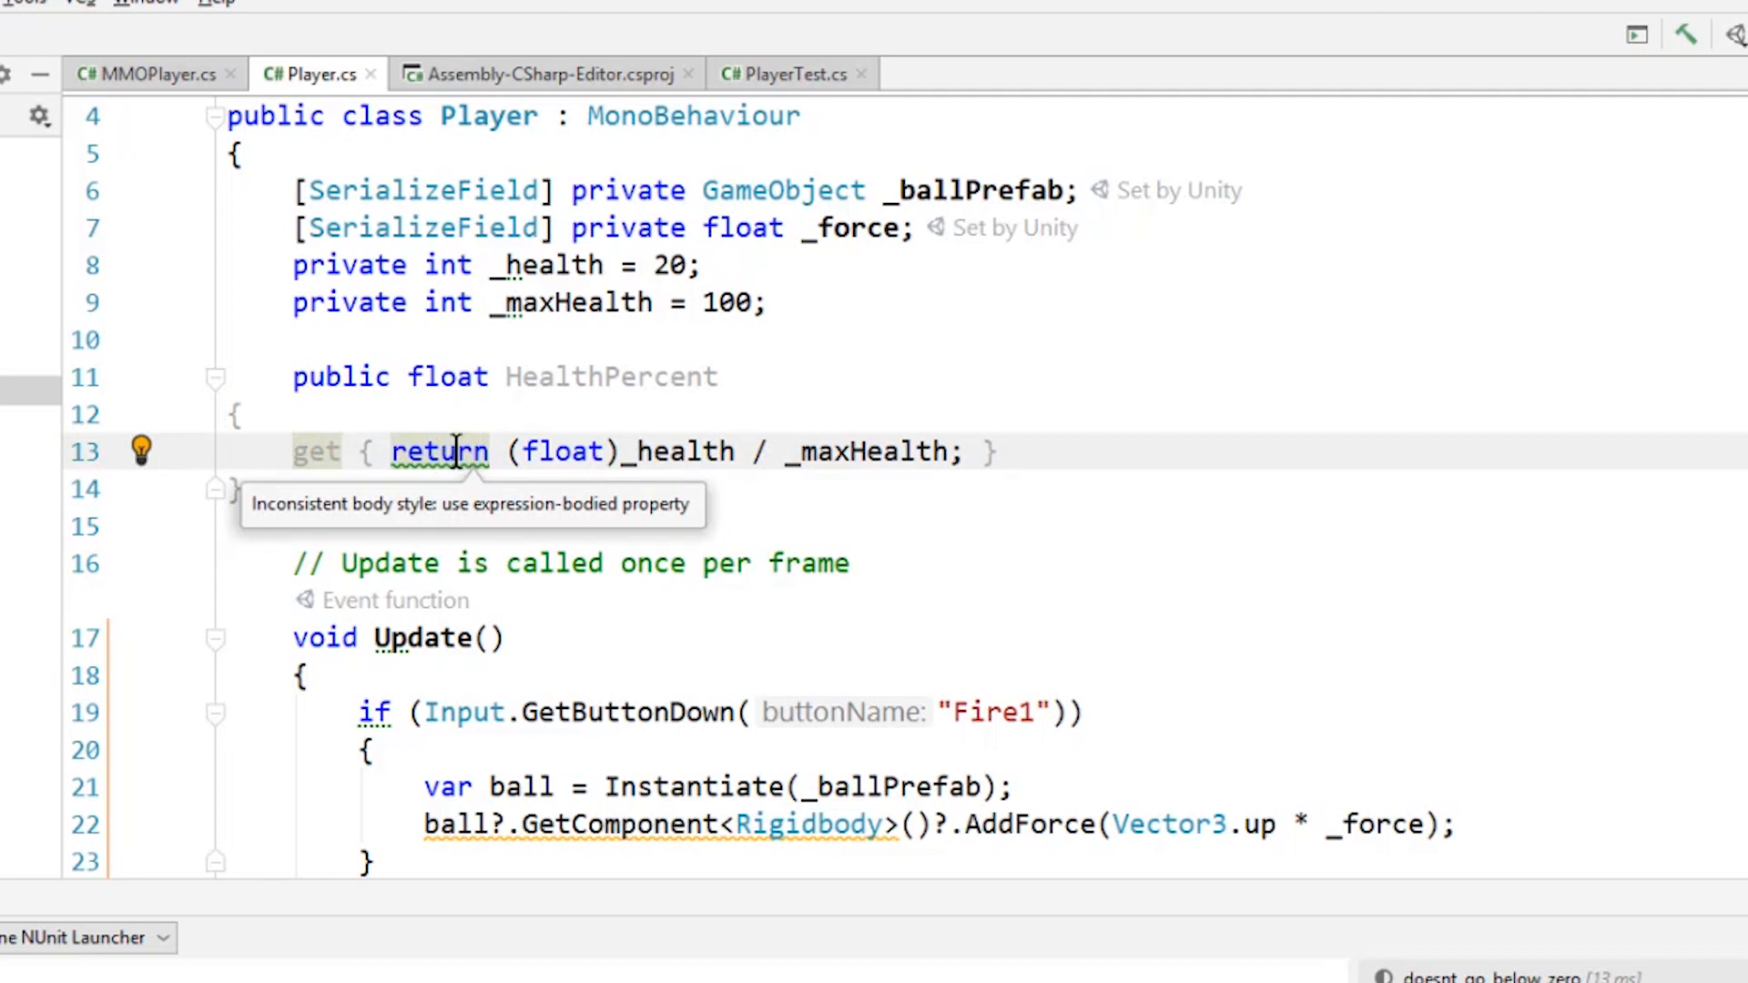
pyautogui.click(140, 451)
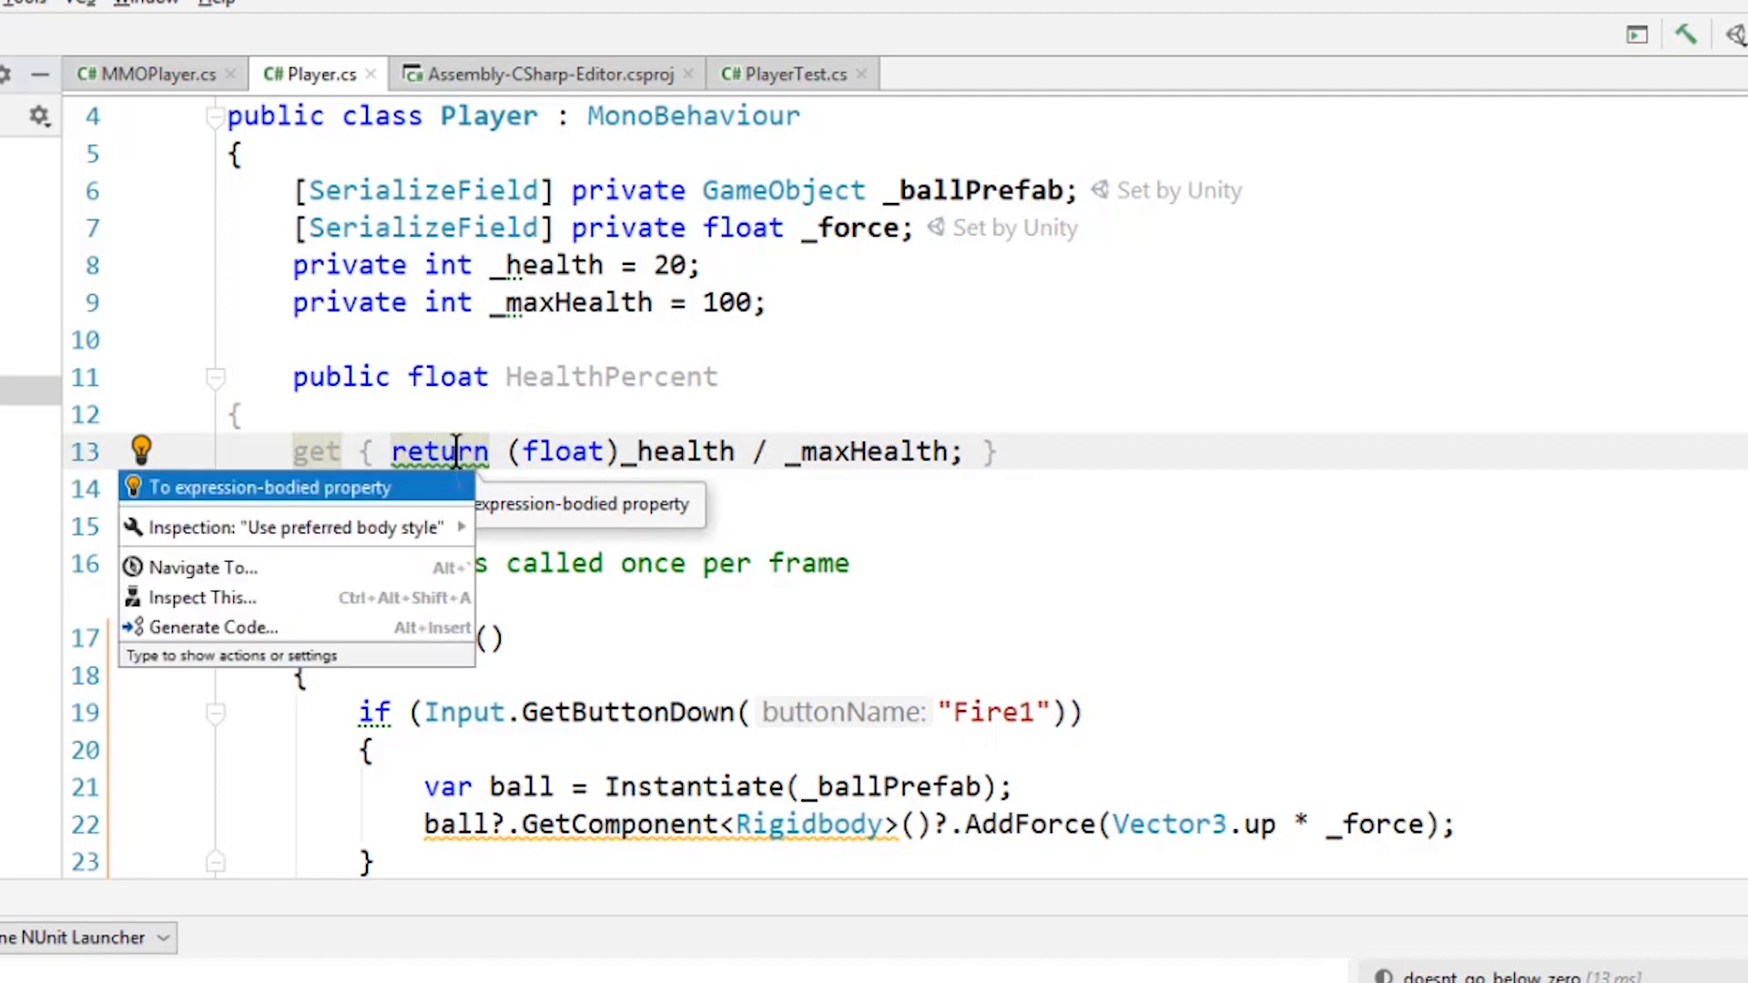
pyautogui.click(272, 487)
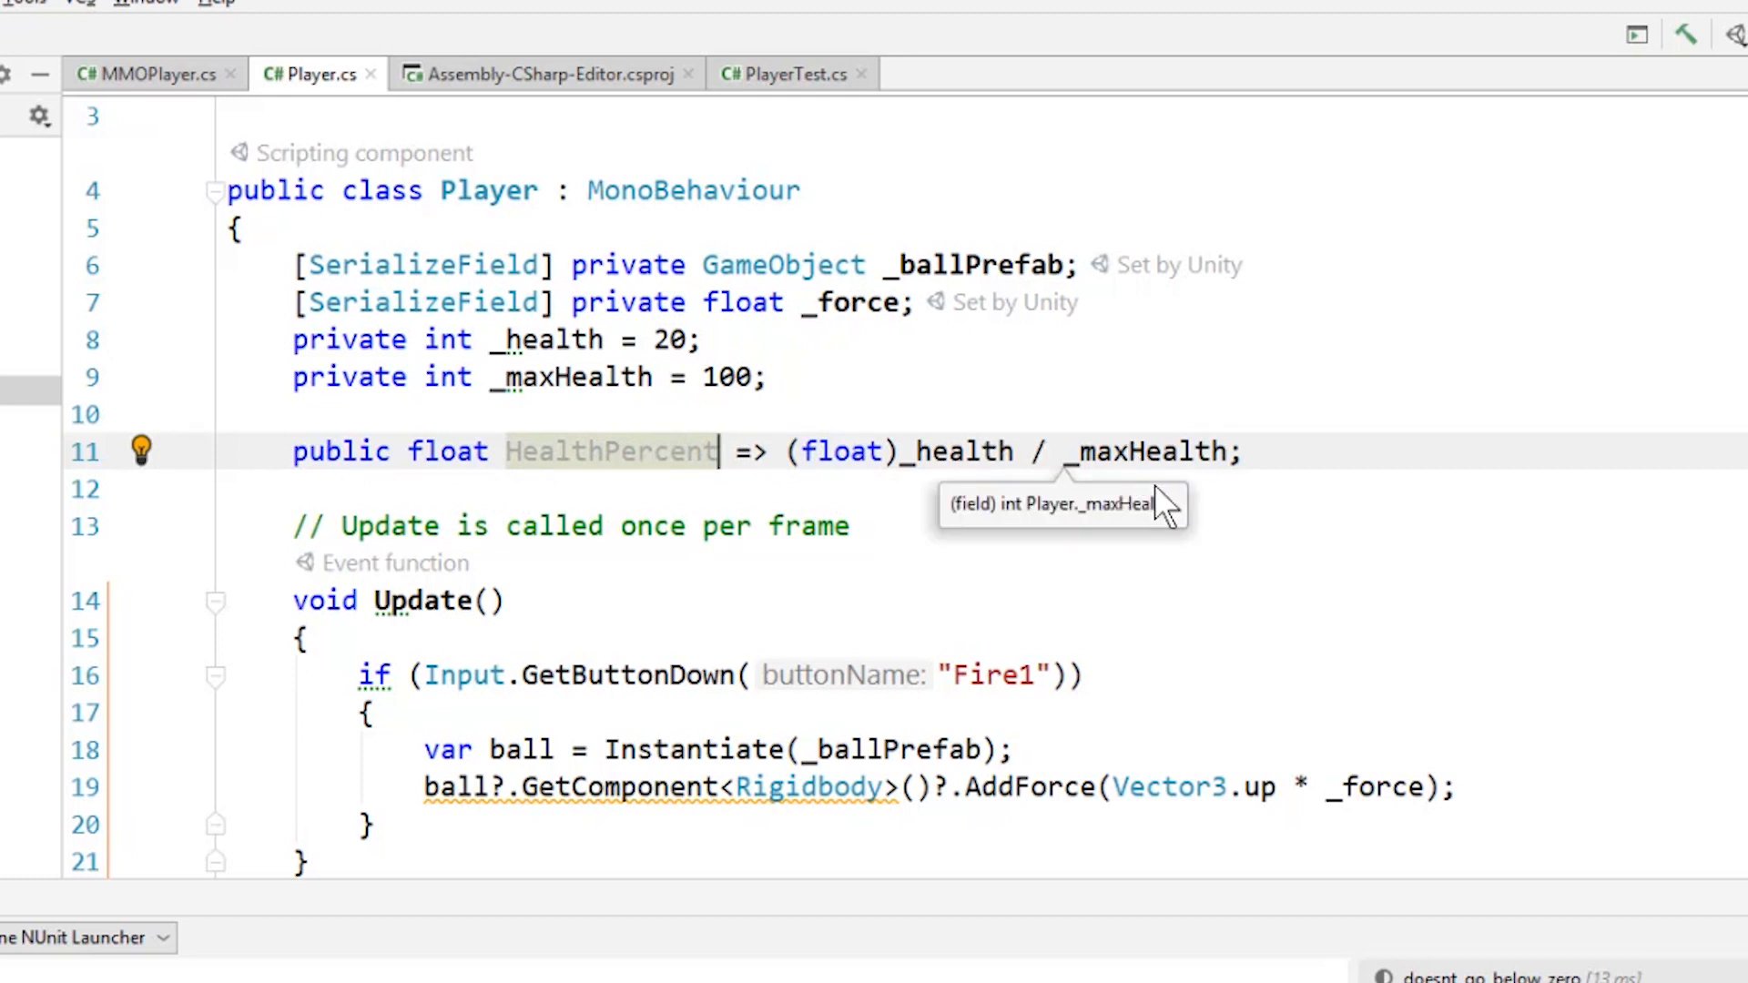
pyautogui.moveTo(544, 435)
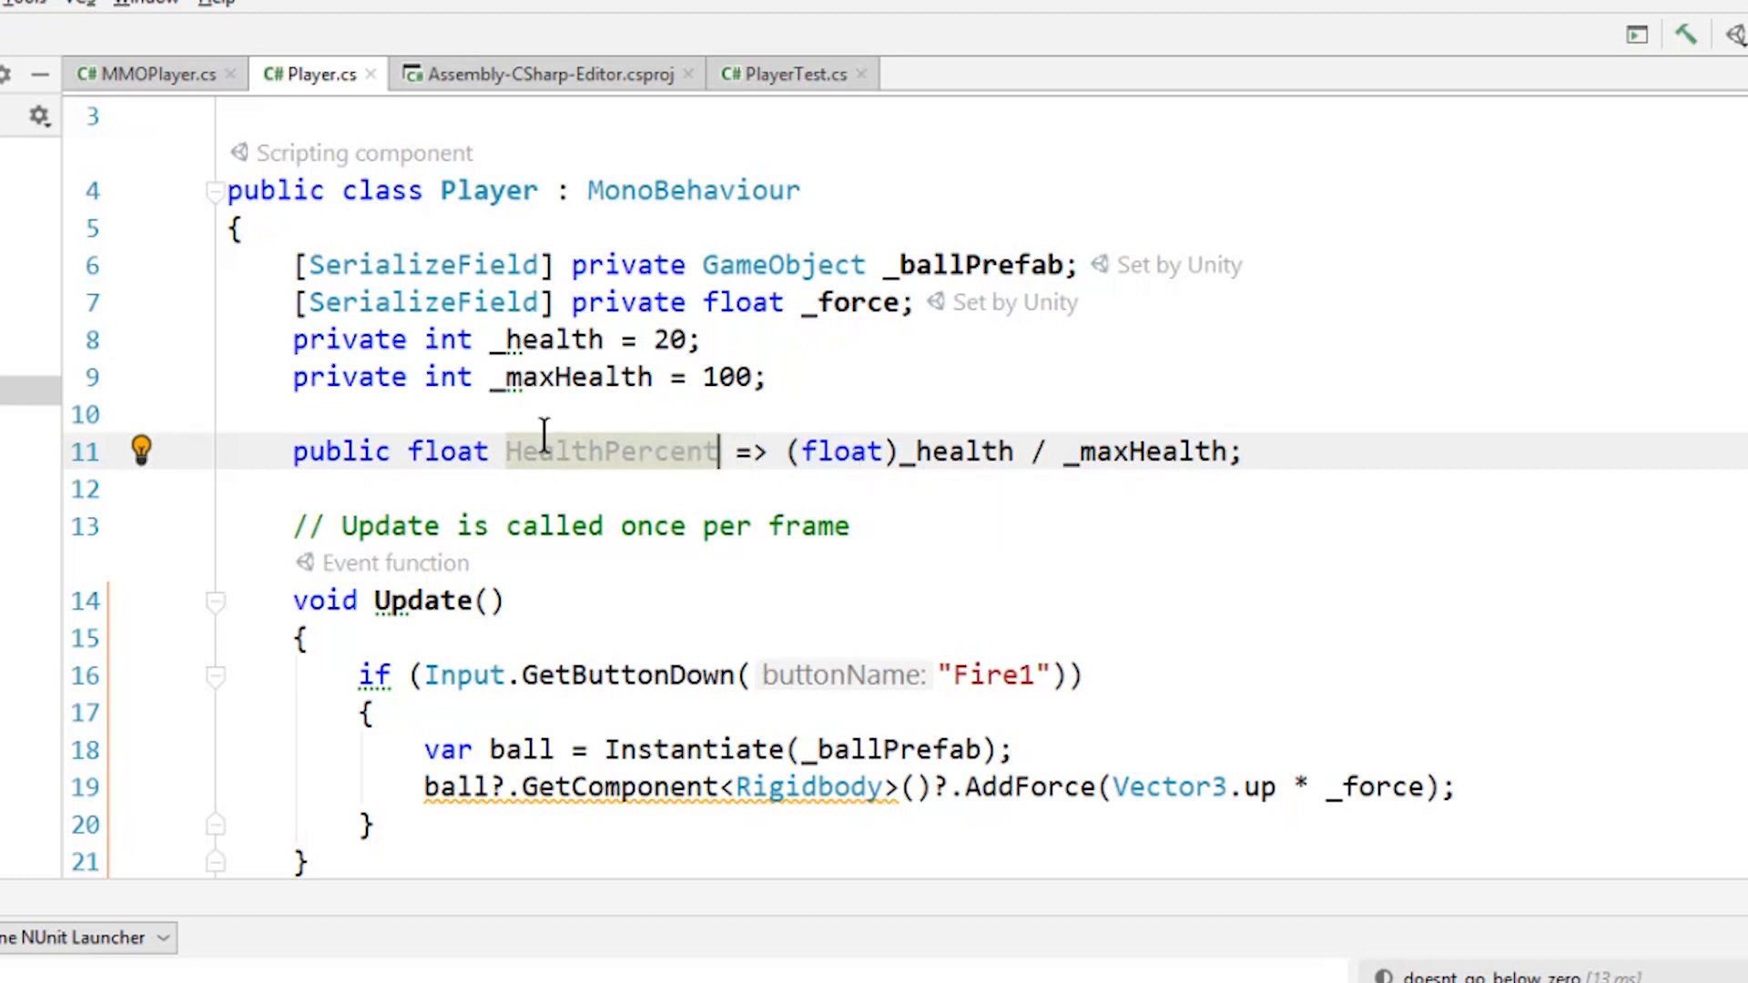
pyautogui.moveTo(957, 452)
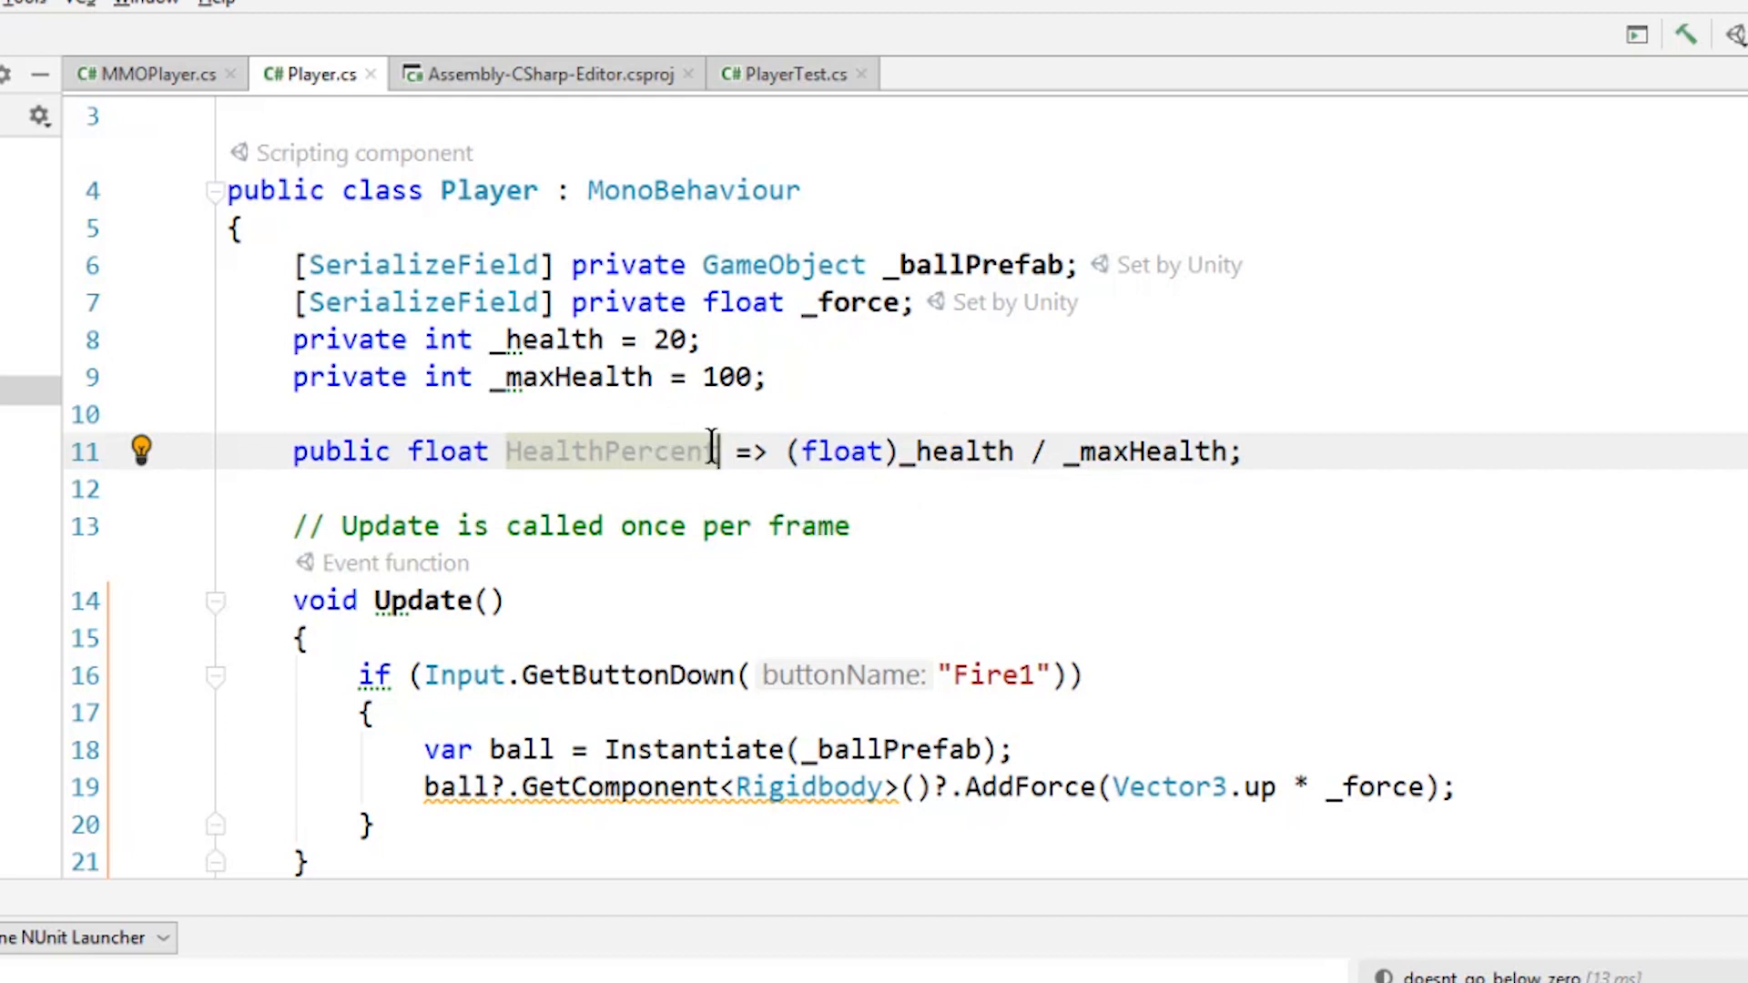
pyautogui.moveTo(962, 452)
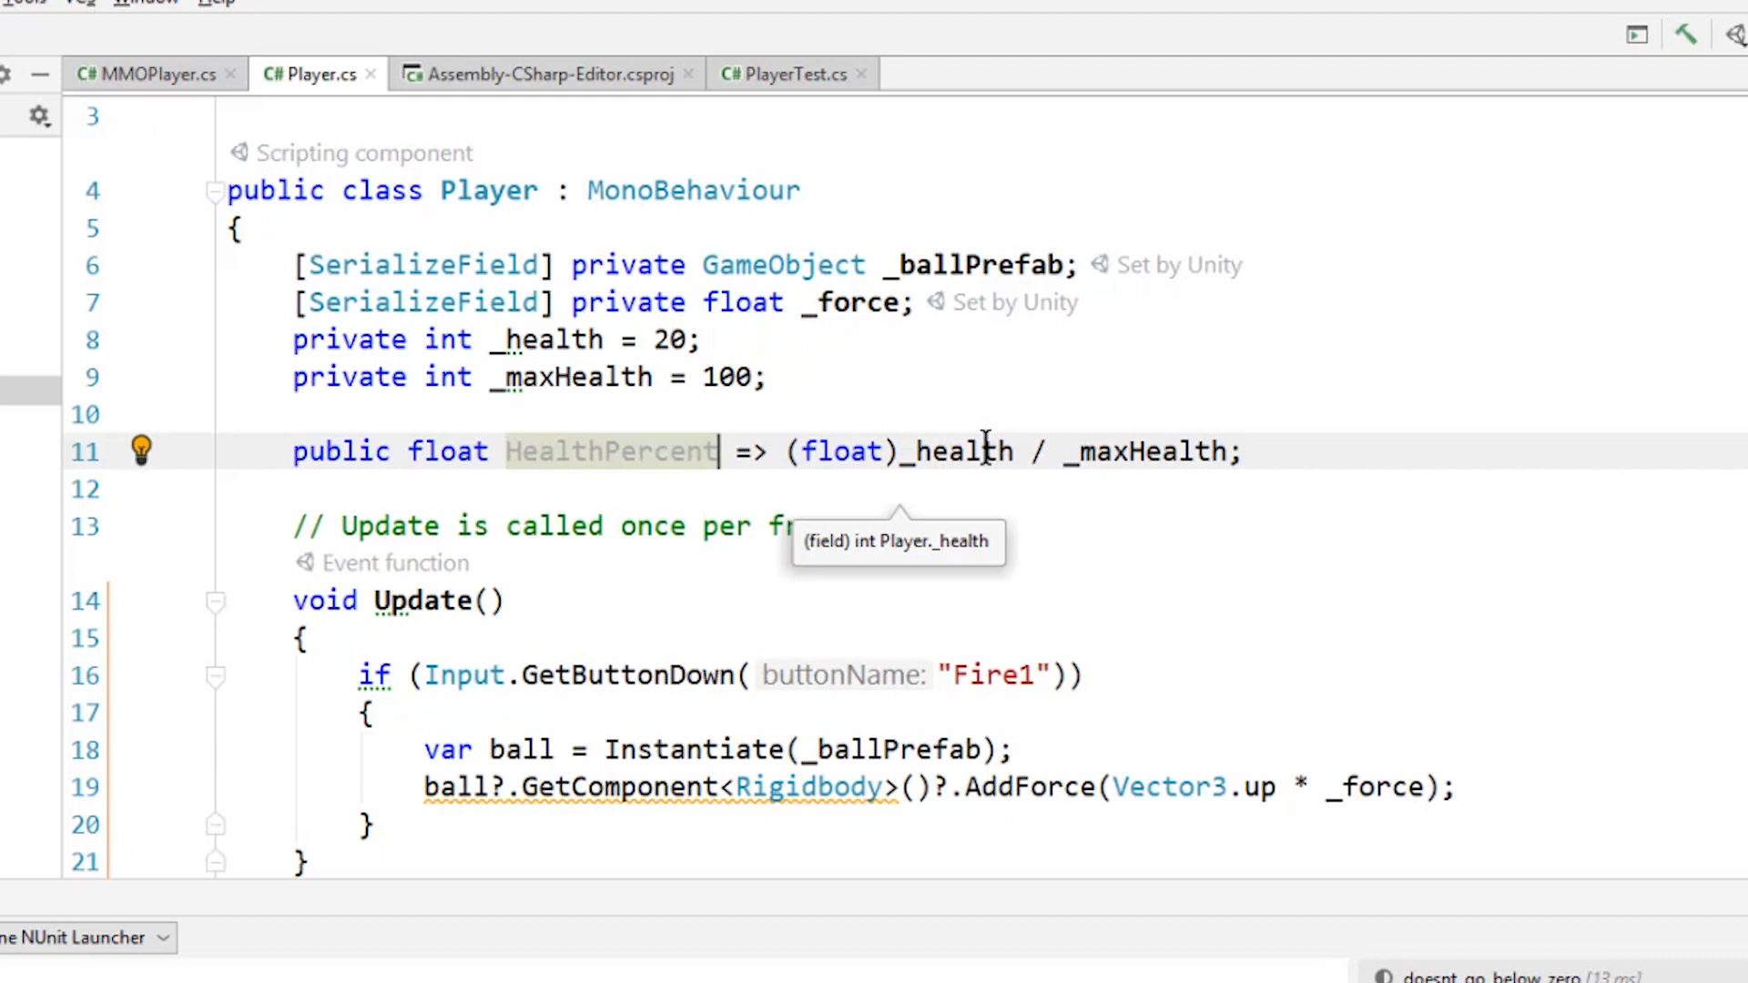
pyautogui.moveTo(755, 426)
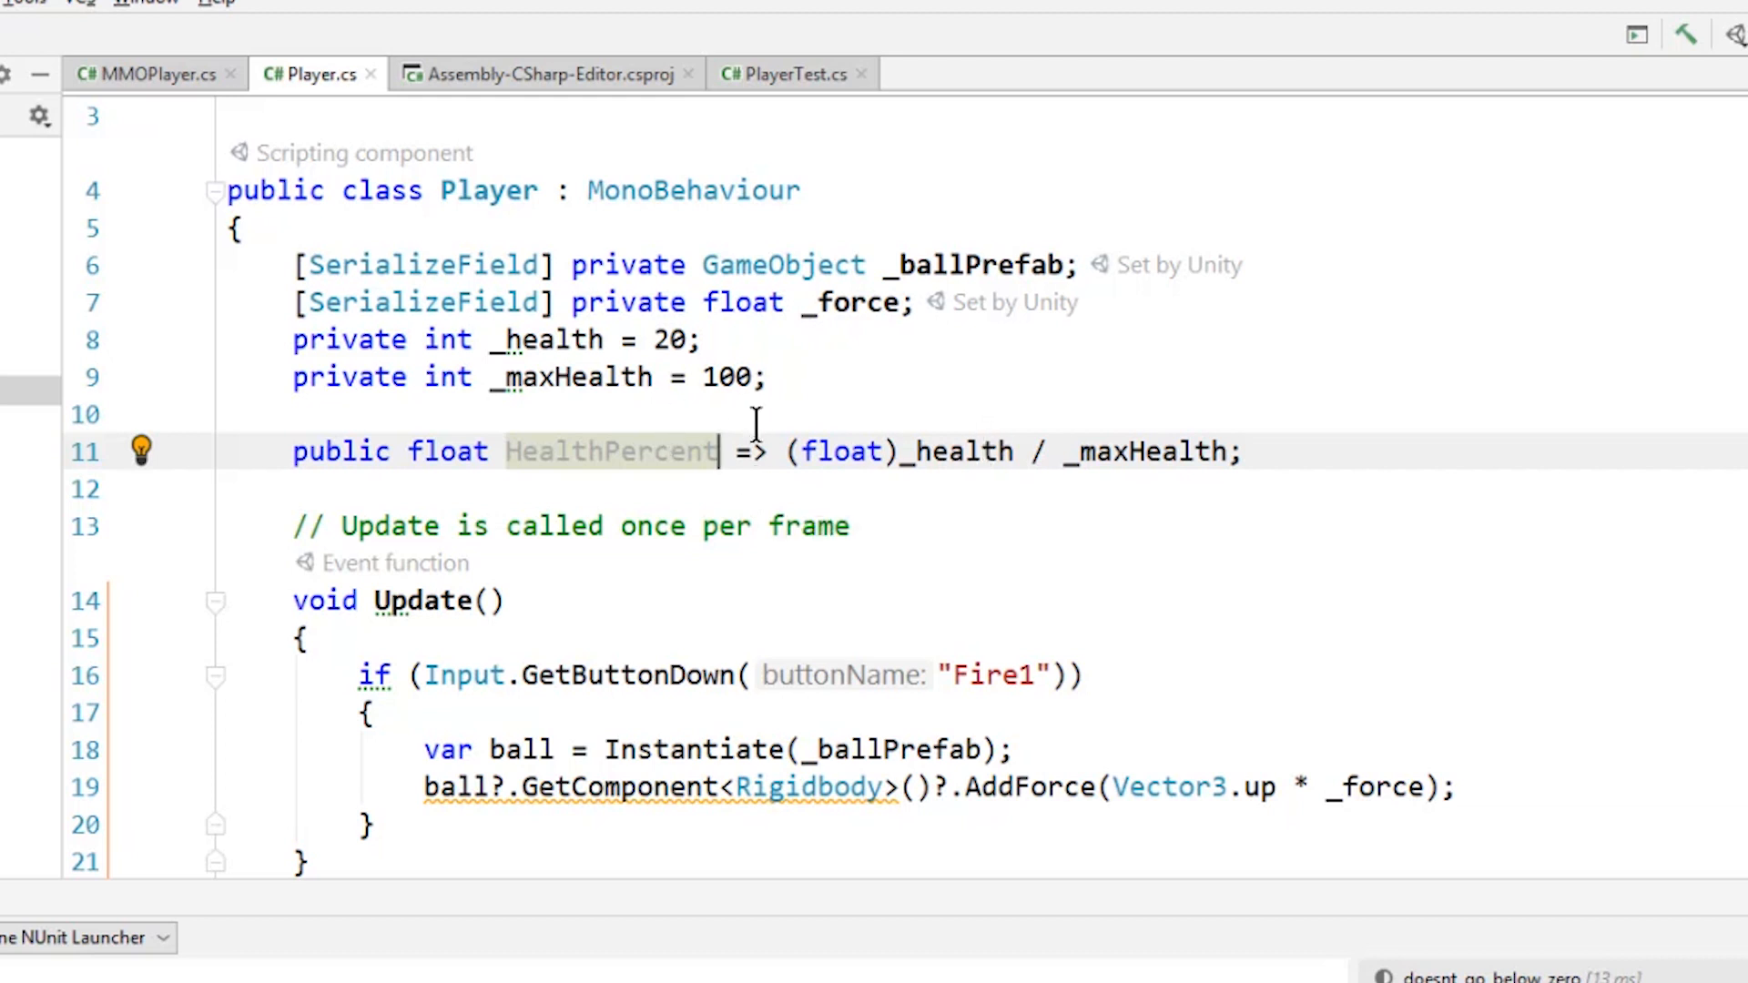
pyautogui.scroll(-3)
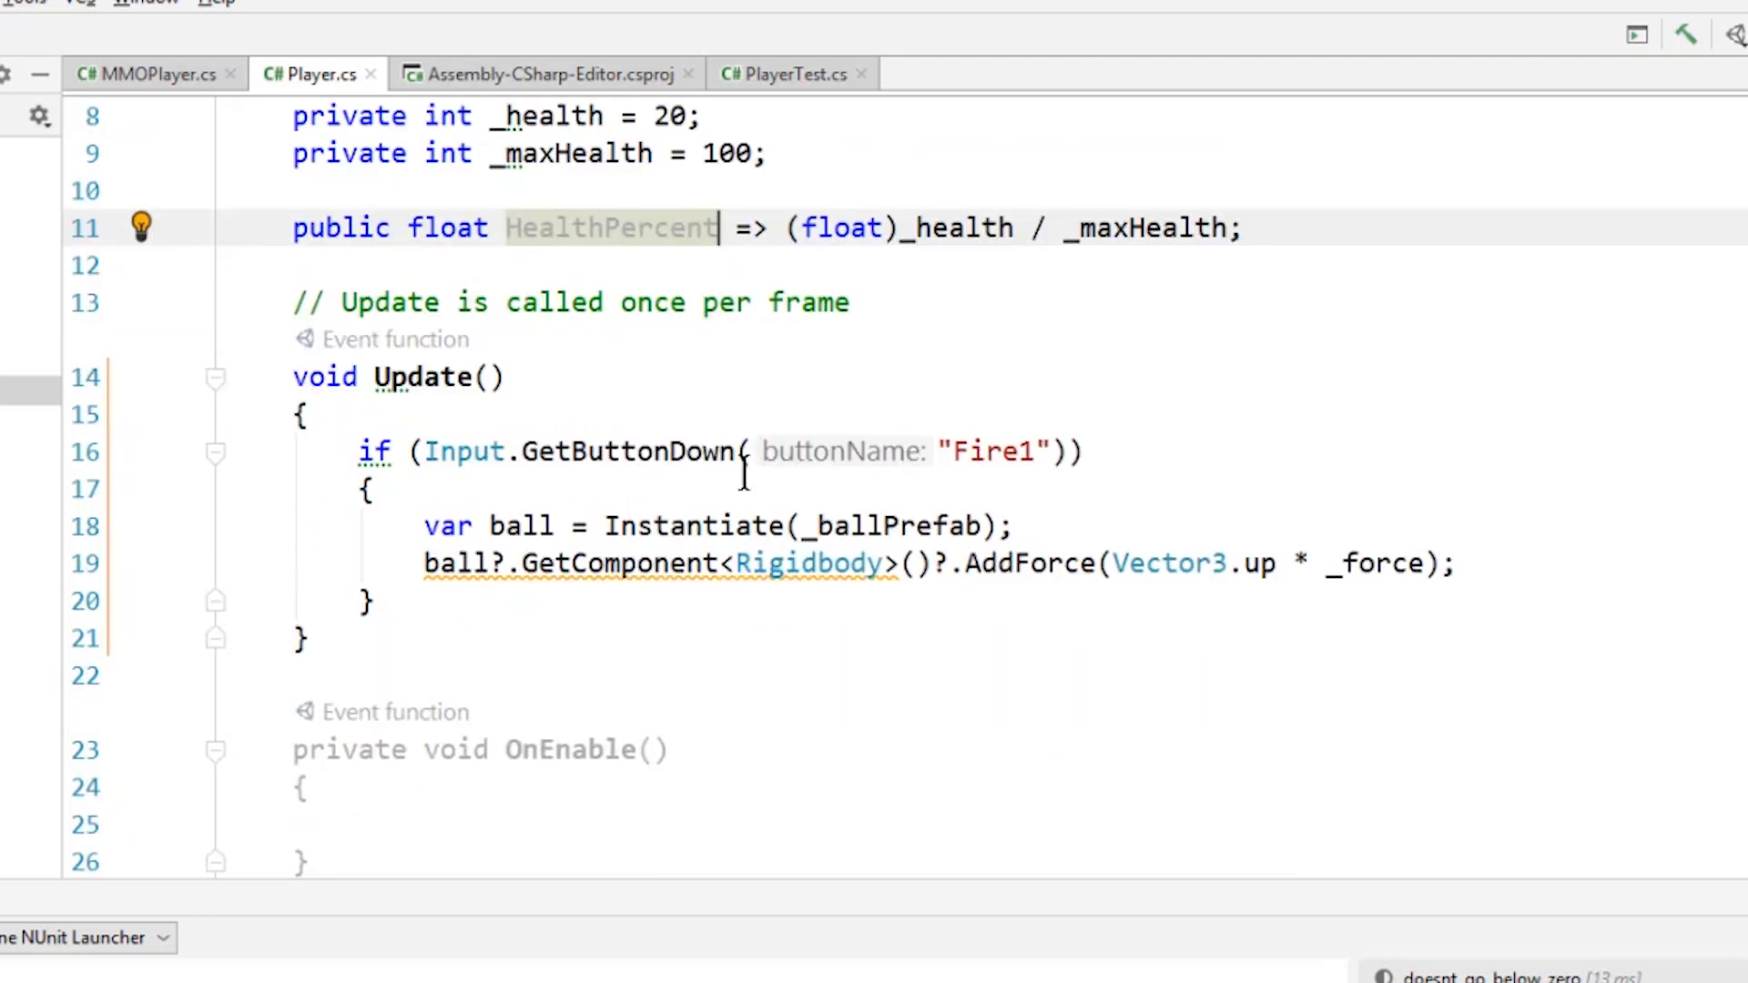